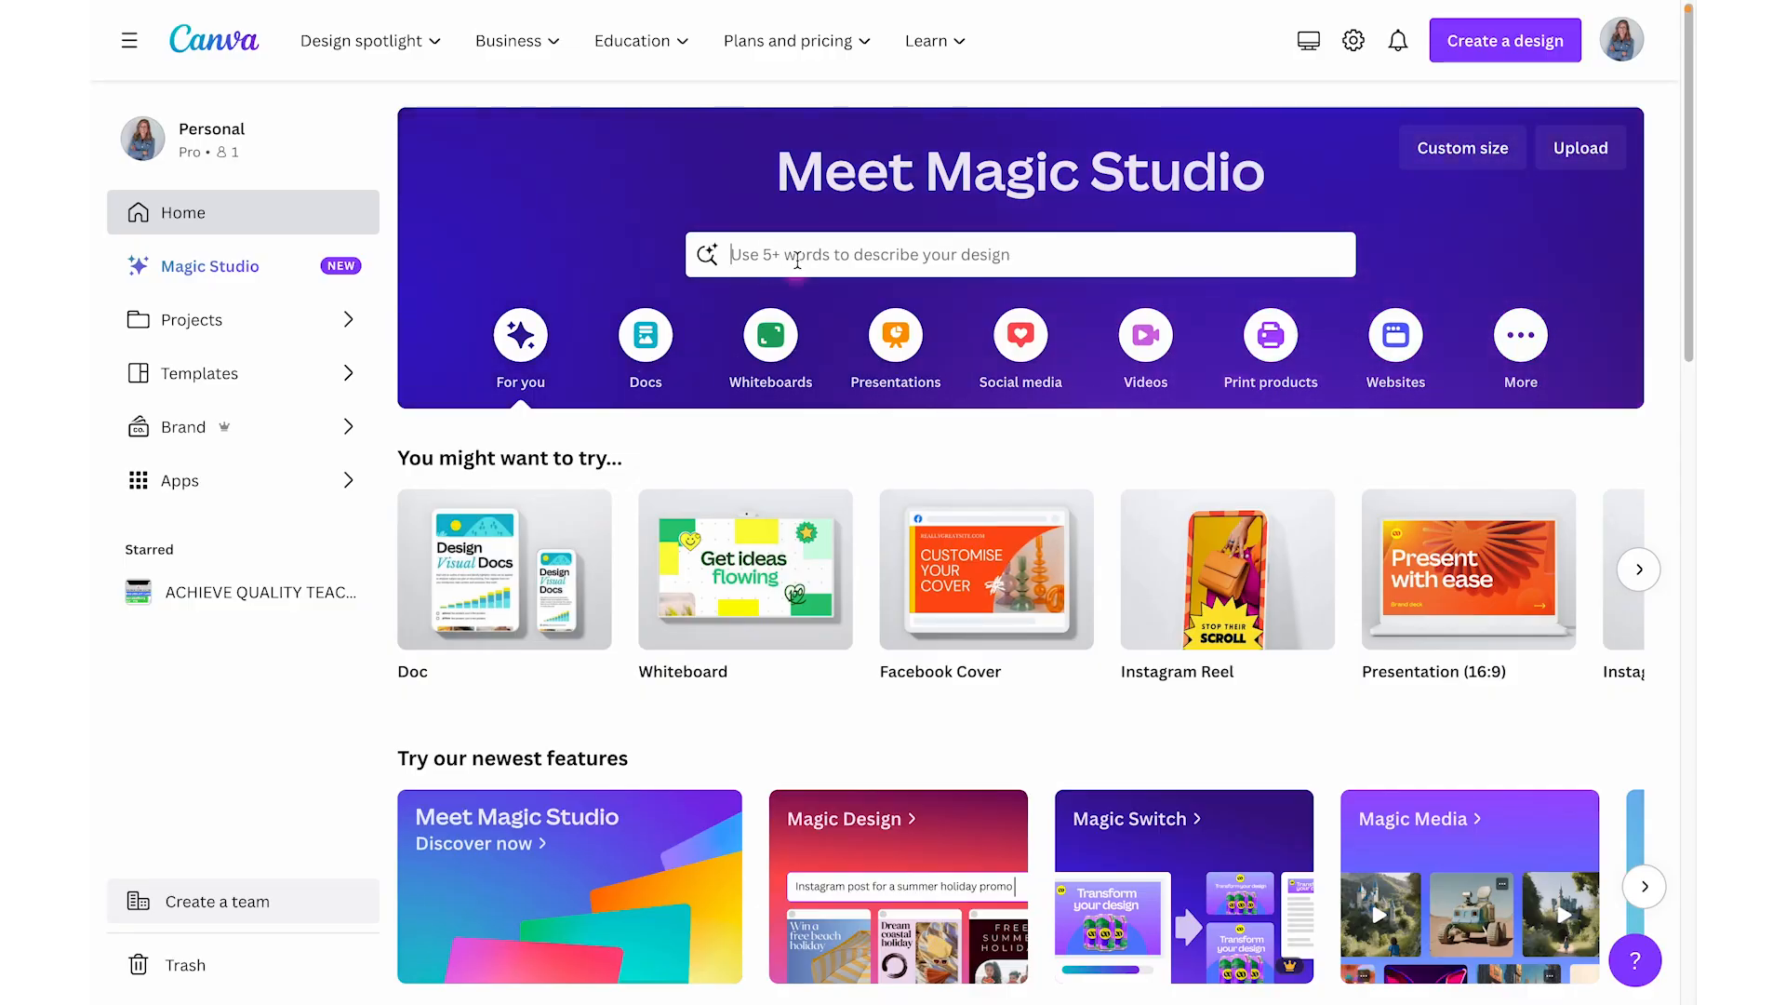
# - Search Canva for 'google classroom' and preview the Social Studies header's 1920×480 px size
pyautogui.write('google classroom heade')
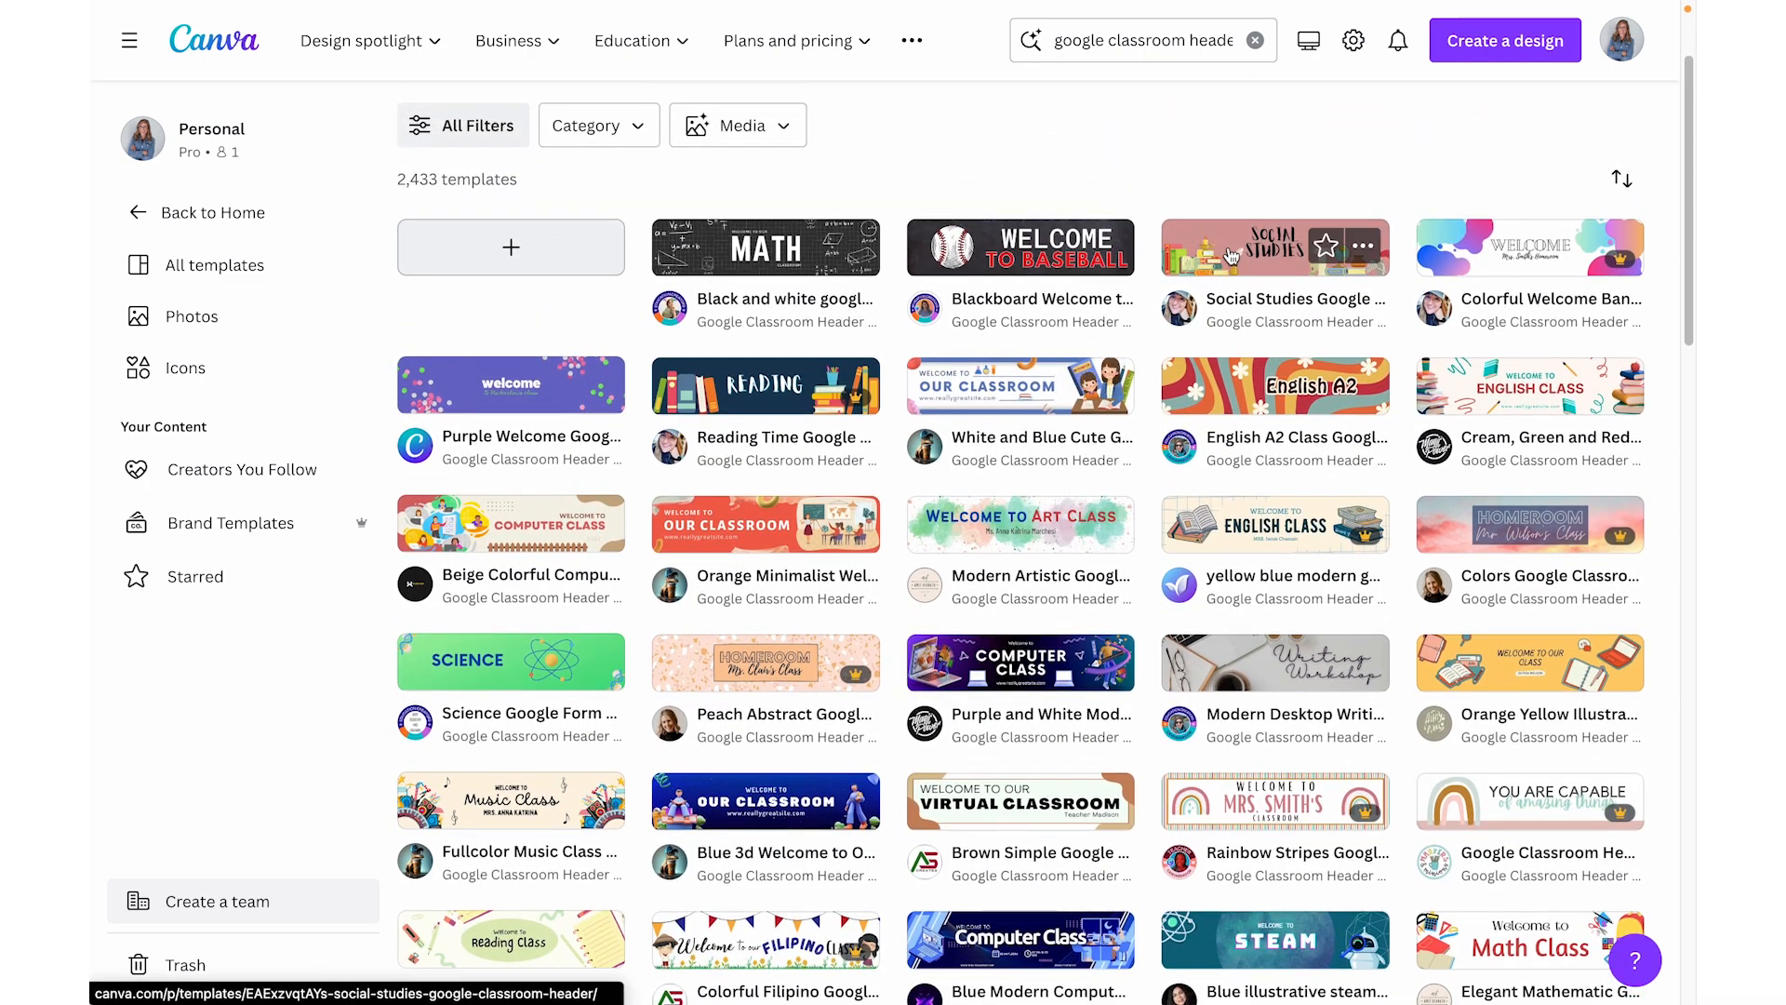
pyautogui.click(1275, 248)
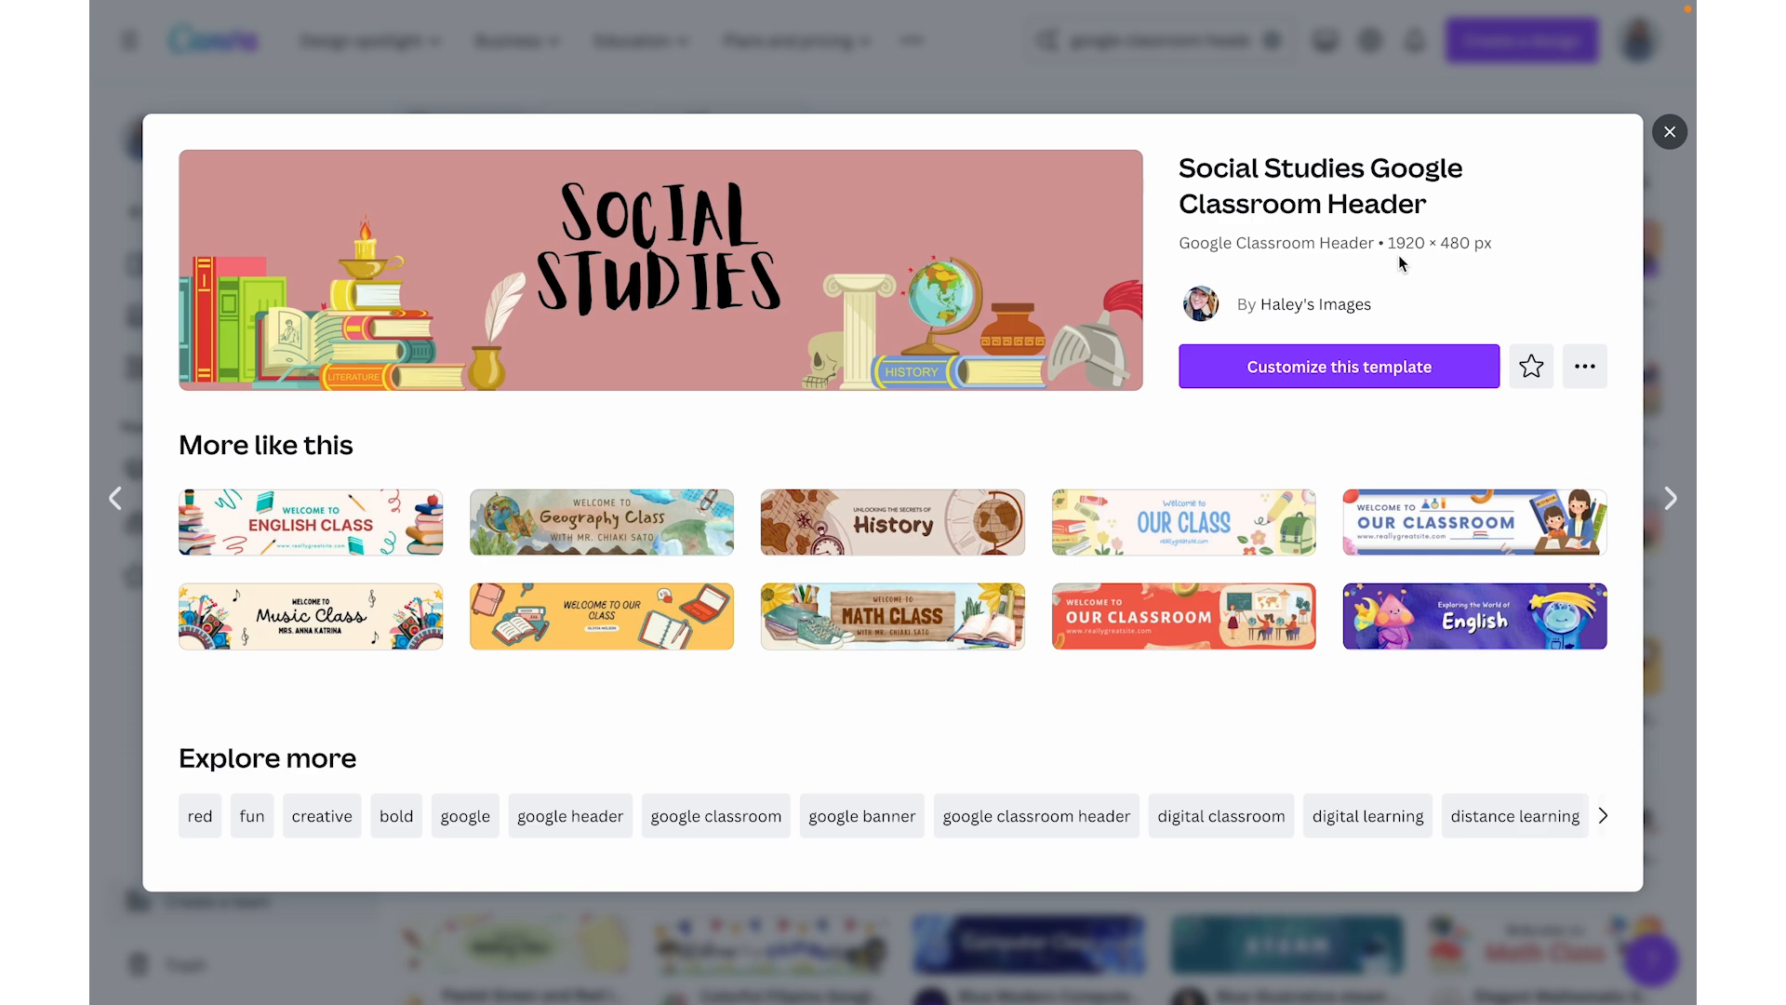
pyautogui.moveTo(1462, 262)
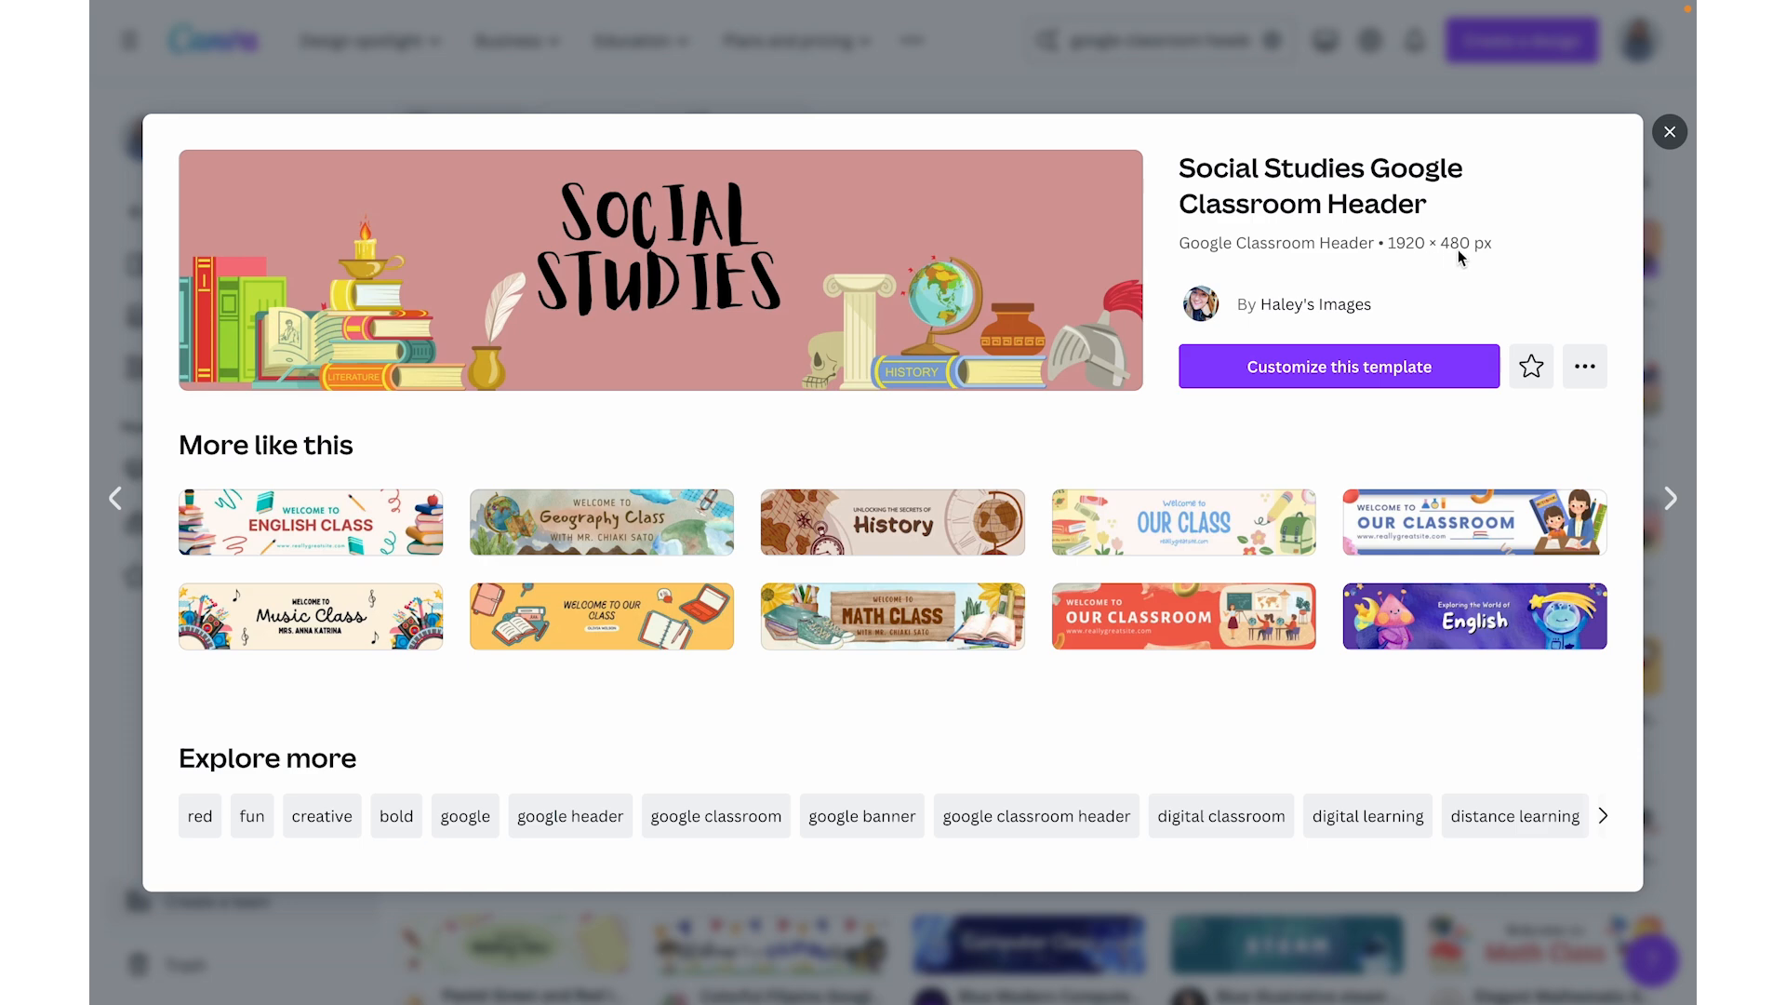
pyautogui.click(1669, 131)
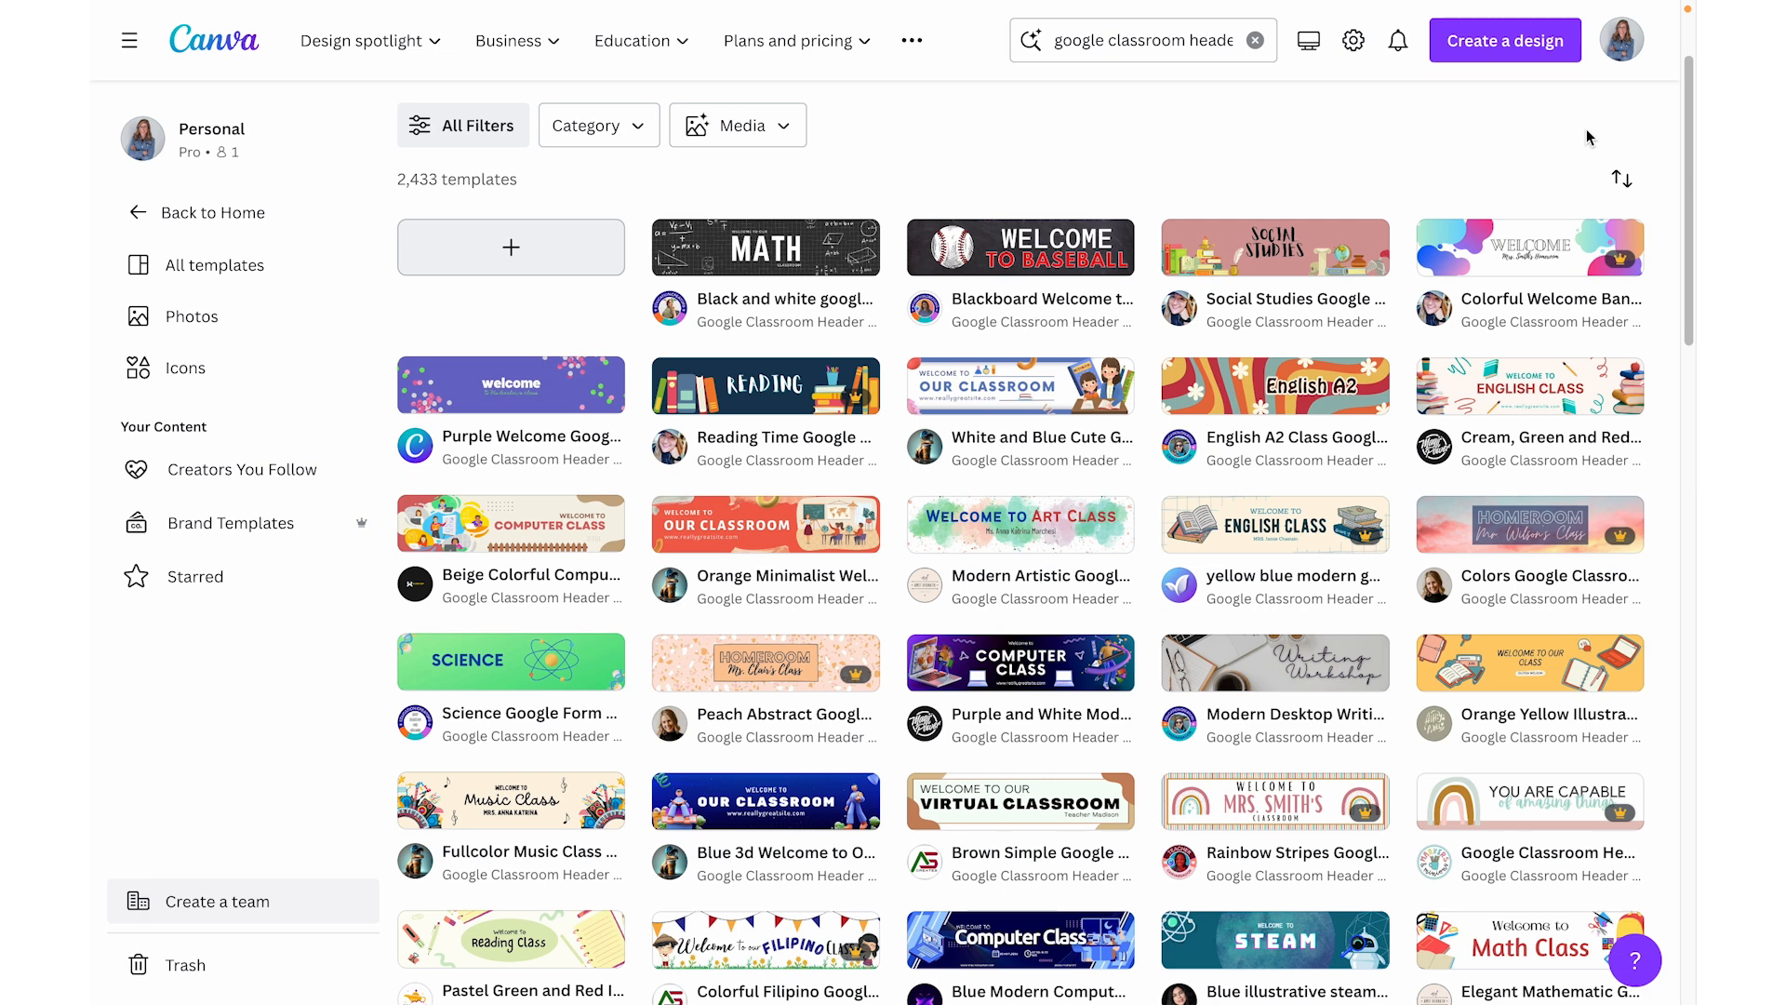
# - Create a custom-size blank design of 1600 × 400 px
pyautogui.click(1506, 40)
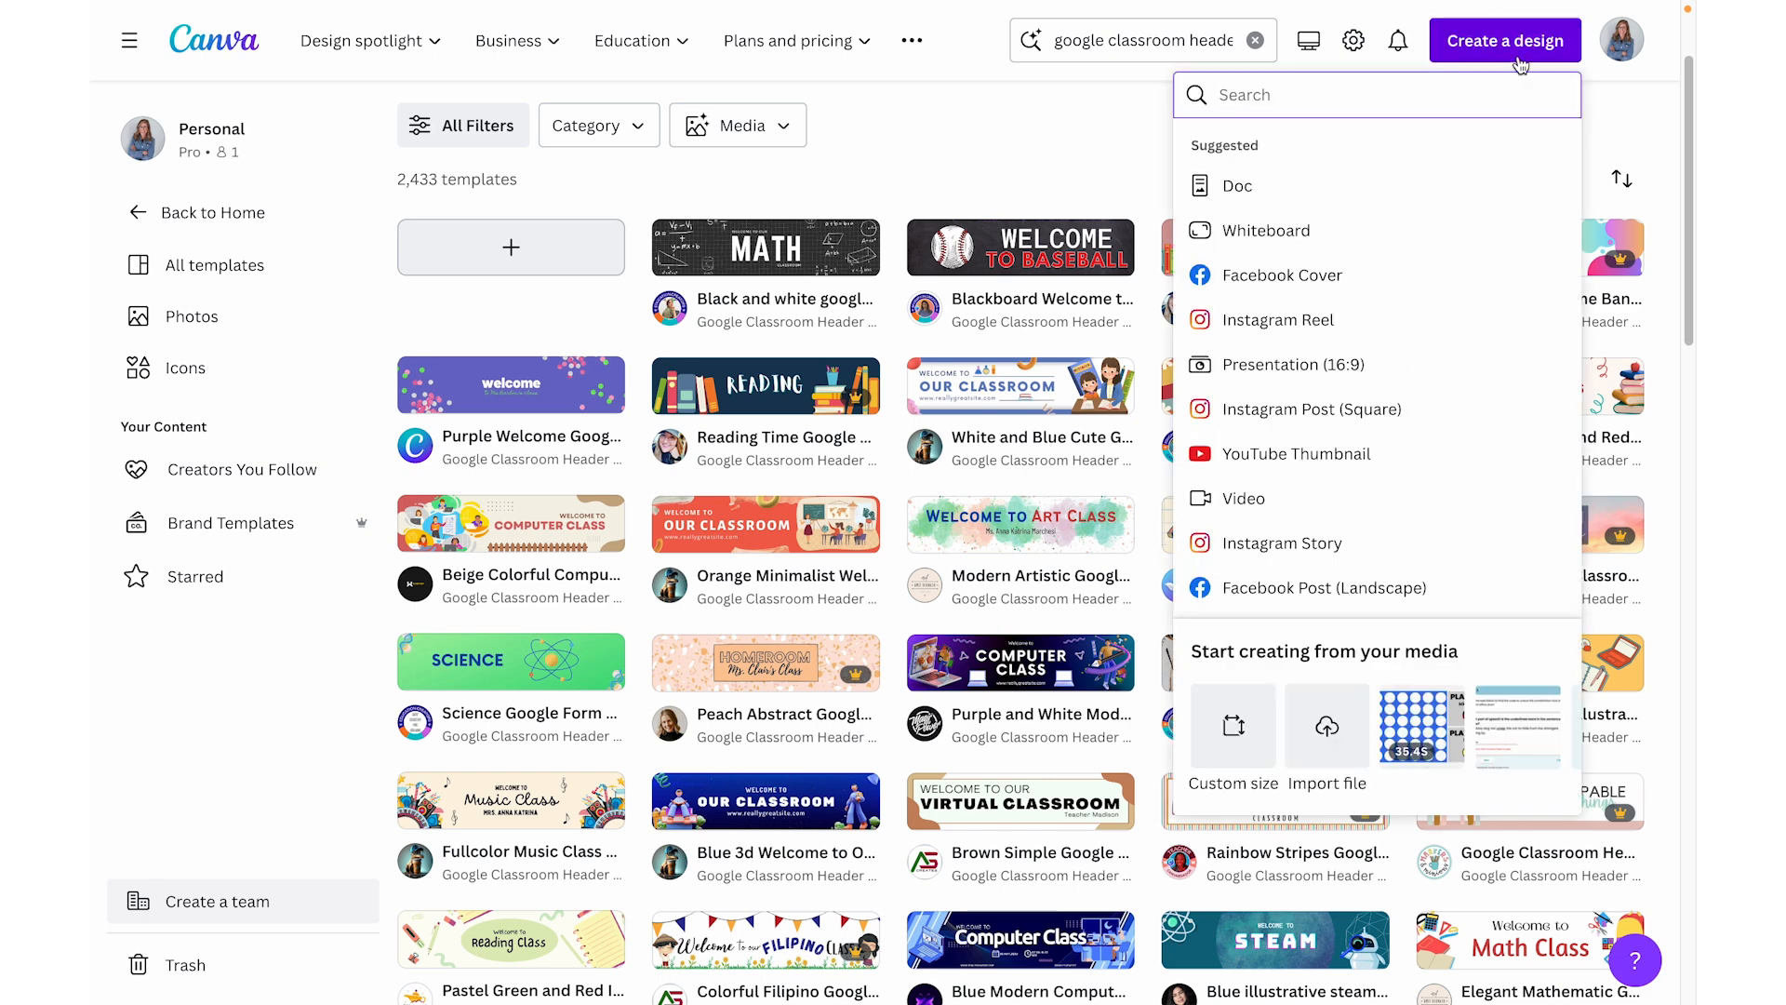
pyautogui.click(1231, 724)
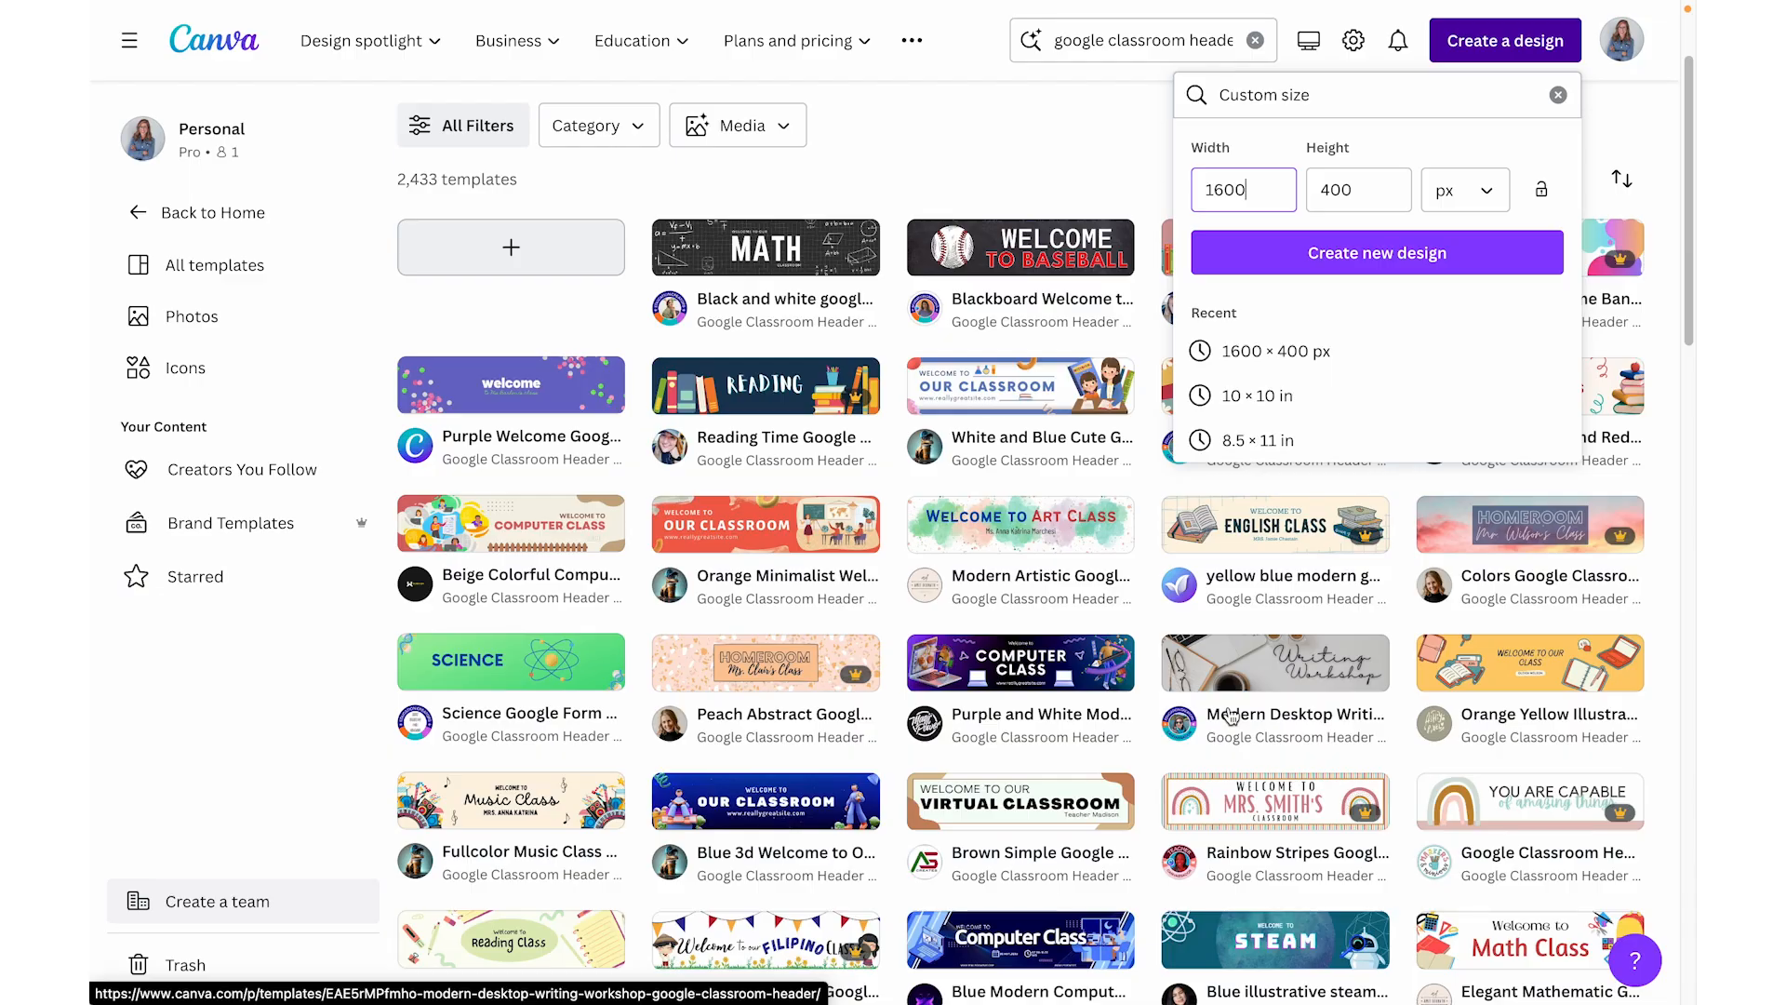
pyautogui.click(1377, 252)
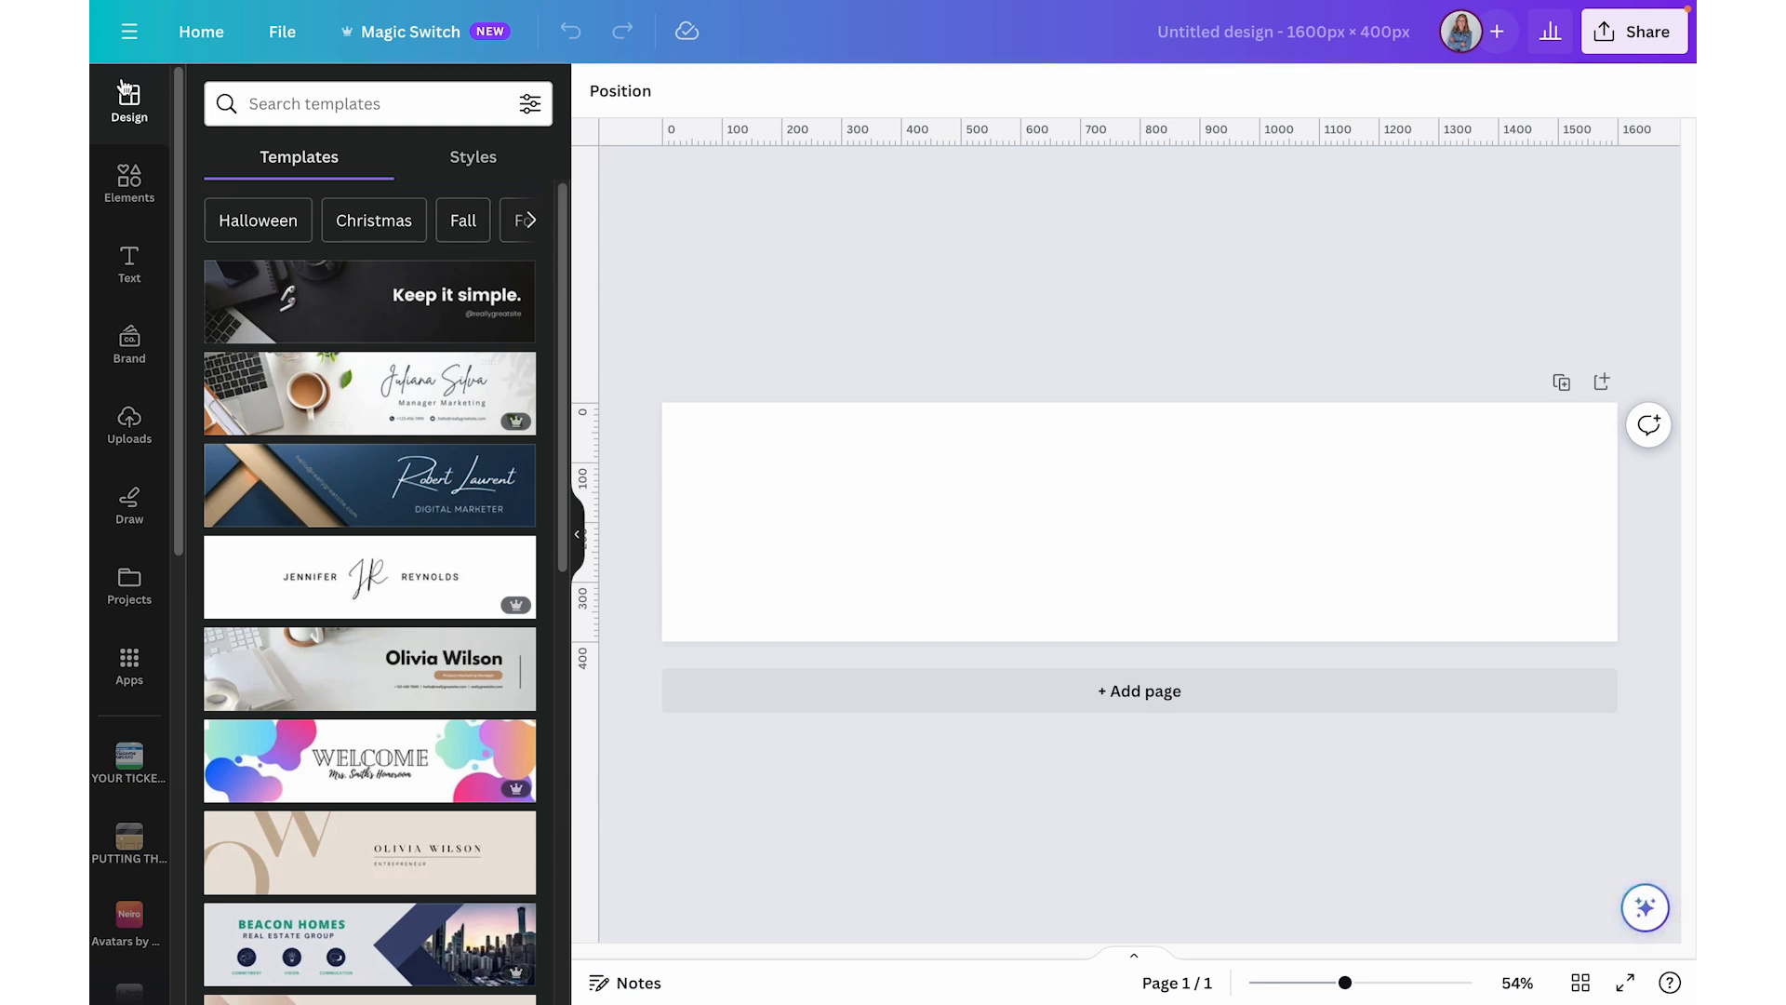
# - Search the Design tab templates for 'math' to browse math-themed headers
pyautogui.scroll(-3)
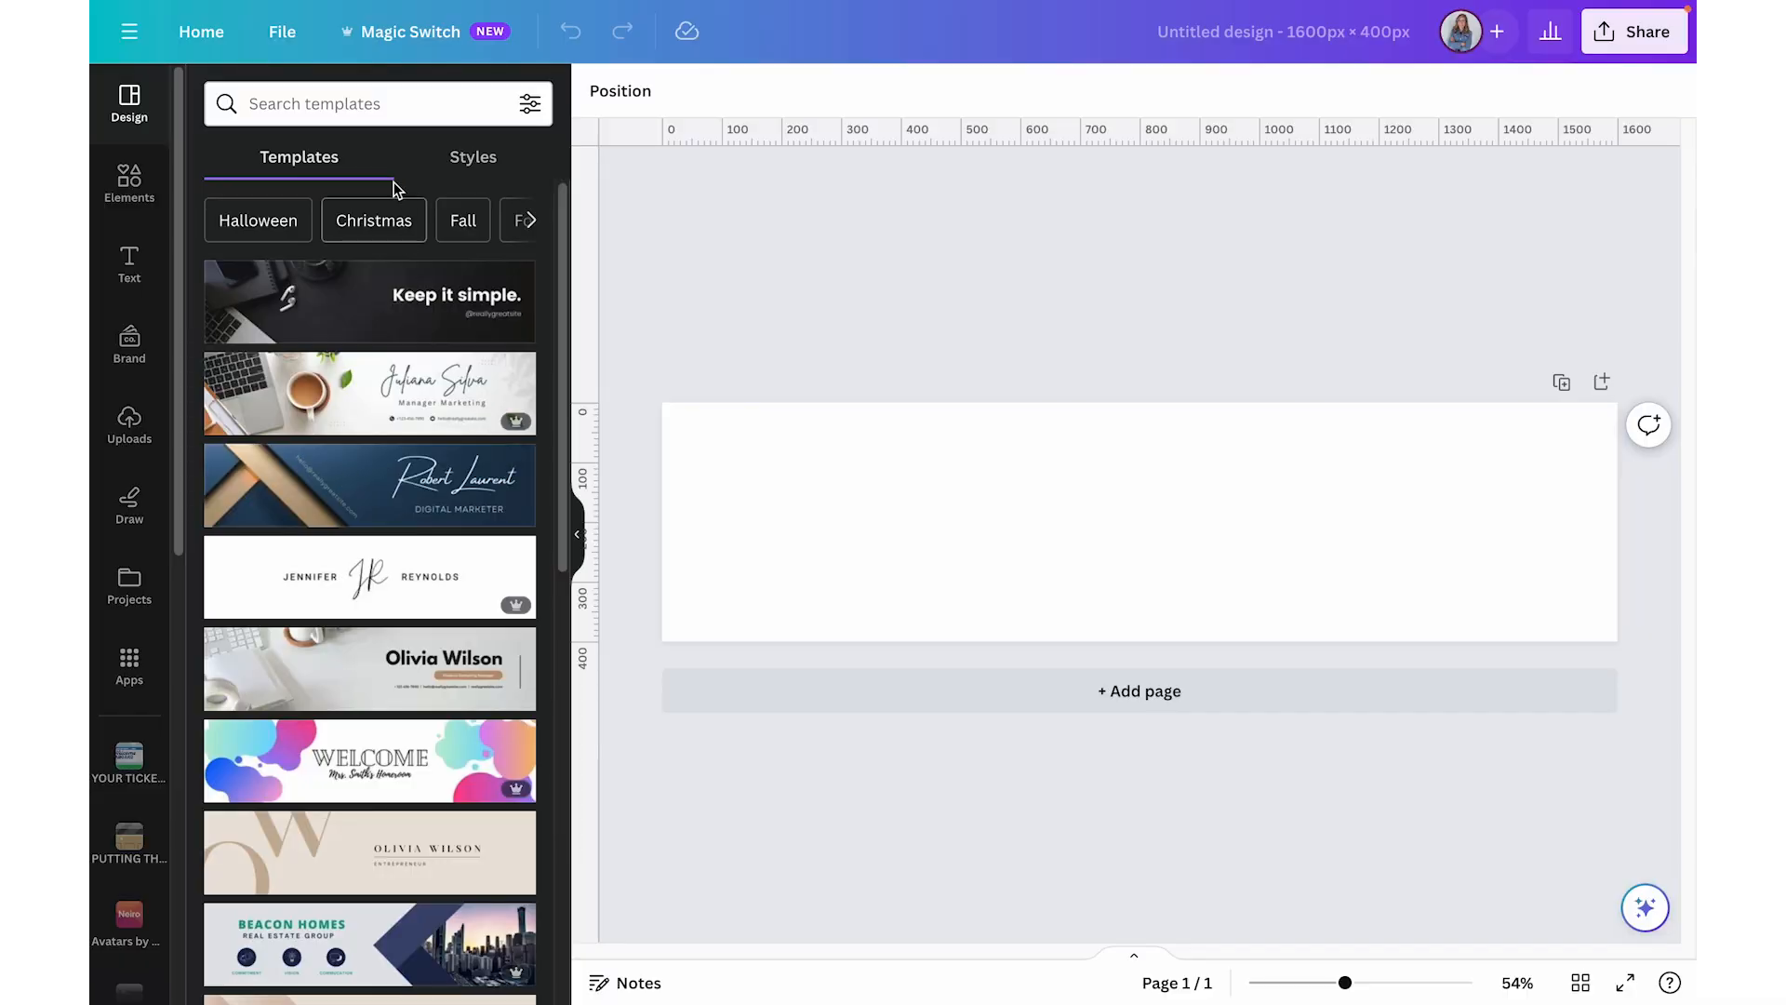
pyautogui.write('math')
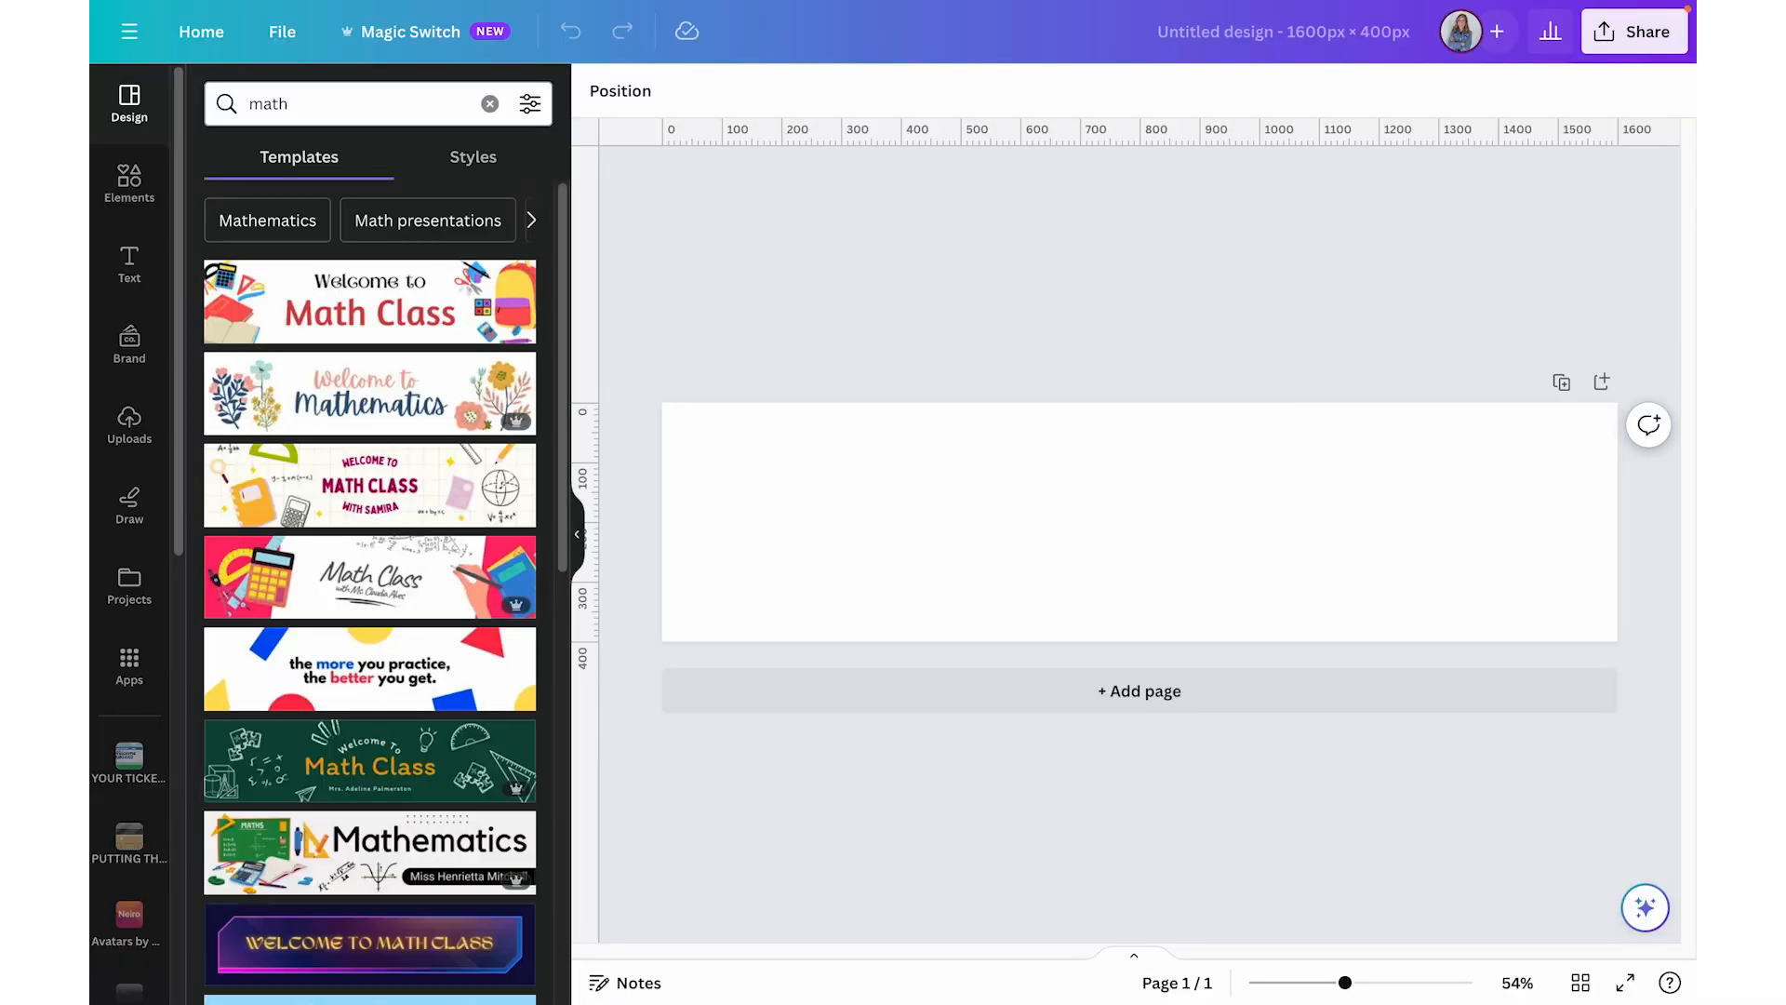
pyautogui.moveTo(429, 731)
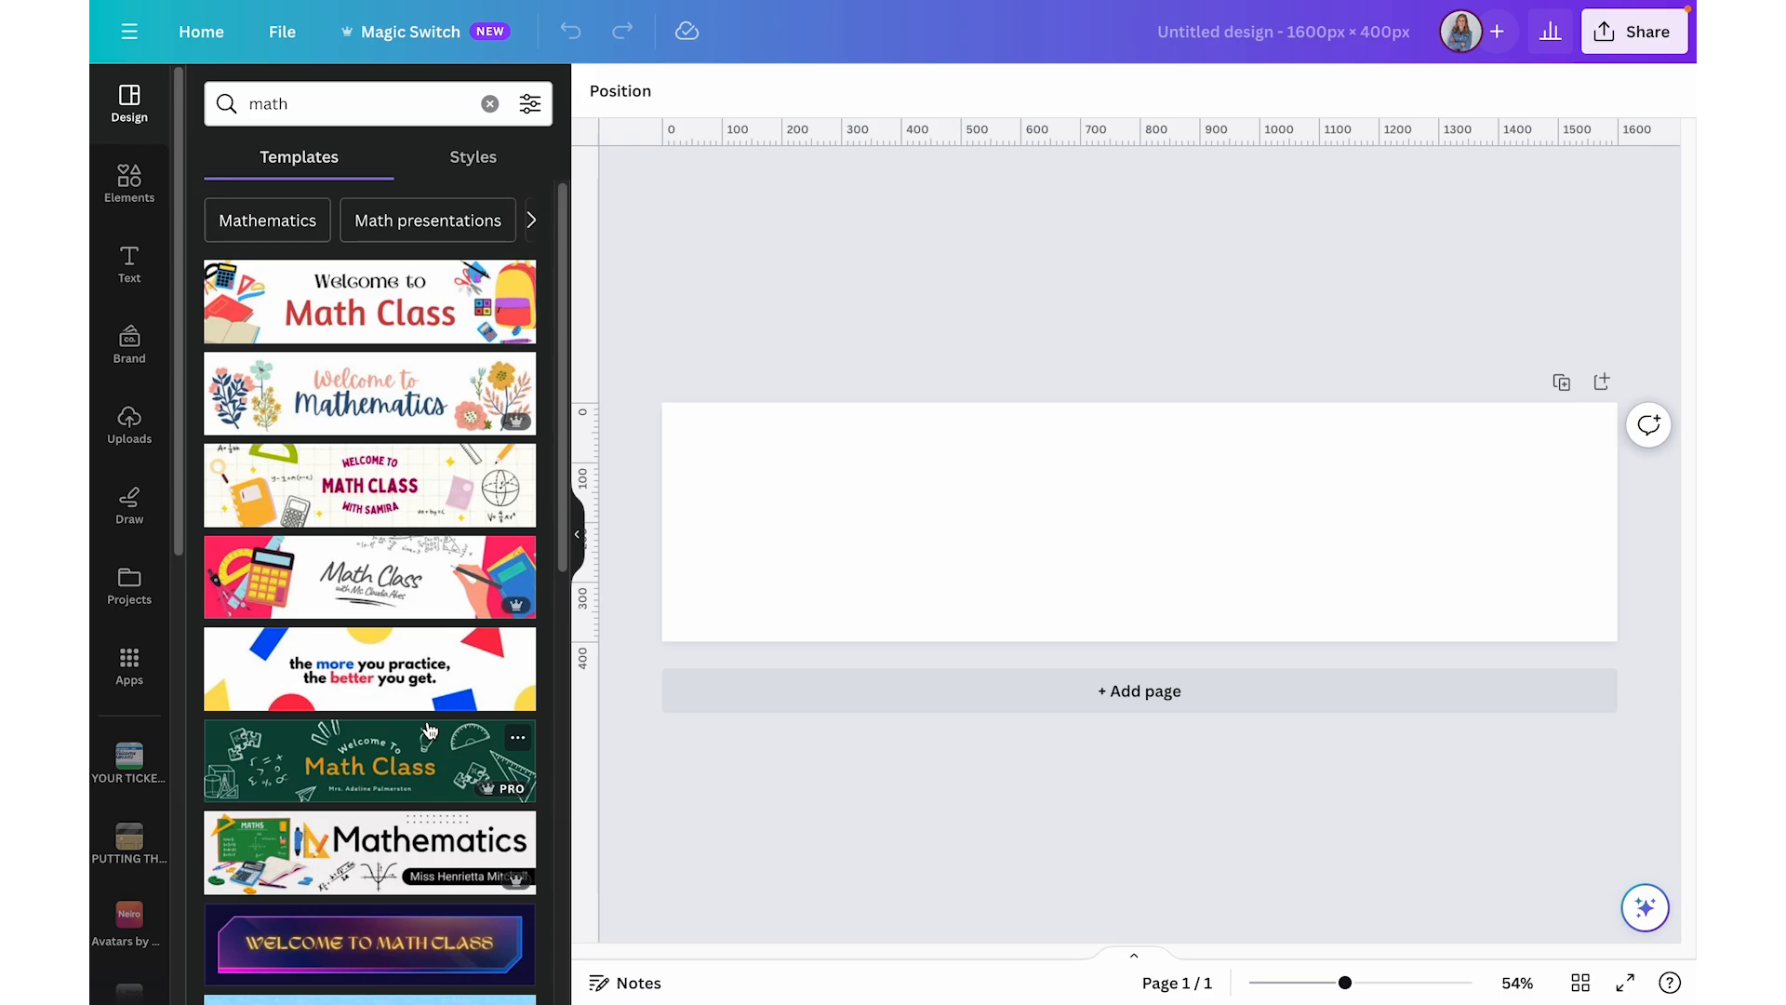
pyautogui.moveTo(104, 364)
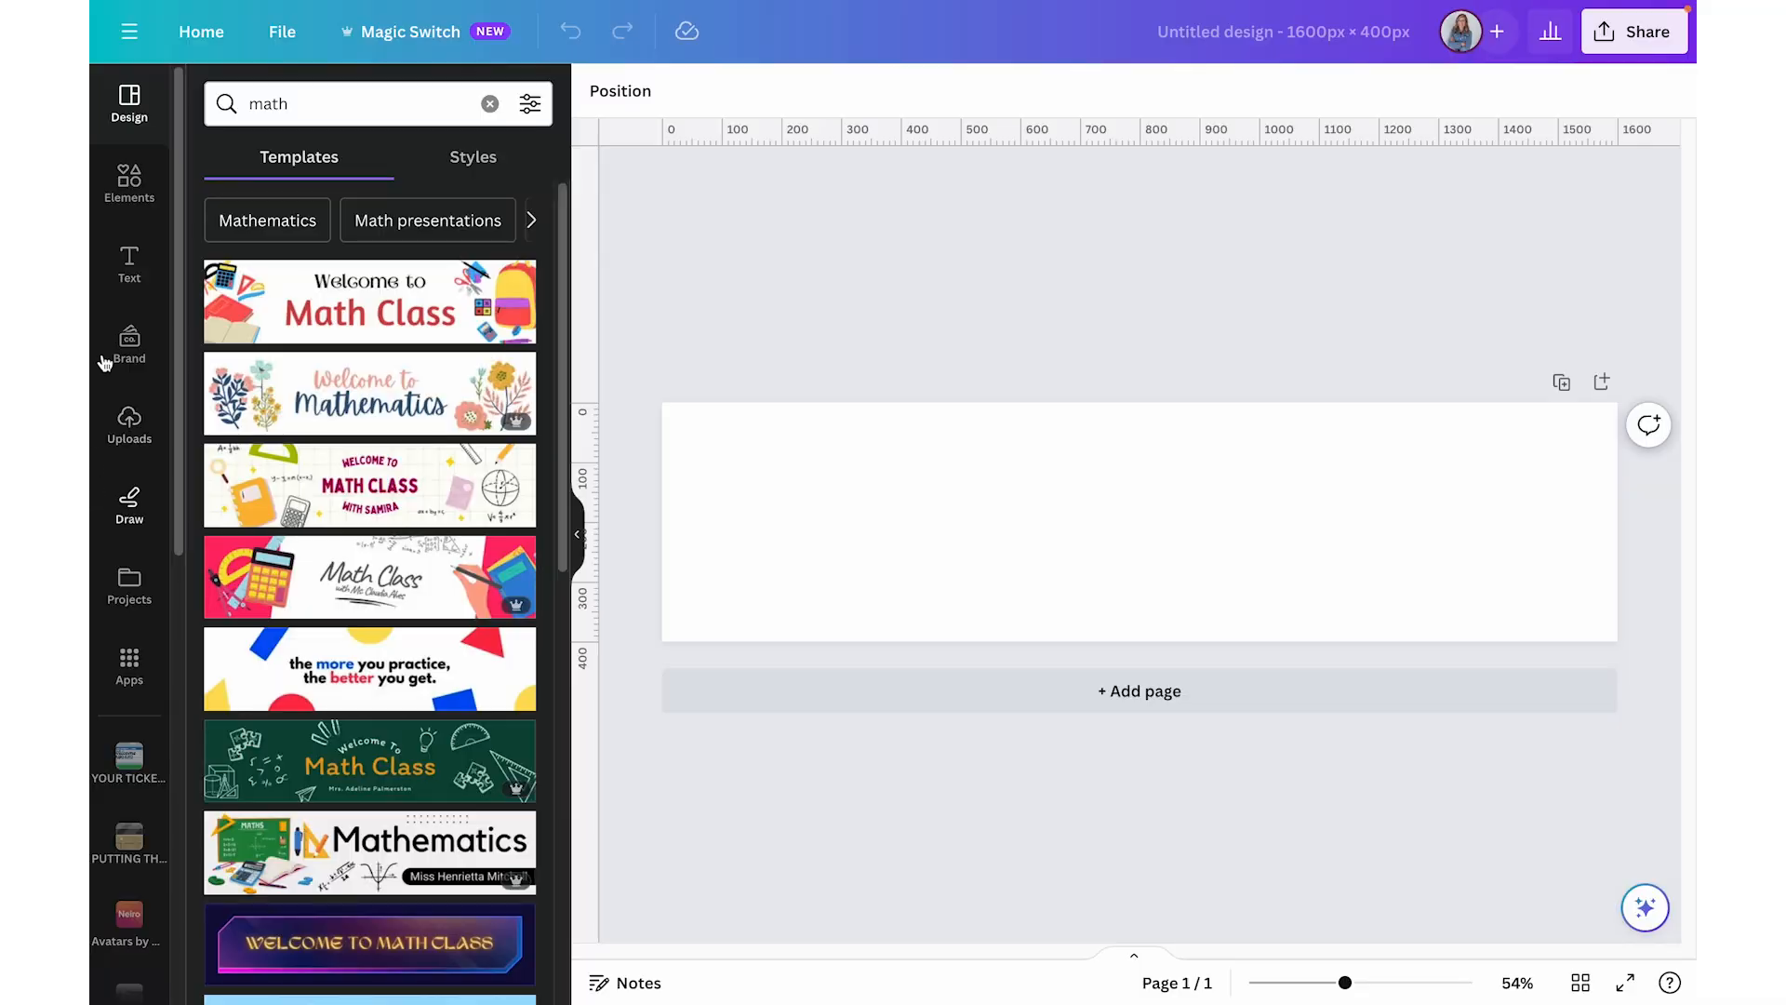
# - Add the 'school doodles' graphic and stretch it over the entire 1600×400 canvas
pyautogui.click(128, 181)
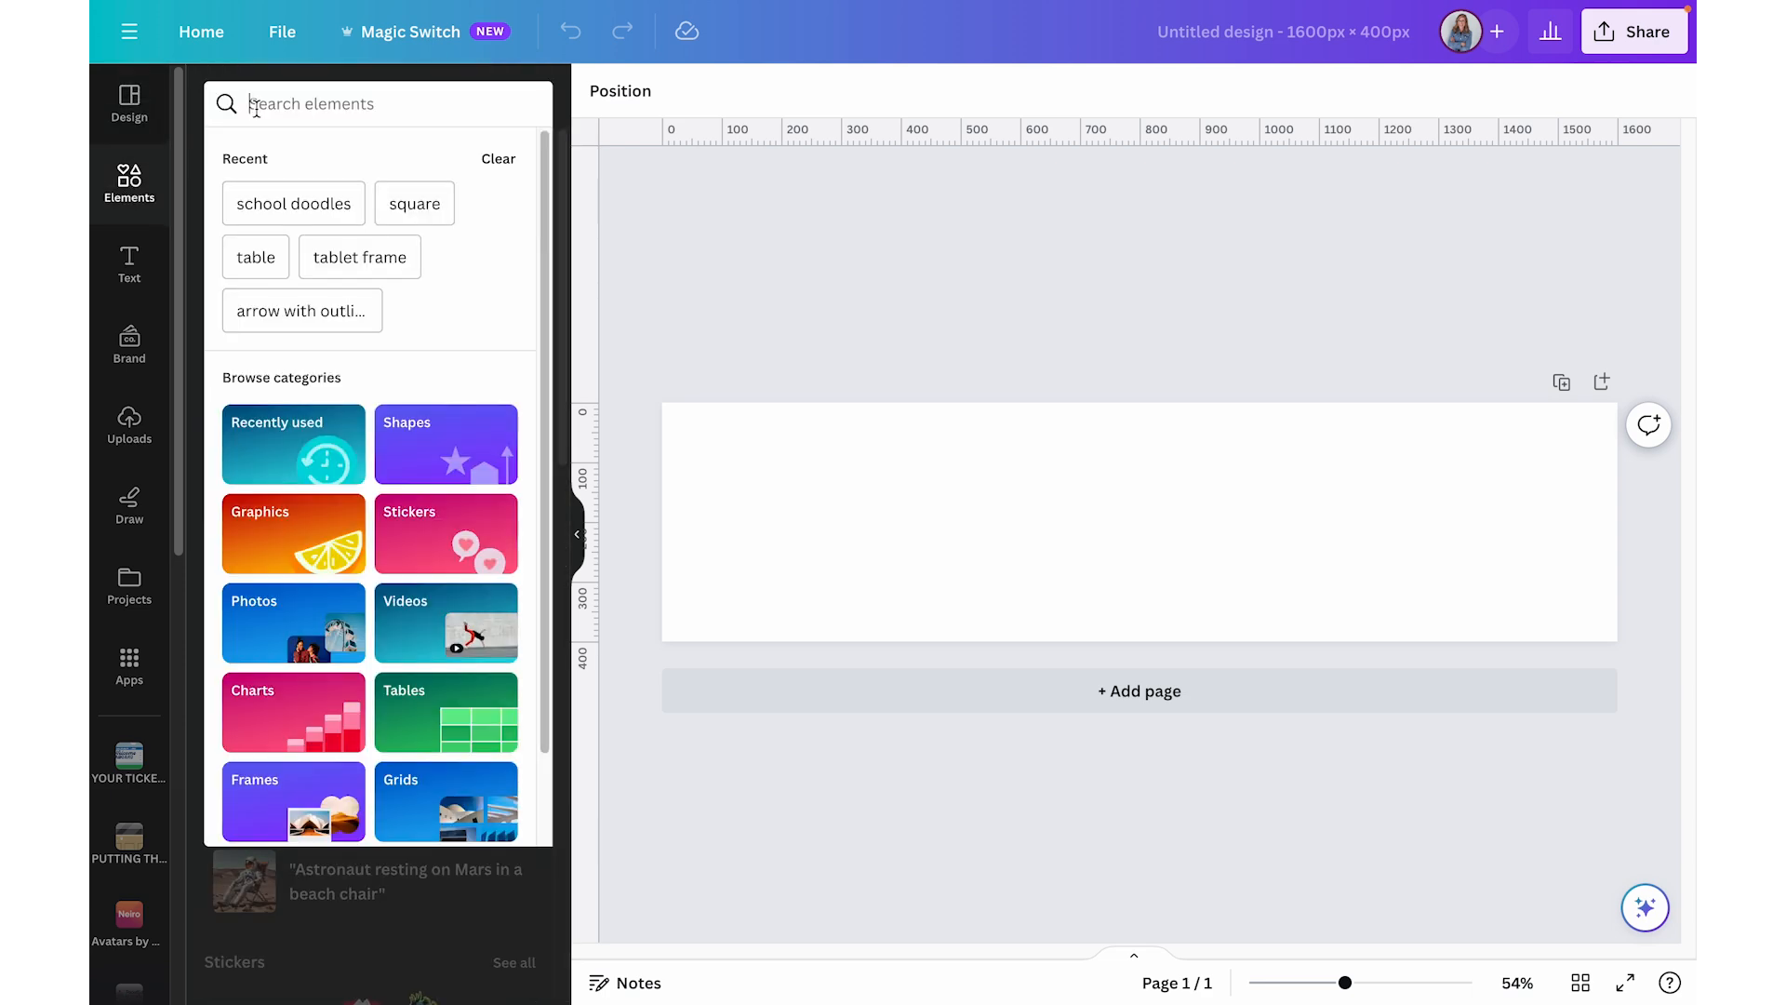
pyautogui.click(293, 203)
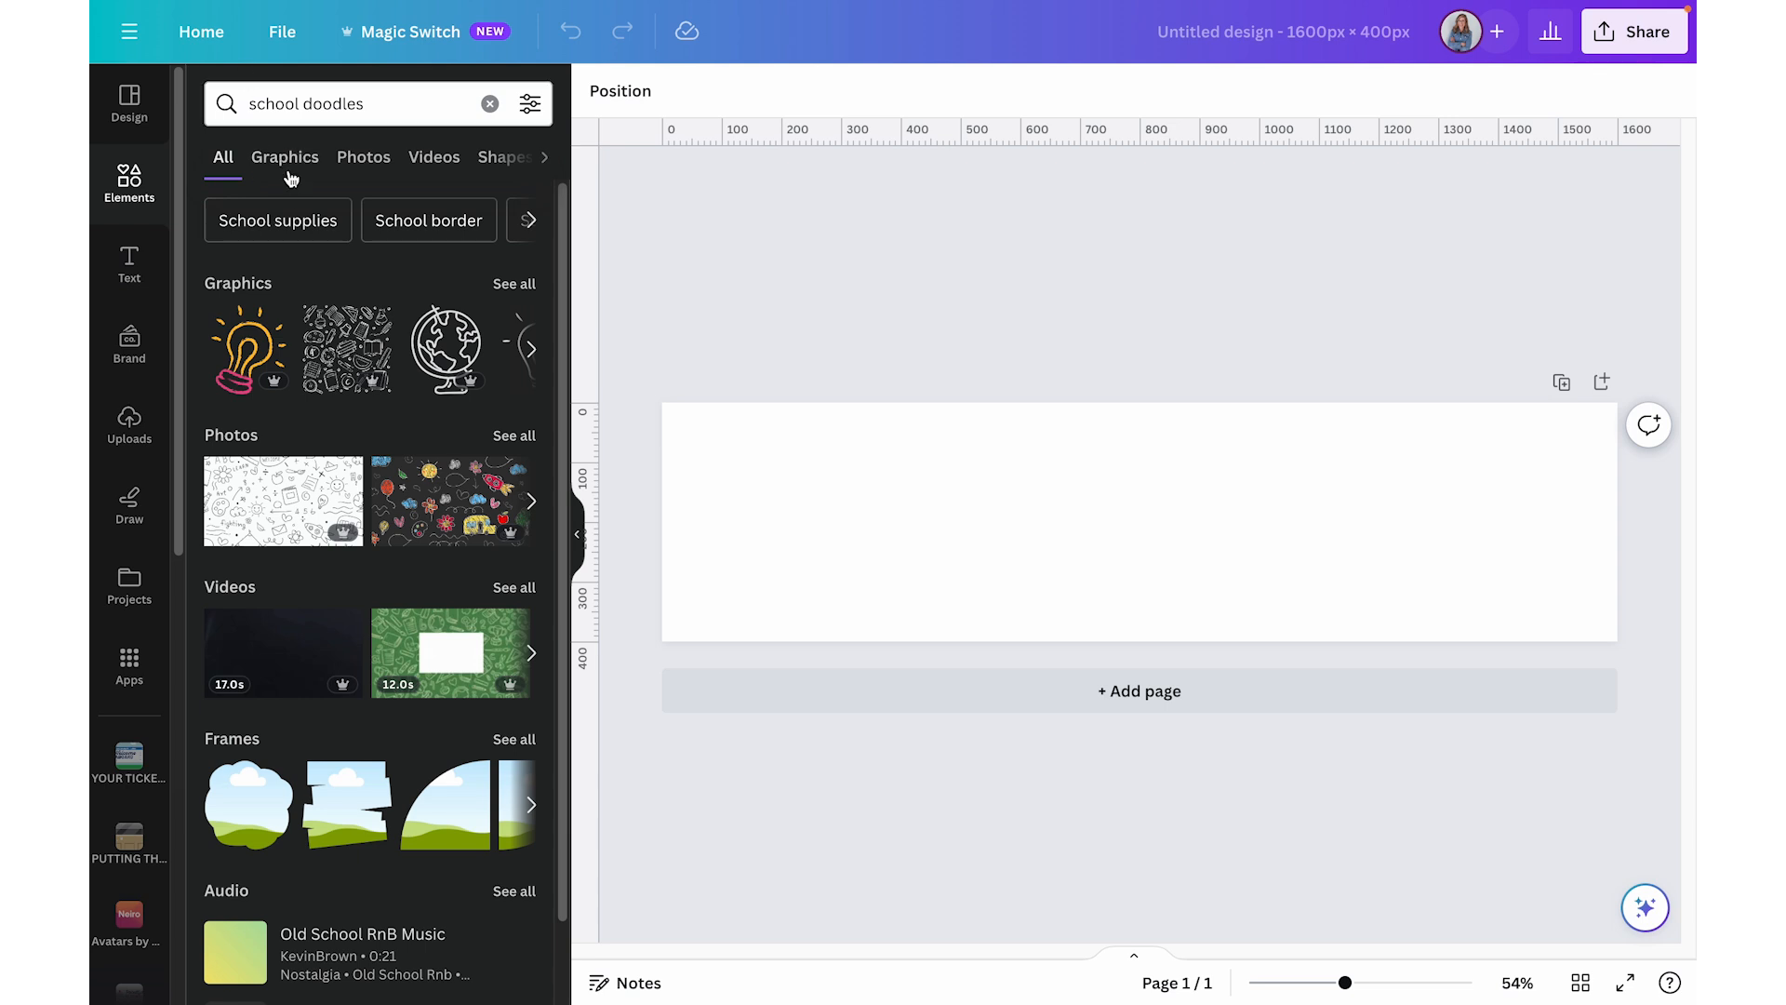
pyautogui.click(284, 156)
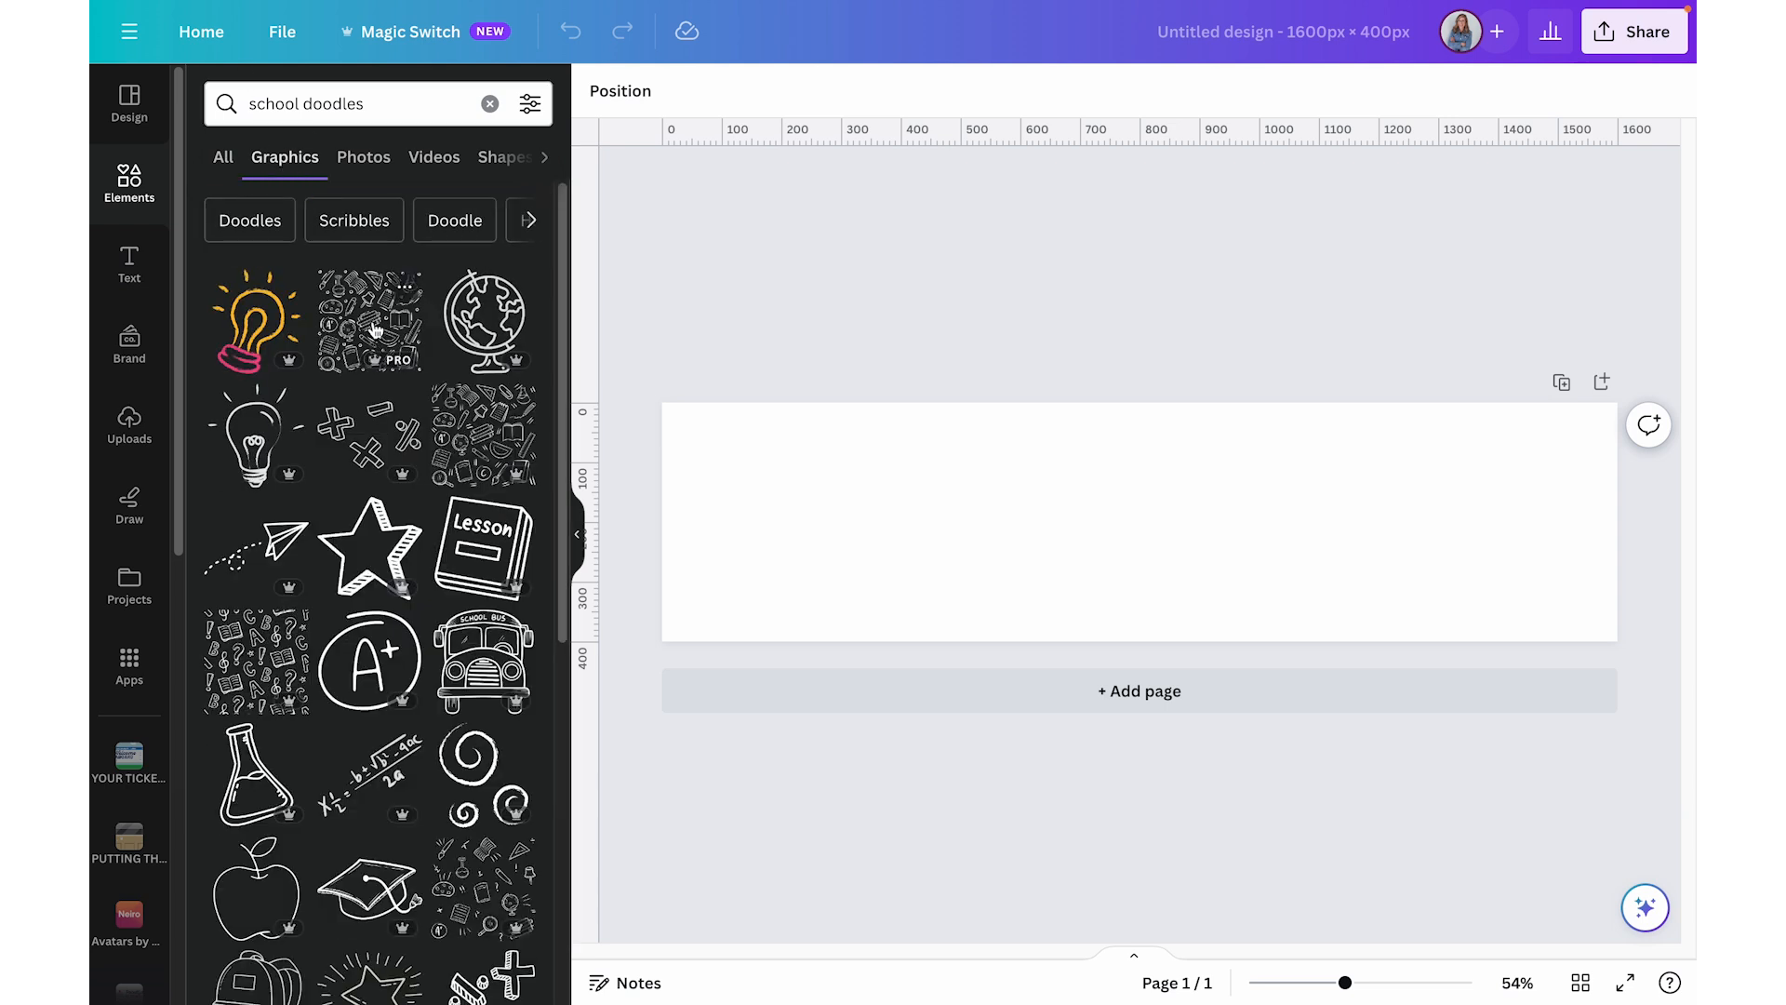
pyautogui.click(369, 321)
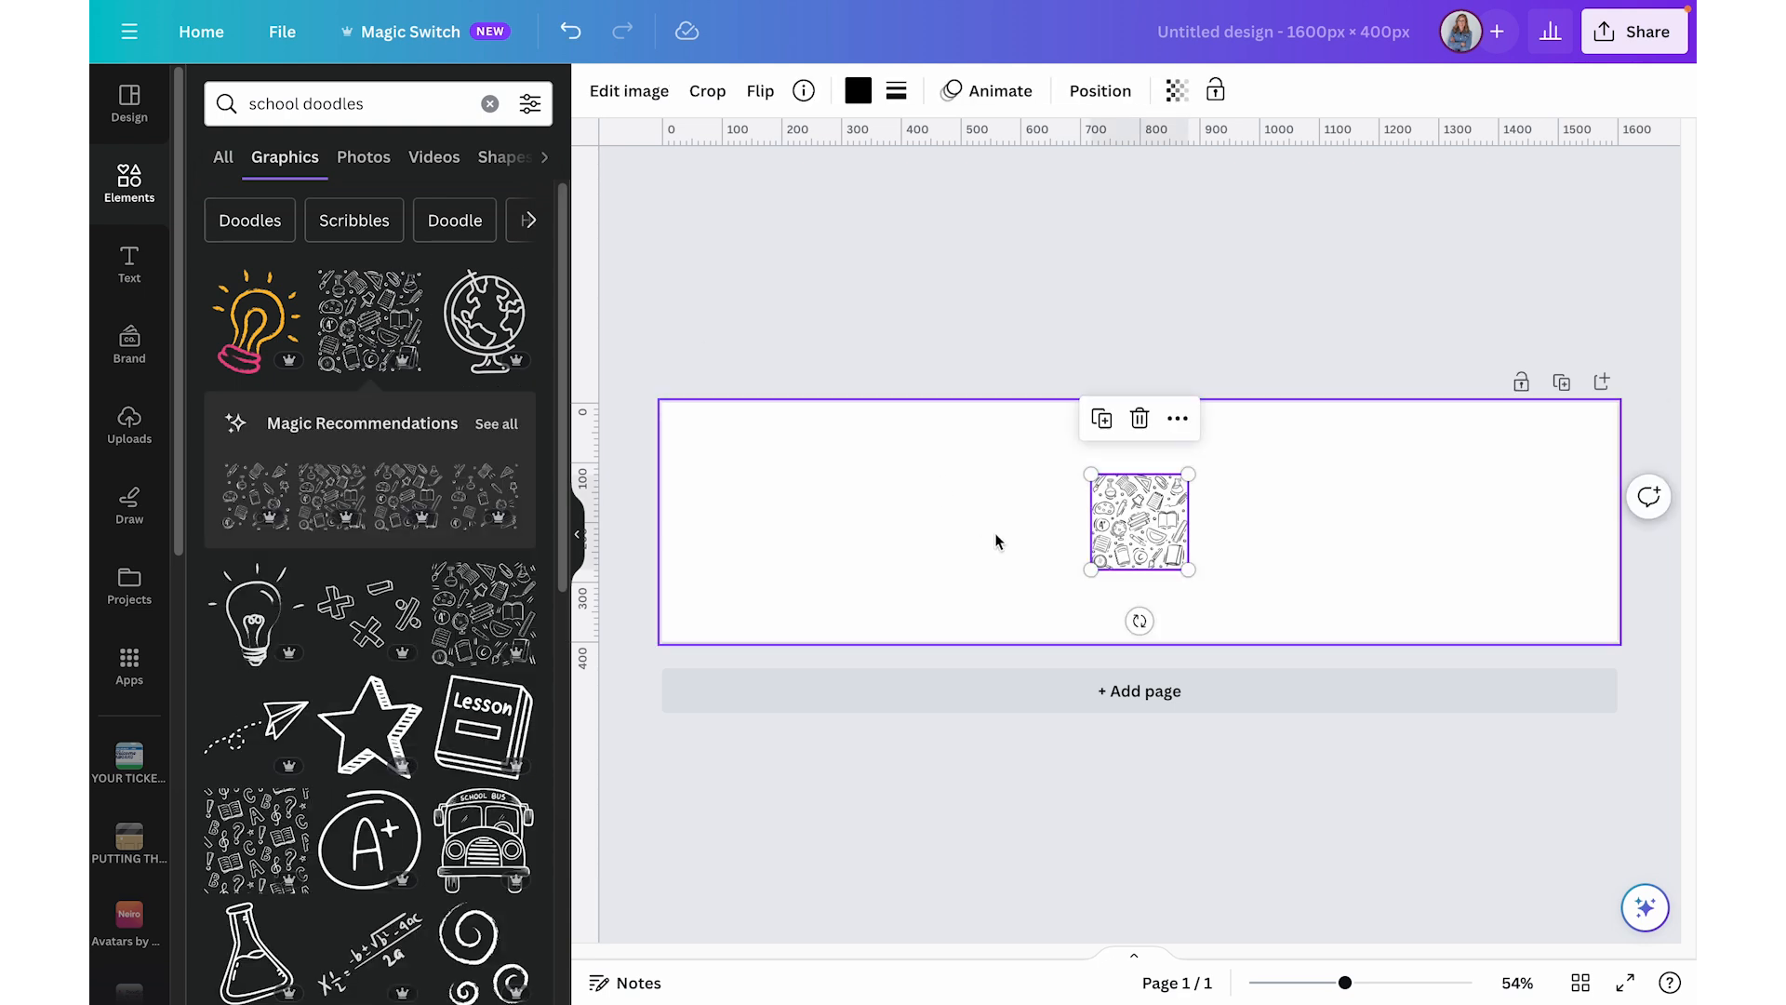
pyautogui.moveTo(1138, 522); pyautogui.dragTo(716, 467)
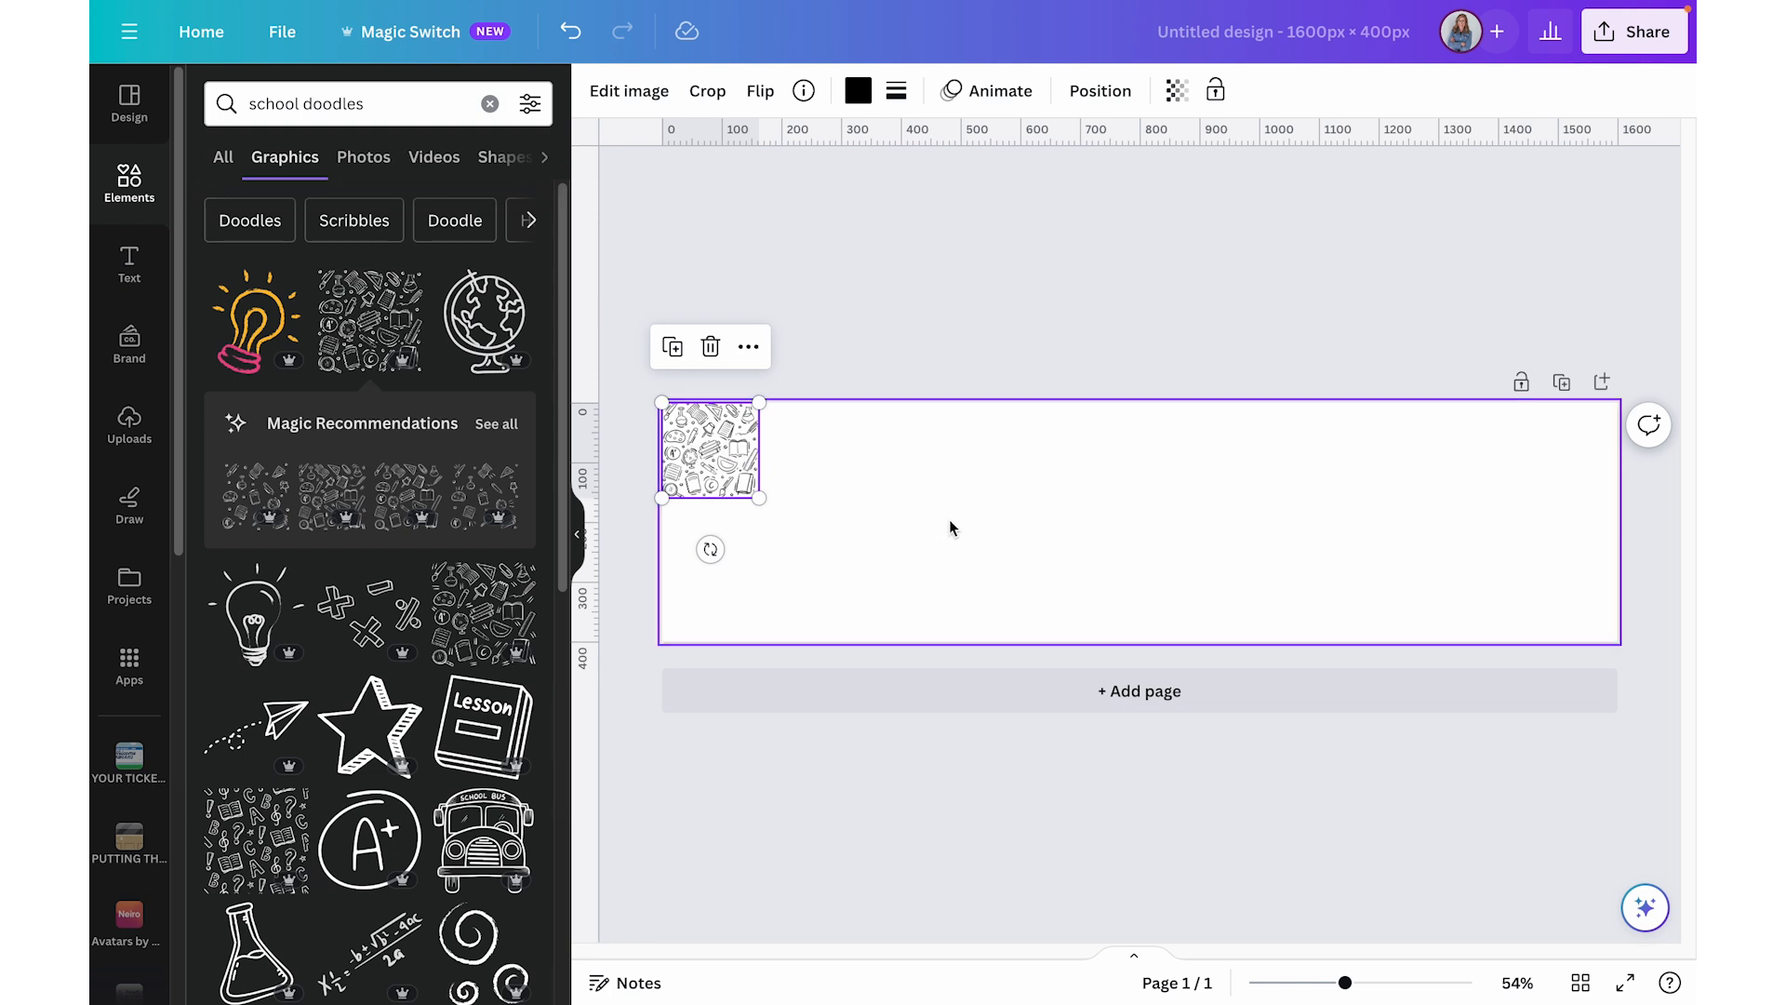
pyautogui.moveTo(795, 511)
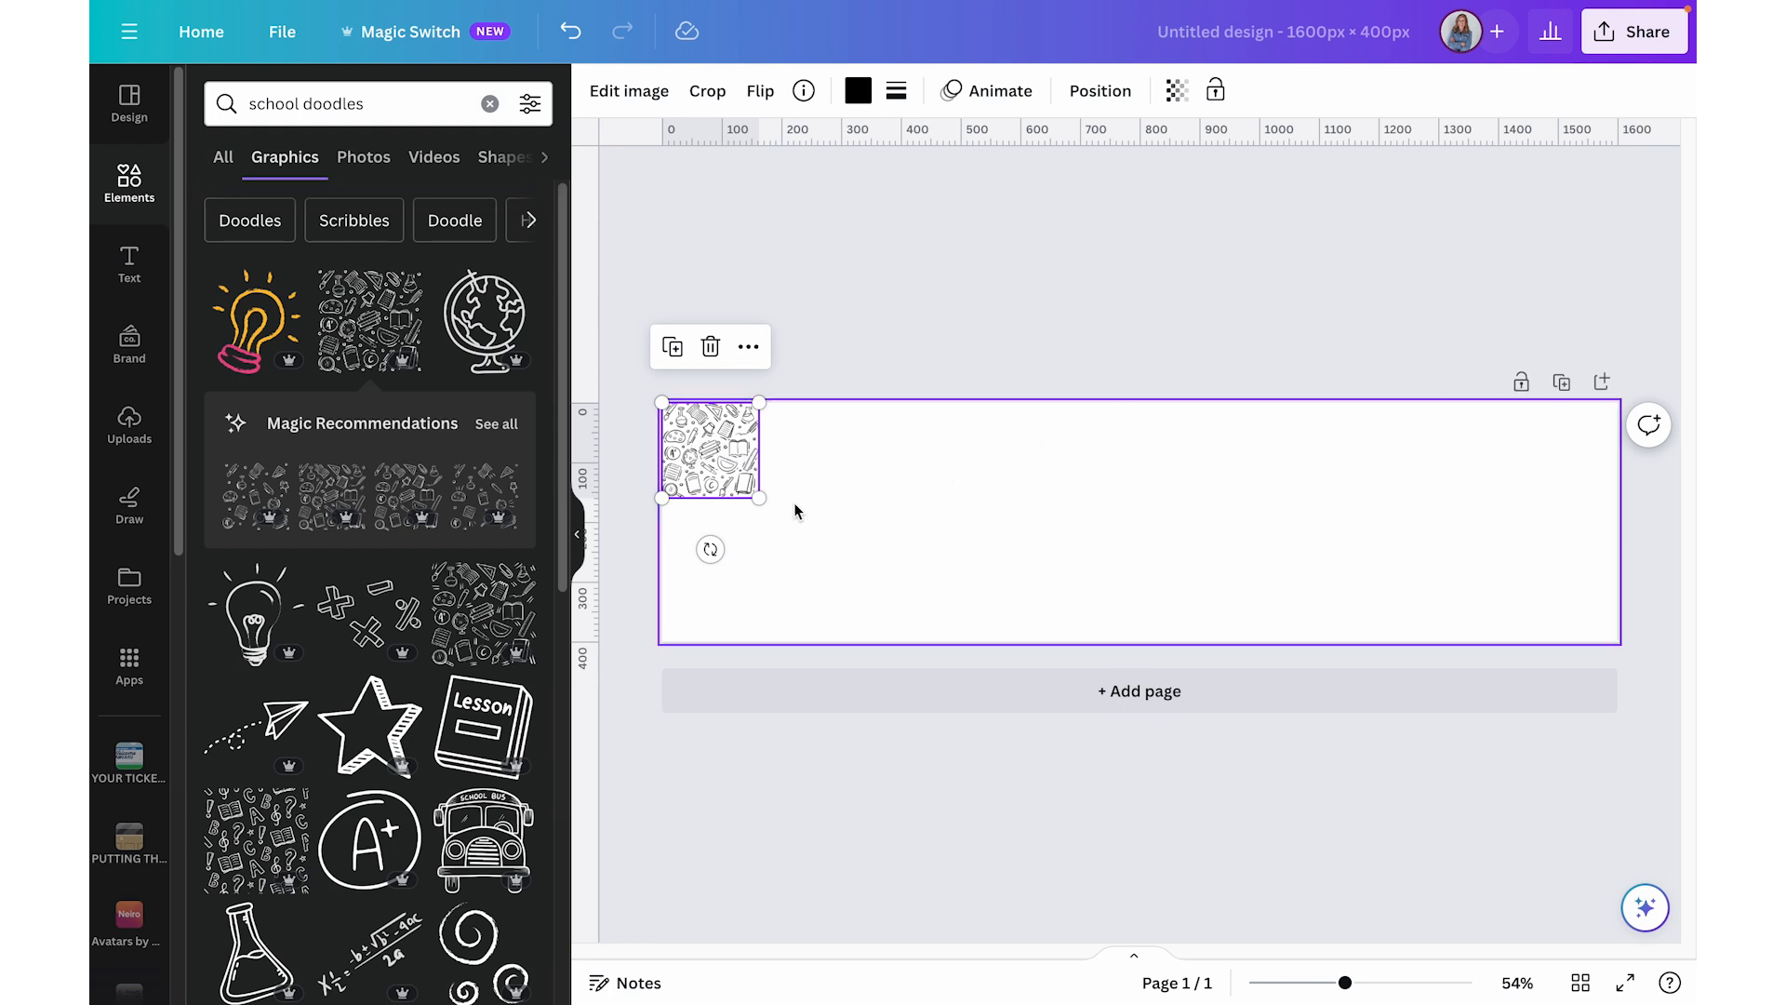
pyautogui.moveTo(761, 502); pyautogui.dragTo(1114, 845)
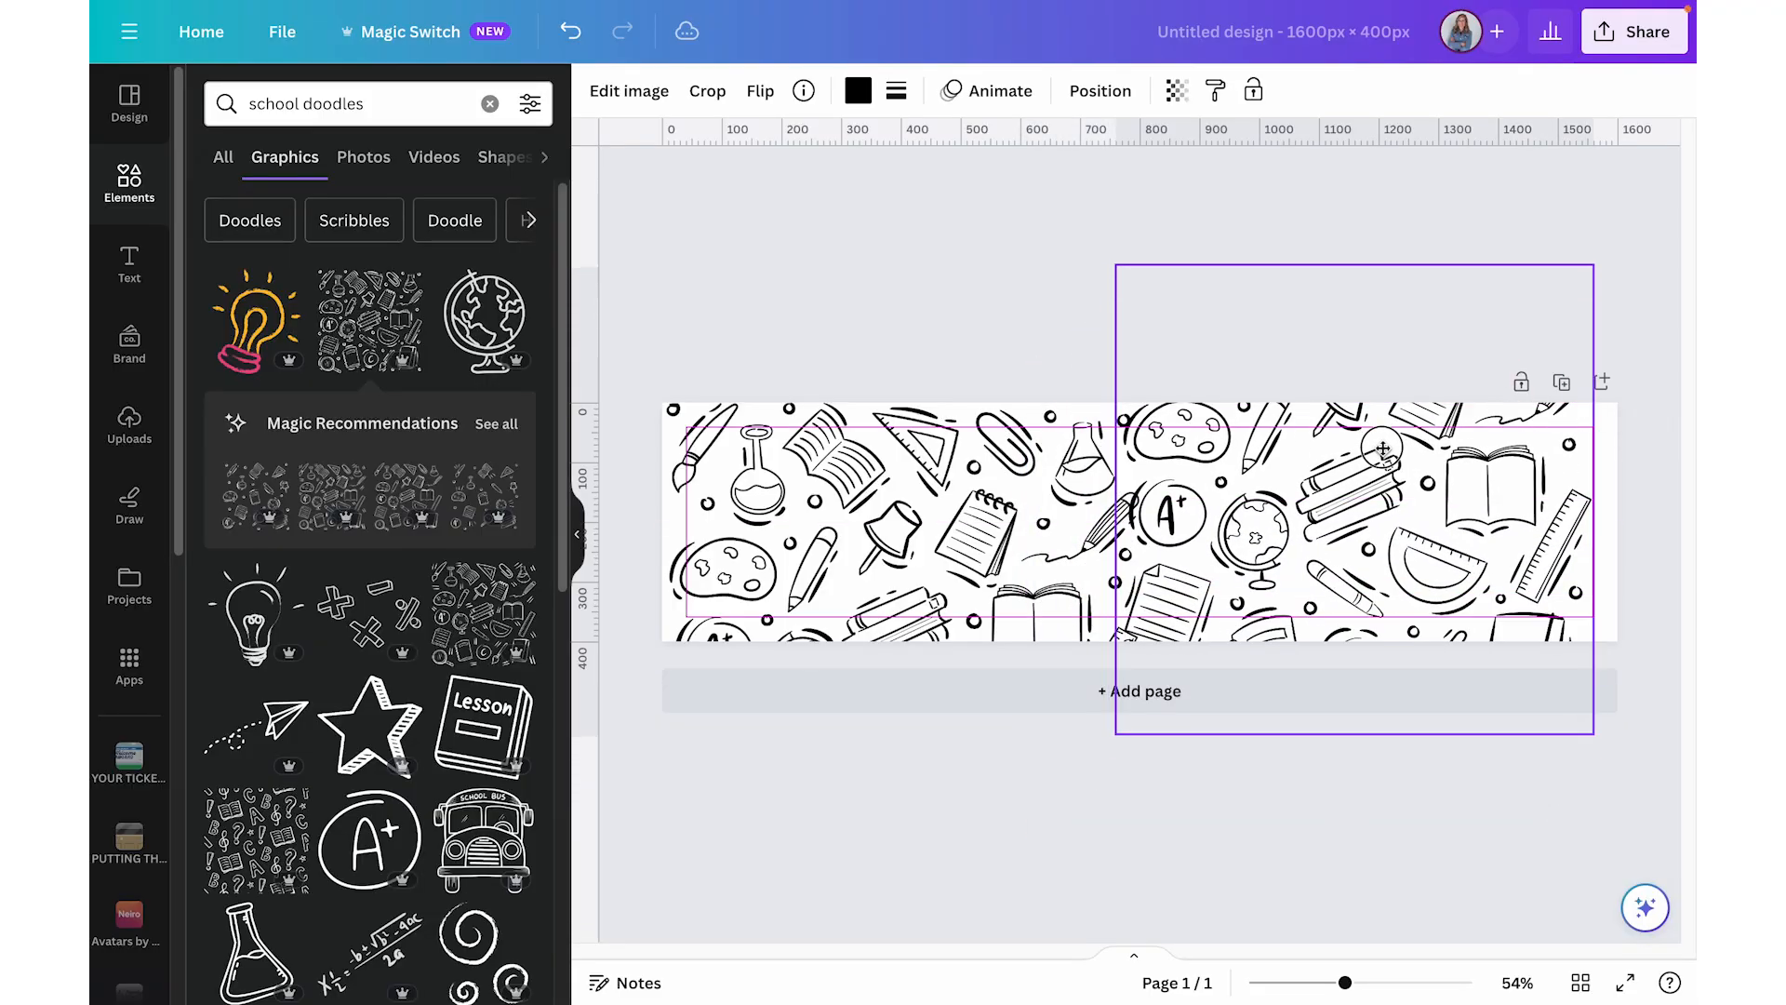
pyautogui.moveTo(1379, 445); pyautogui.dragTo(1401, 373)
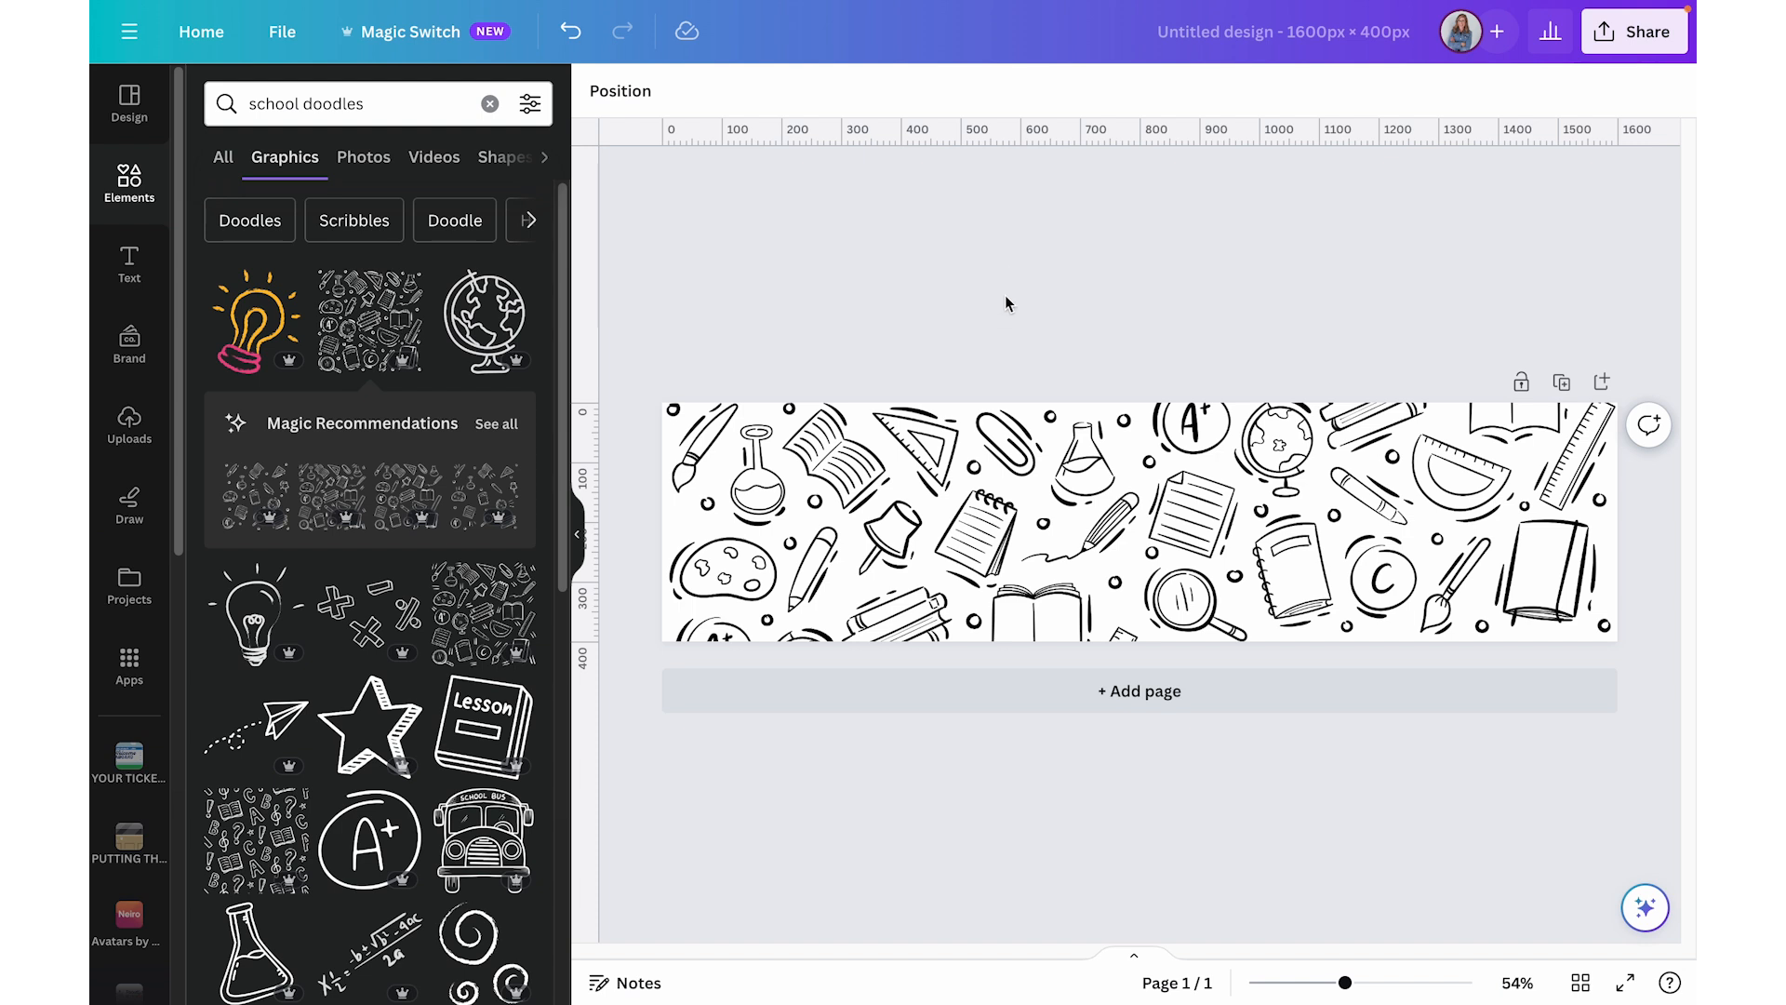
pyautogui.moveTo(638, 206)
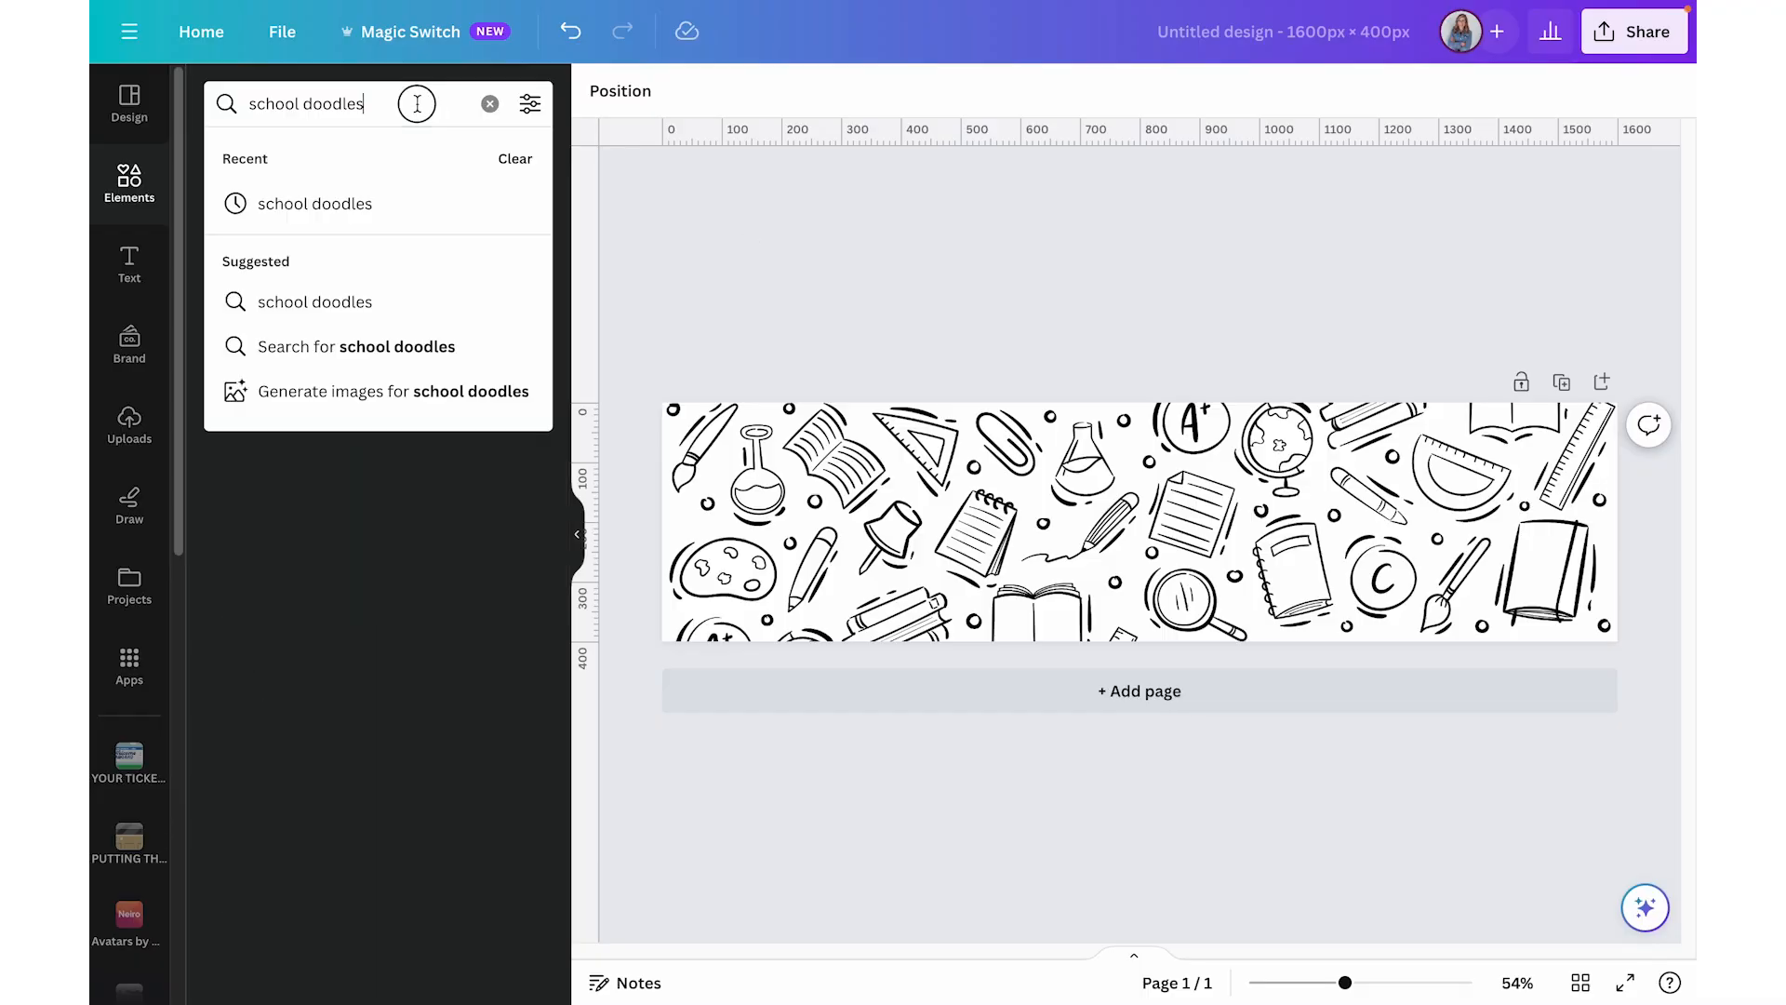
# - Add a black rectangle and stretch it wide and tall across the header's middle
pyautogui.write('recta')
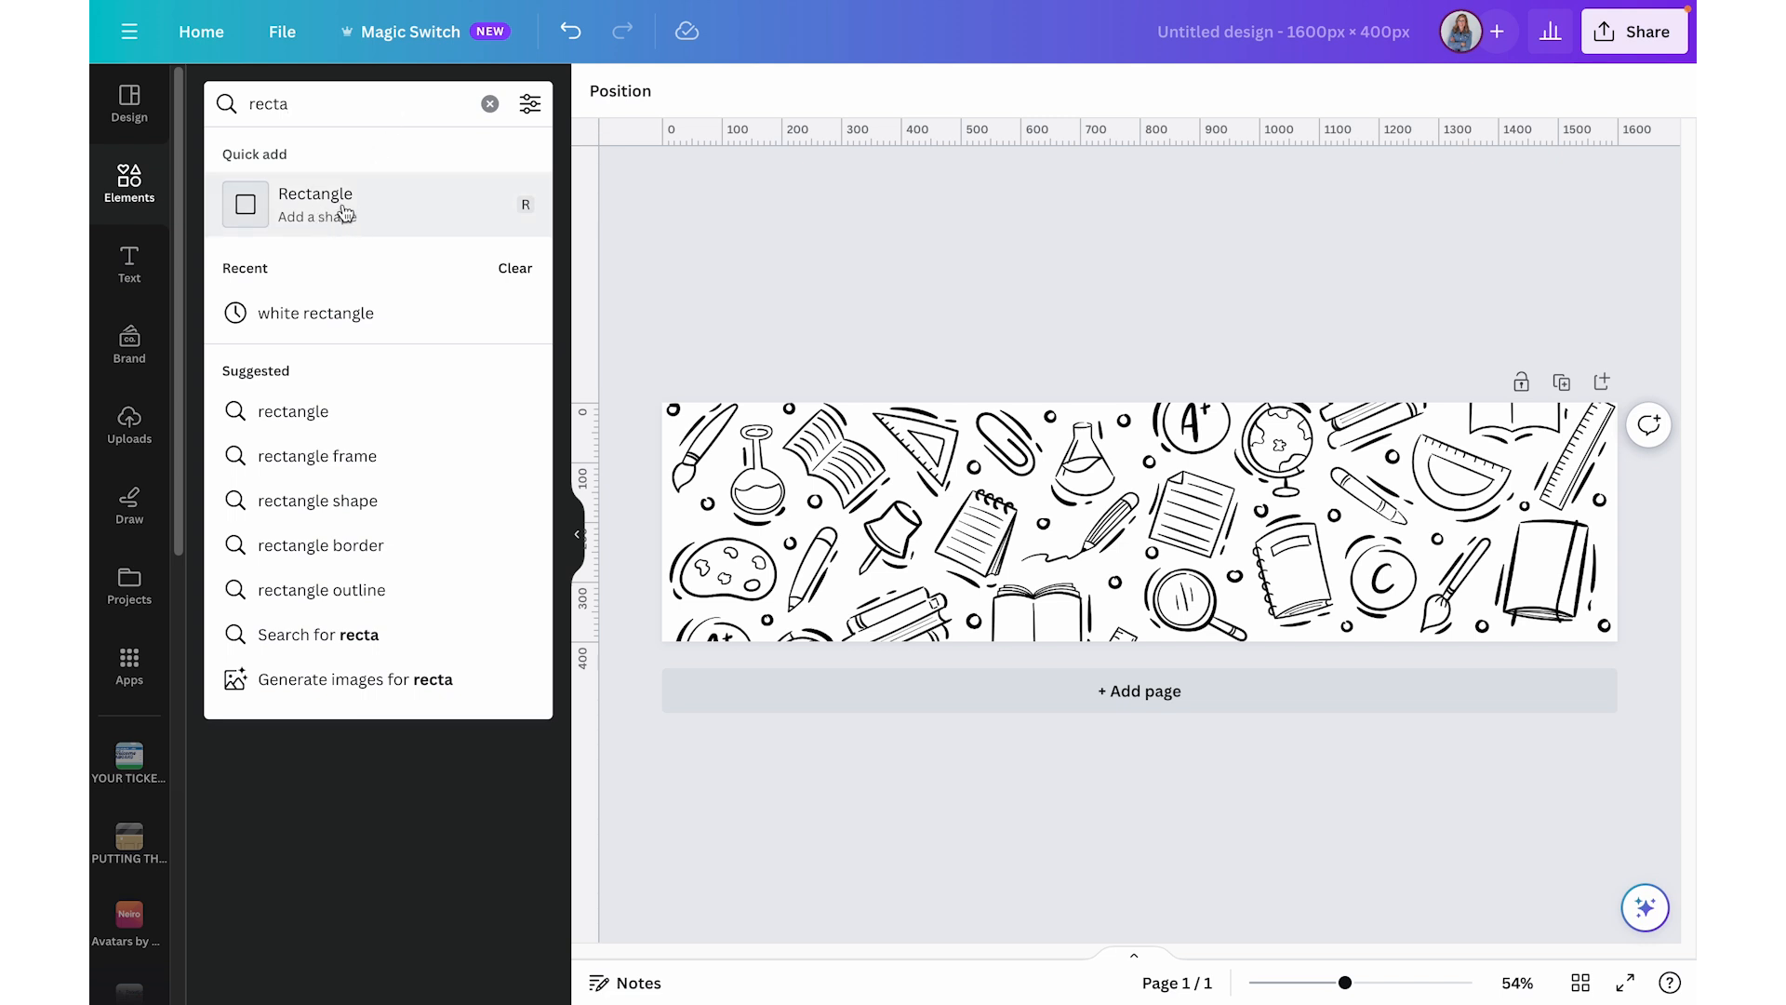
pyautogui.click(245, 205)
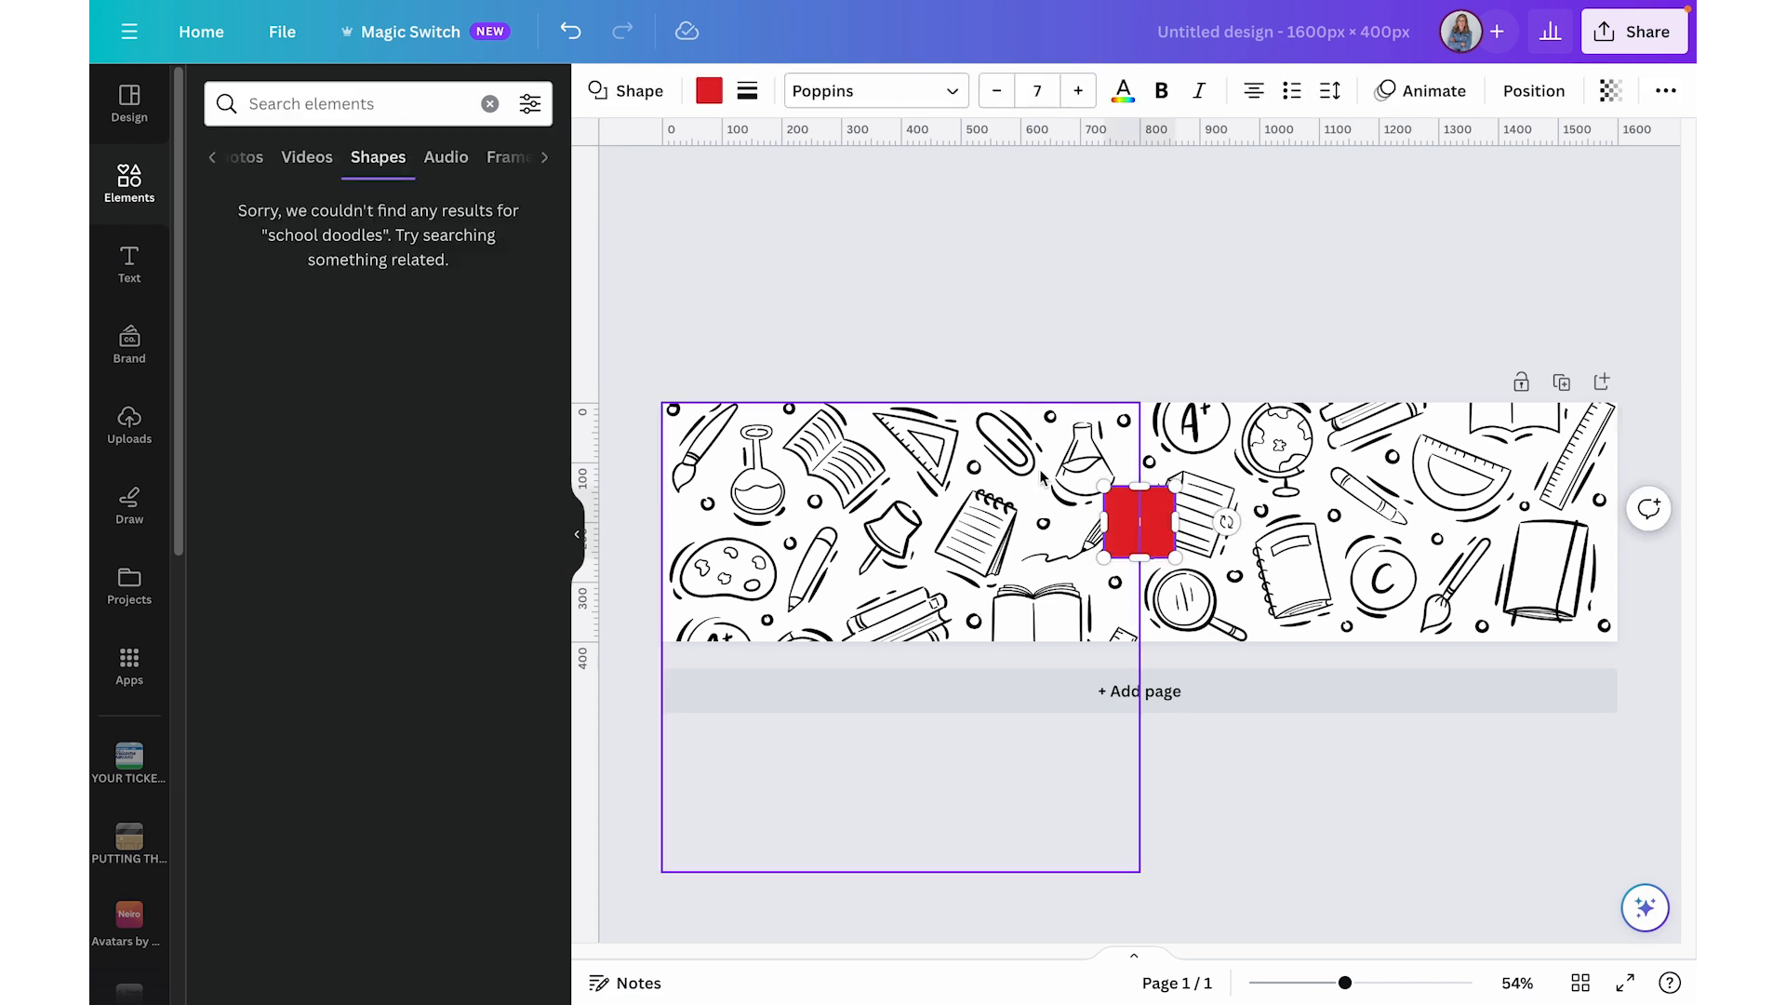
pyautogui.click(708, 90)
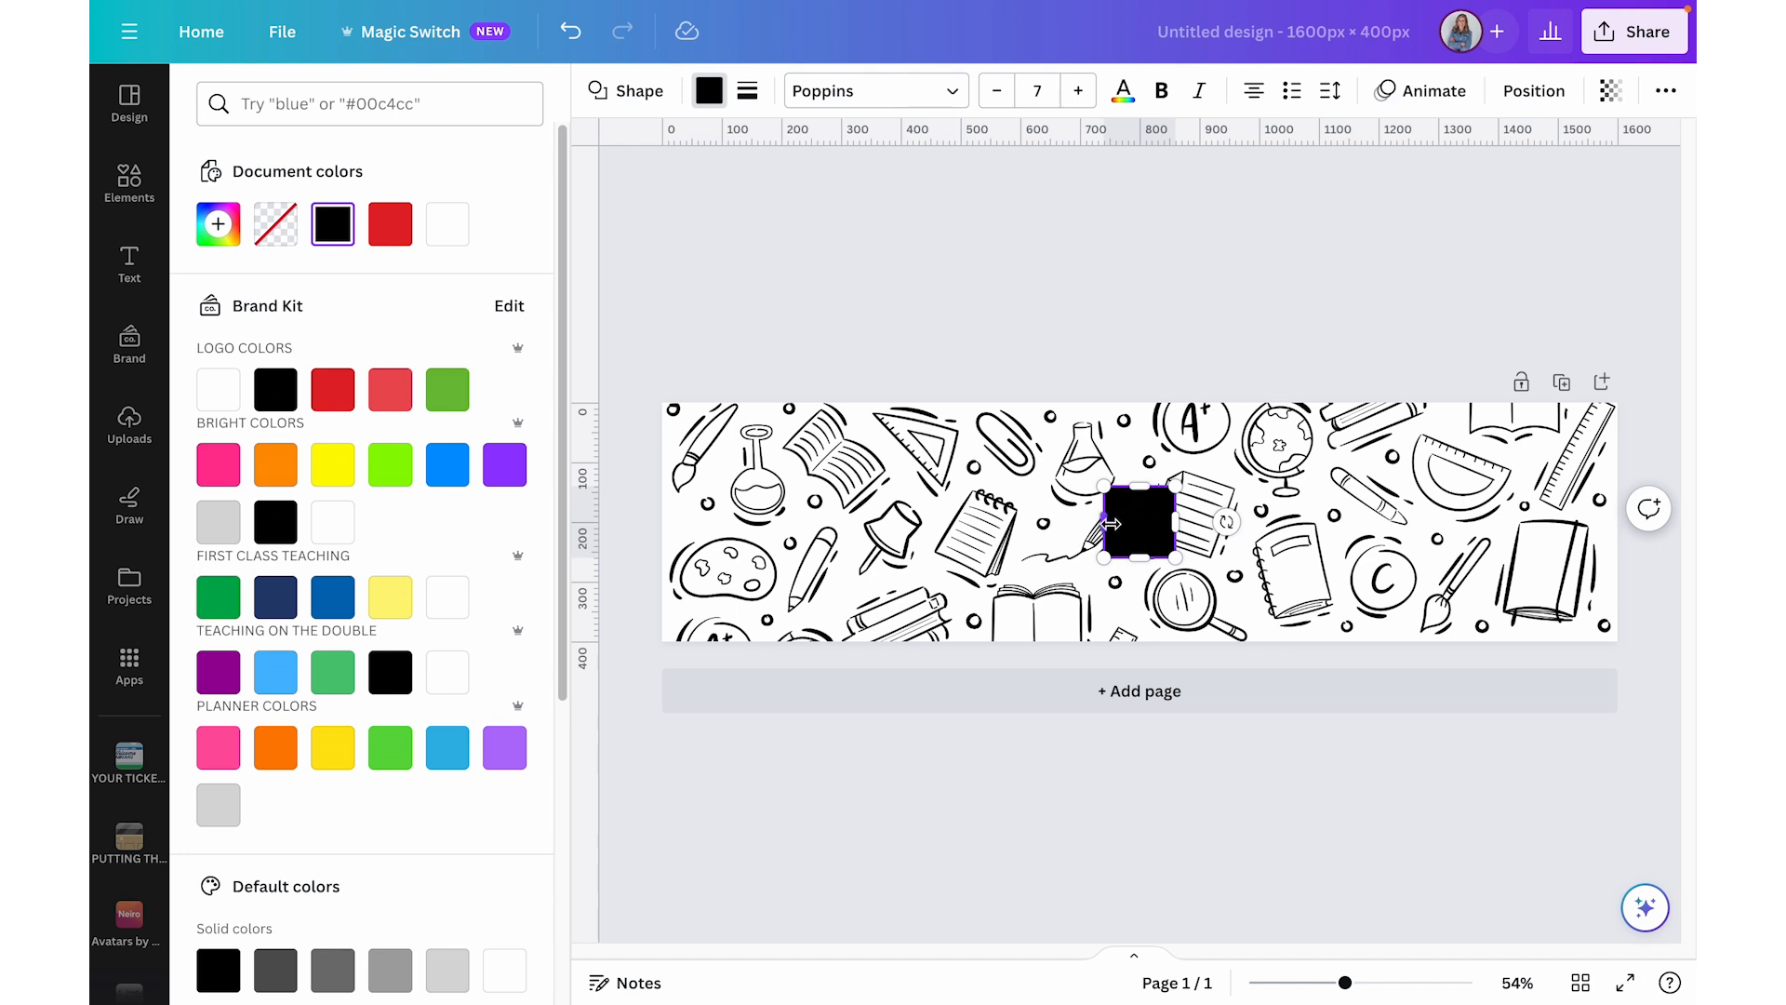
pyautogui.moveTo(1103, 523); pyautogui.dragTo(747, 524)
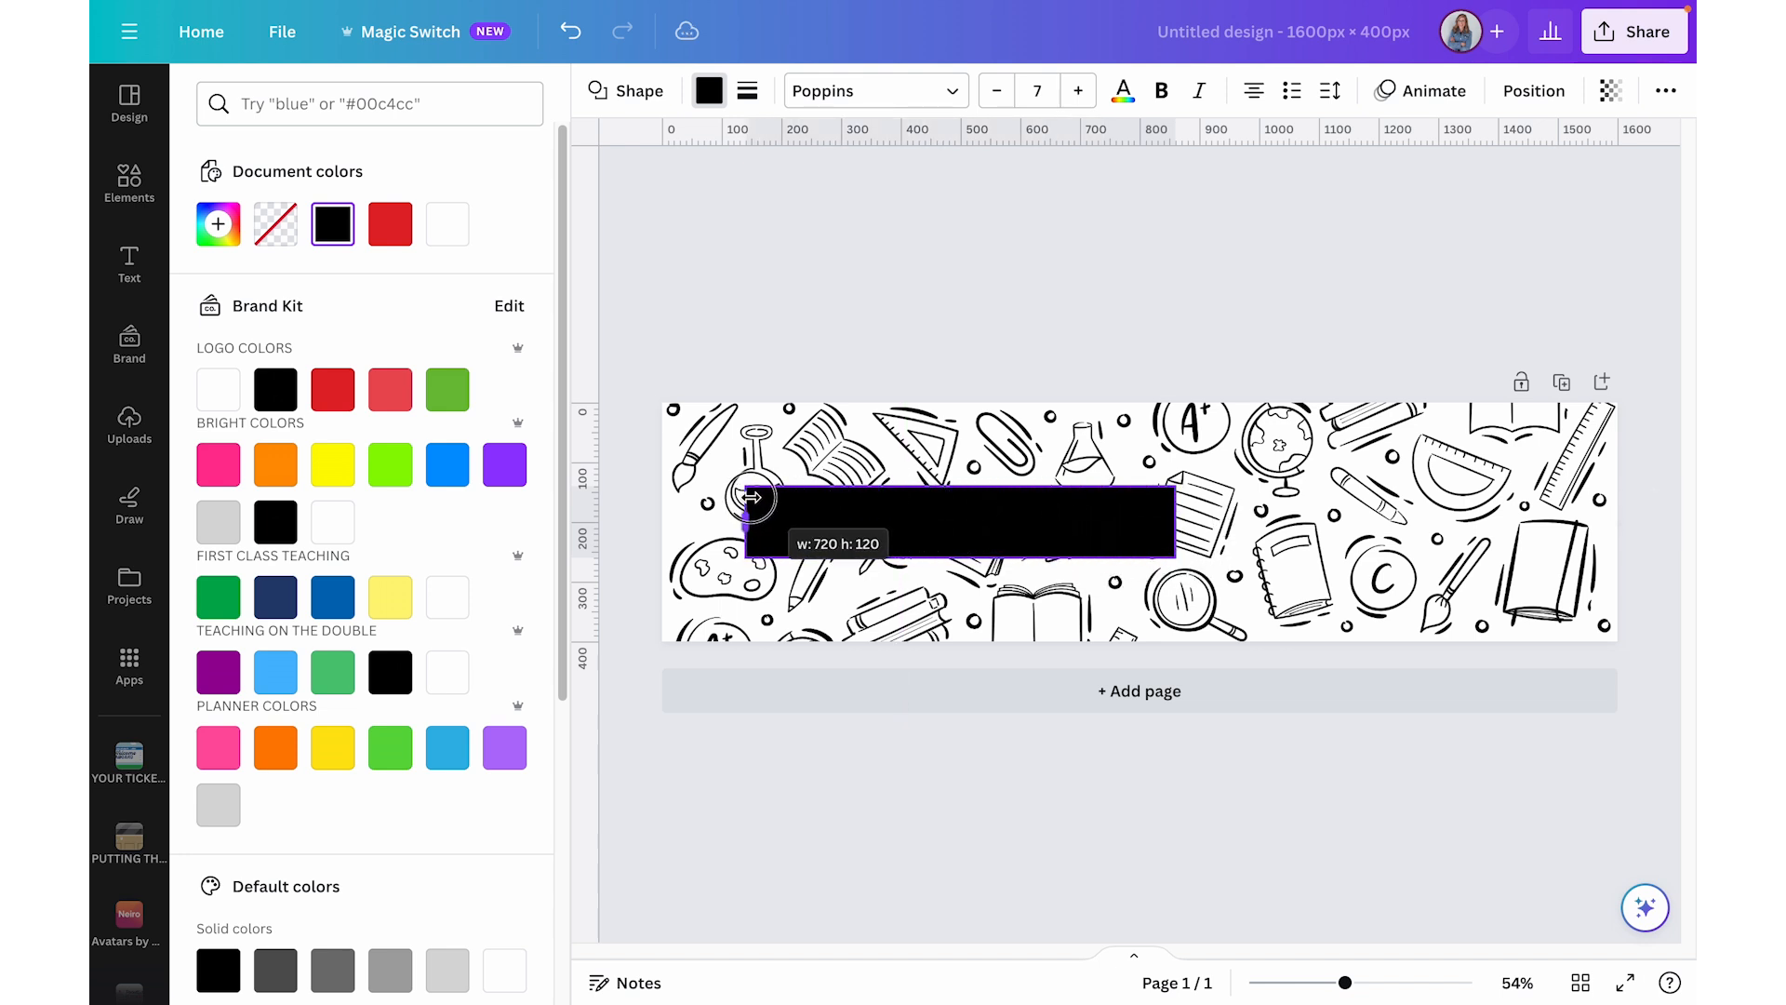
pyautogui.moveTo(746, 503); pyautogui.dragTo(729, 504)
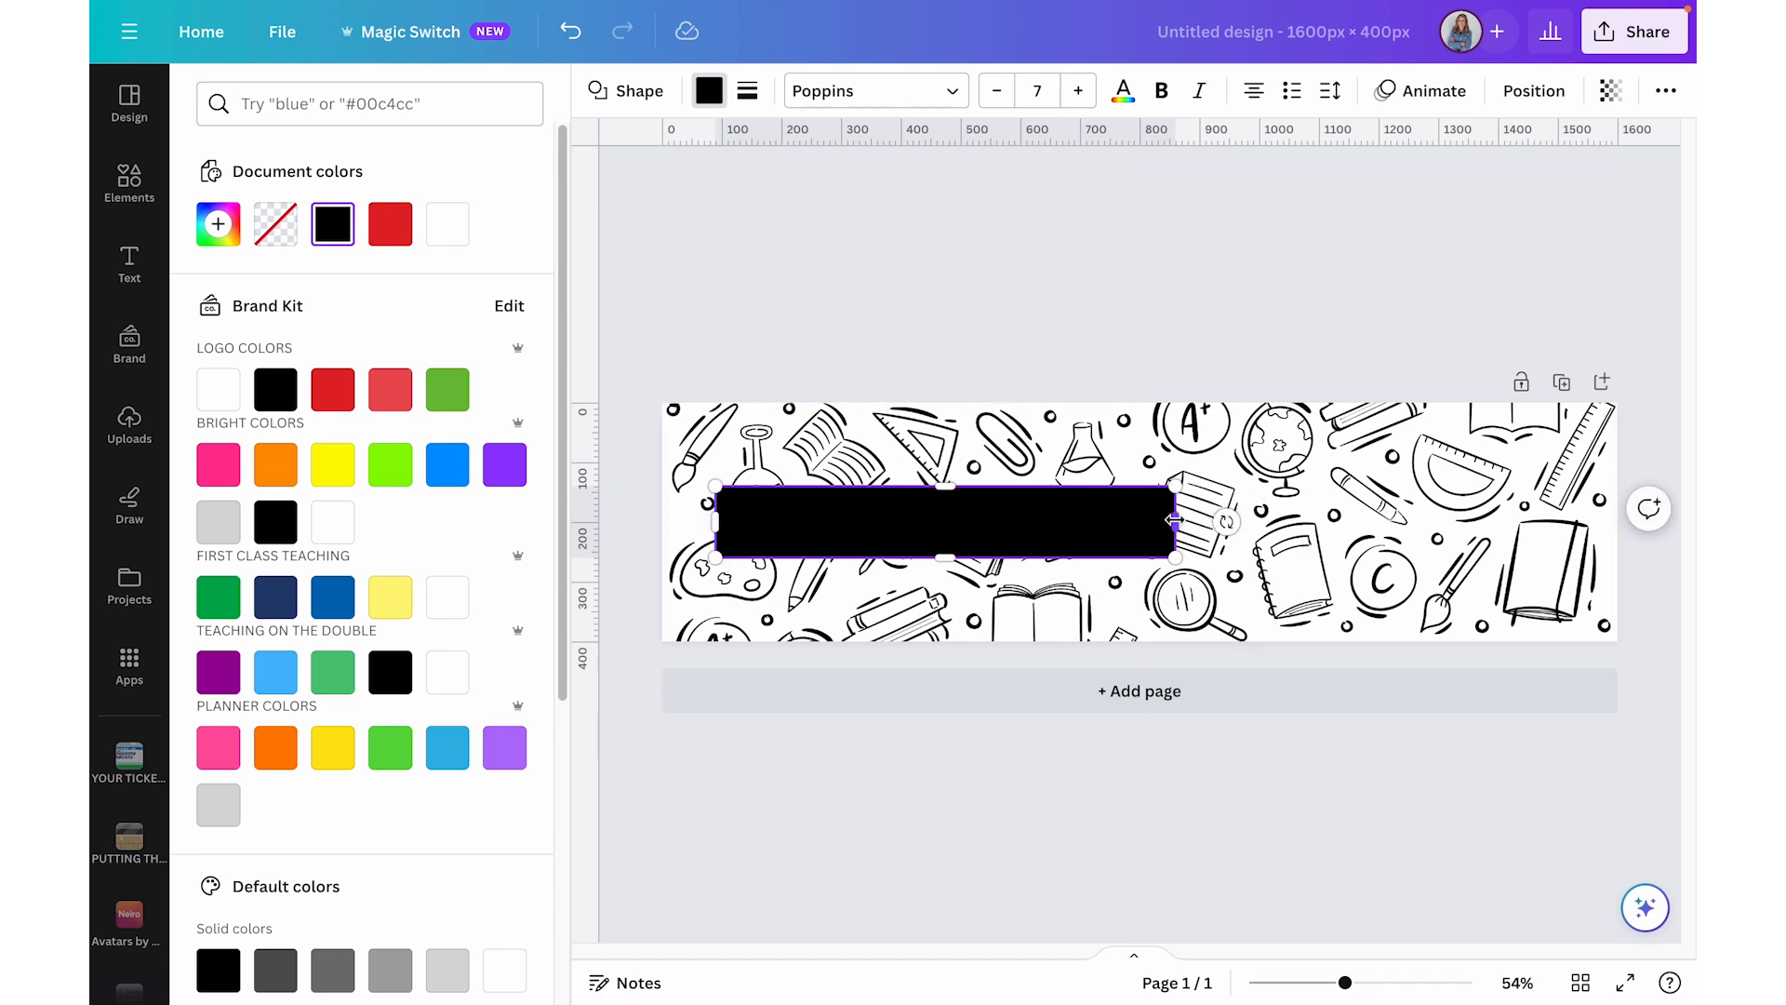
pyautogui.moveTo(1173, 521); pyautogui.dragTo(1548, 536)
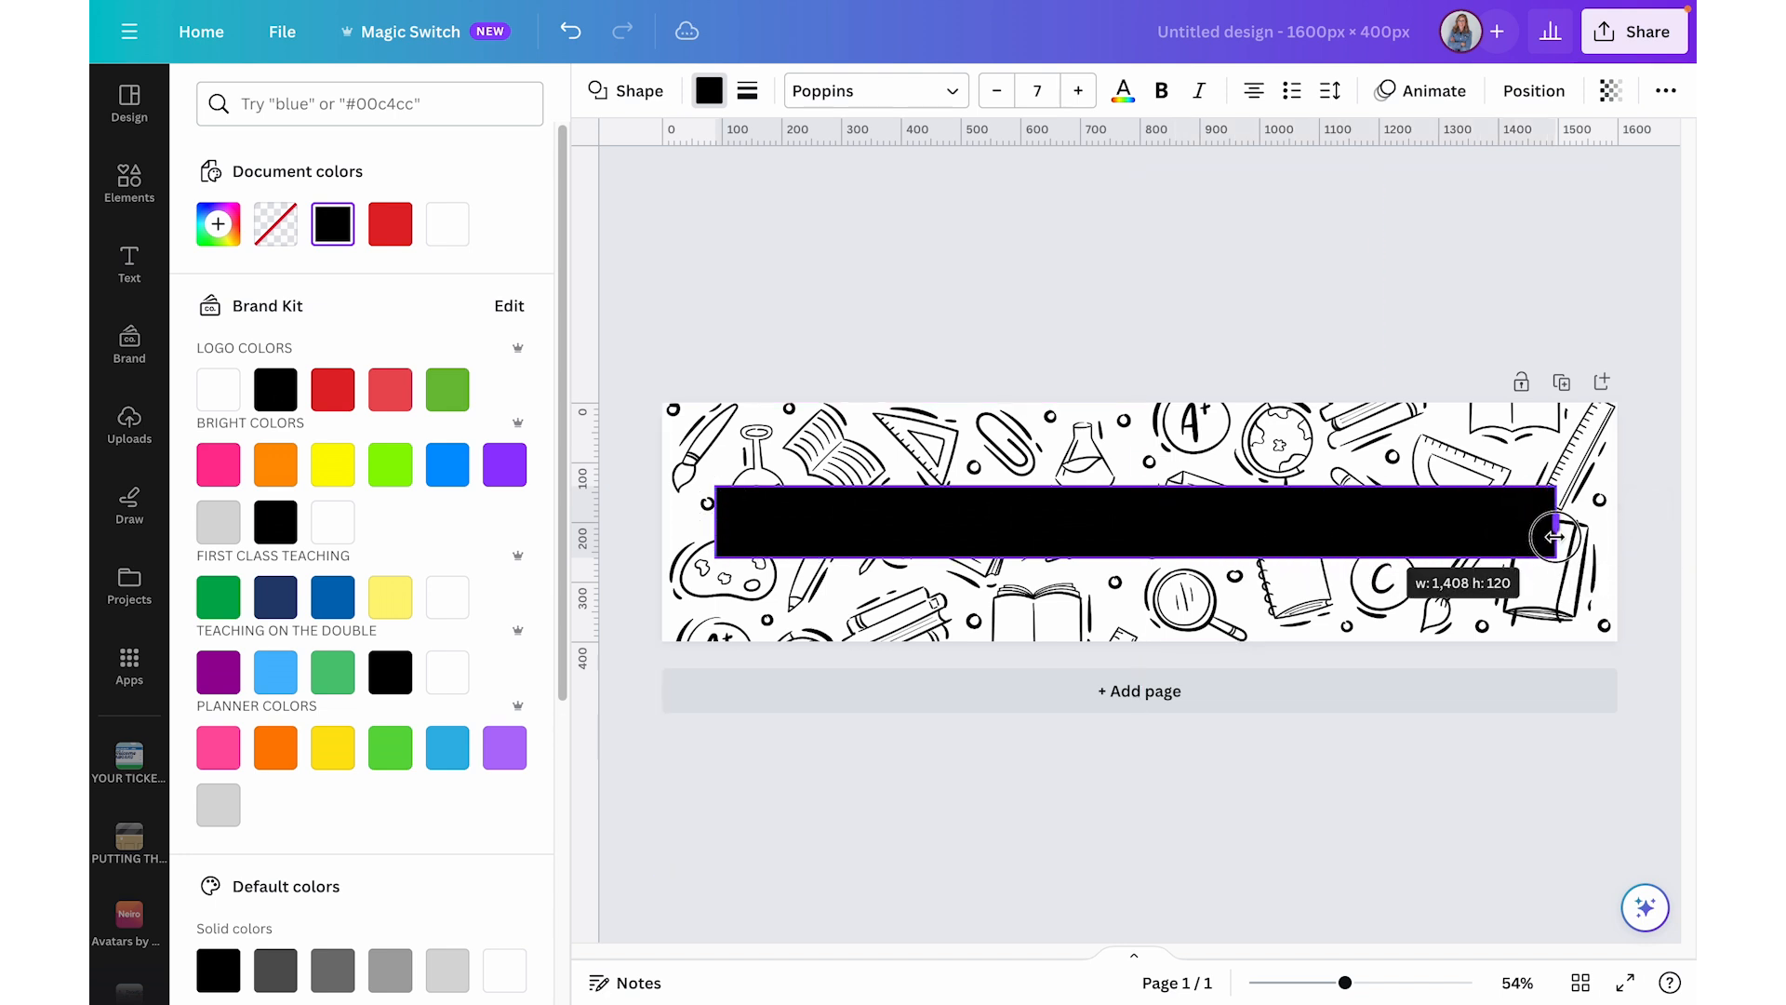
pyautogui.moveTo(1553, 536); pyautogui.dragTo(1546, 539)
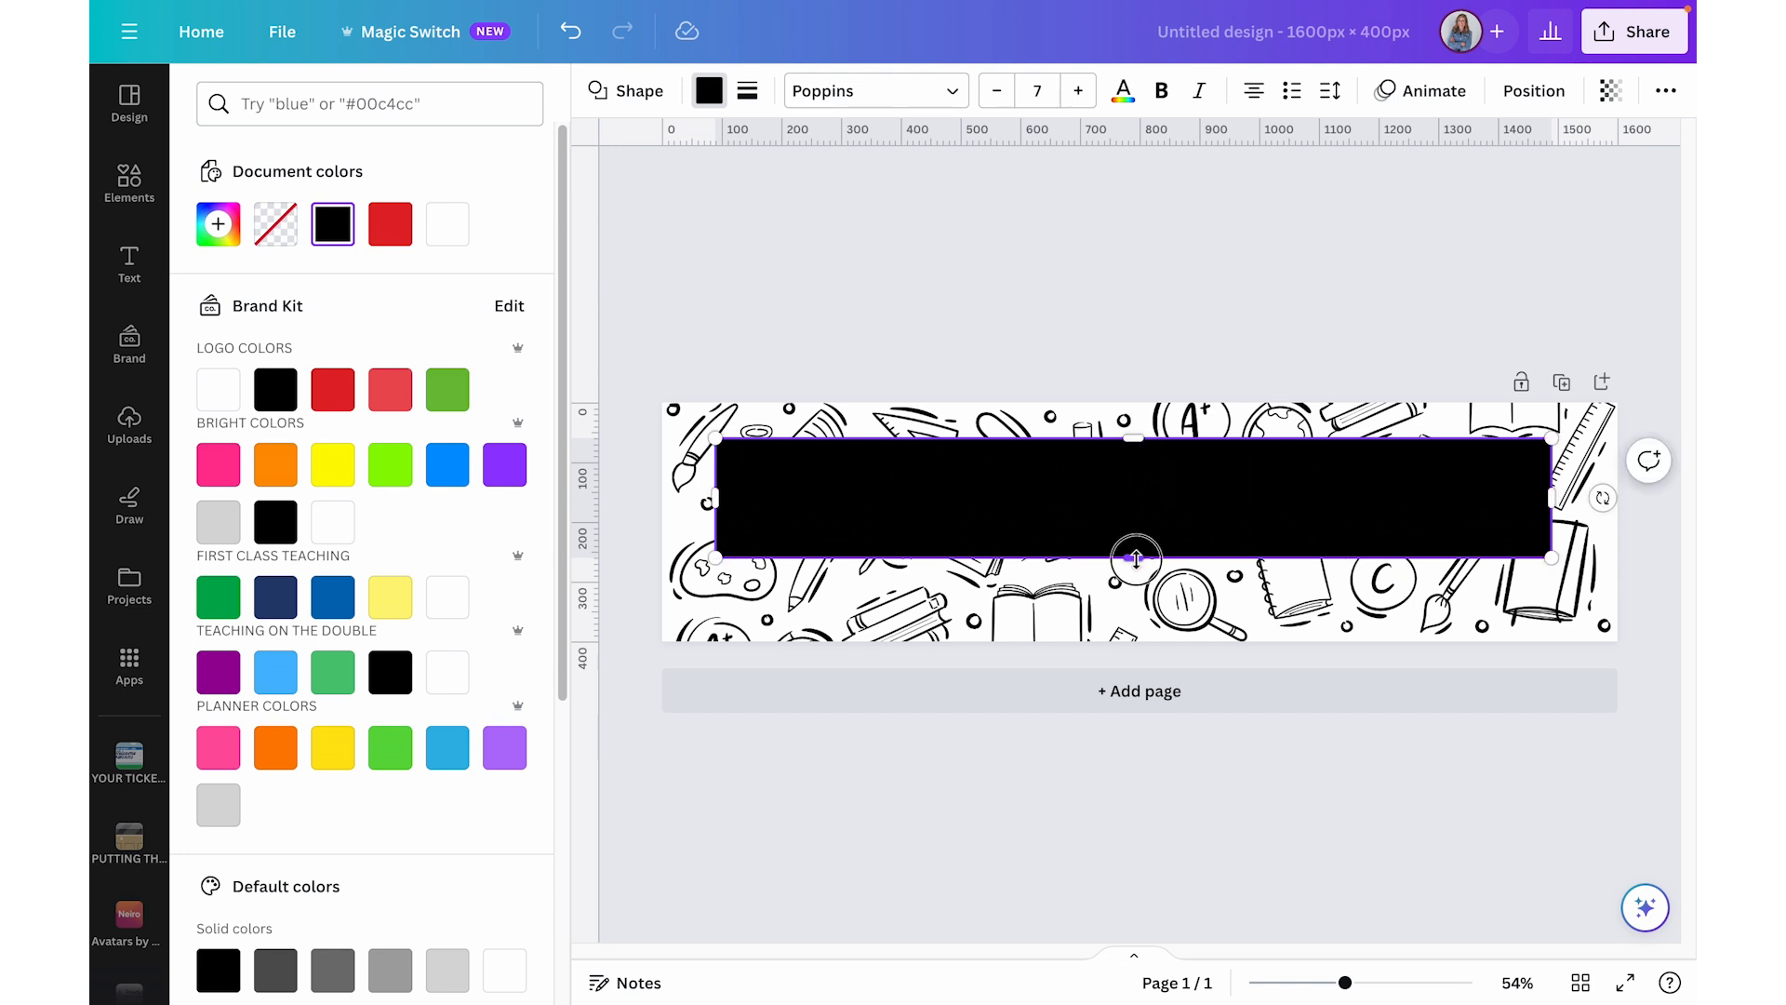
pyautogui.moveTo(1136, 558); pyautogui.dragTo(1137, 590)
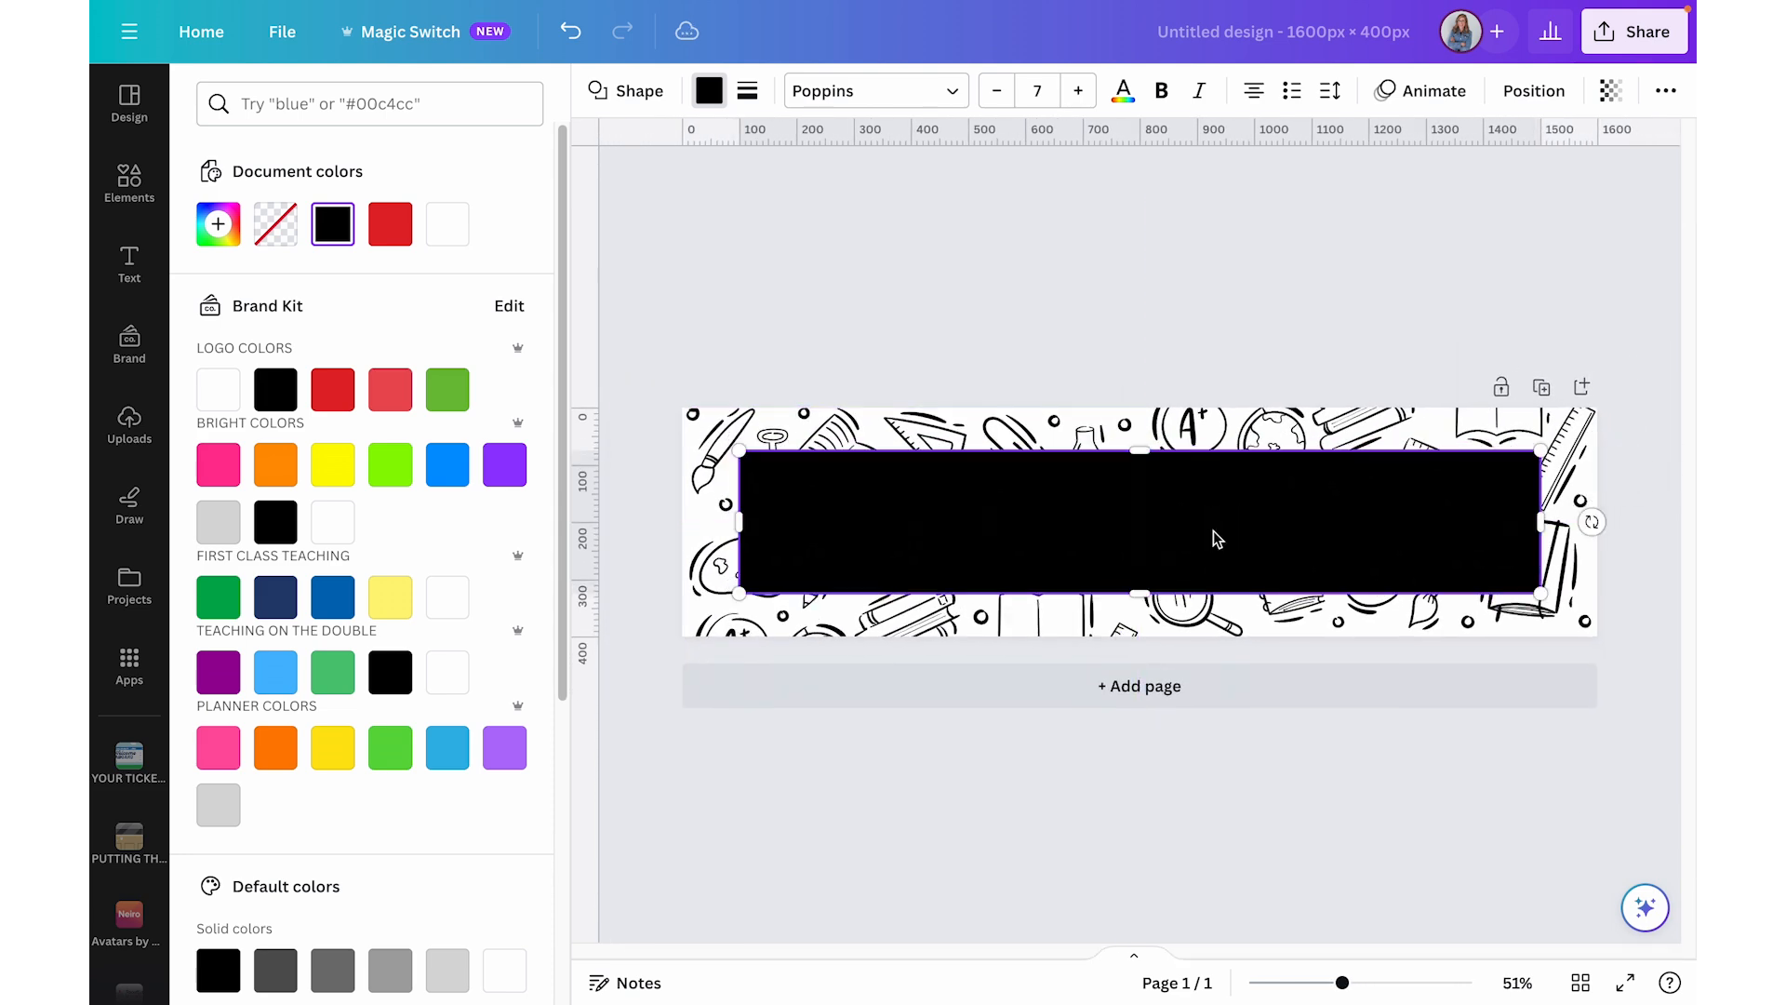
pyautogui.click(128, 182)
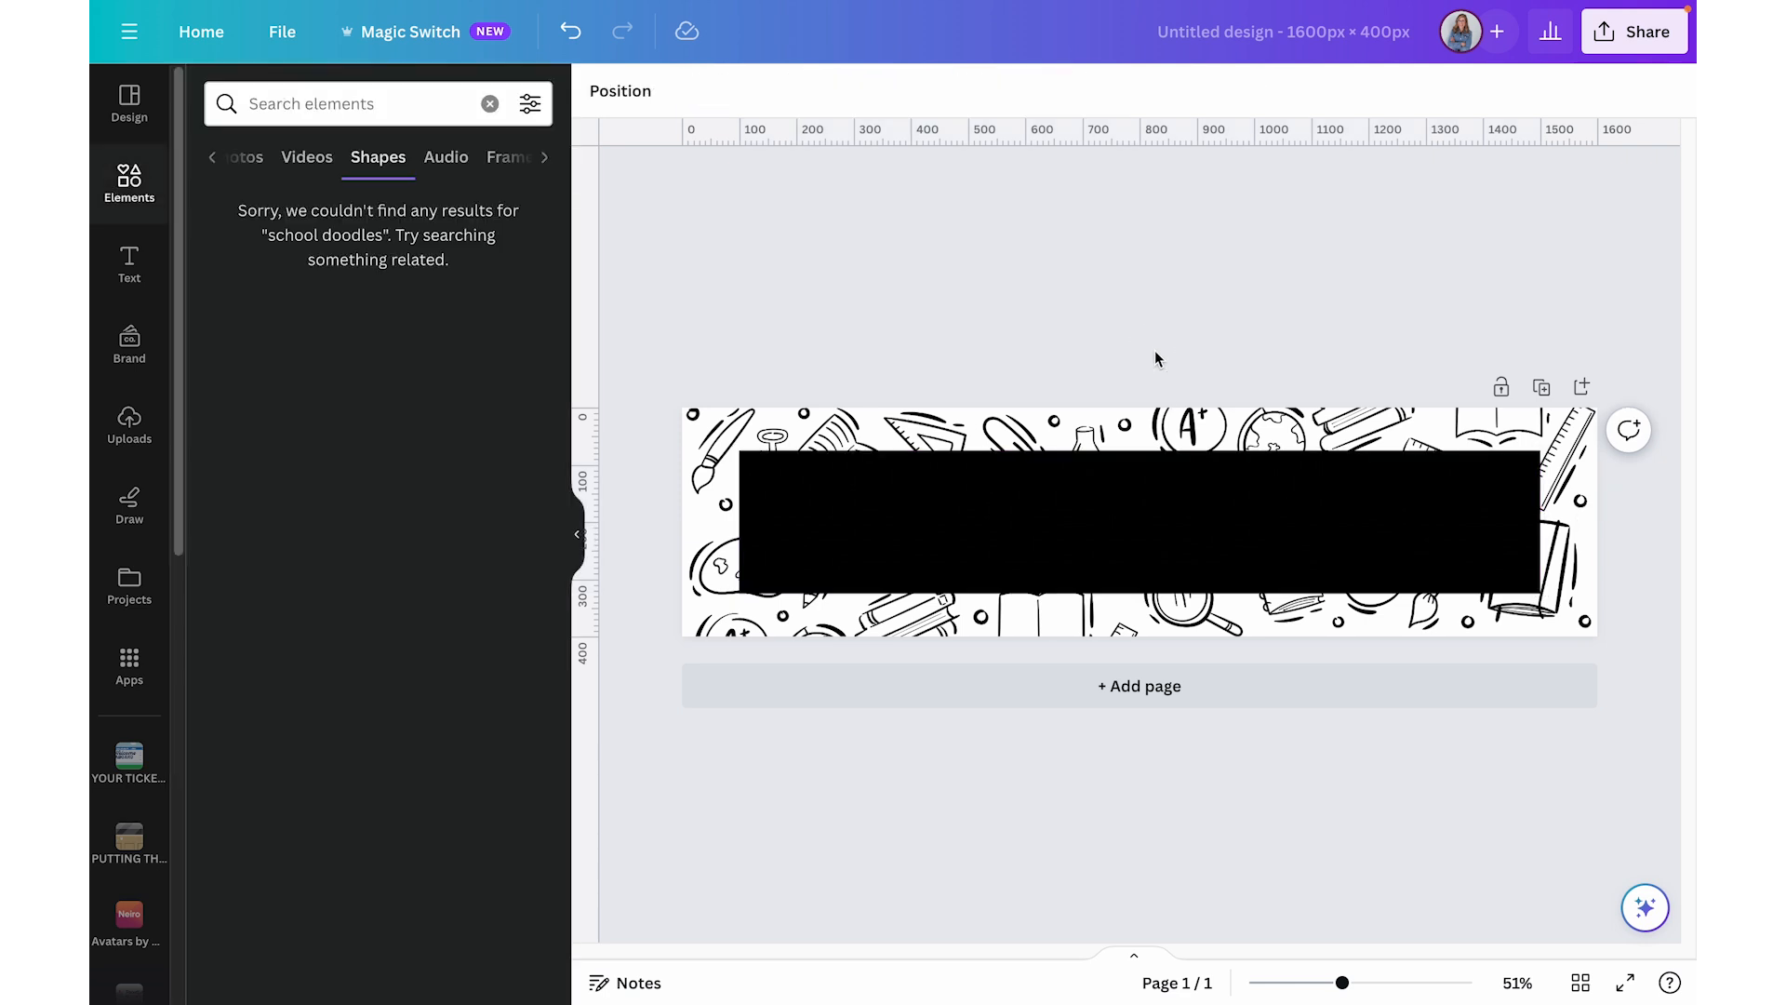
pyautogui.moveTo(491, 335)
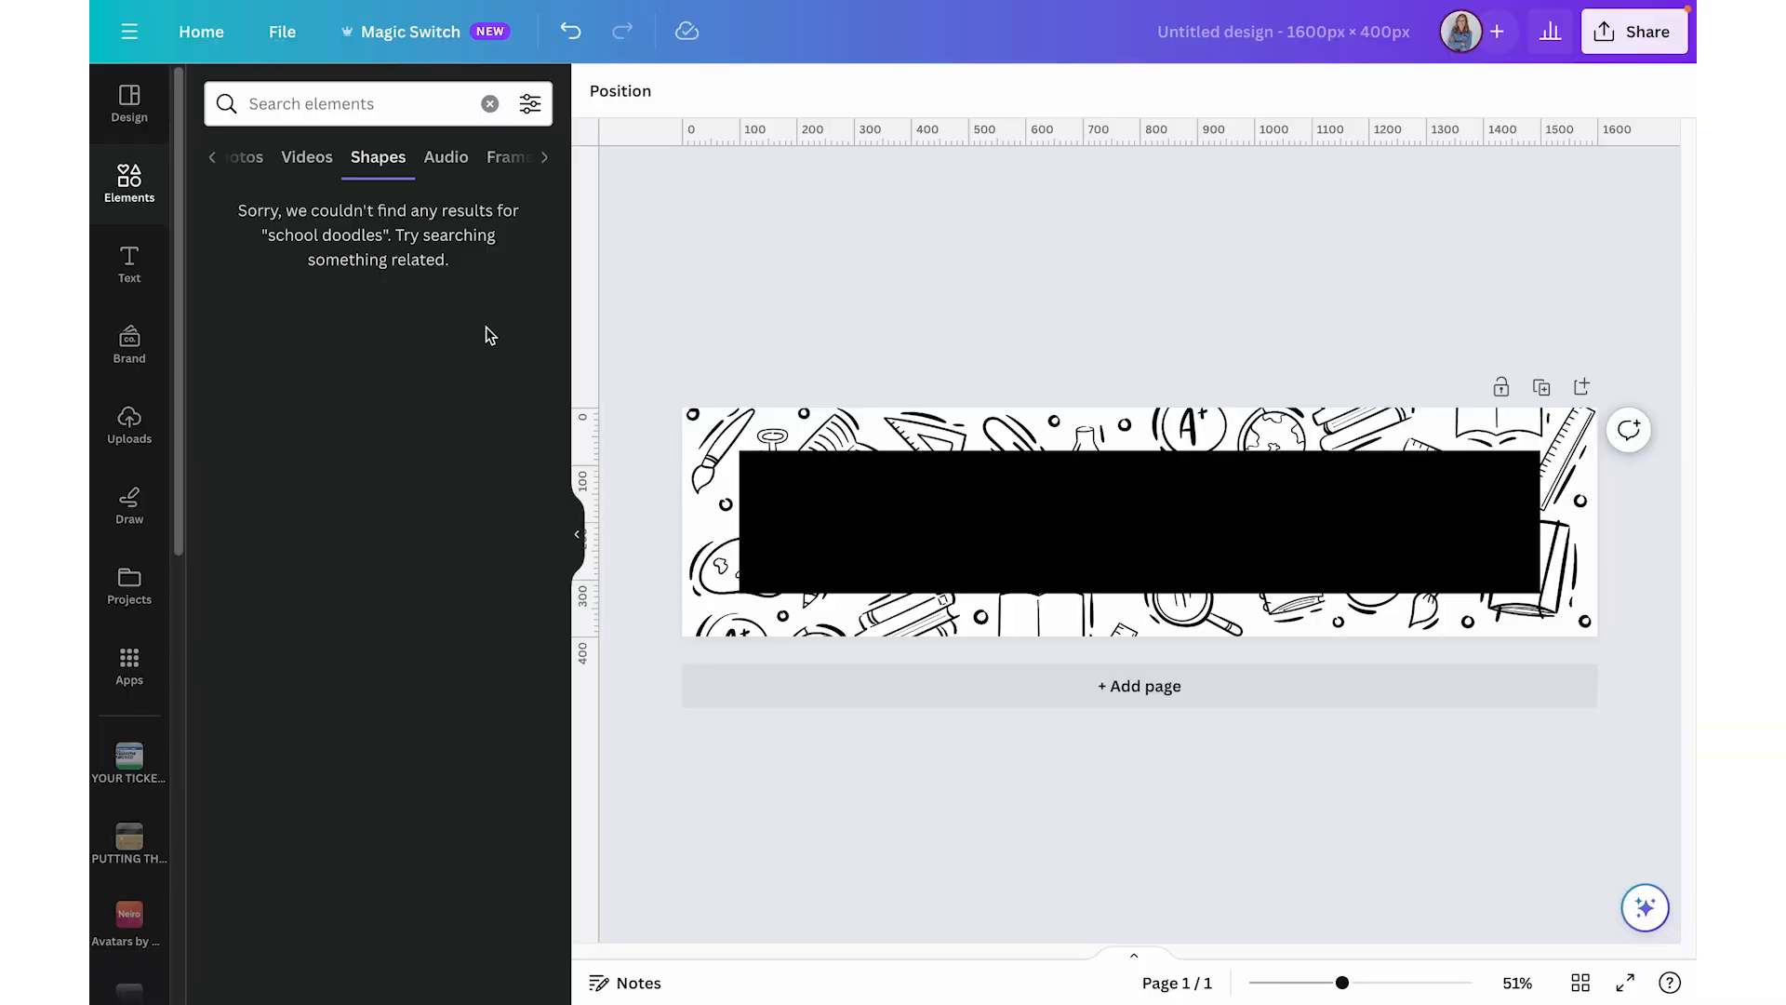
# - Add a 'MRS. EMERSON'S' heading at font size 100
pyautogui.click(128, 265)
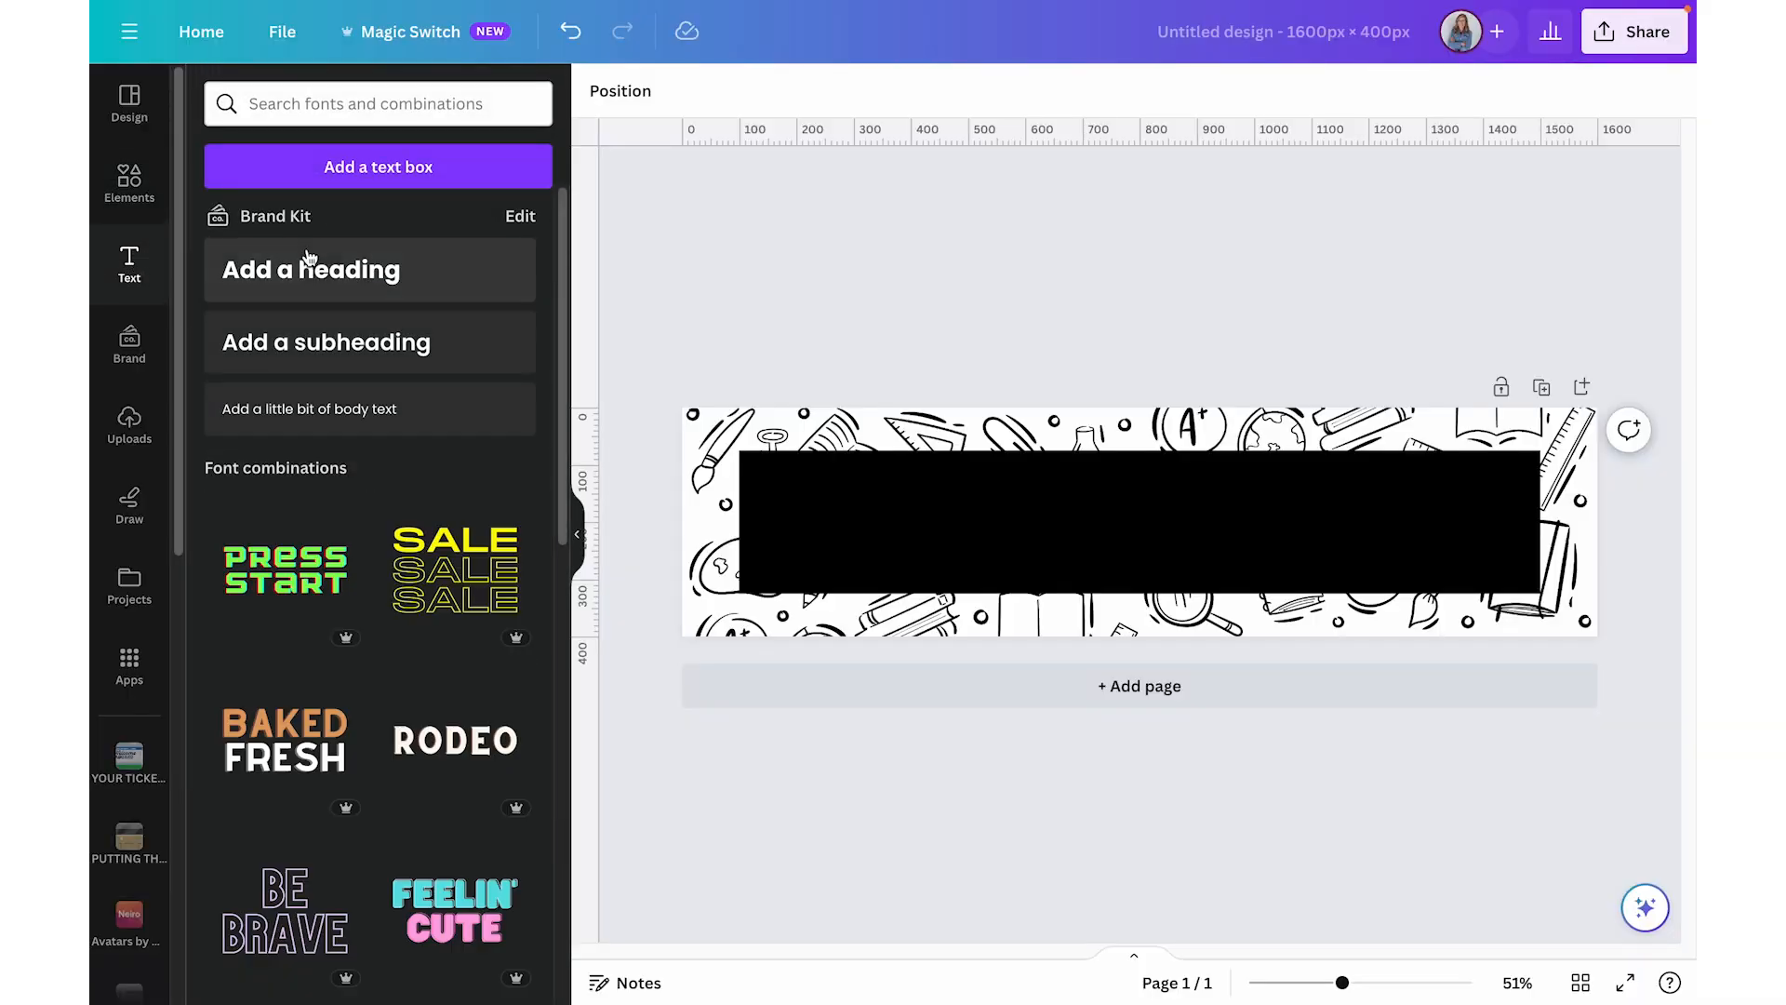
pyautogui.click(310, 270)
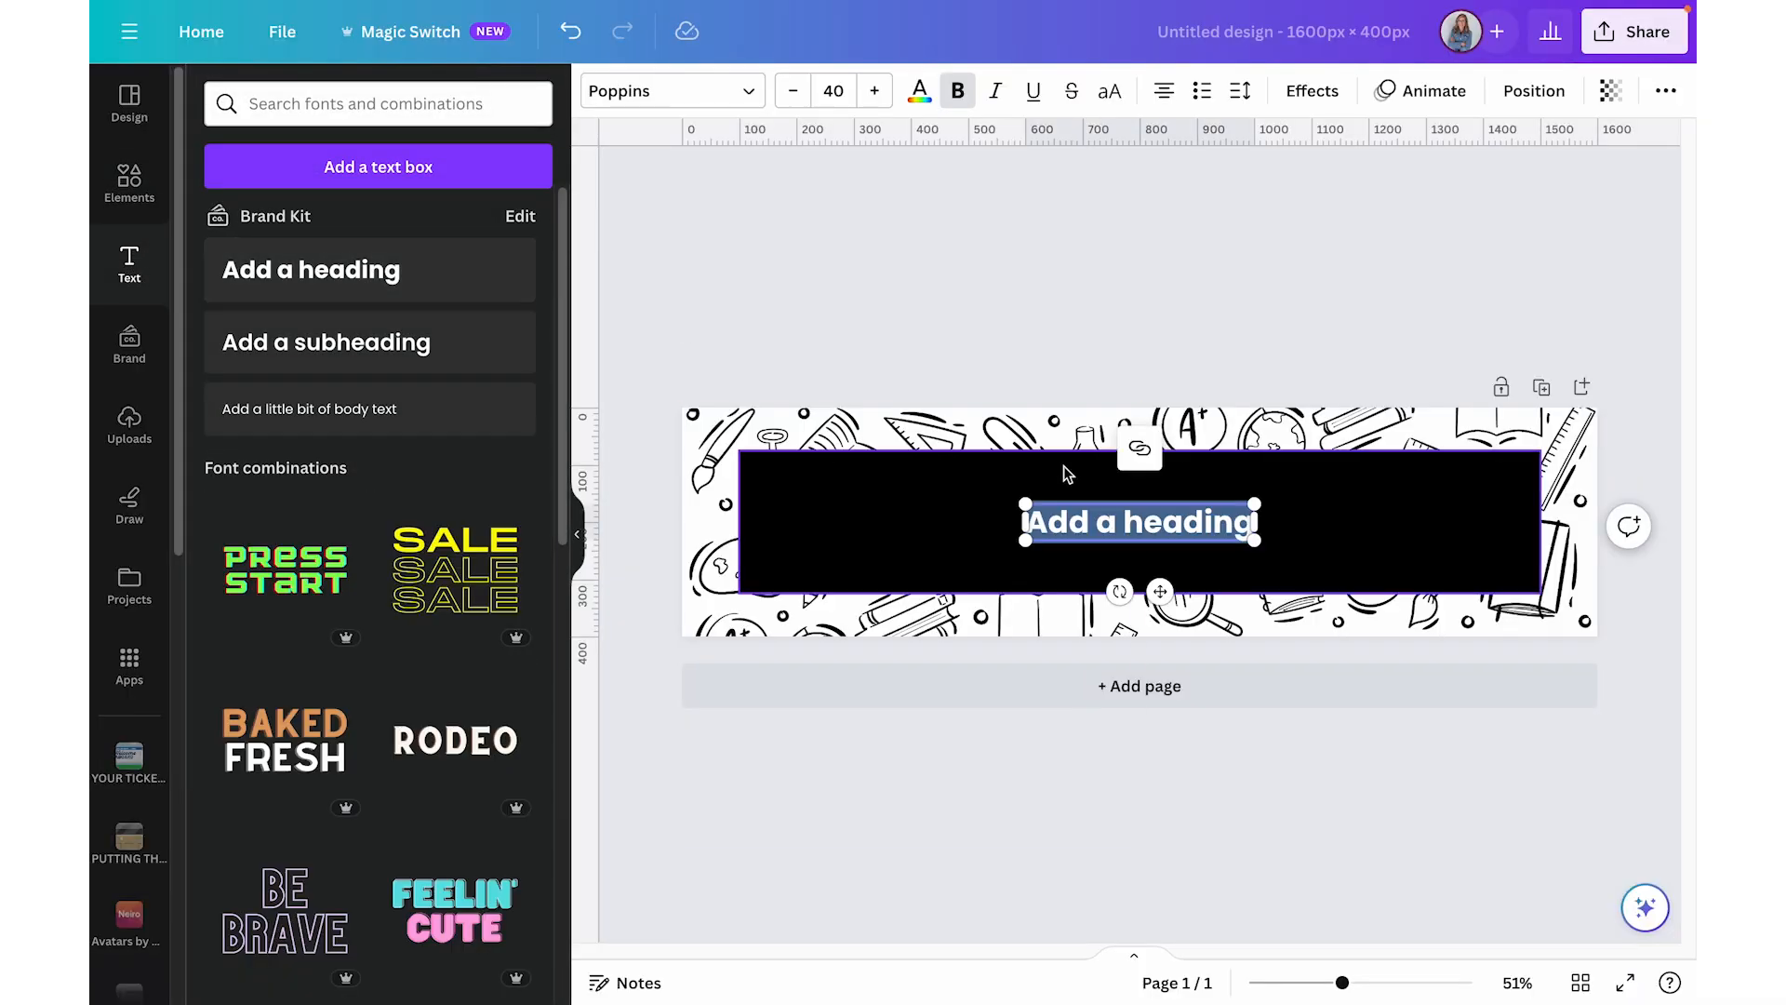
pyautogui.write("MRS. EMERSON'S")
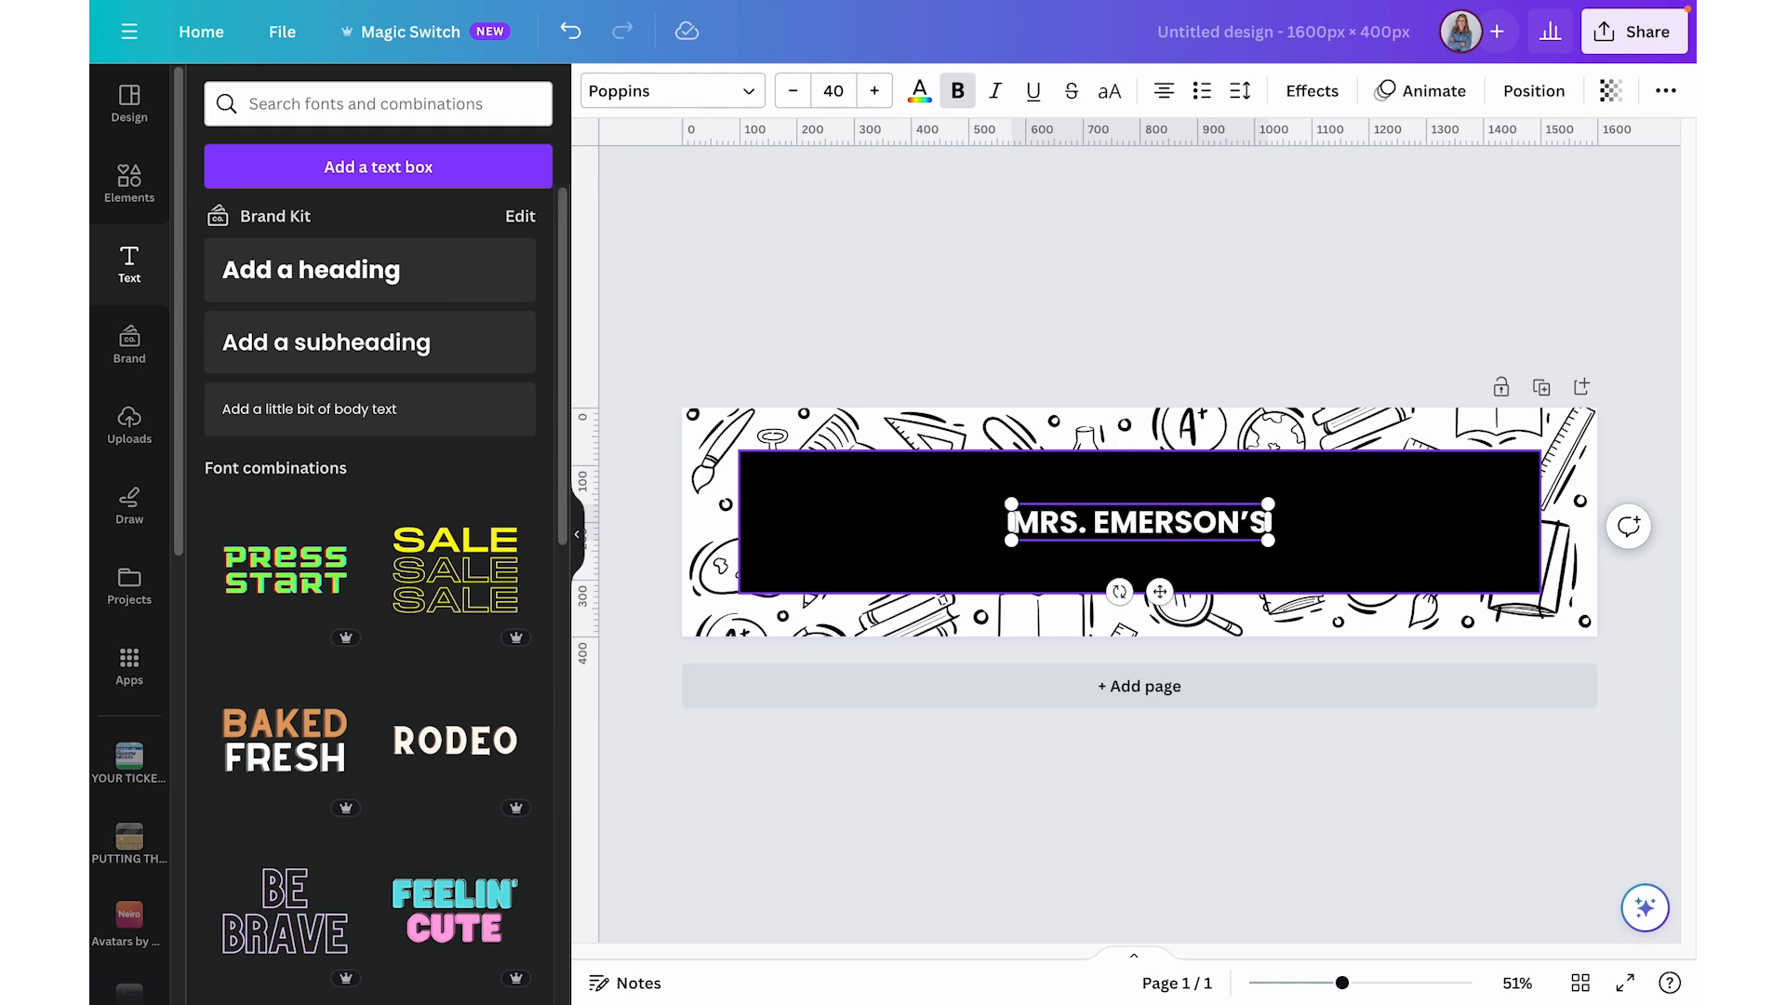
pyautogui.click(834, 90)
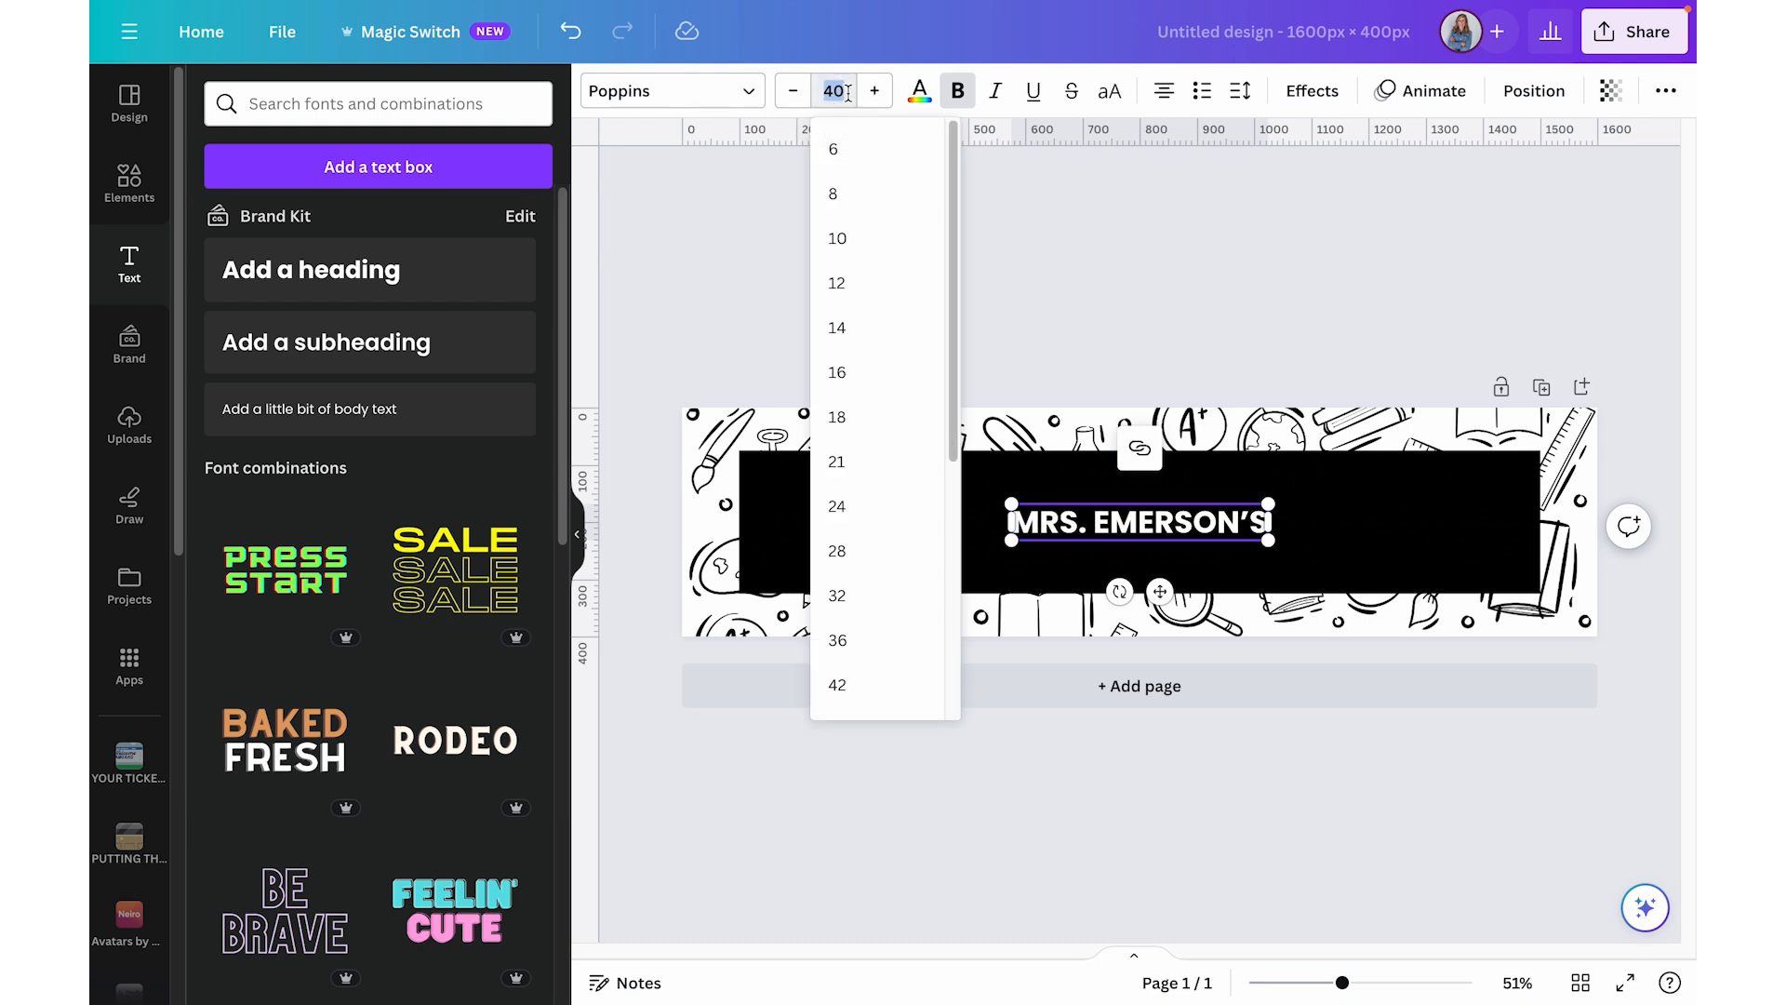
pyautogui.write('100')
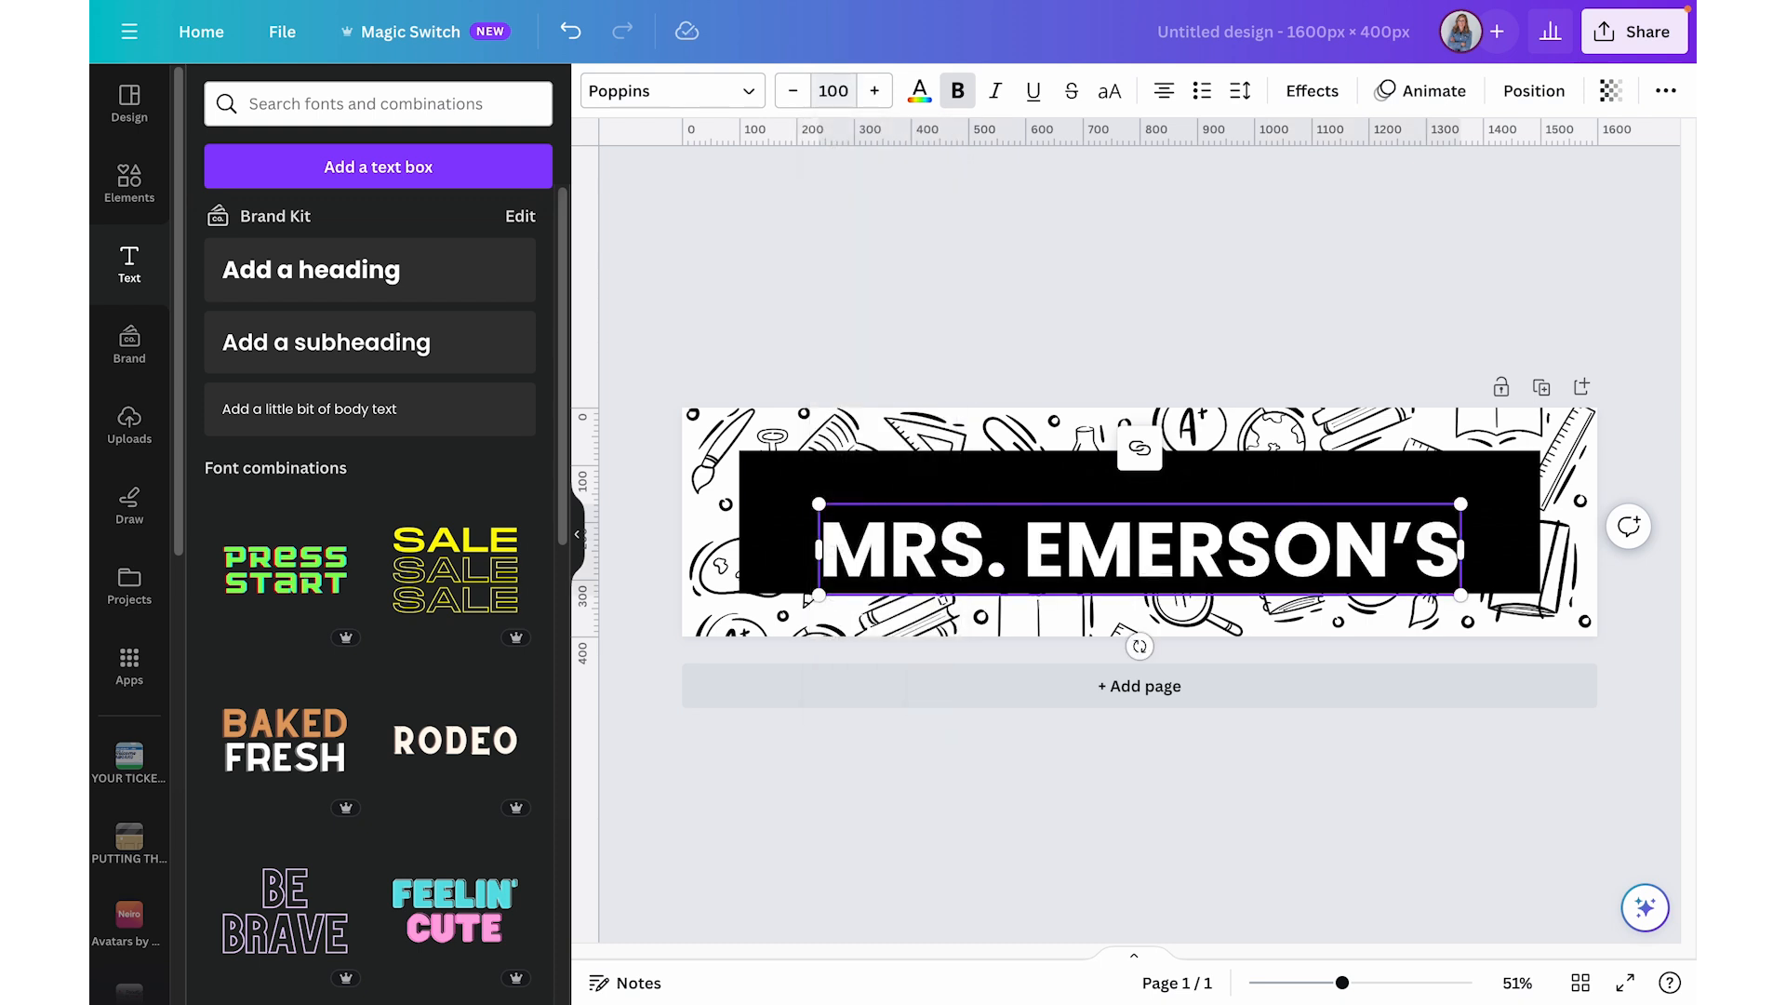
pyautogui.moveTo(1125, 332)
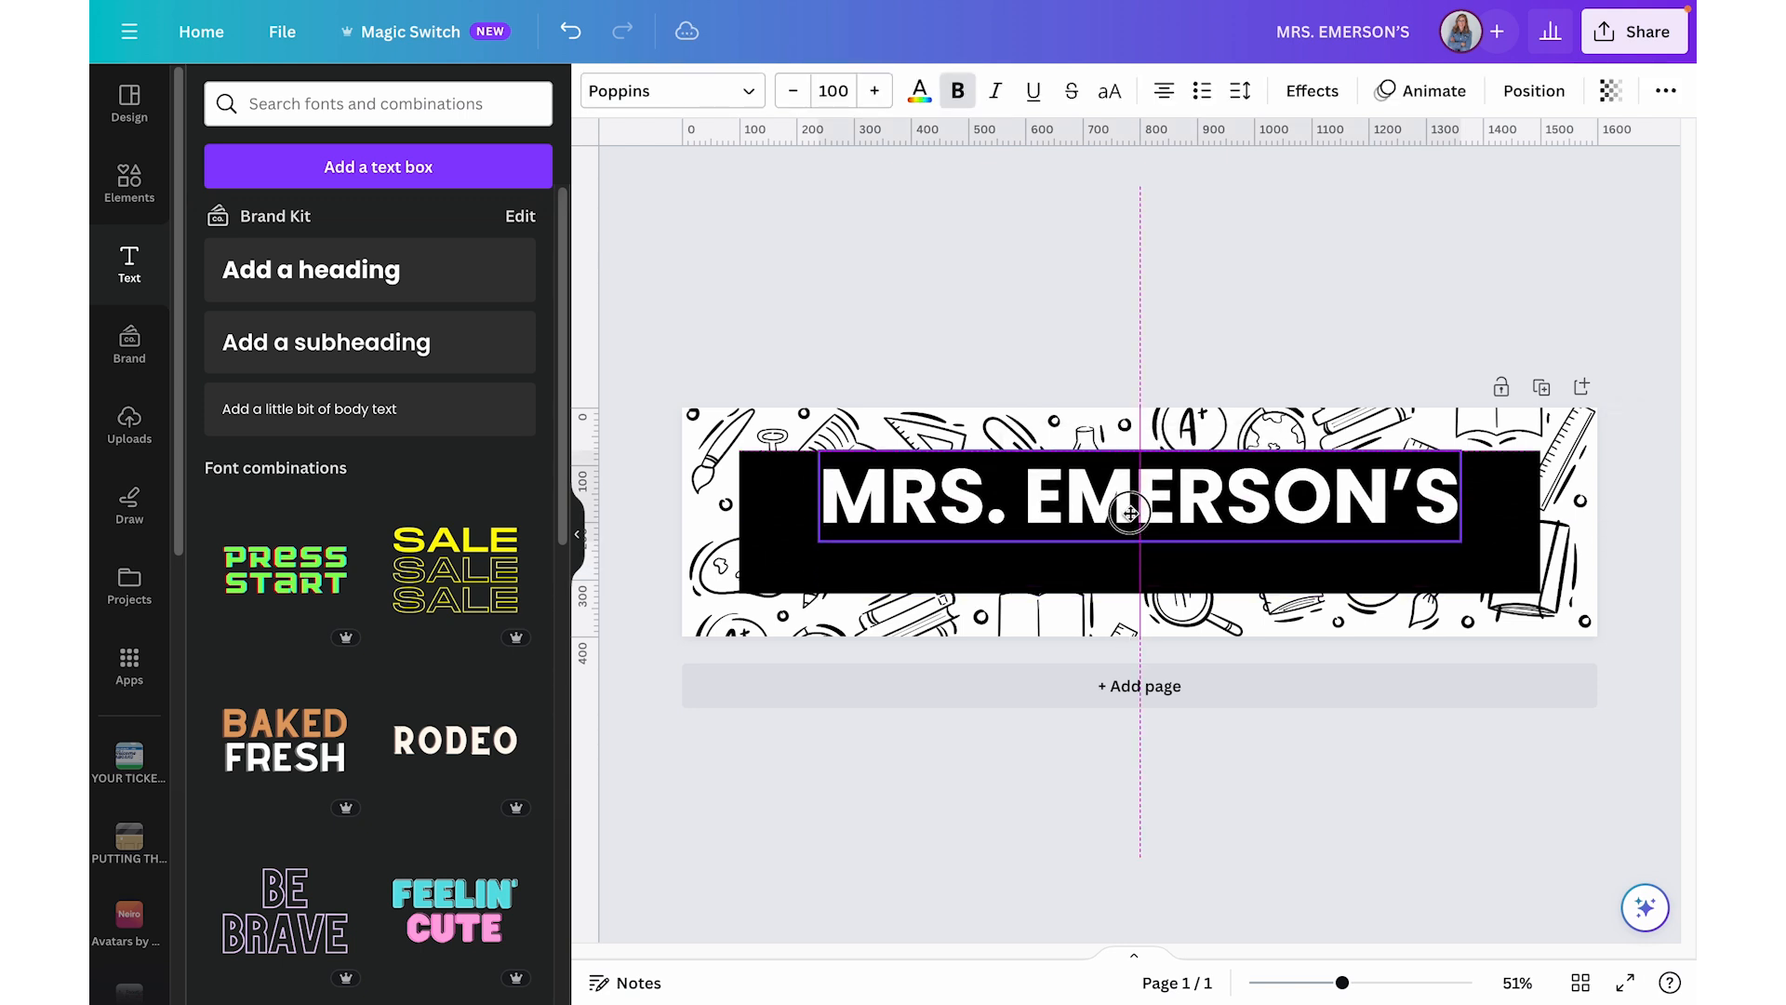
# - Move the heading up and add a second line reading 'Fourth Grade Class'
pyautogui.click(1004, 354)
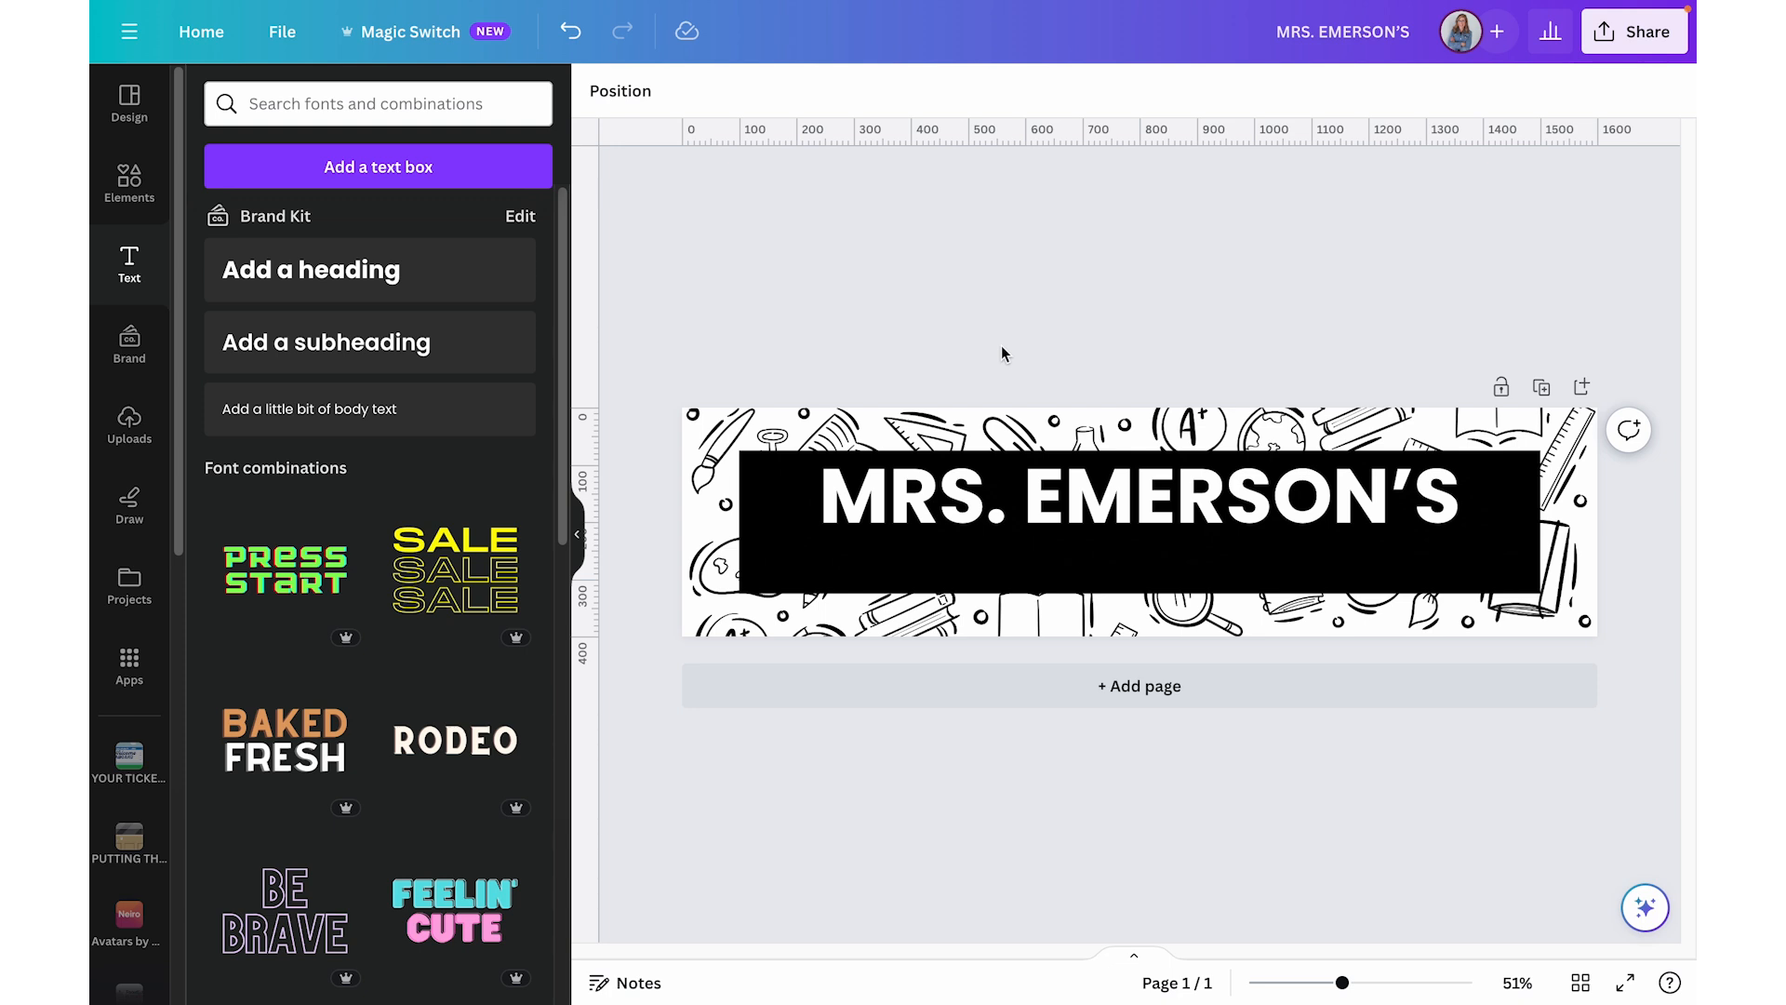
pyautogui.click(1133, 511)
pyautogui.write('Fourth')
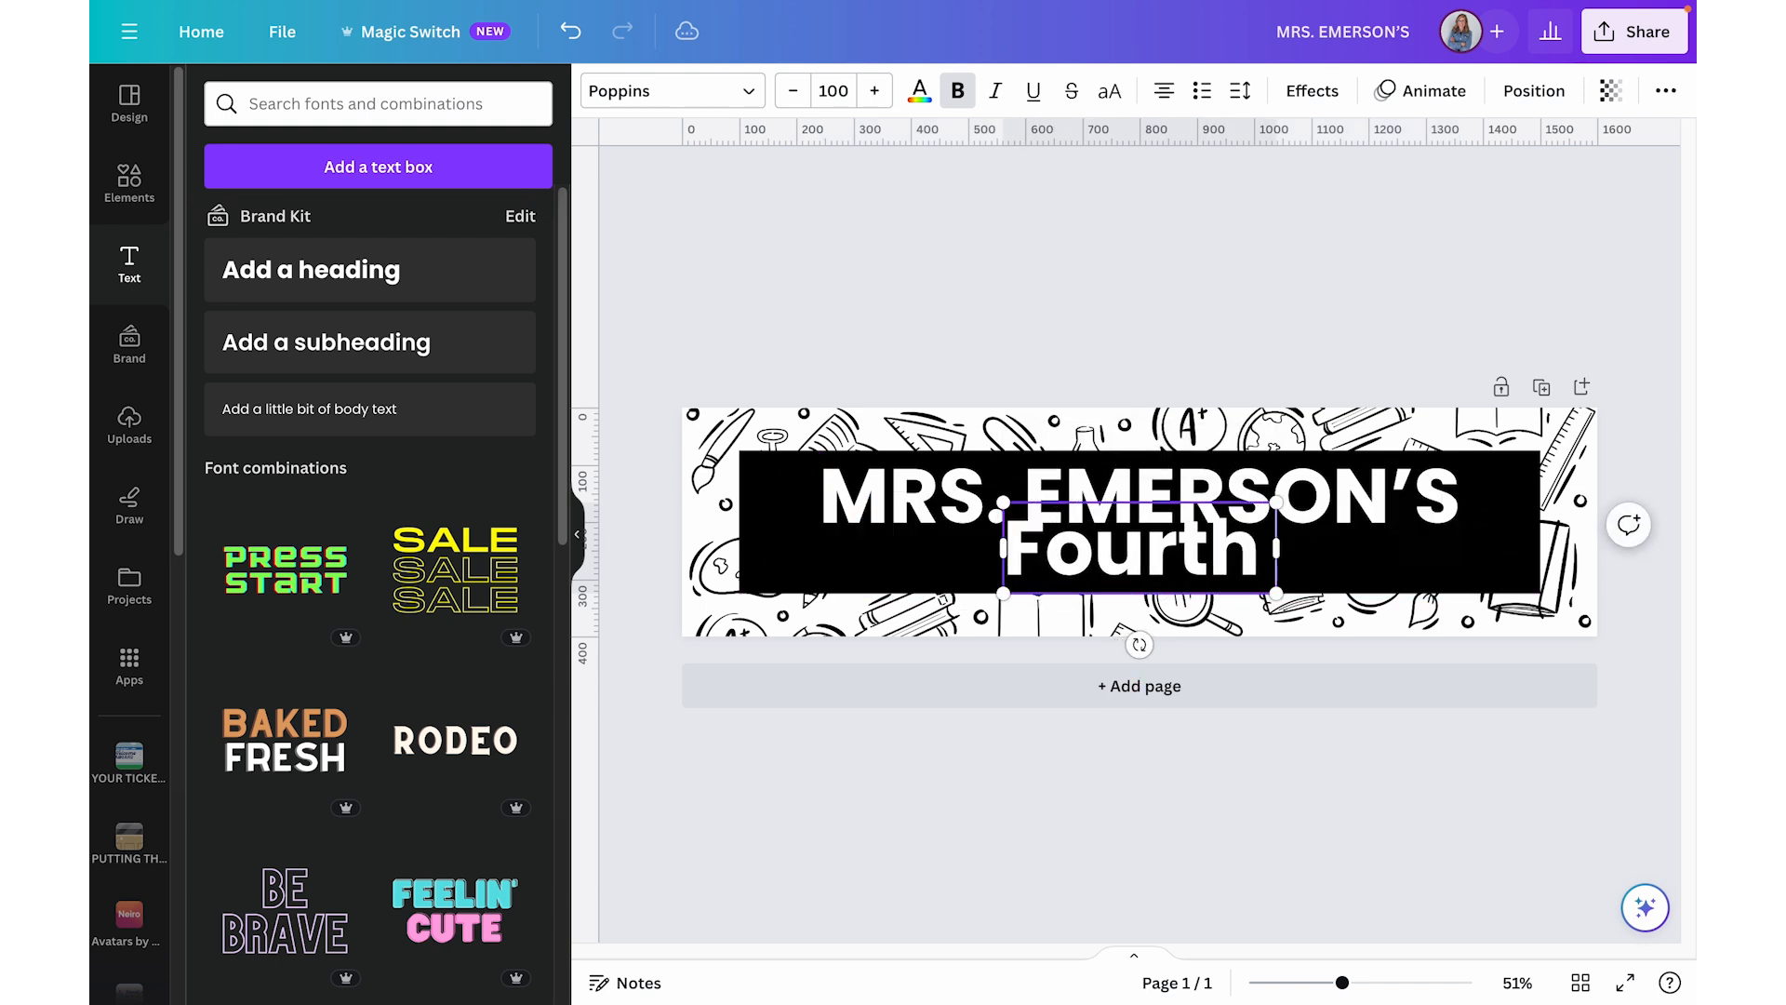
pyautogui.write('Grade Class')
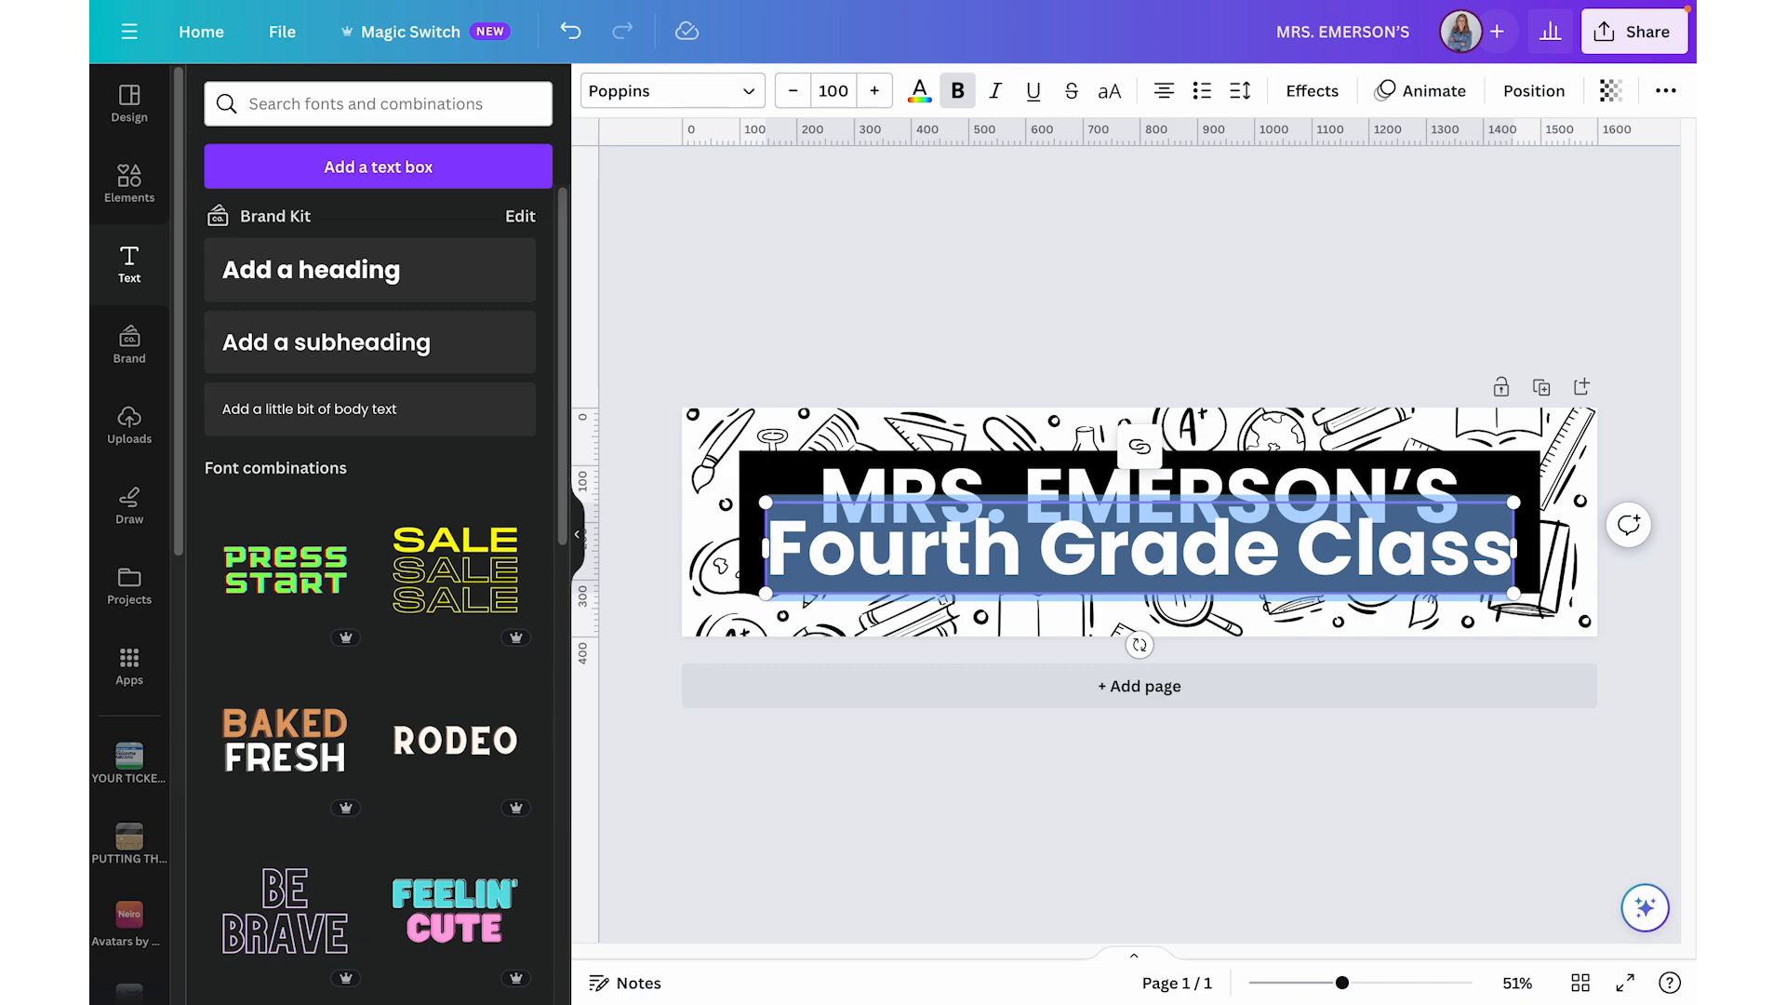
# - Set the 'Fourth Grade Class' line to Intro Script after trying Bukhari and Badhorse Script
pyautogui.click(671, 91)
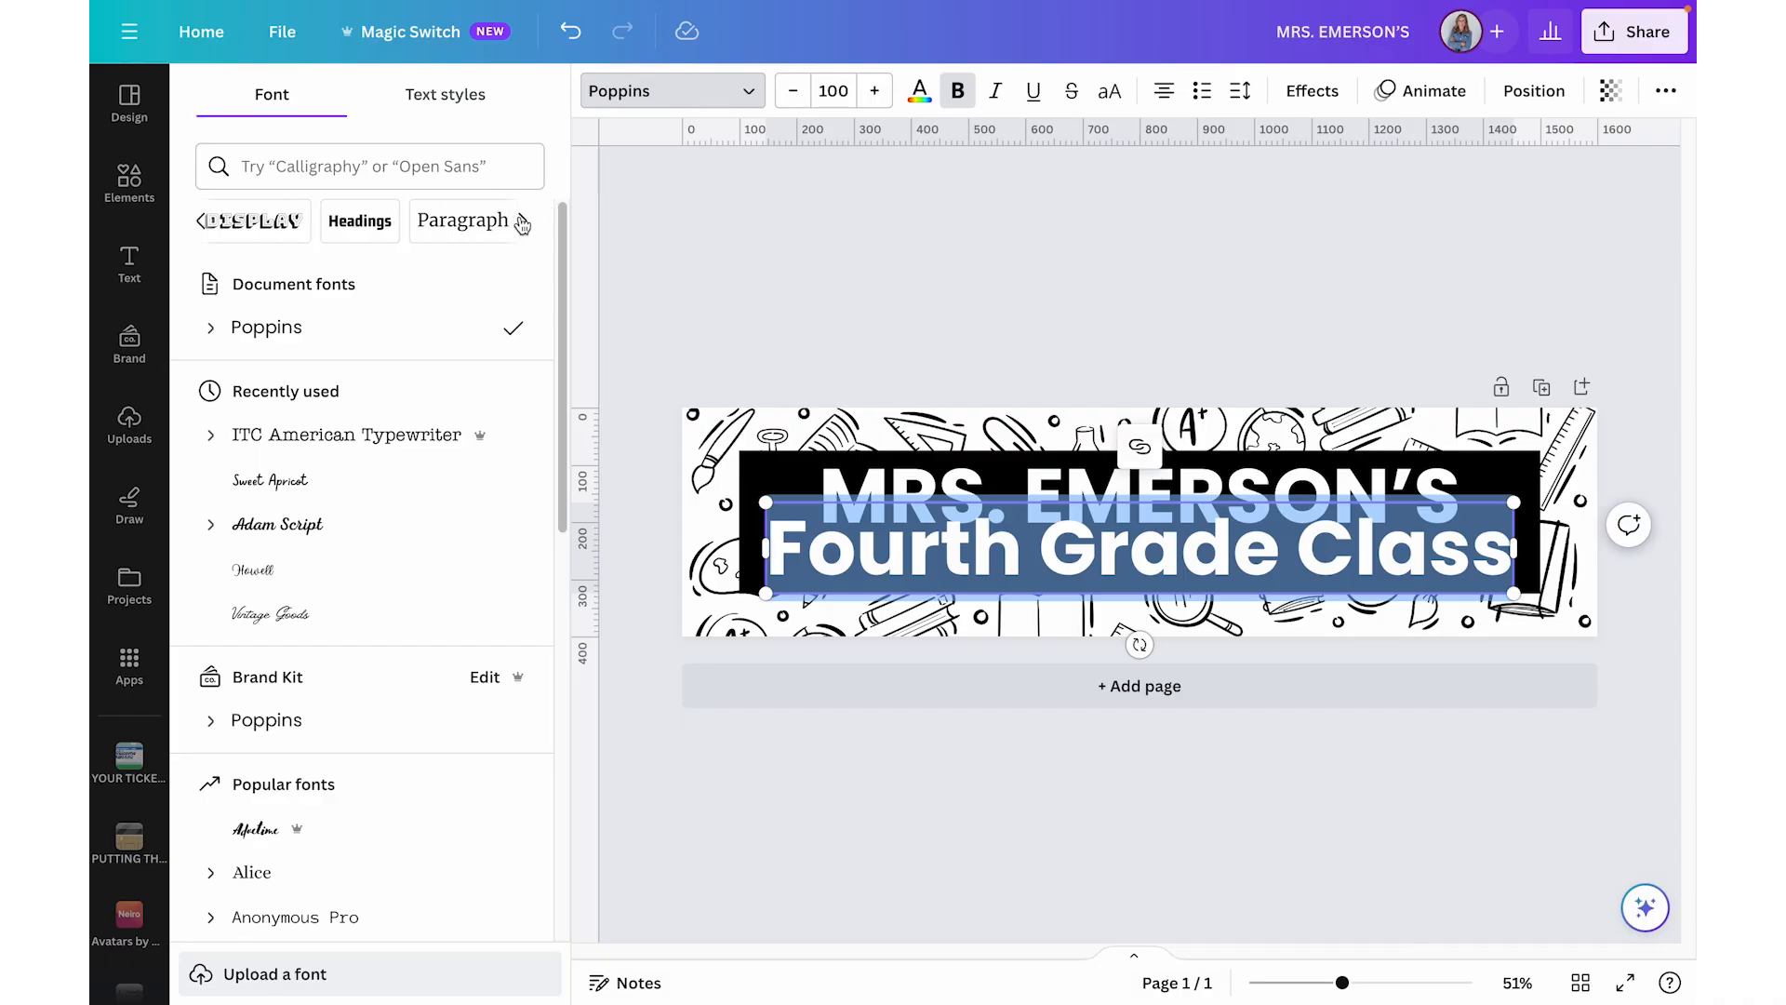
pyautogui.click(520, 221)
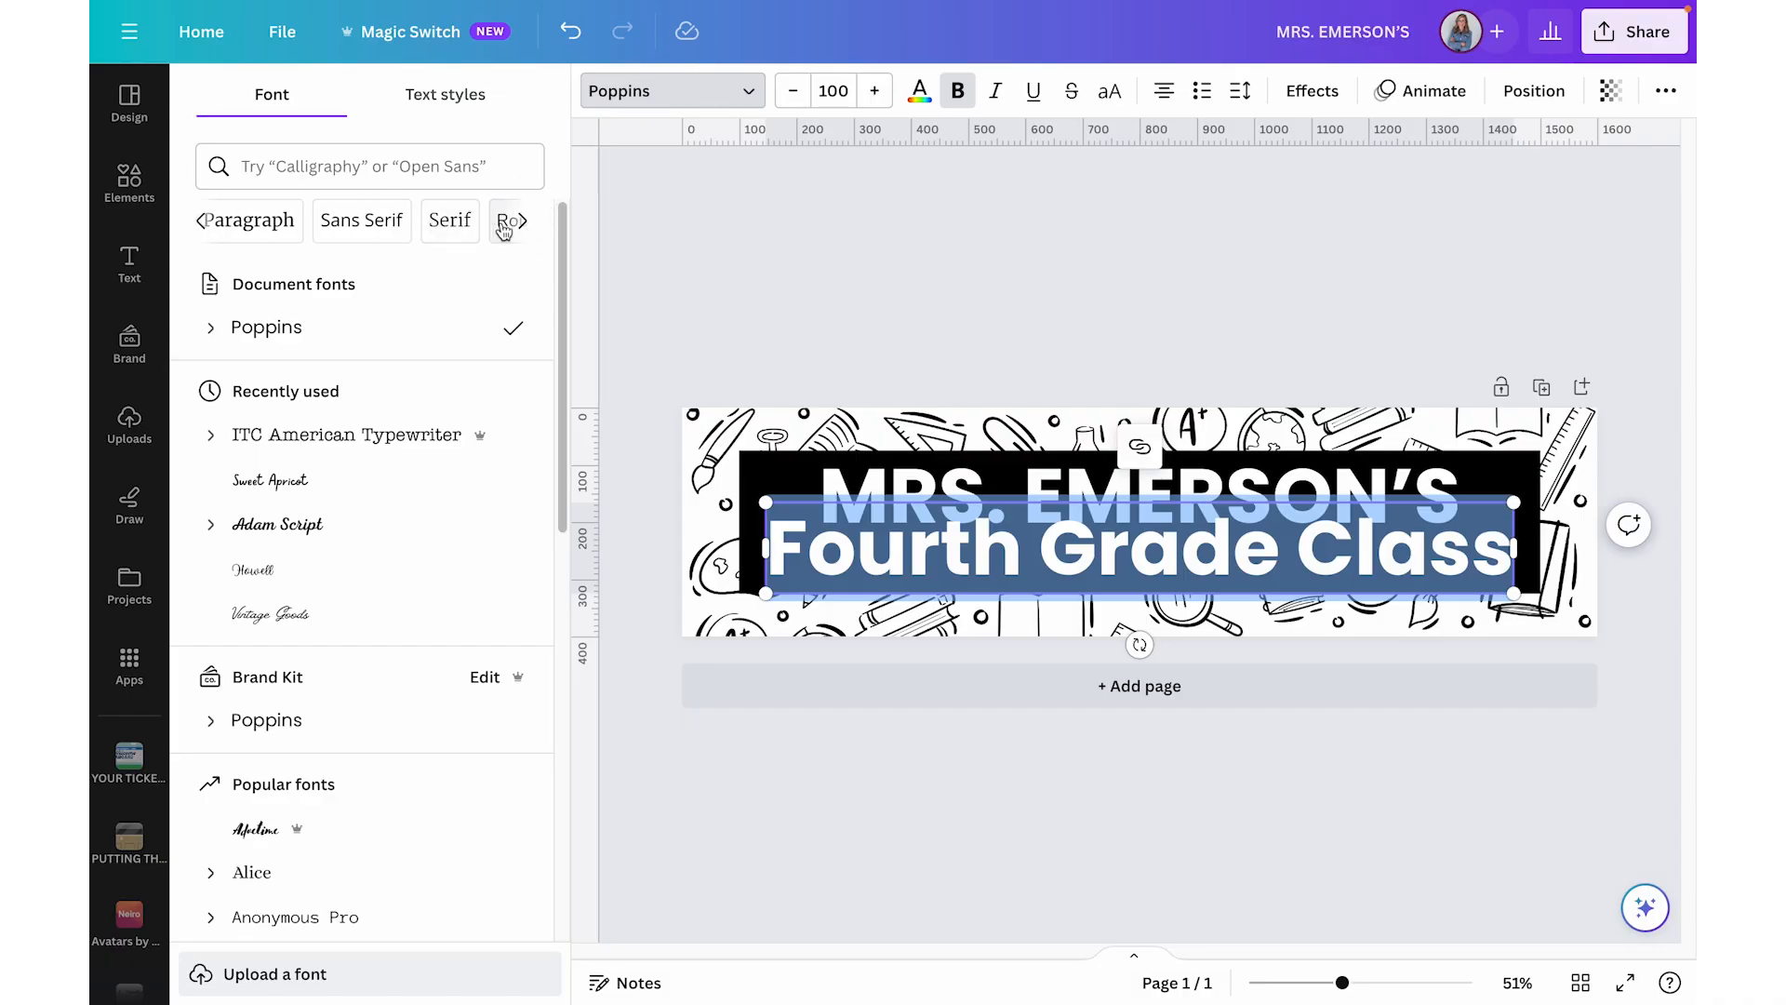
pyautogui.click(511, 221)
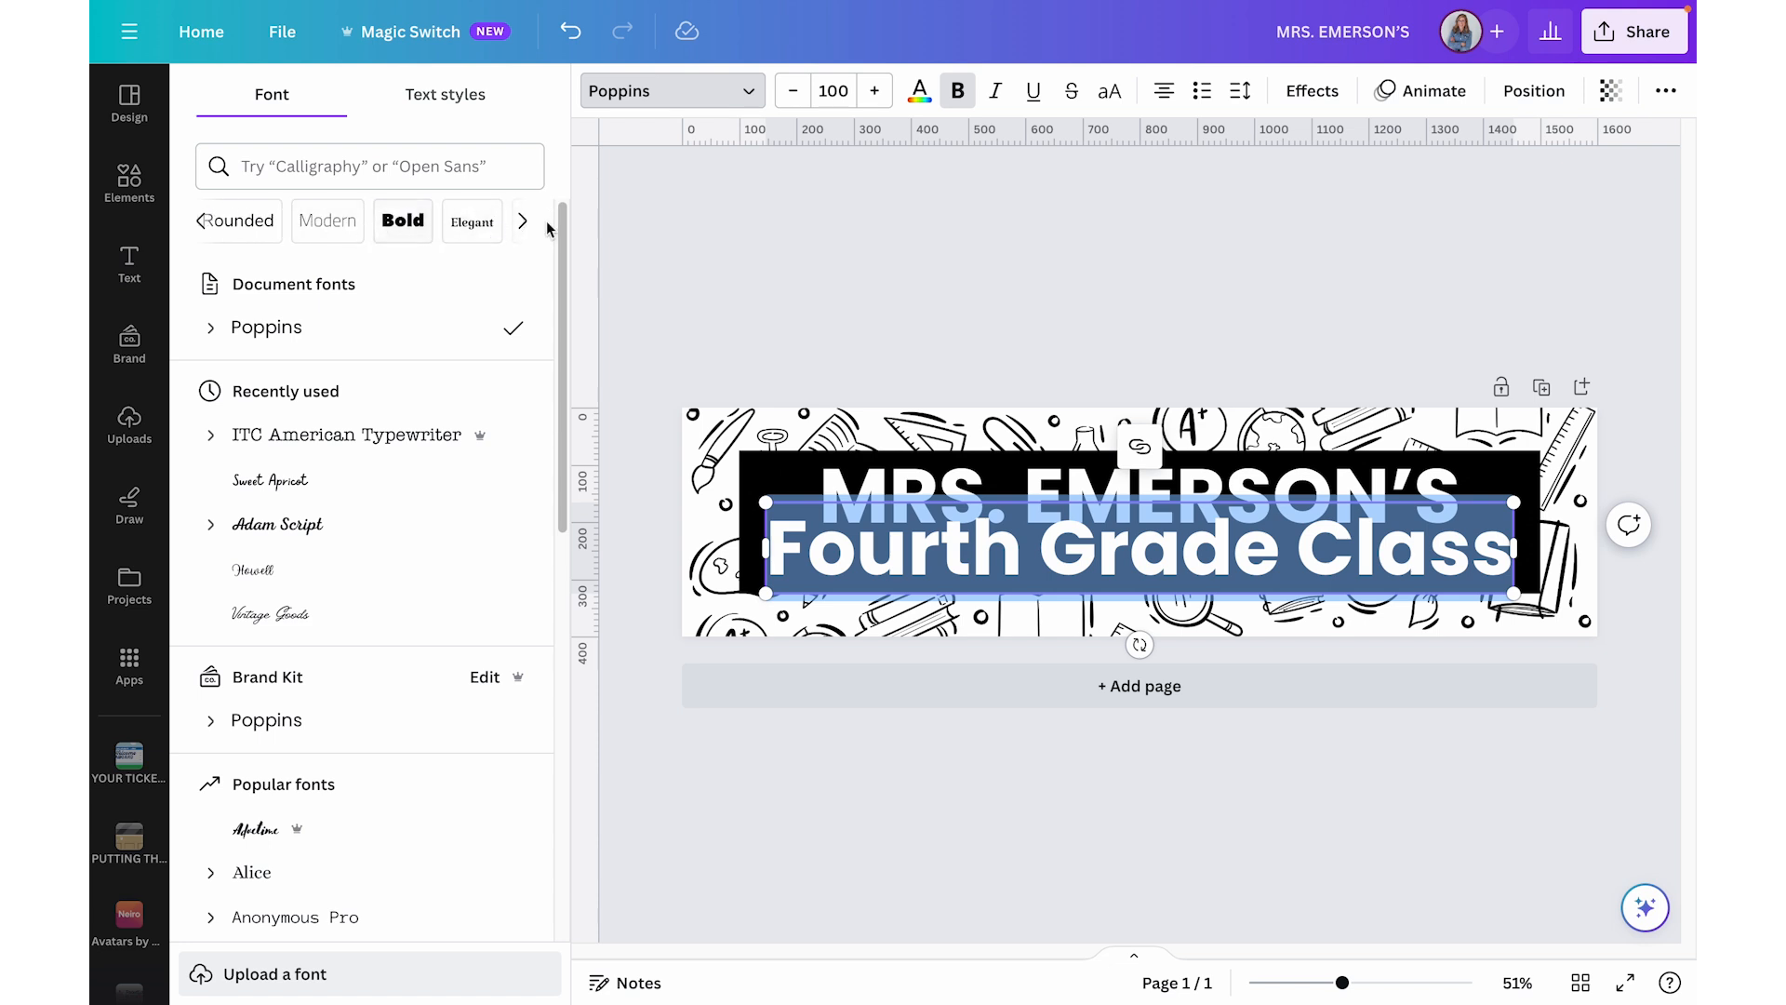
pyautogui.write('script')
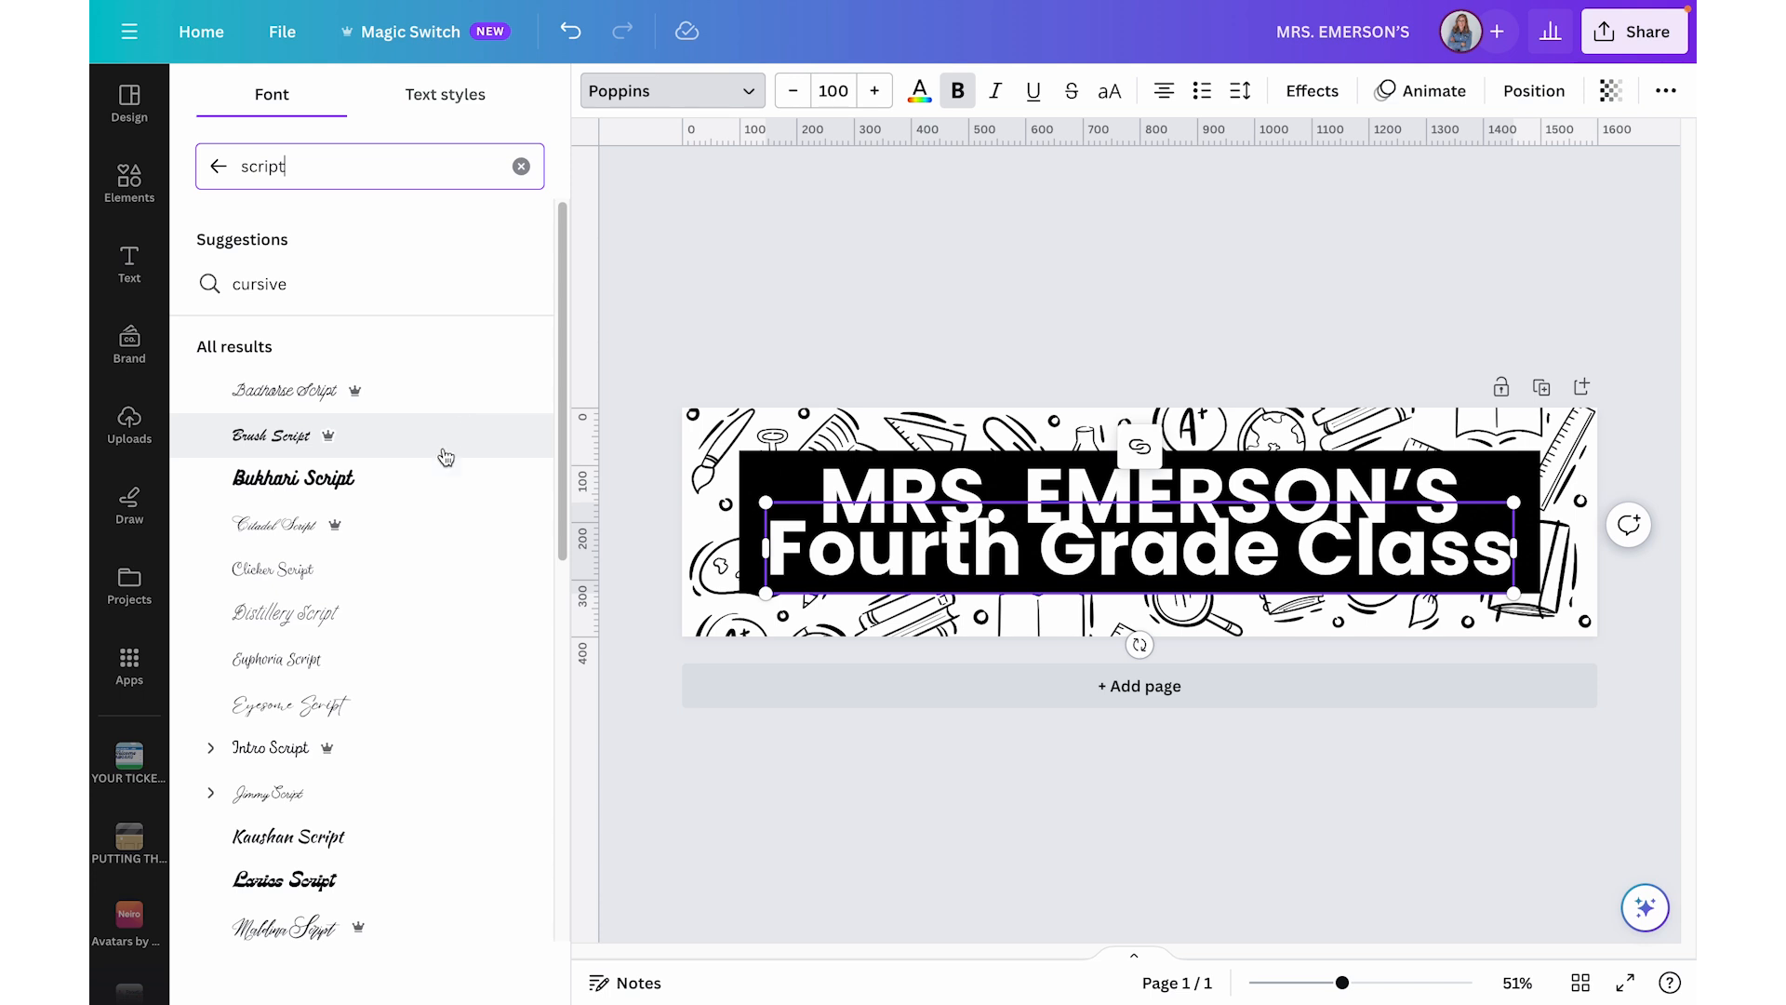
pyautogui.click(293, 479)
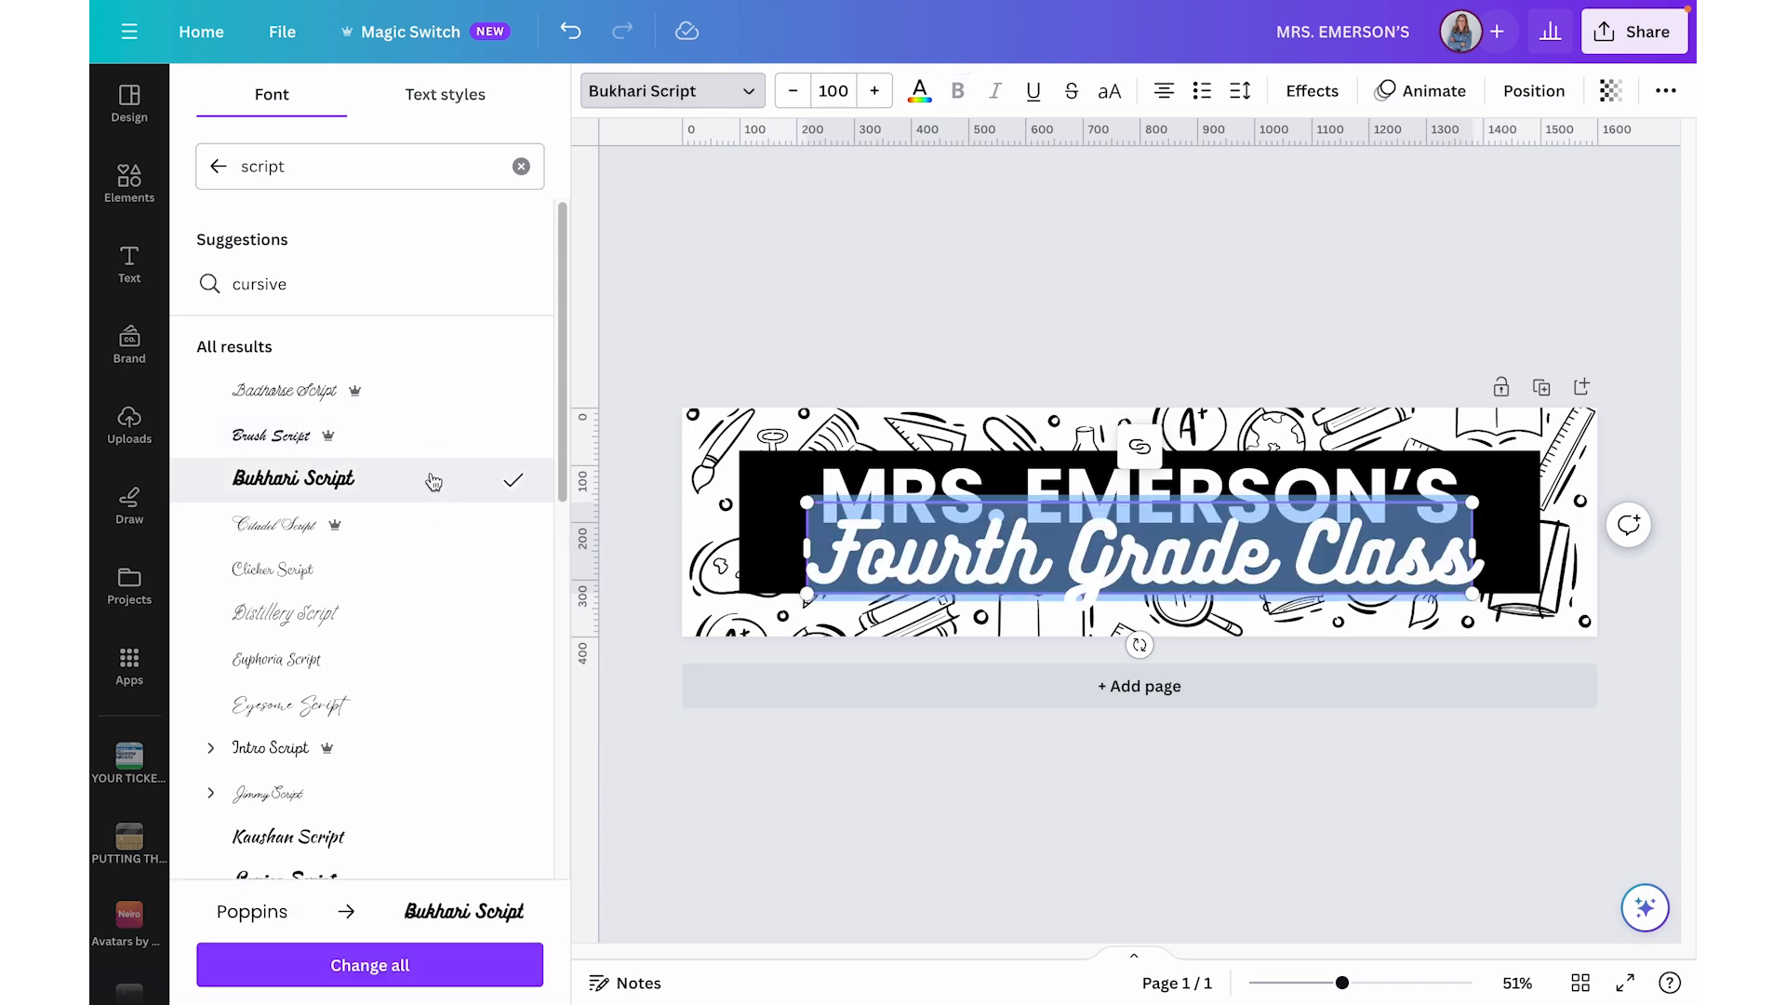
pyautogui.click(282, 390)
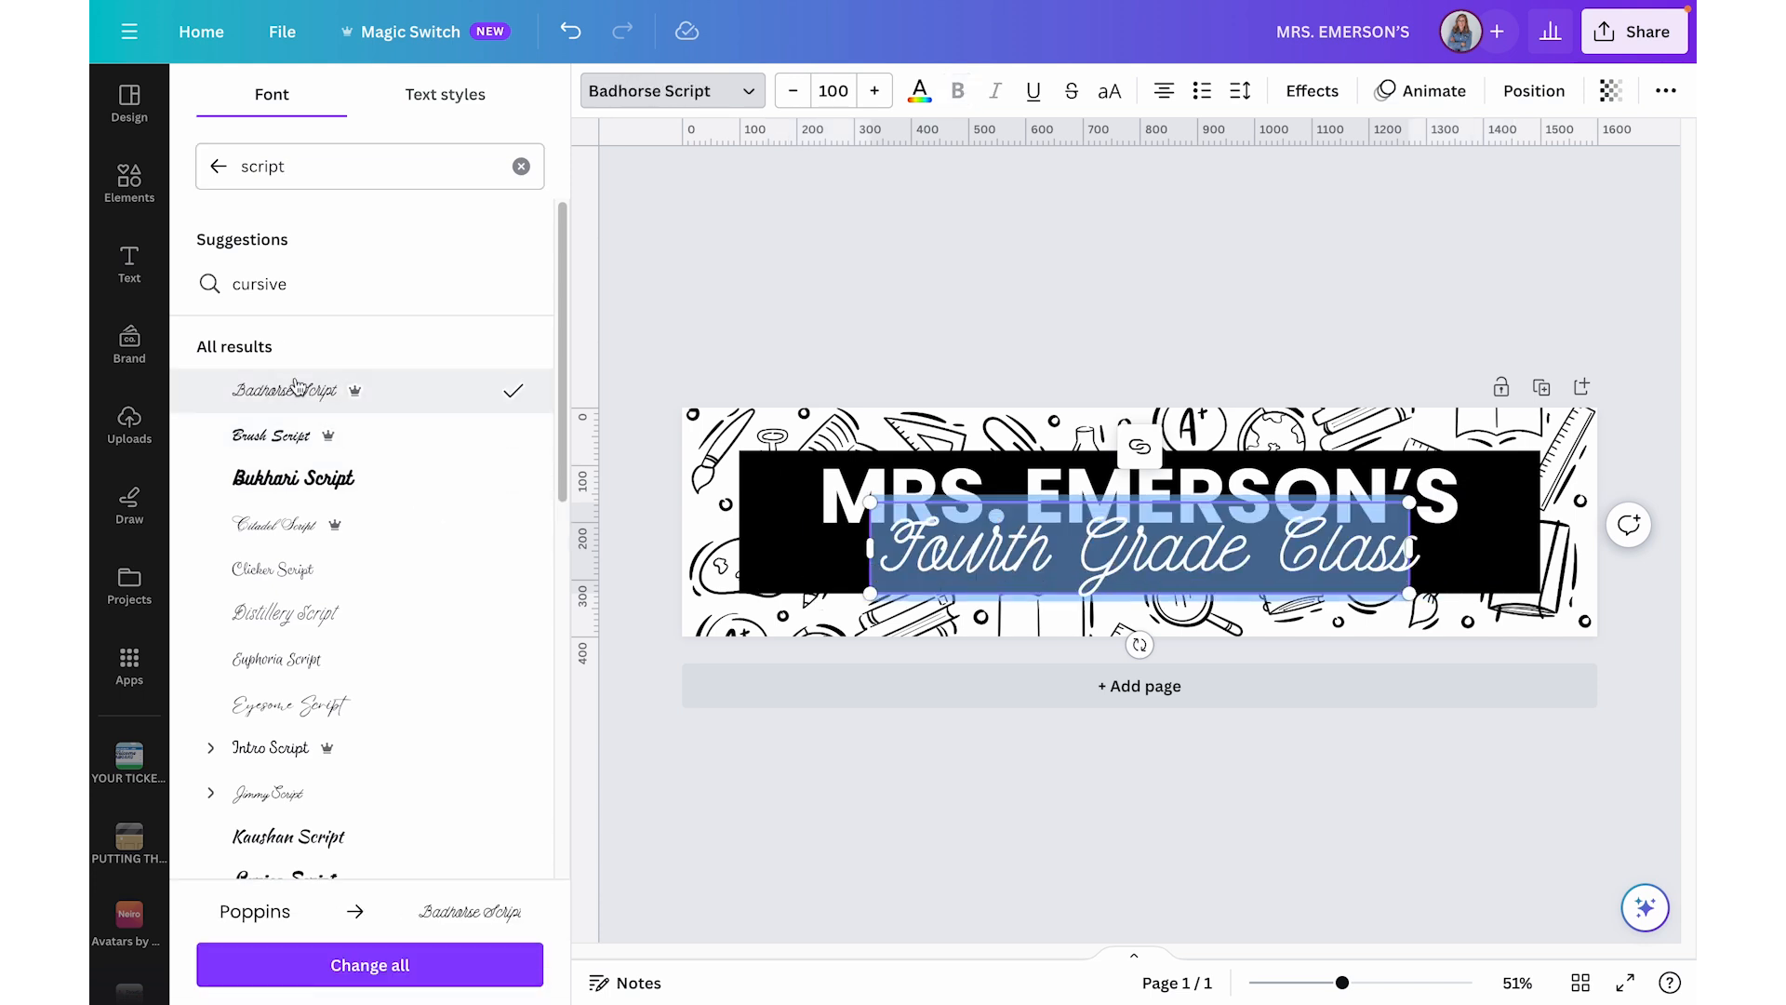
pyautogui.click(271, 748)
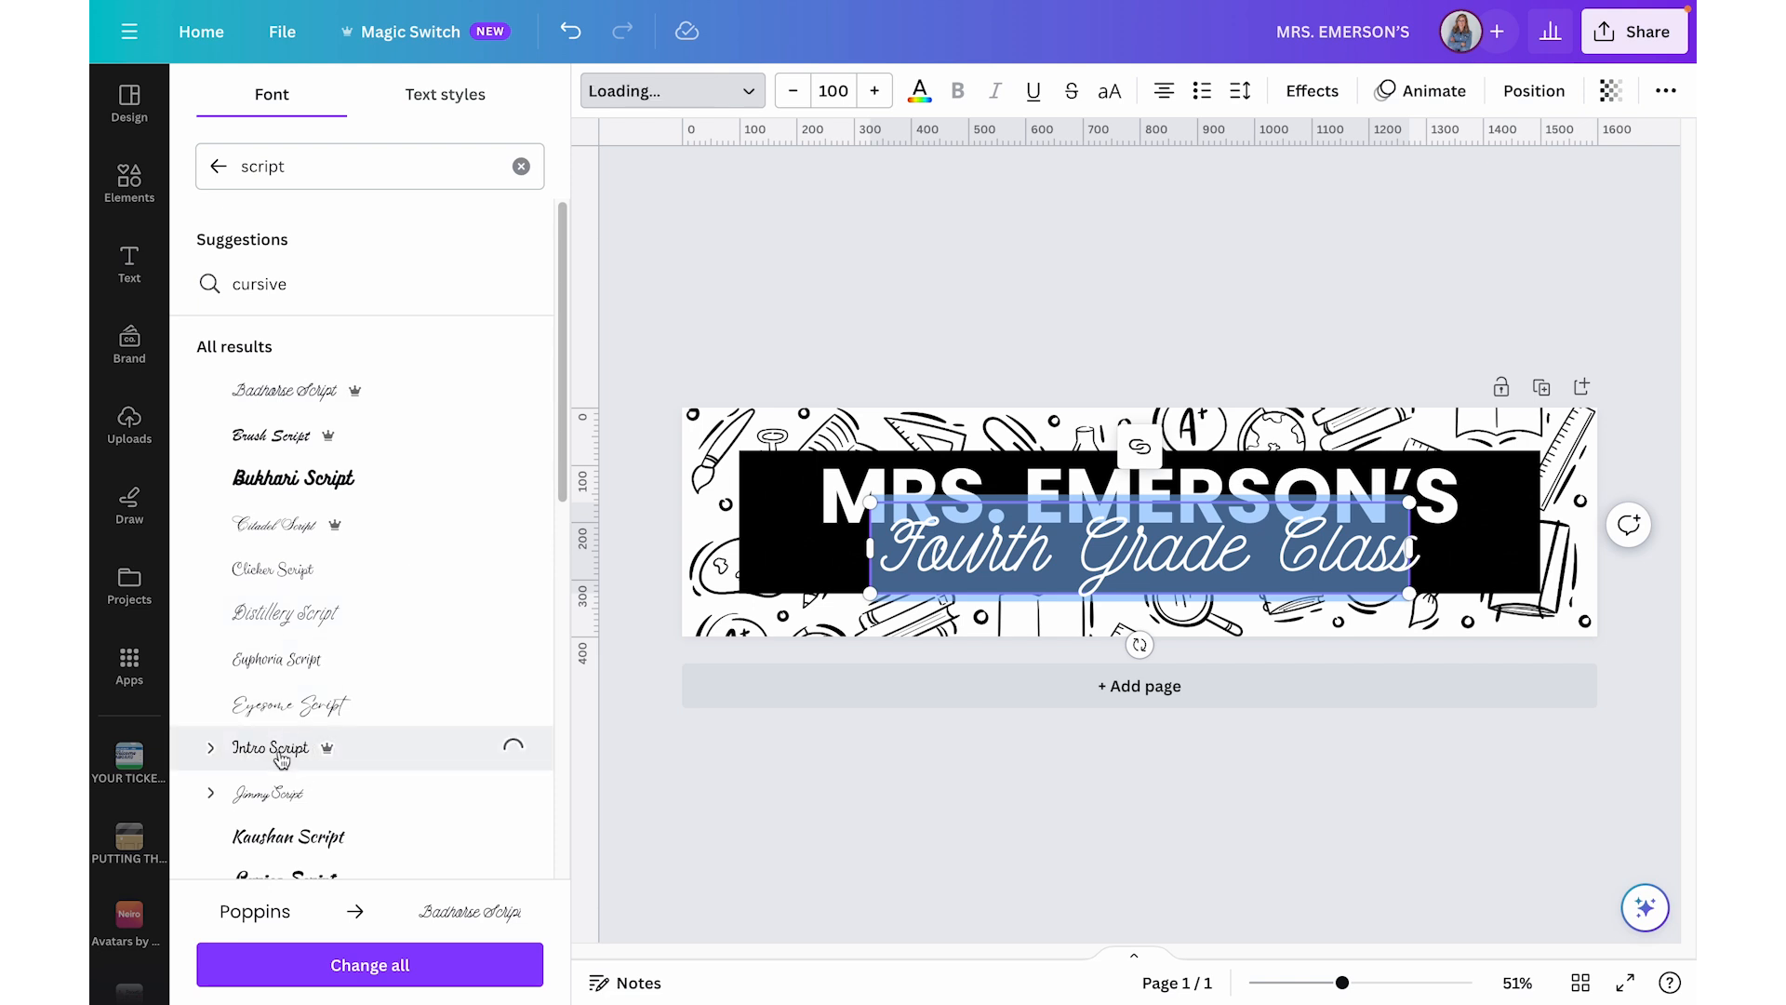
pyautogui.click(271, 748)
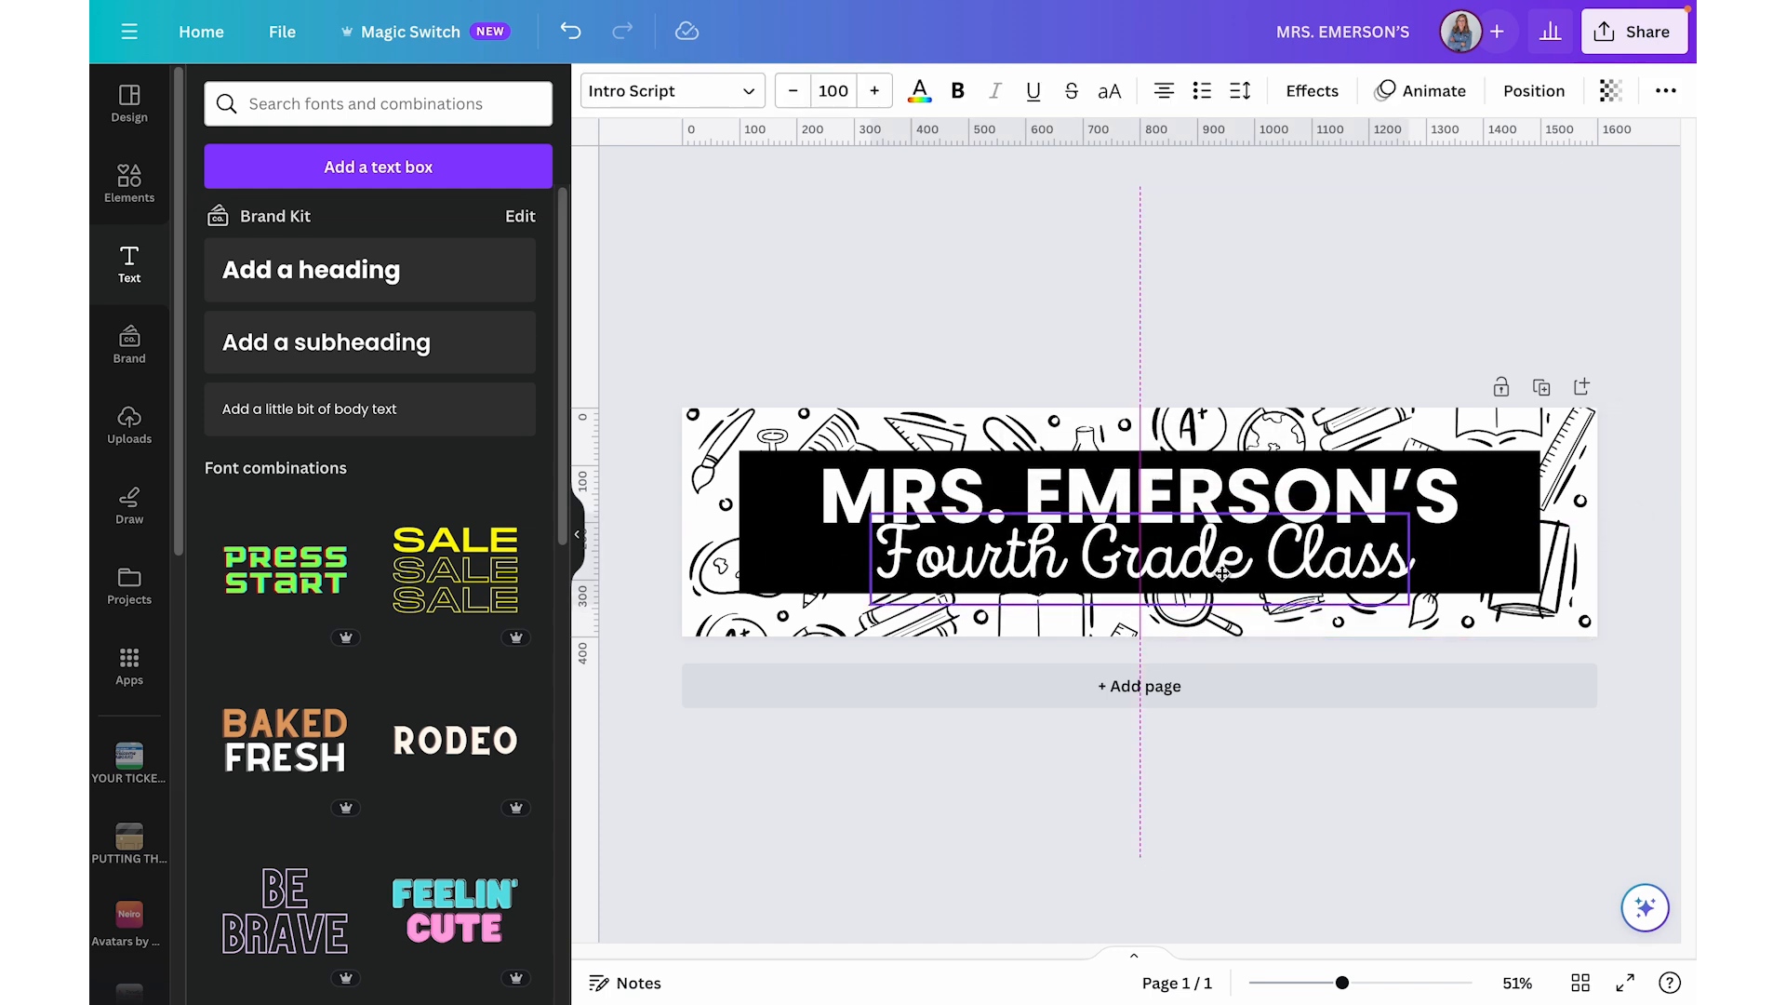
# - Try the Beauty Salon Script and GoodTime Script fonts on the class line
pyautogui.click(672, 91)
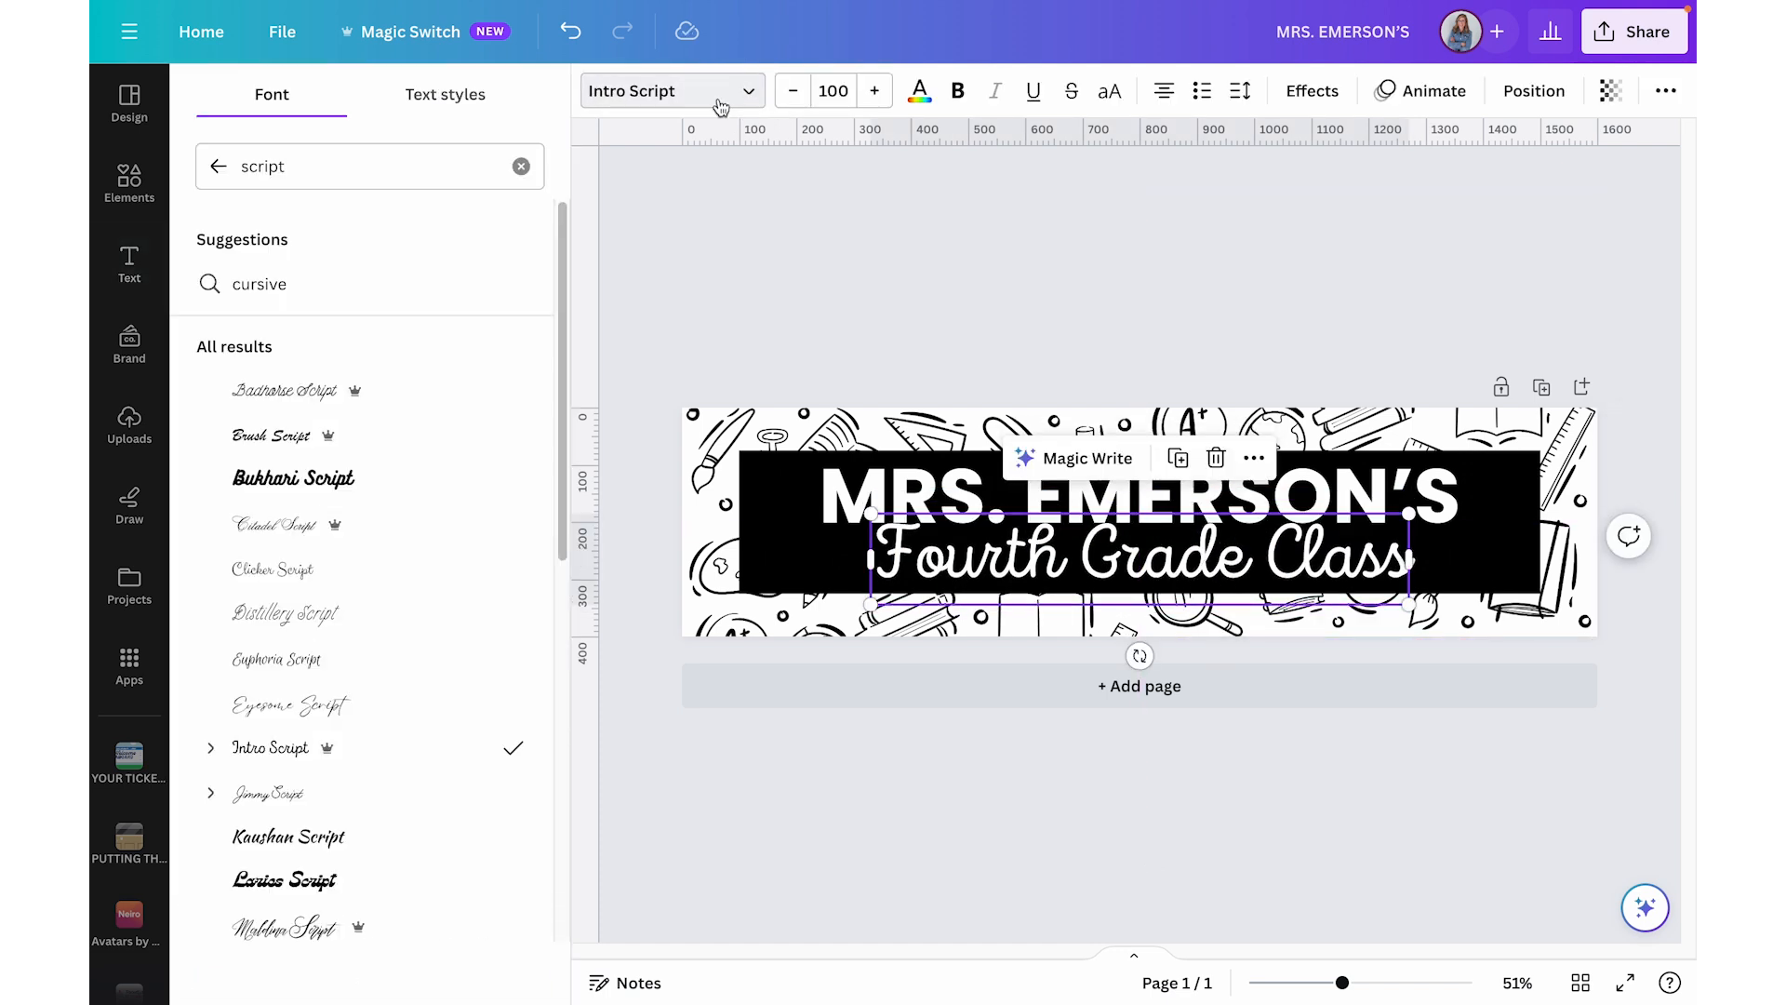
pyautogui.write('beaut')
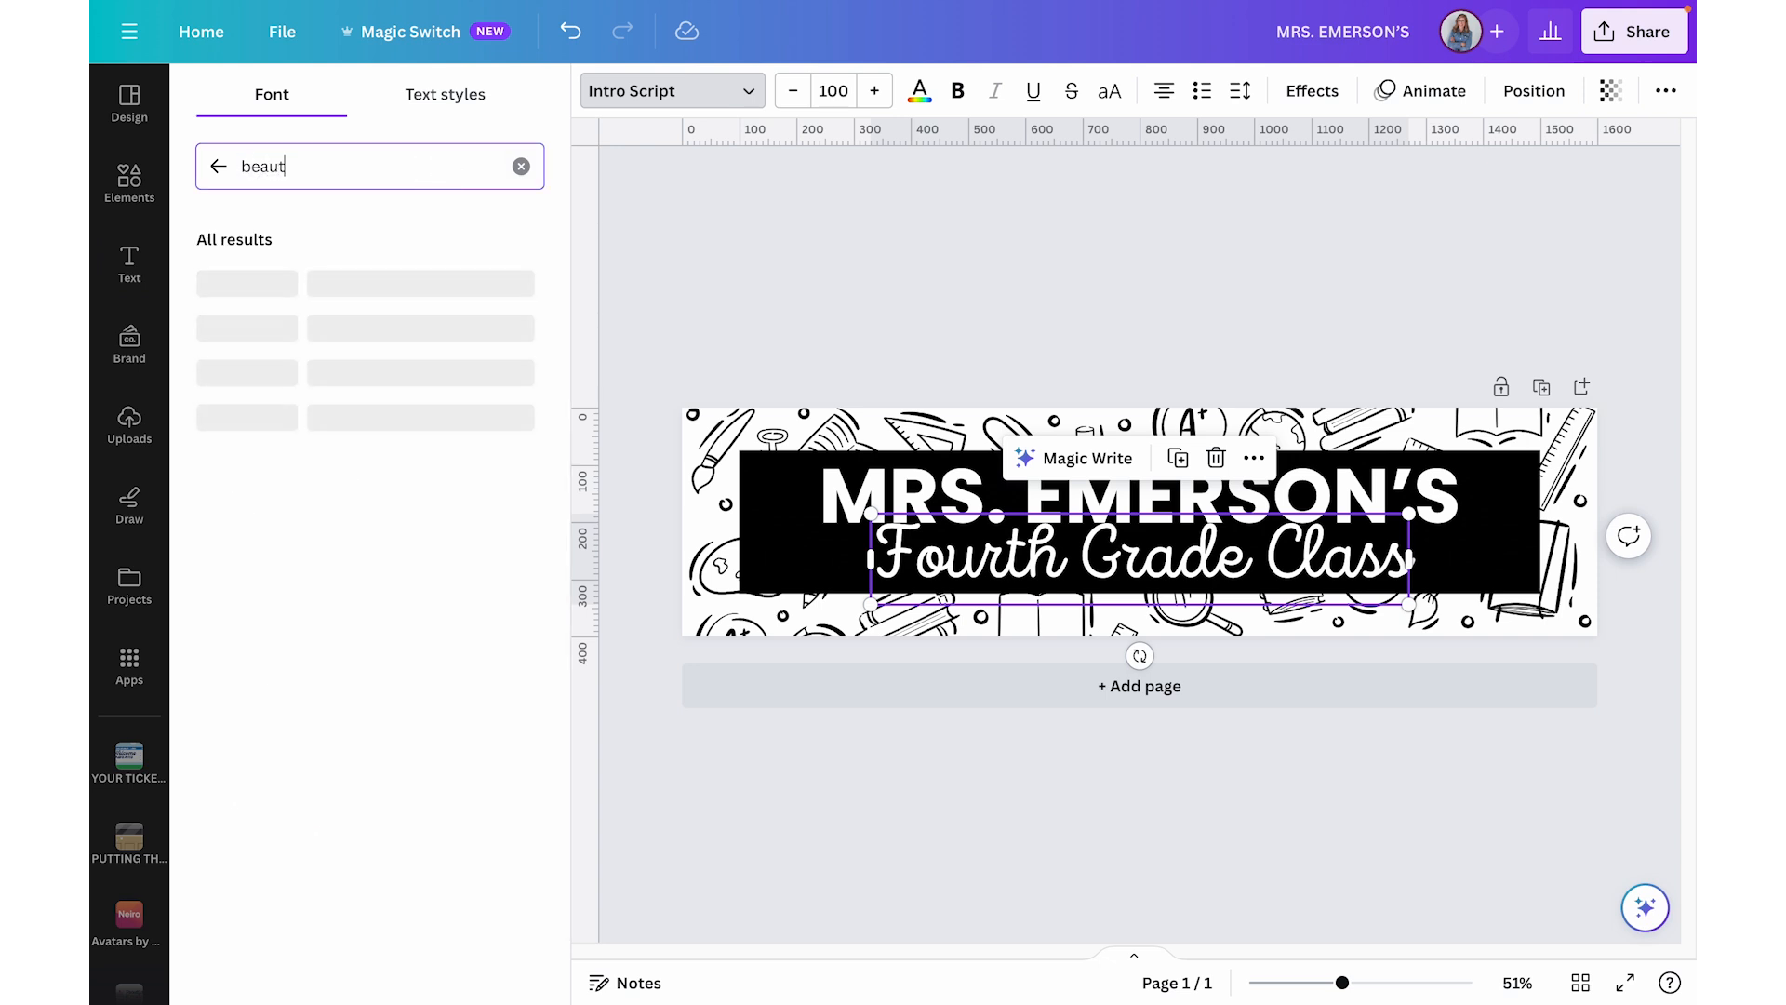
pyautogui.click(289, 327)
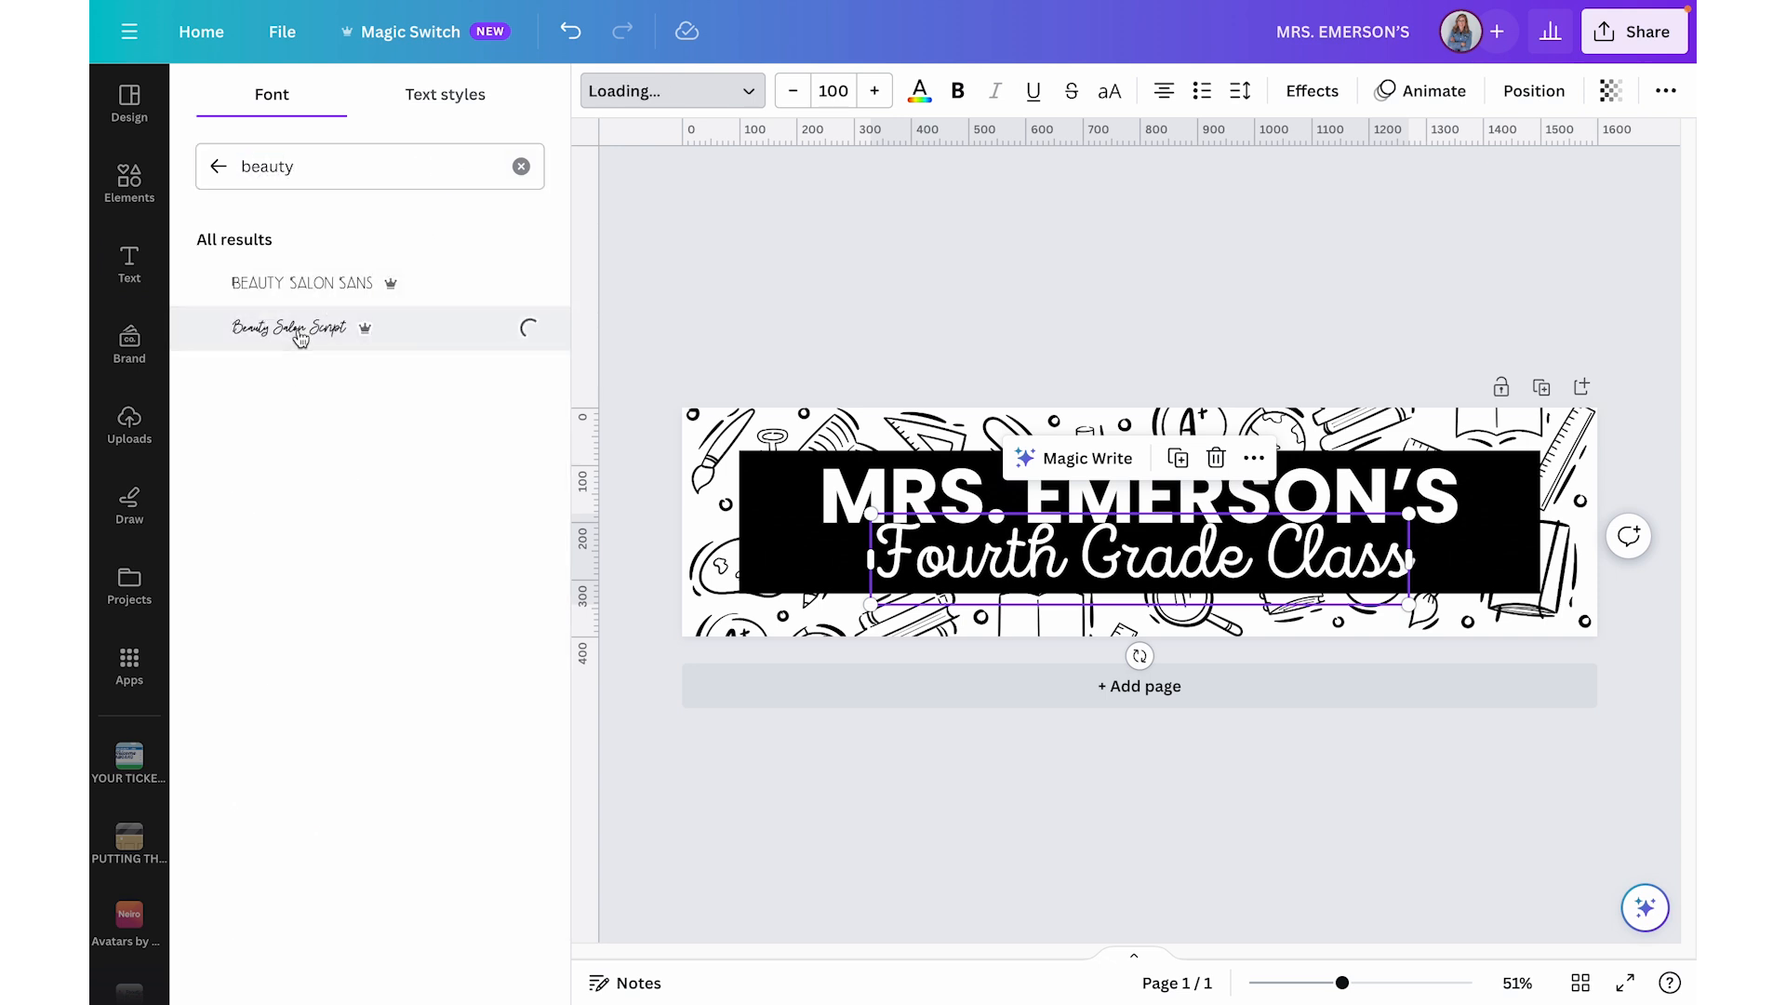
pyautogui.click(289, 328)
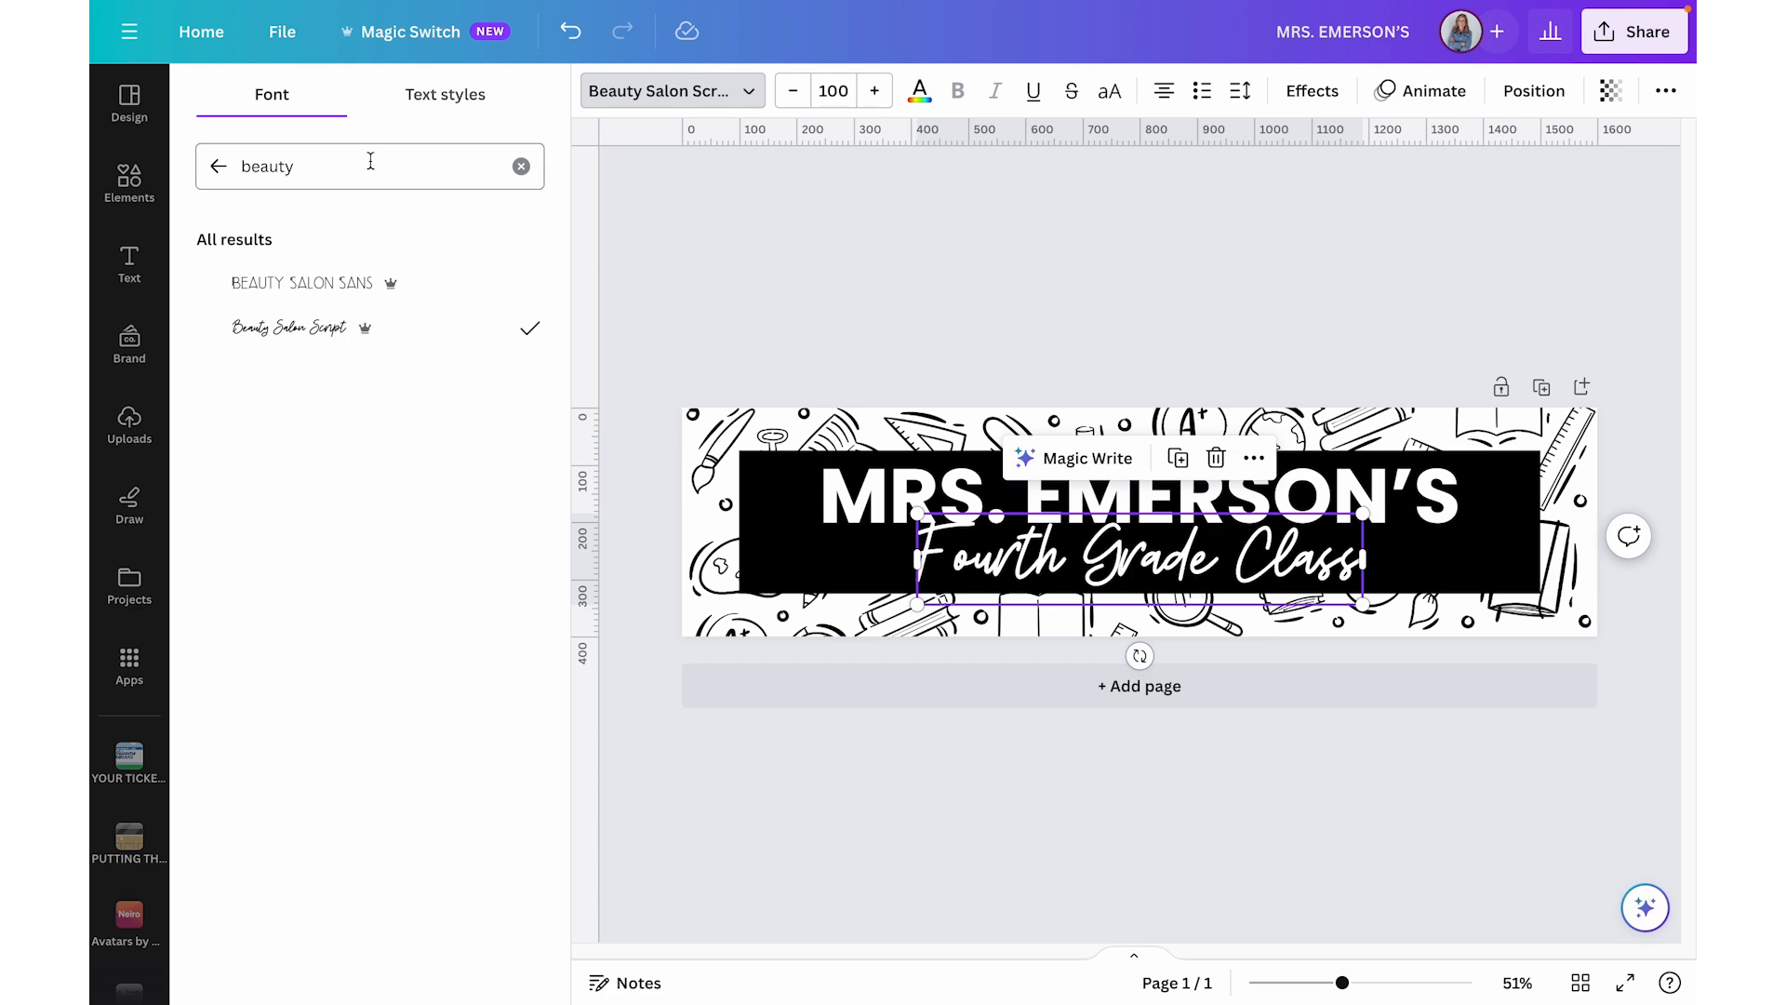
pyautogui.write('goodtime')
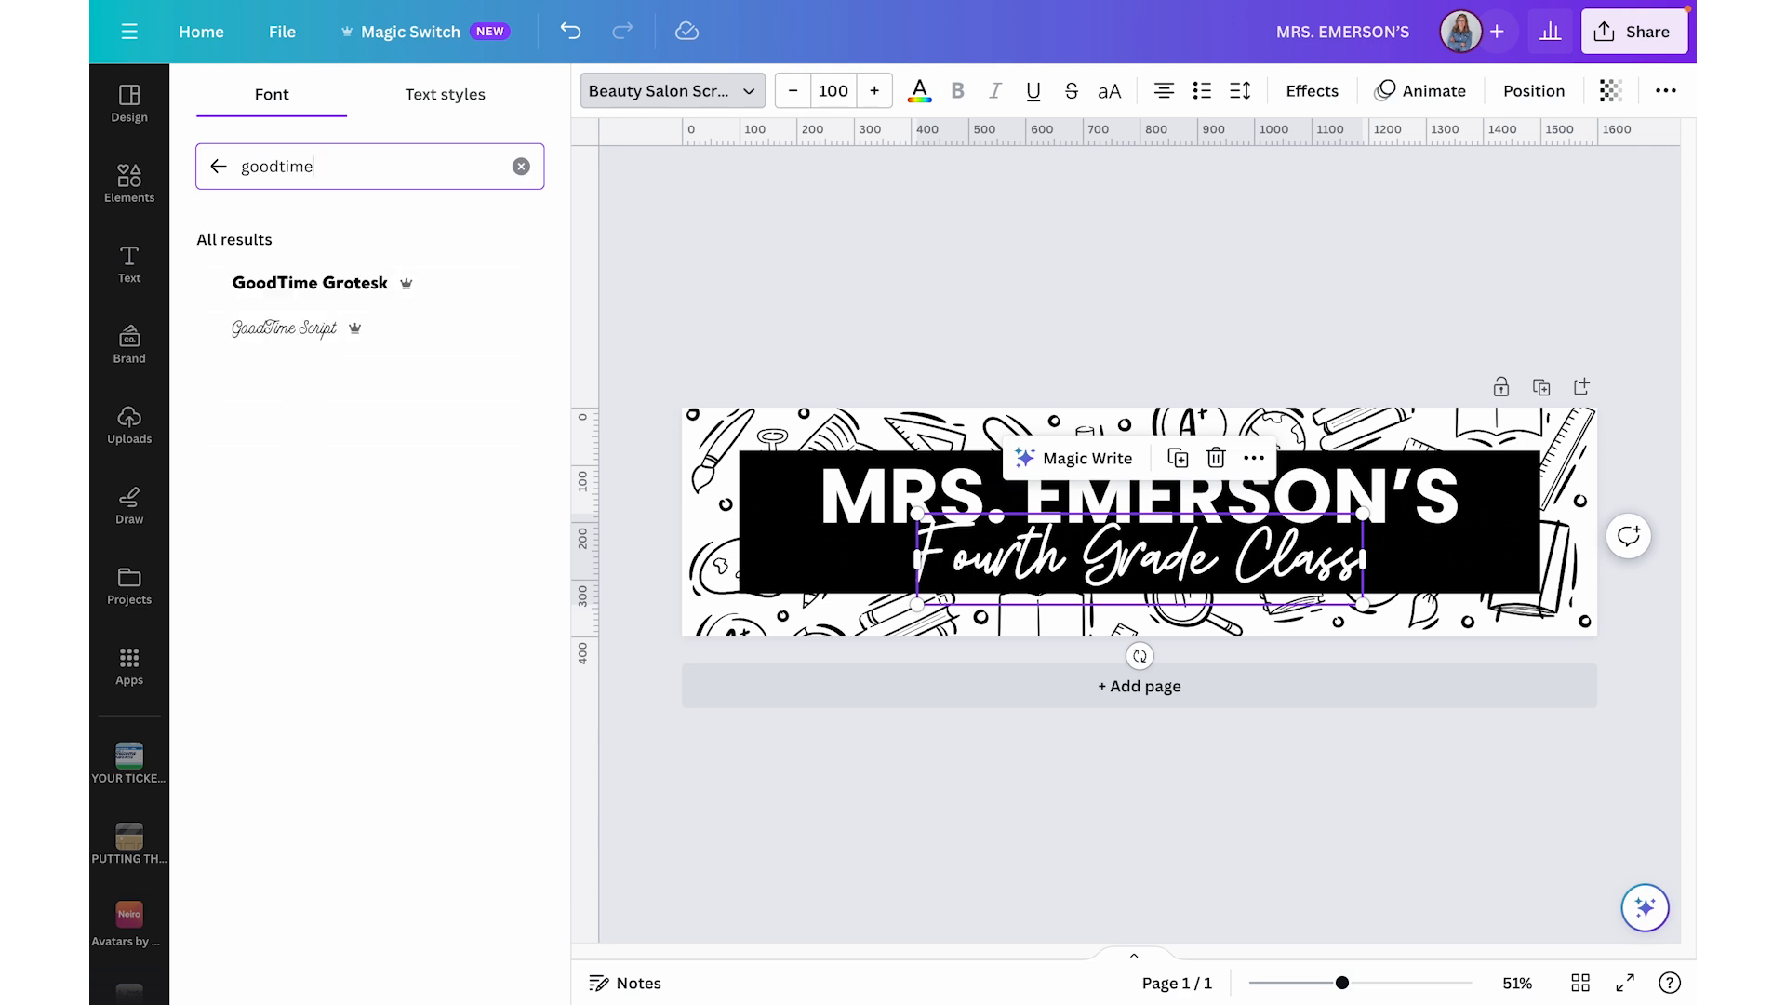
pyautogui.click(285, 329)
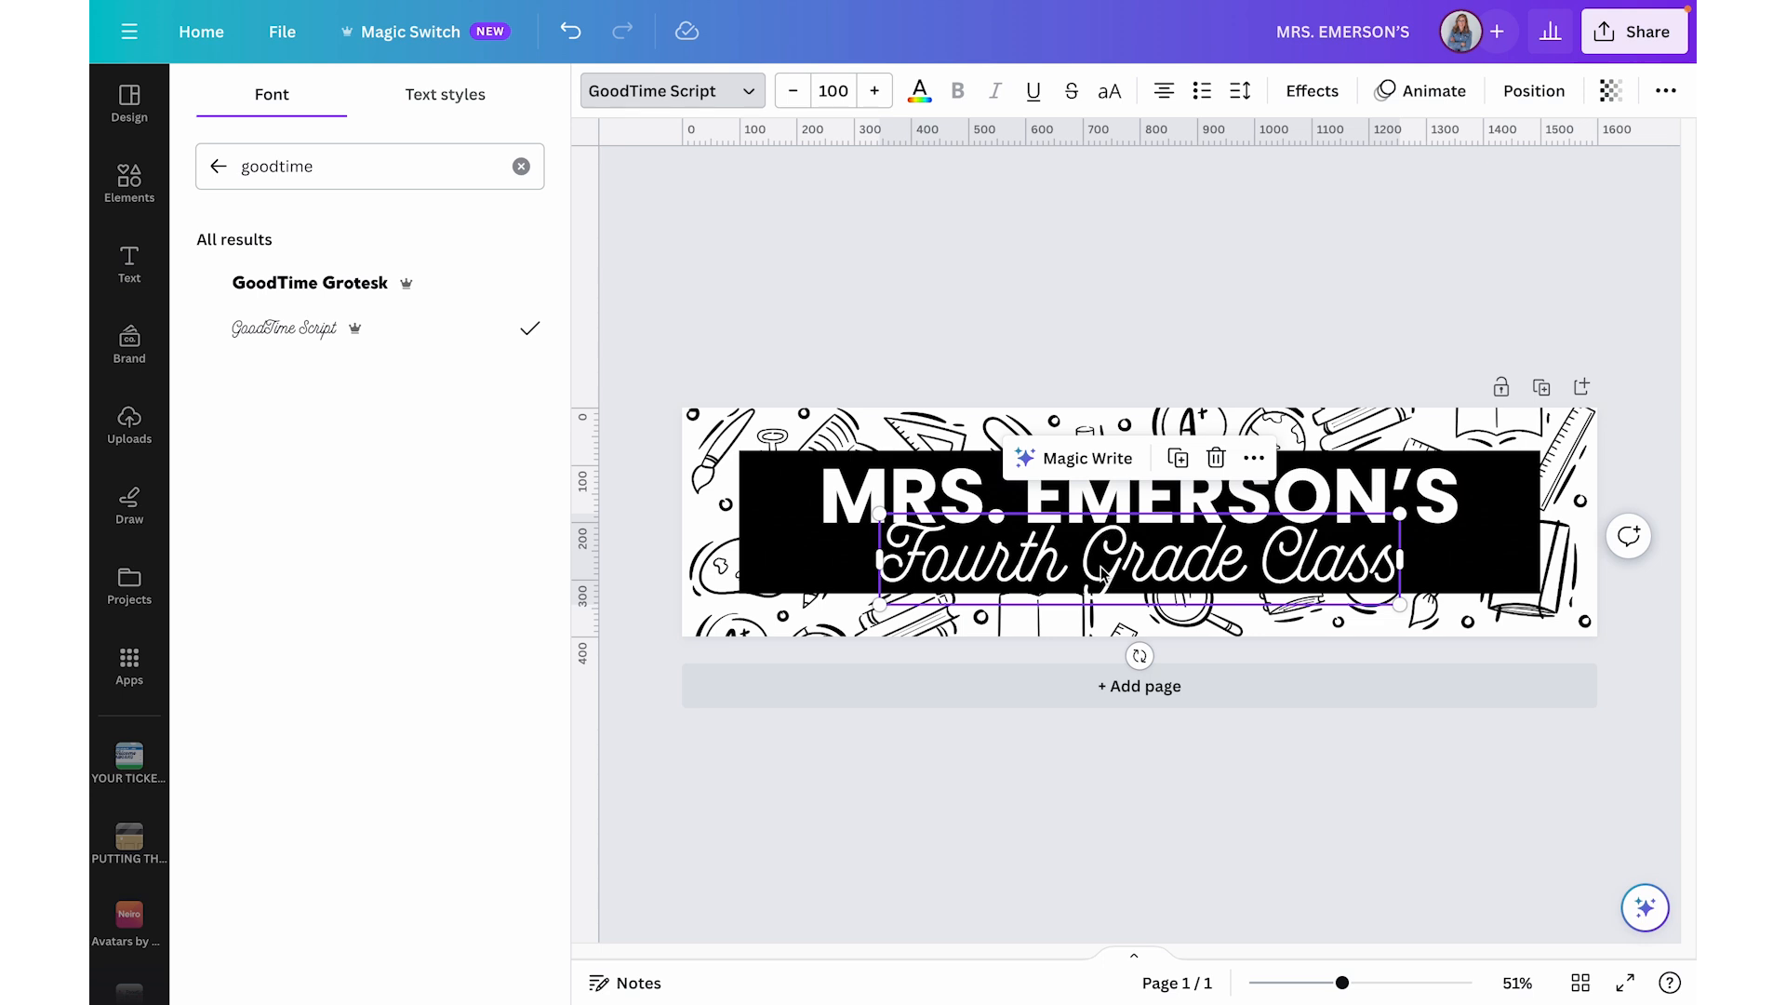
# - Try Bundt Cake and Humble Hearts, then settle on GoodTime Script
pyautogui.write('bundt')
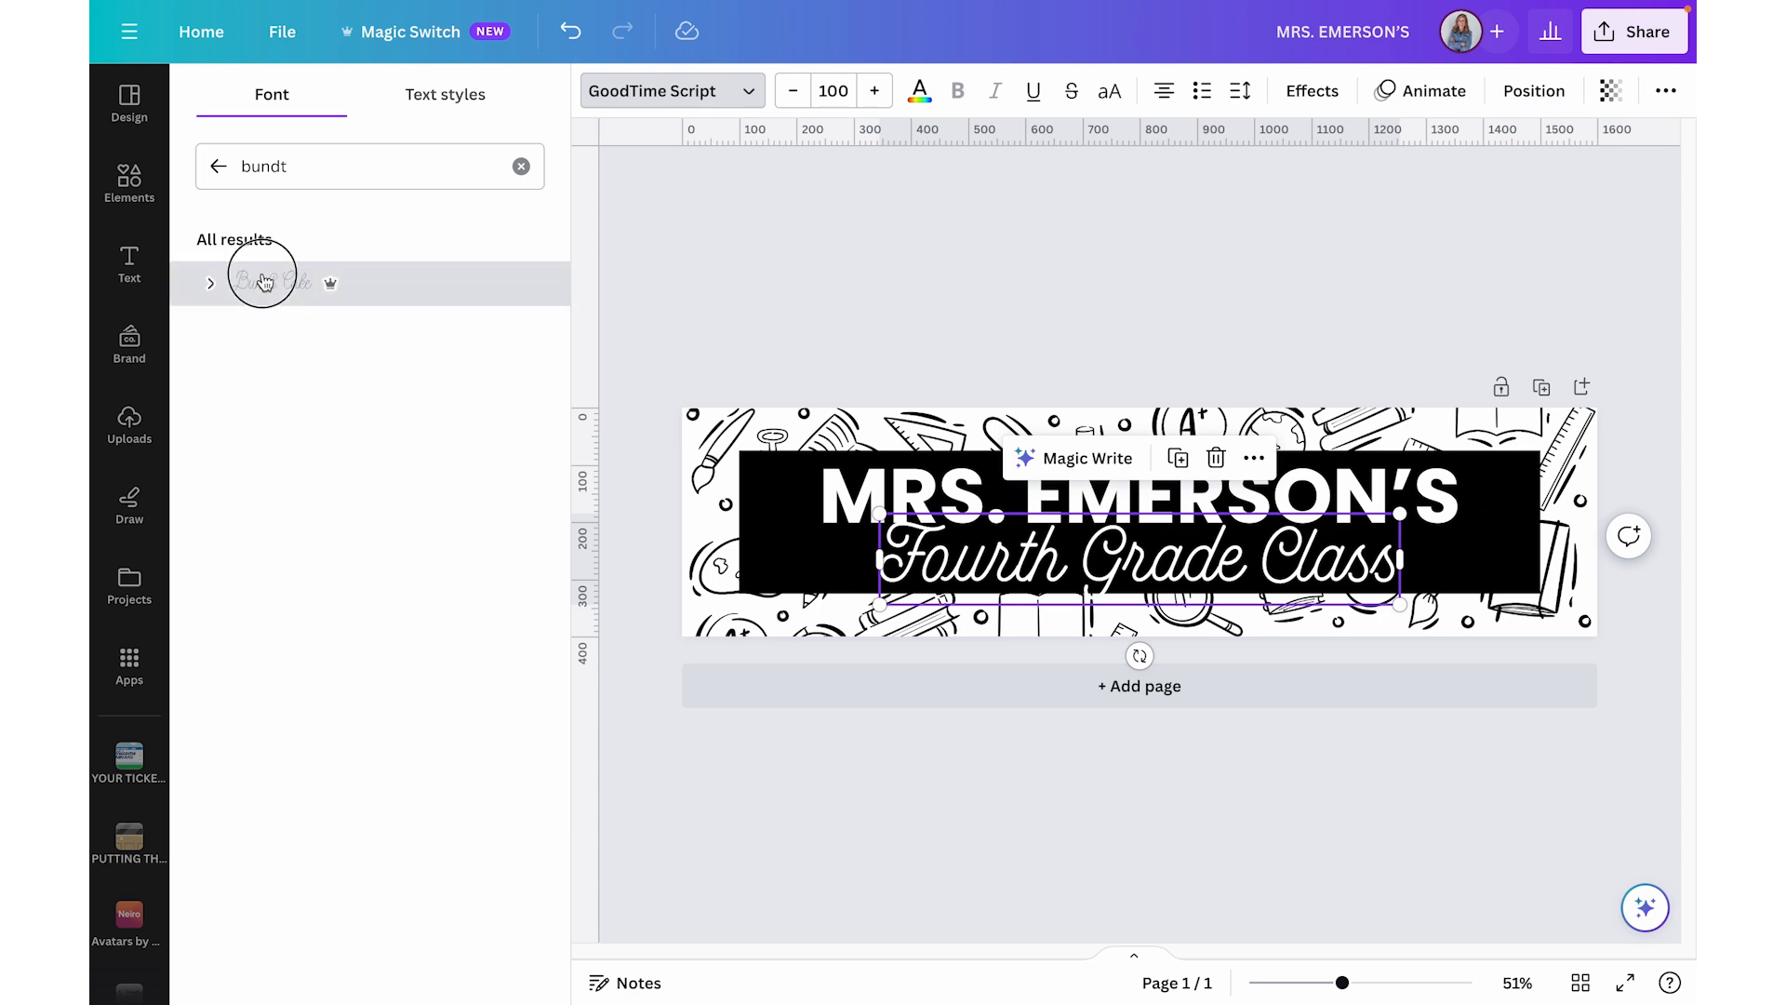
pyautogui.click(267, 282)
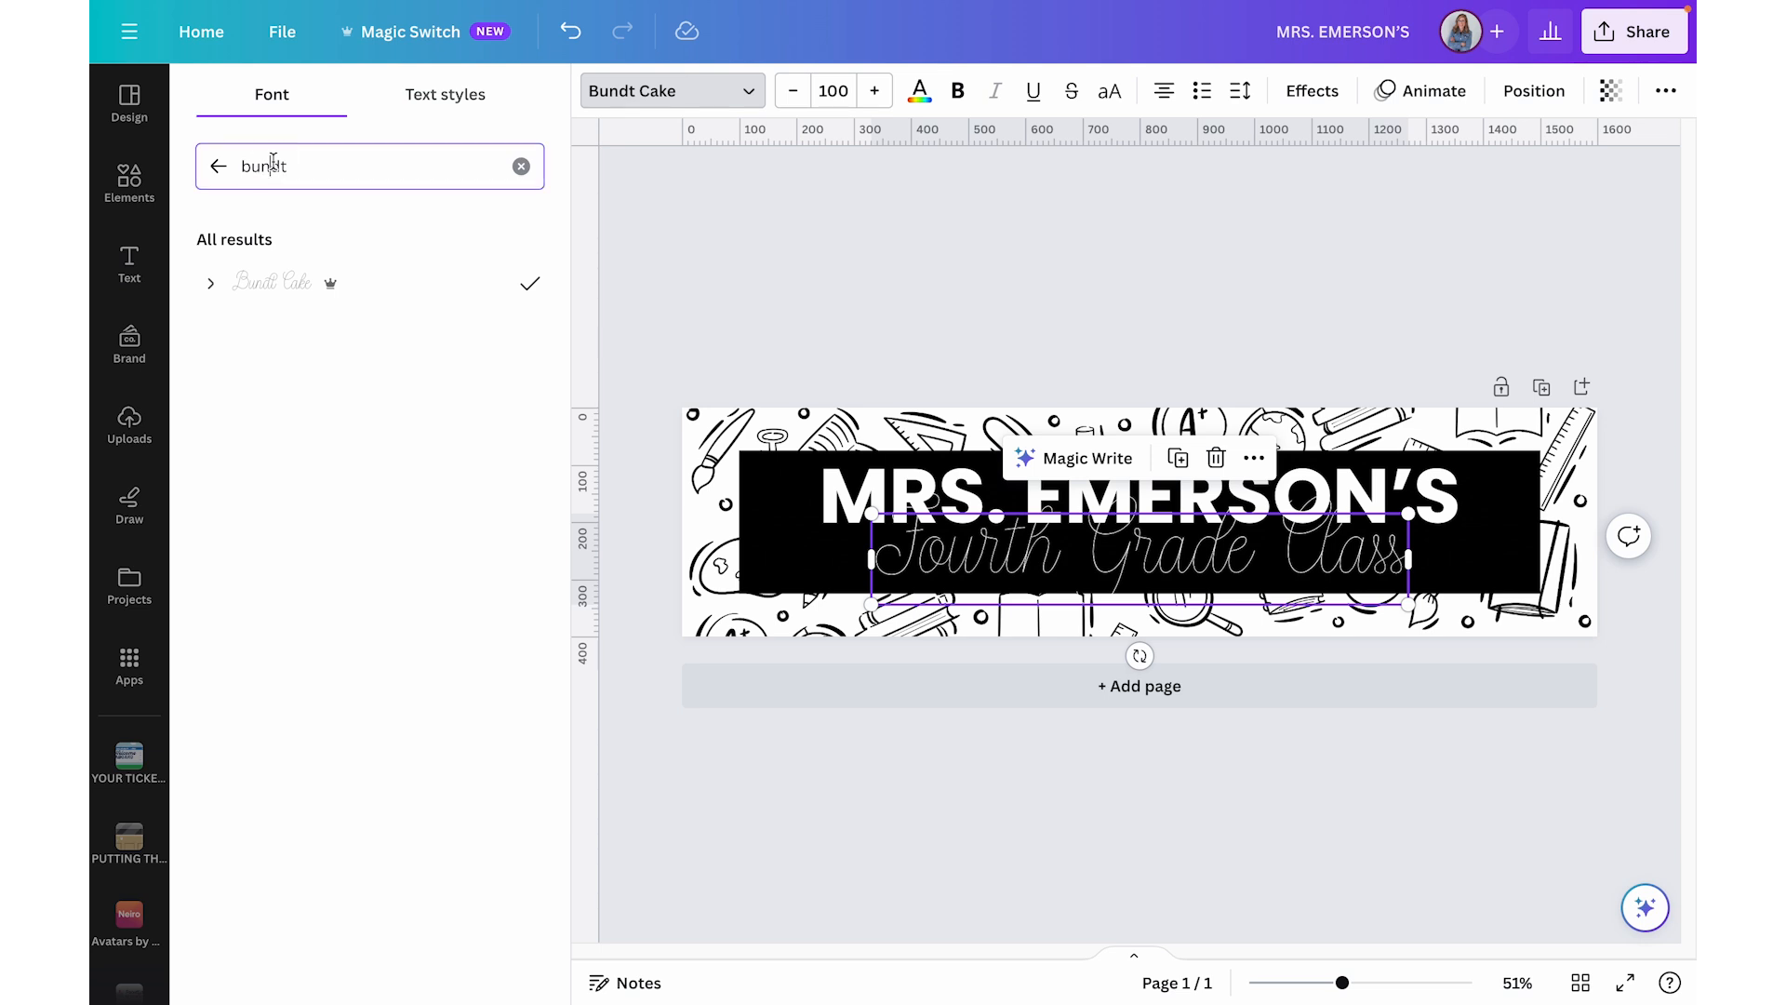
pyautogui.write('humble heart')
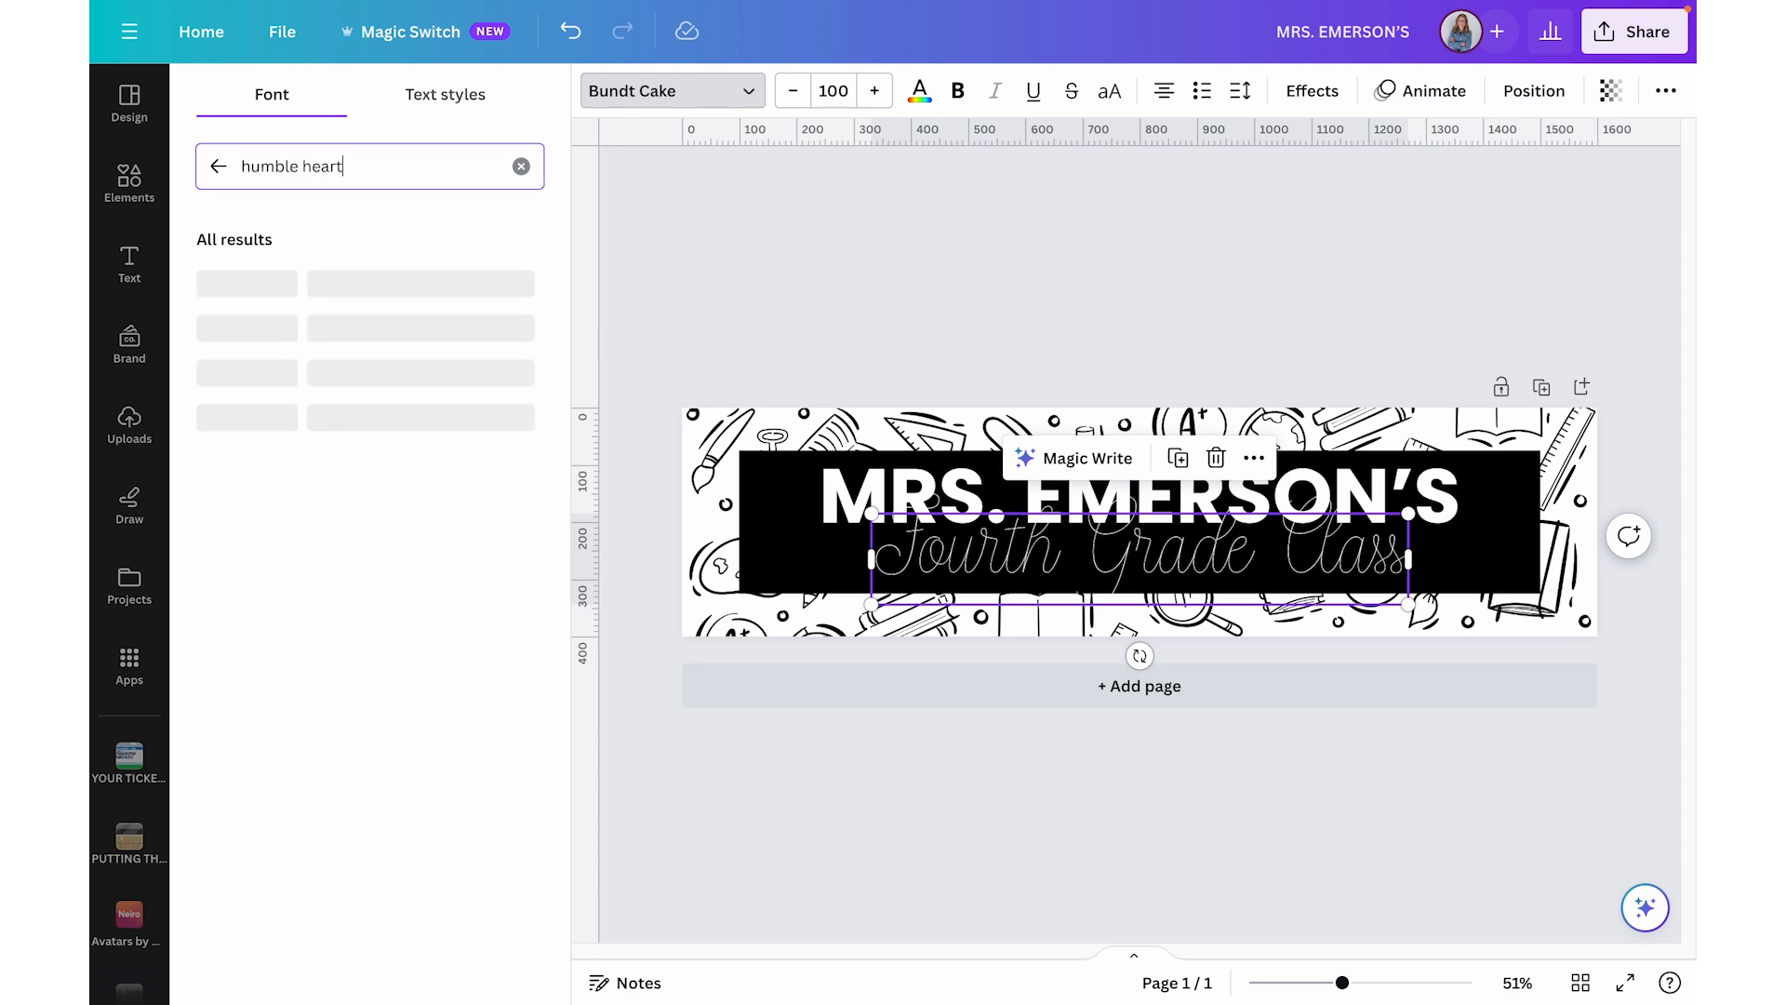
pyautogui.click(304, 284)
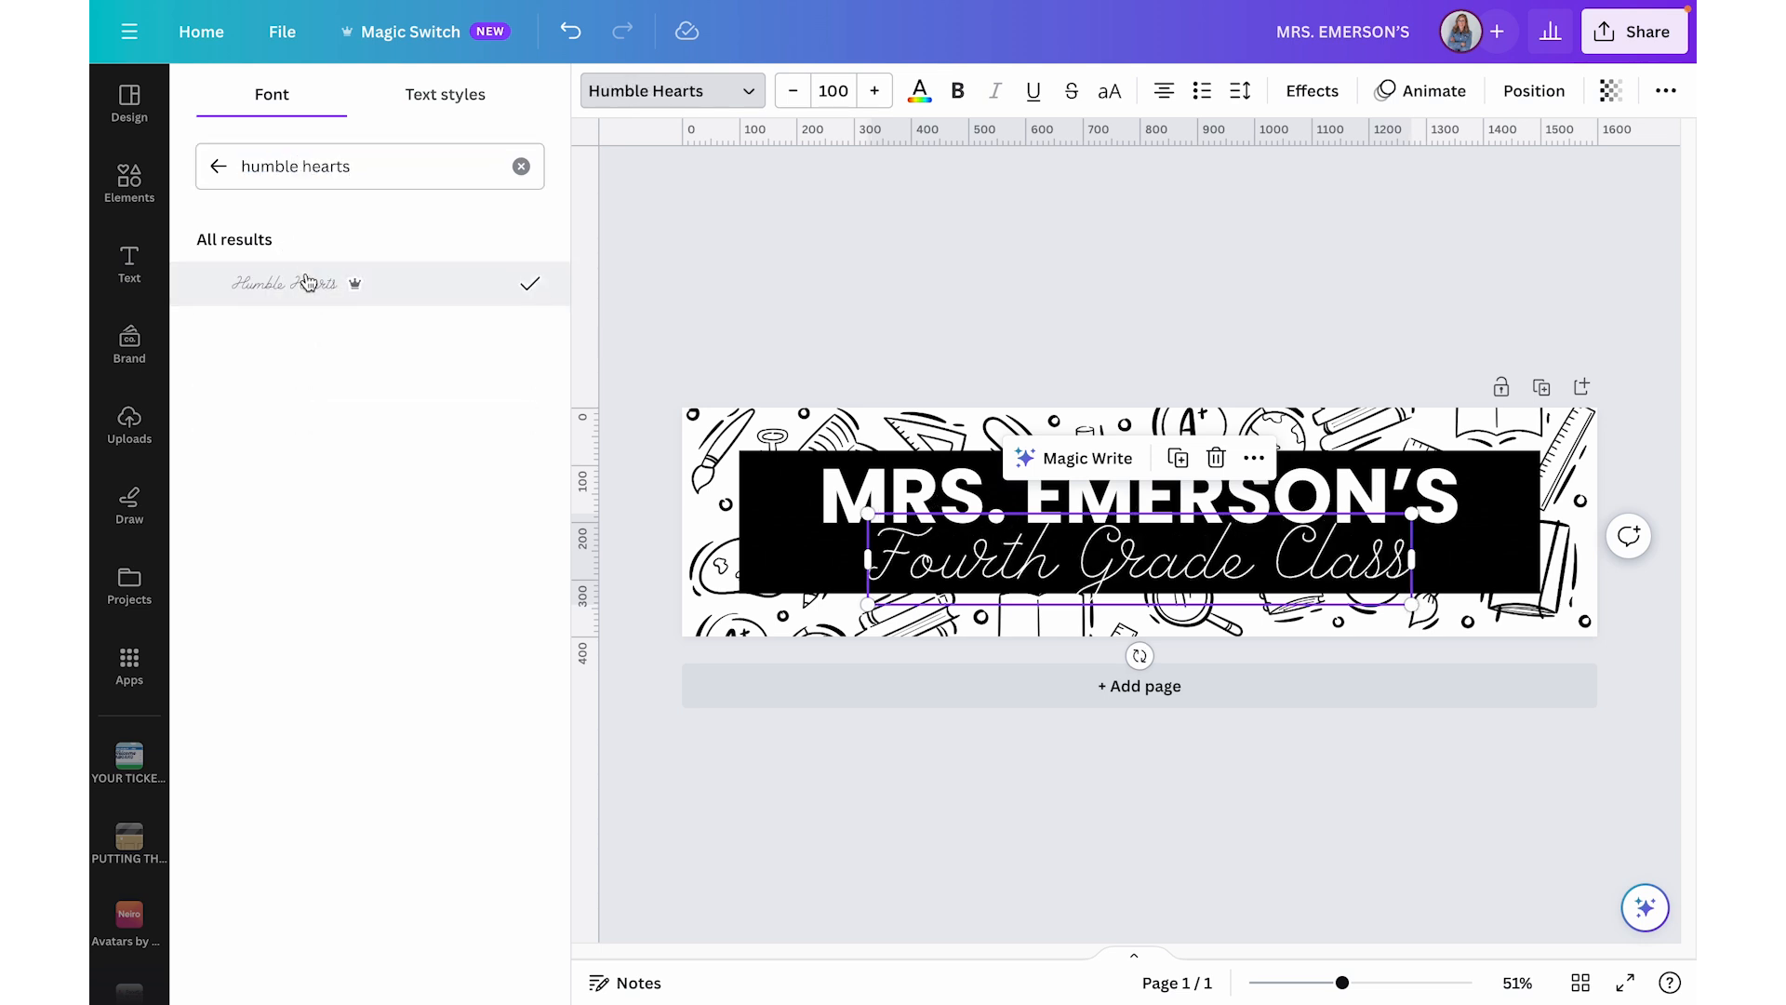
pyautogui.tripleClick(295, 166)
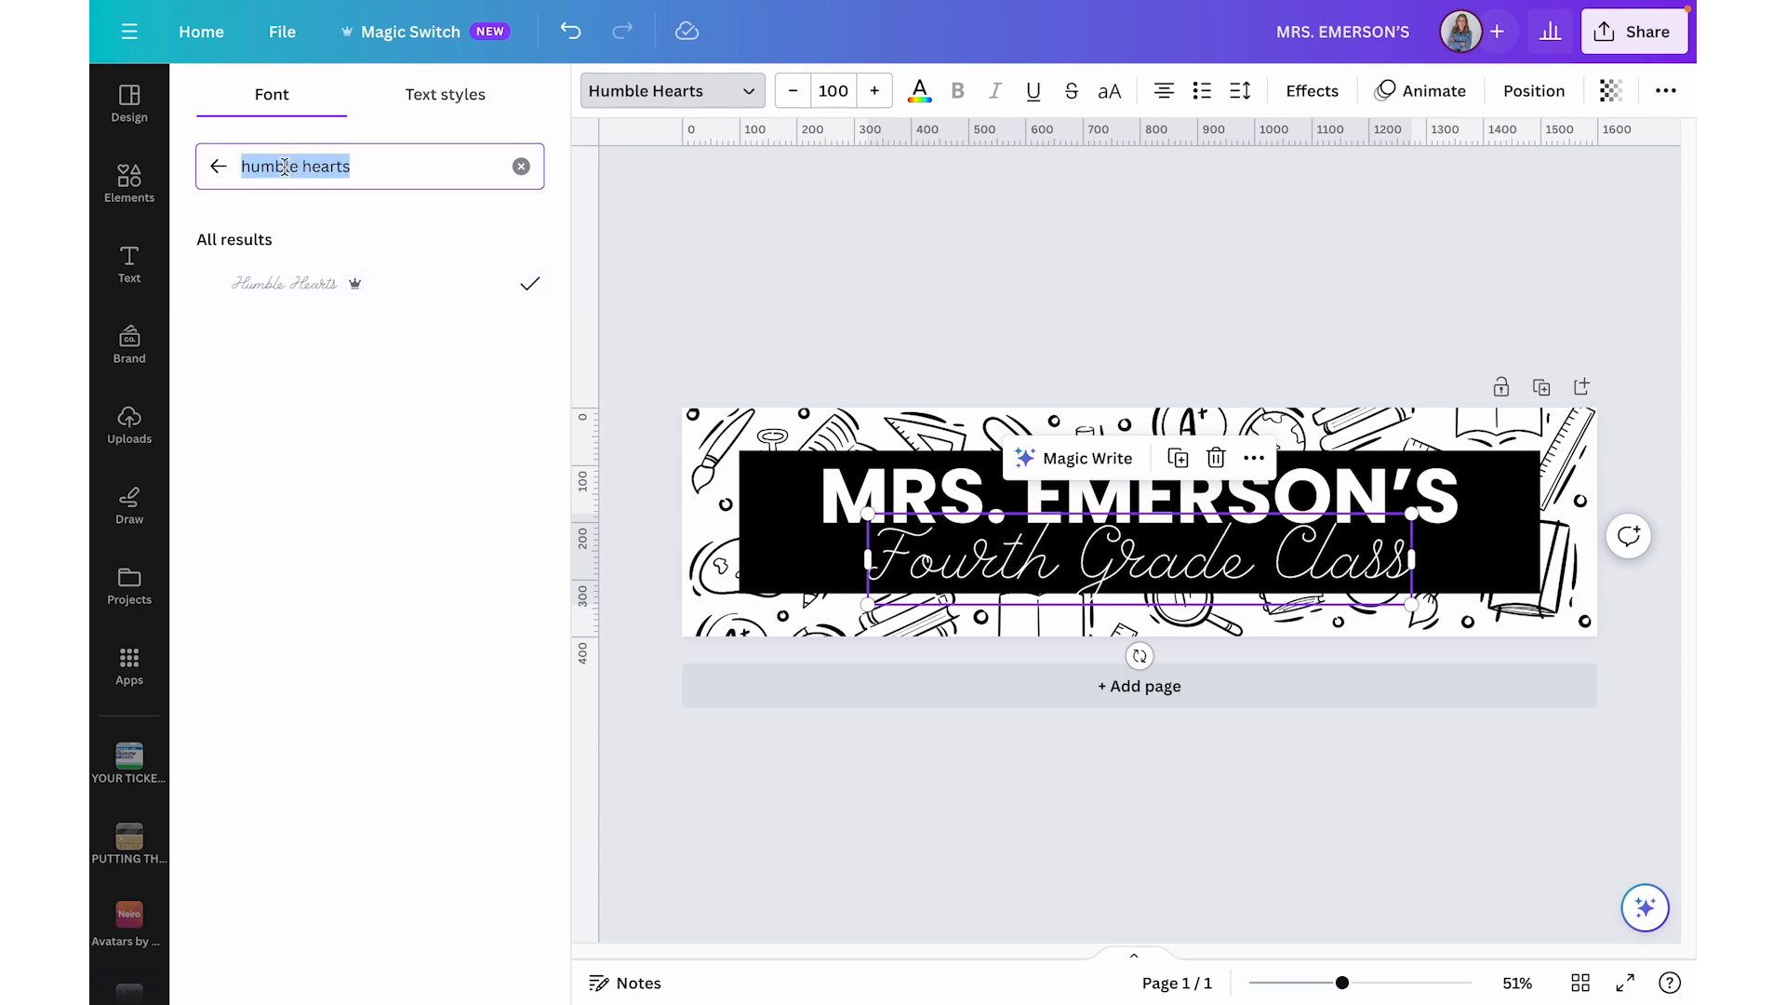
pyautogui.write('goodtime')
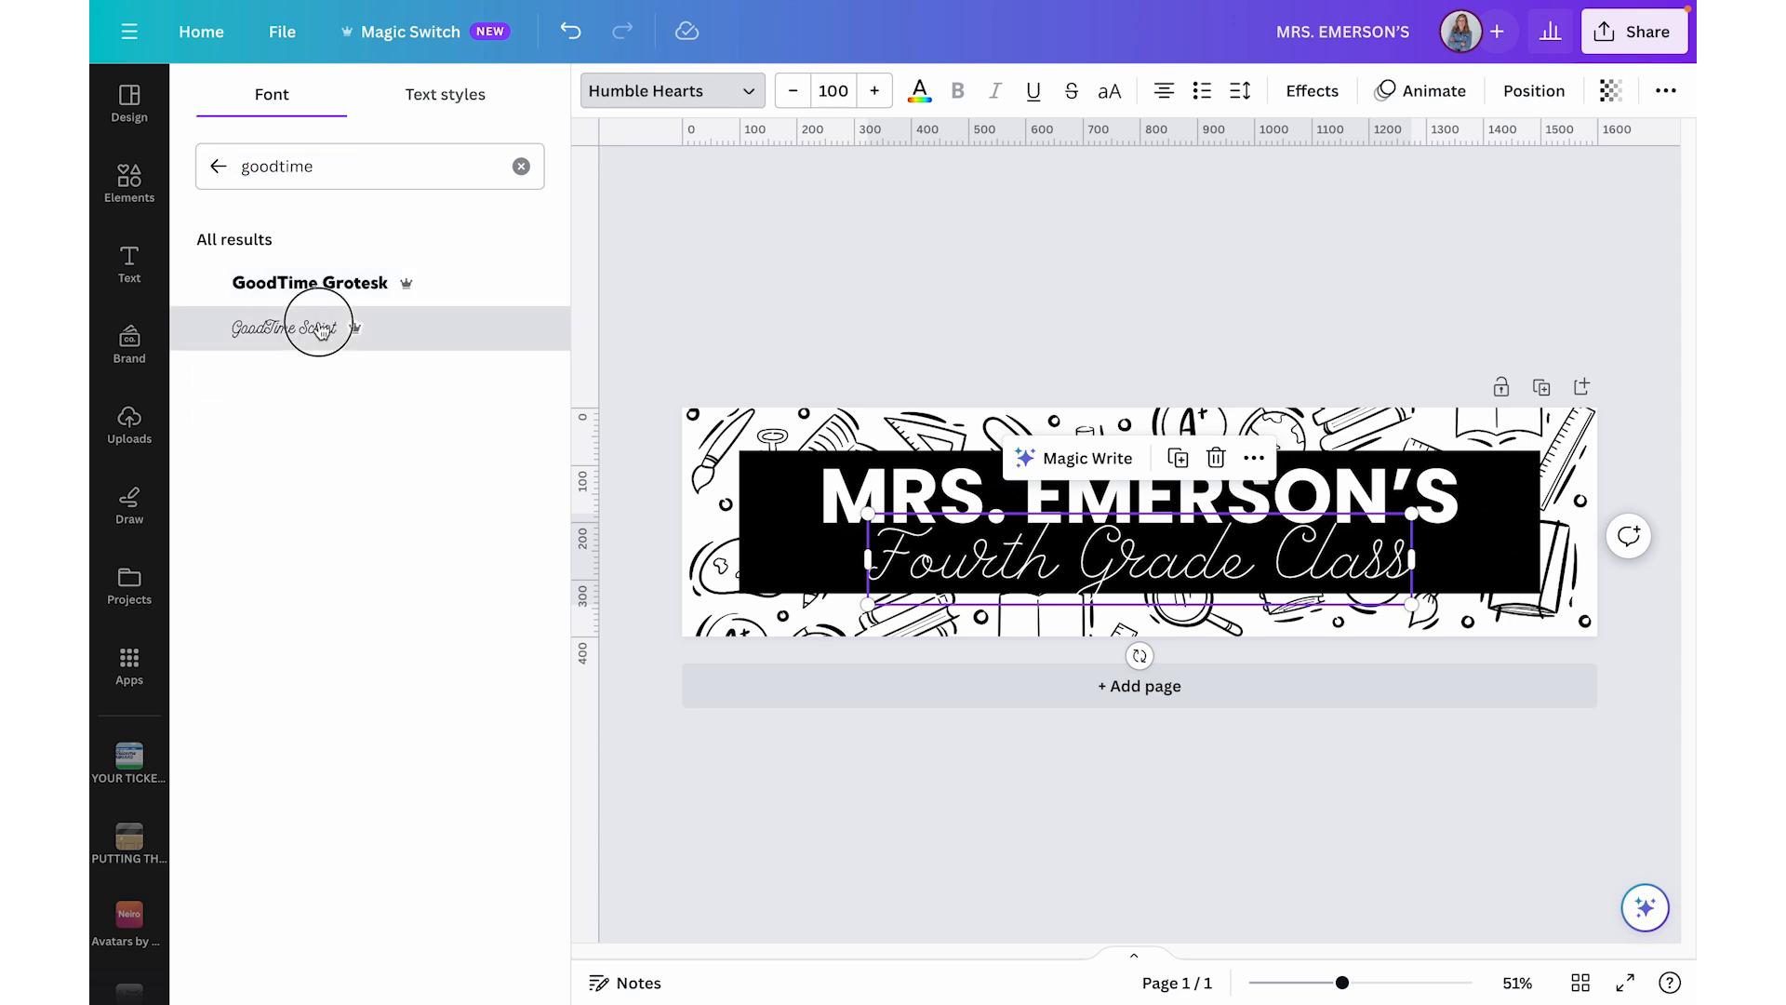
pyautogui.click(293, 327)
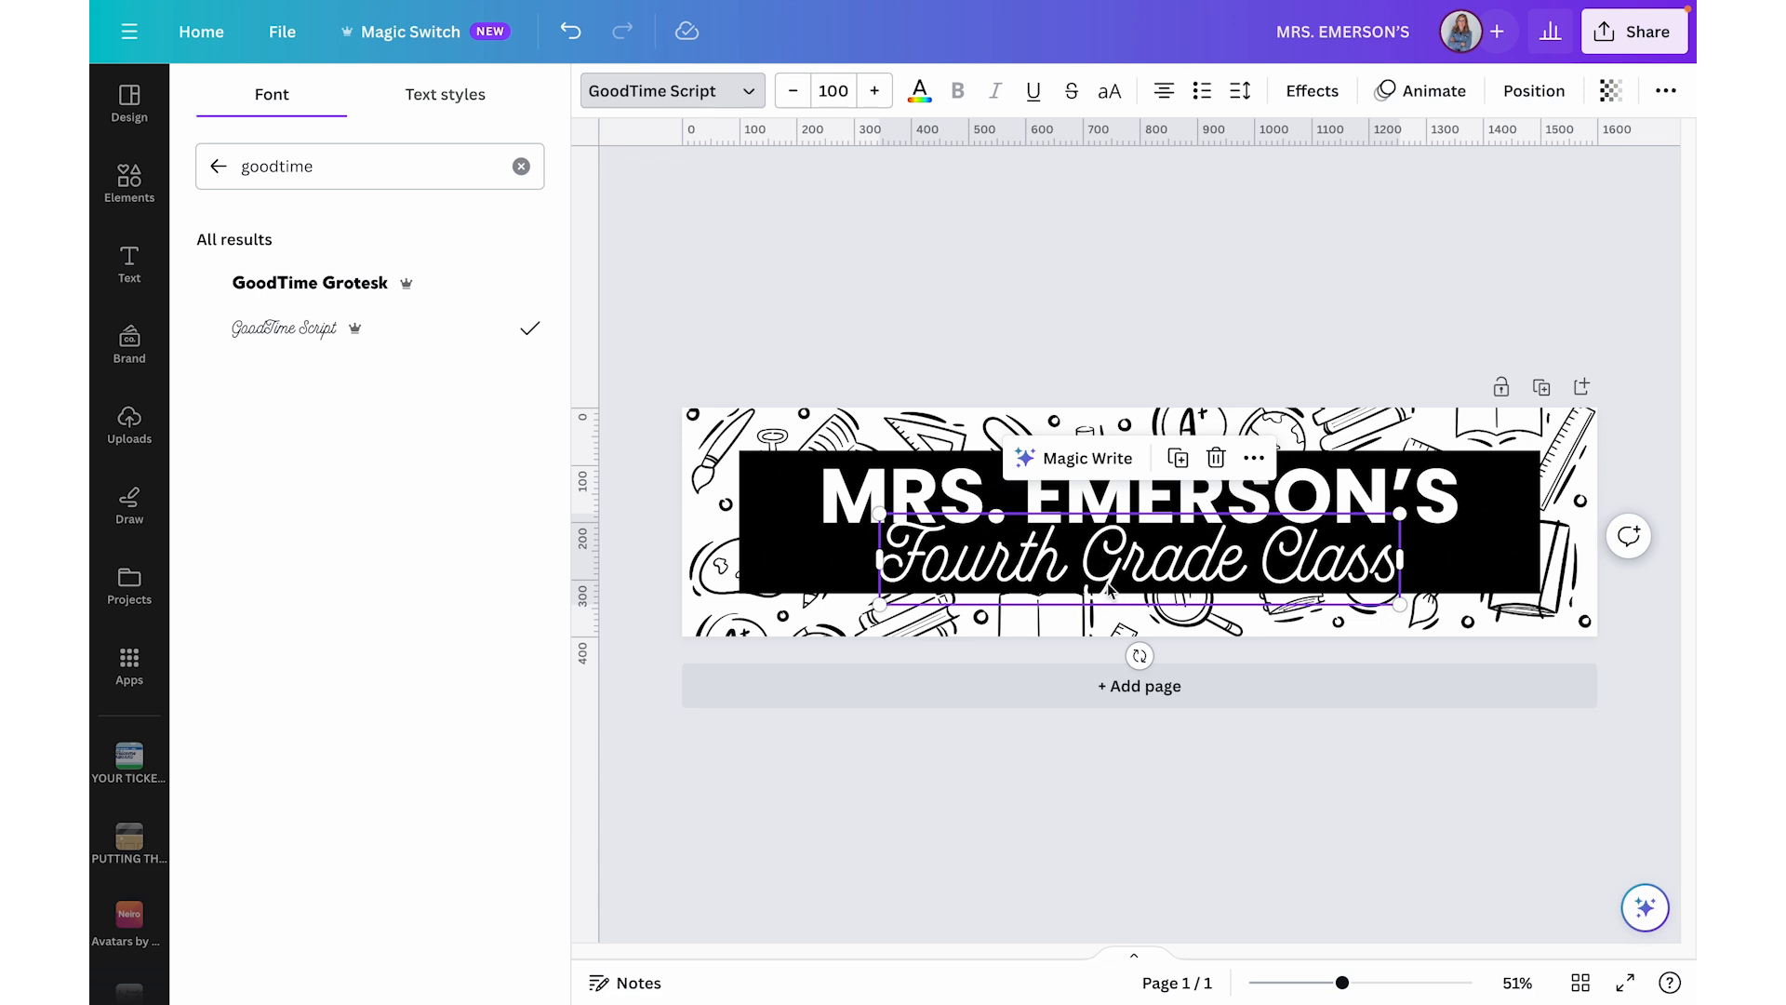
pyautogui.moveTo(1096, 625)
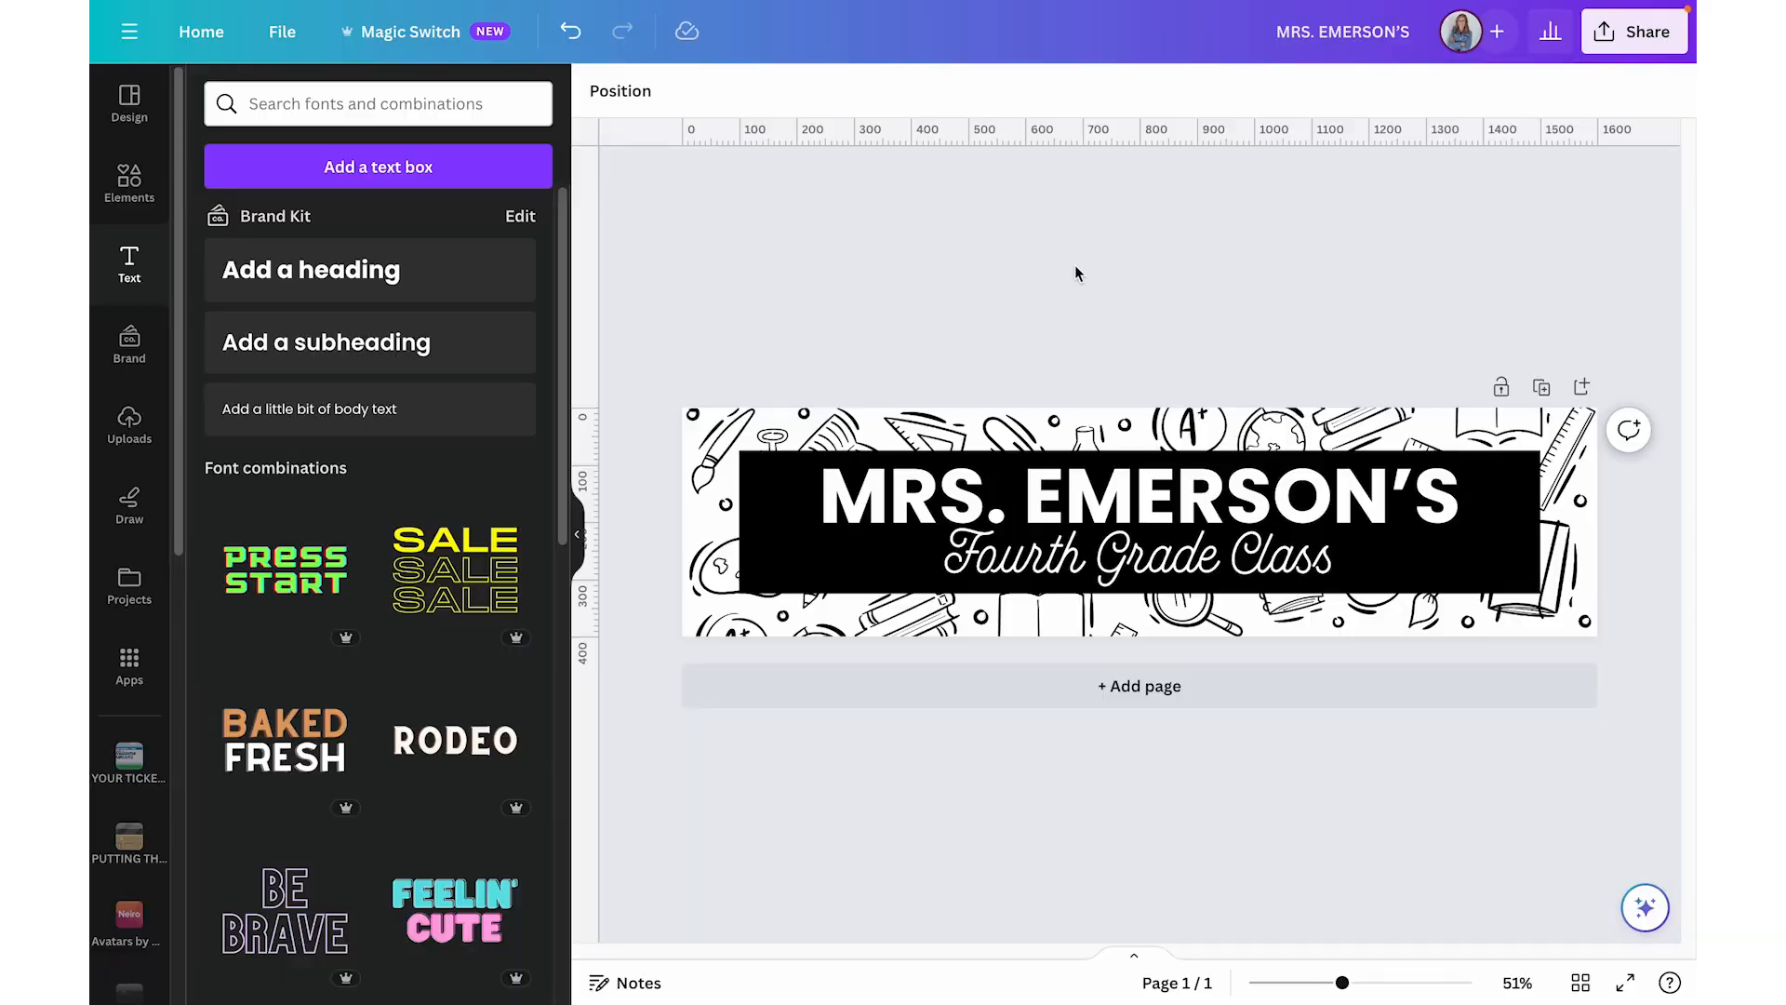
# - Download the header design as a PNG image
pyautogui.click(1633, 31)
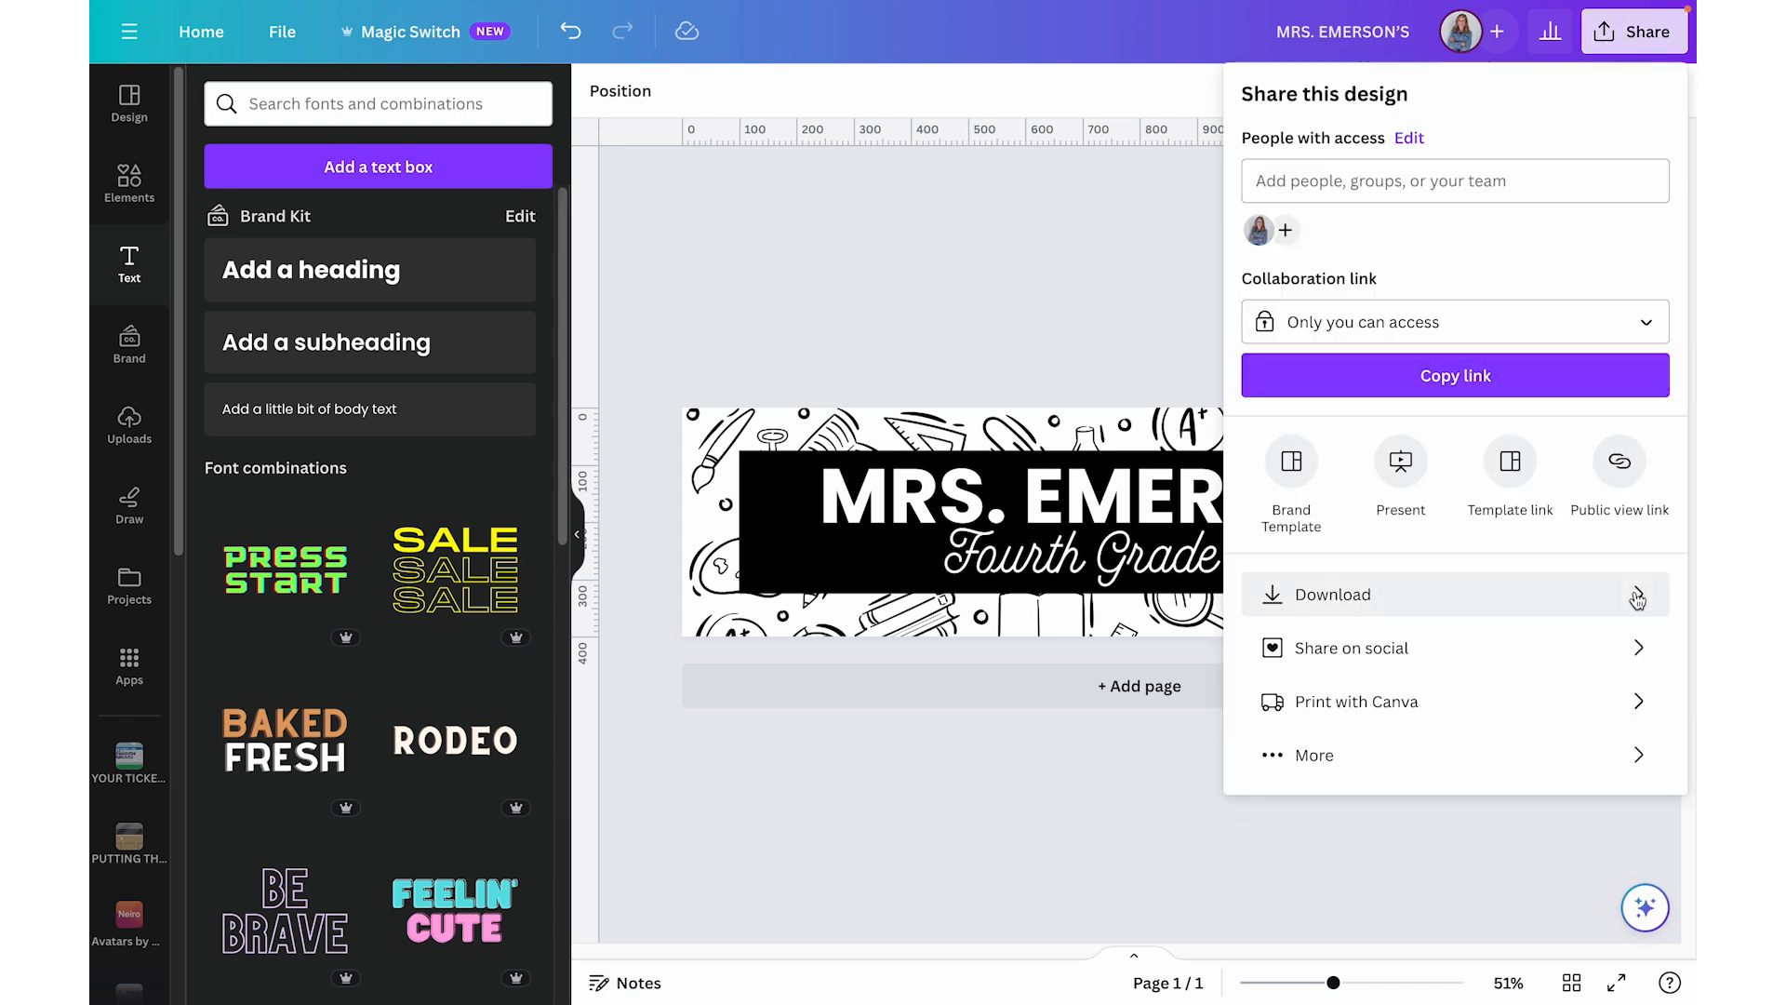
pyautogui.click(1332, 594)
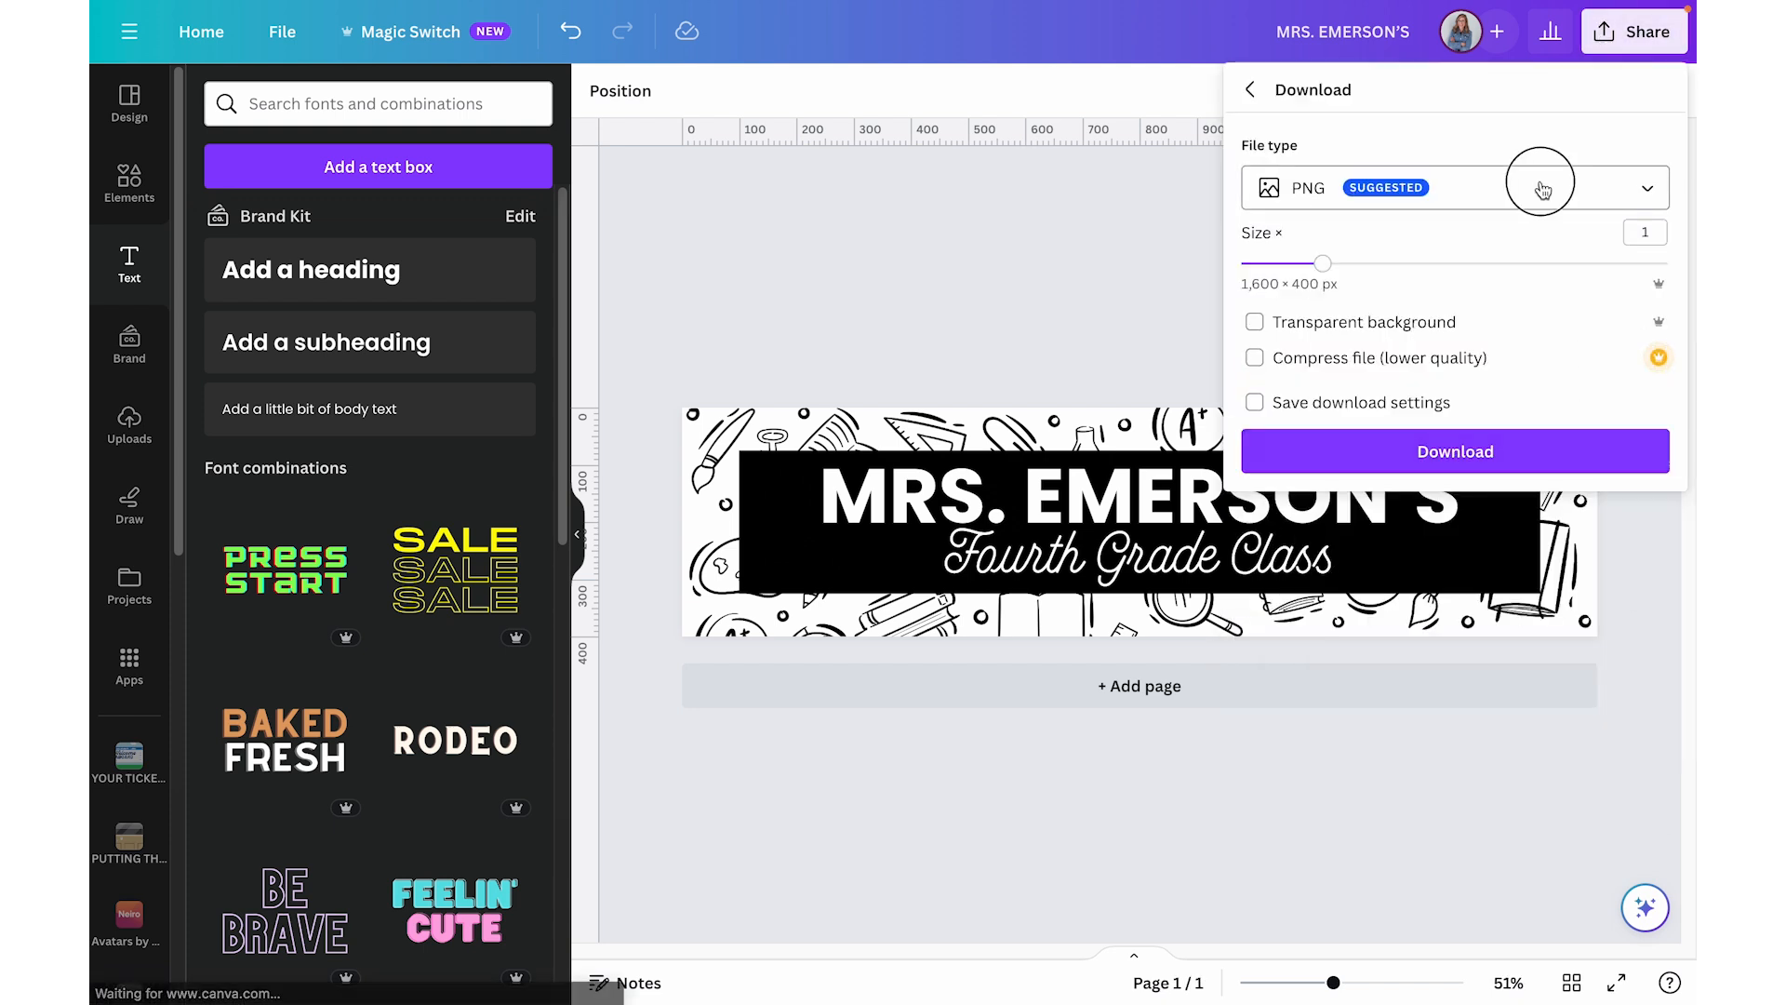
pyautogui.click(1643, 187)
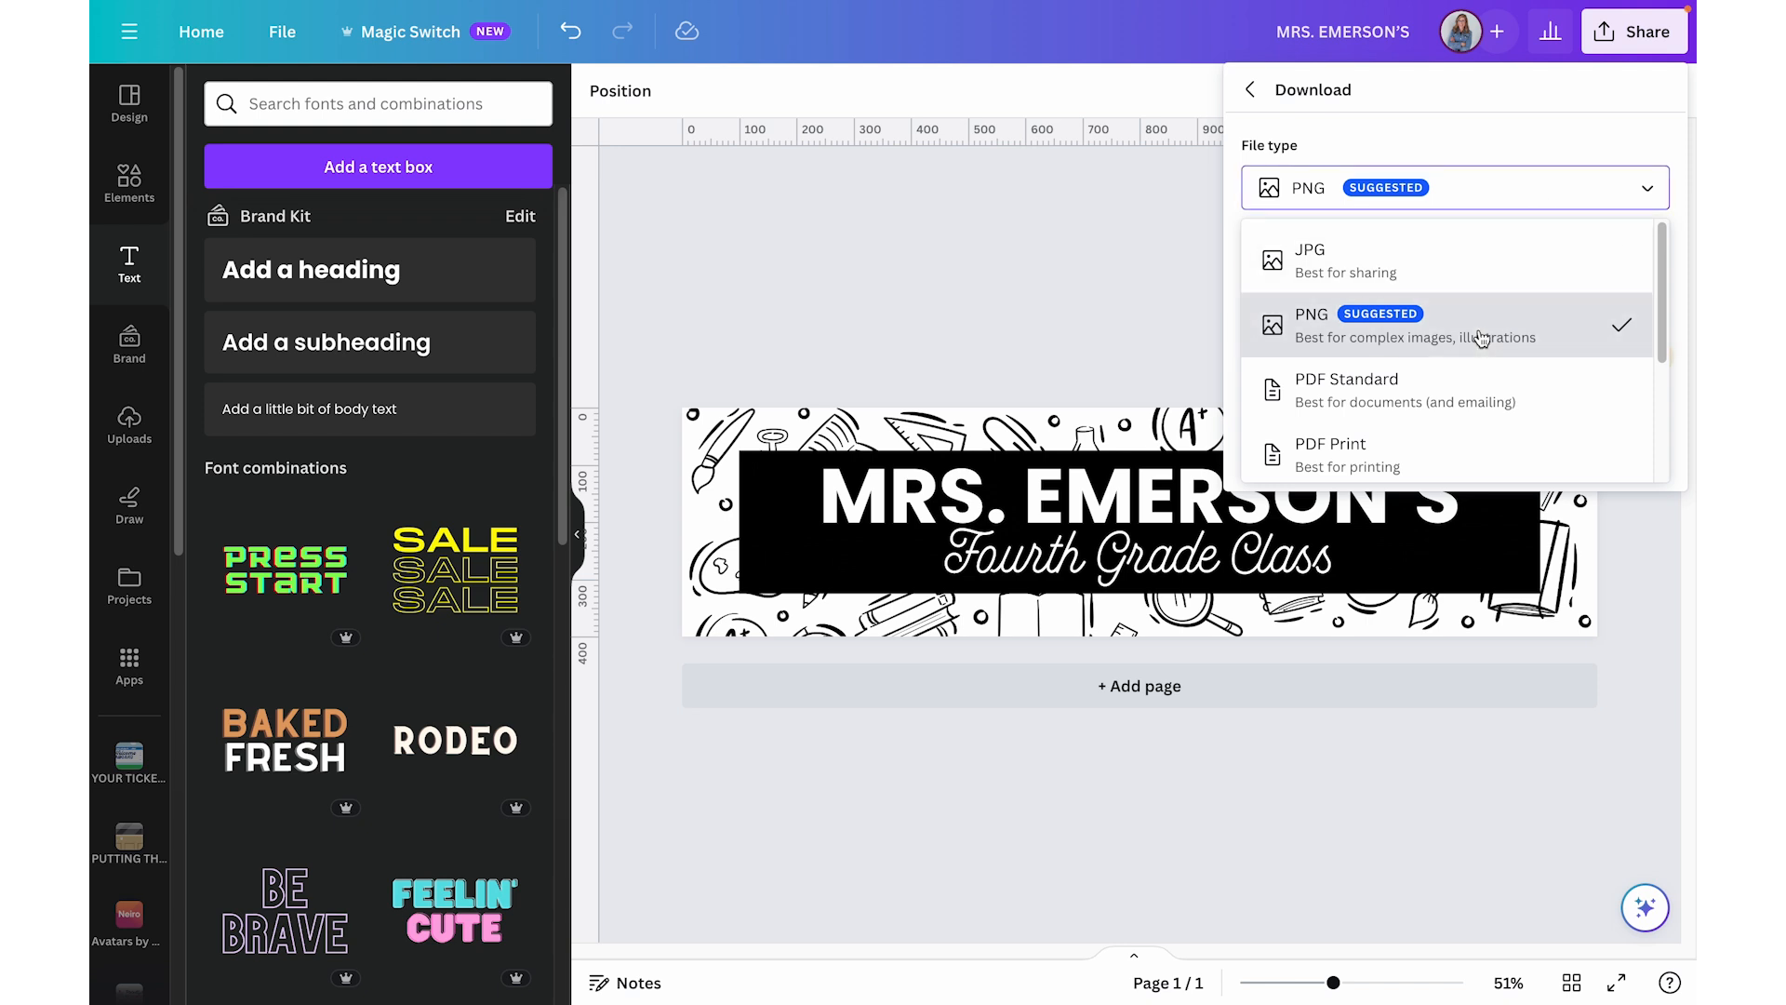
pyautogui.click(1311, 324)
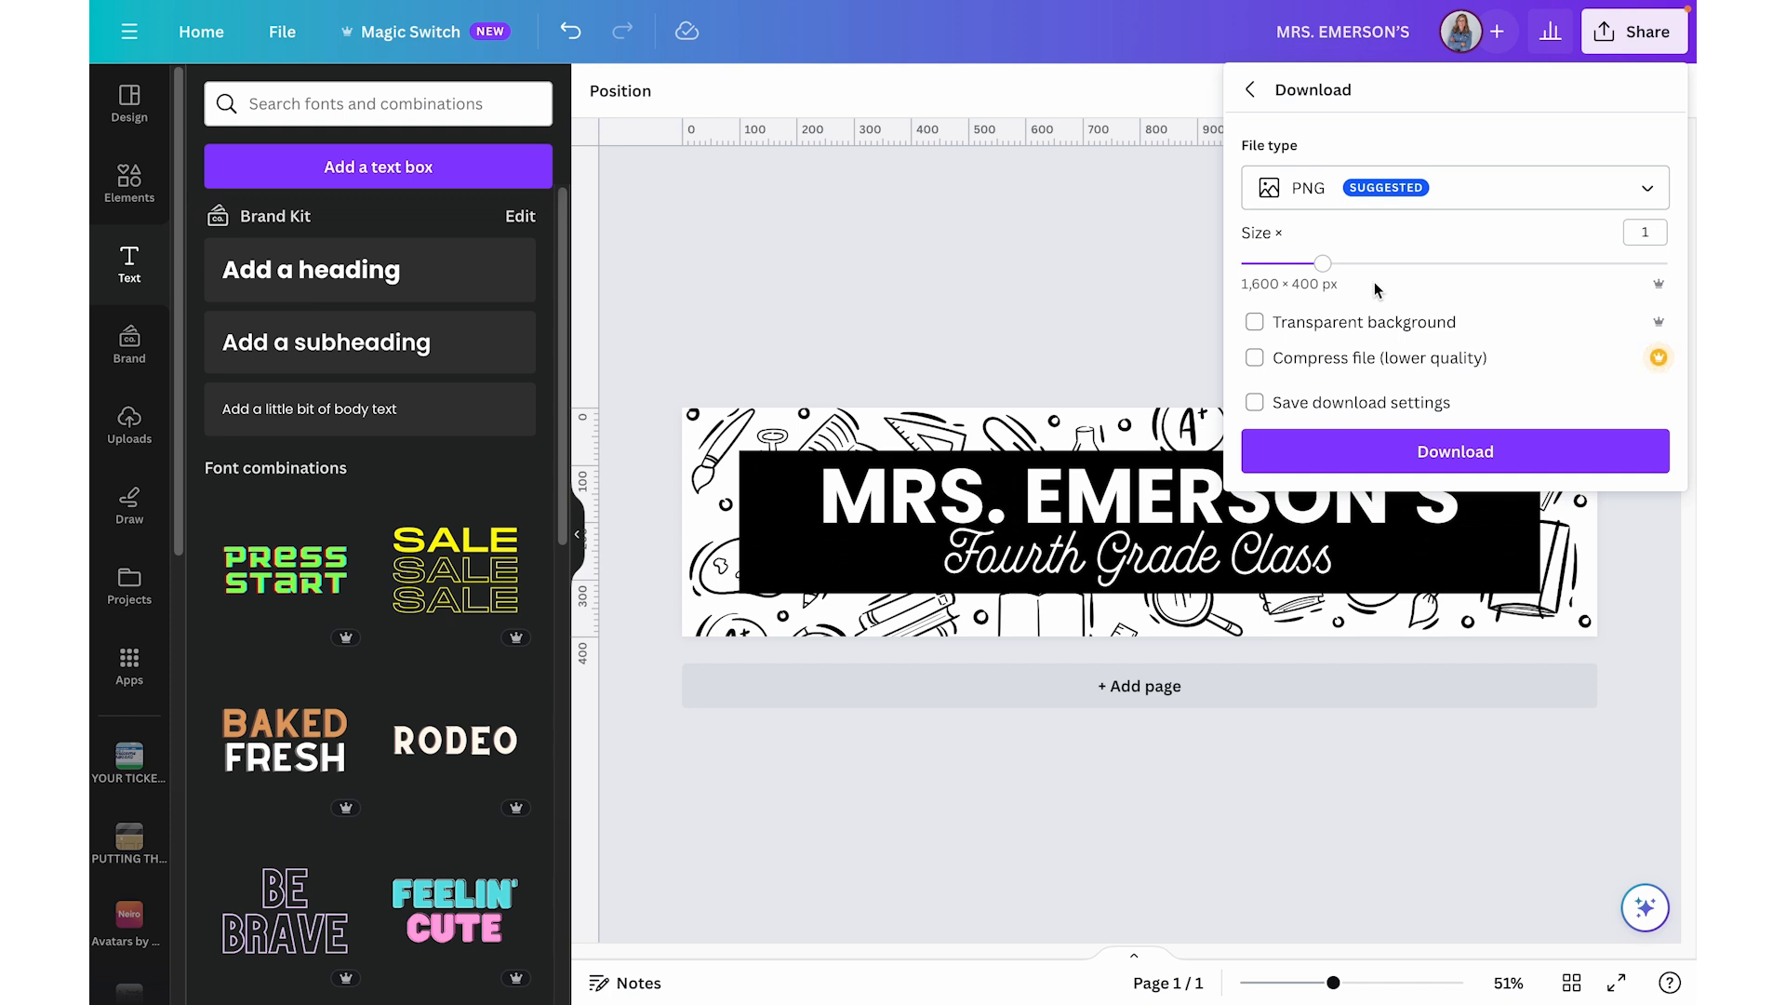
pyautogui.moveTo(1365, 315)
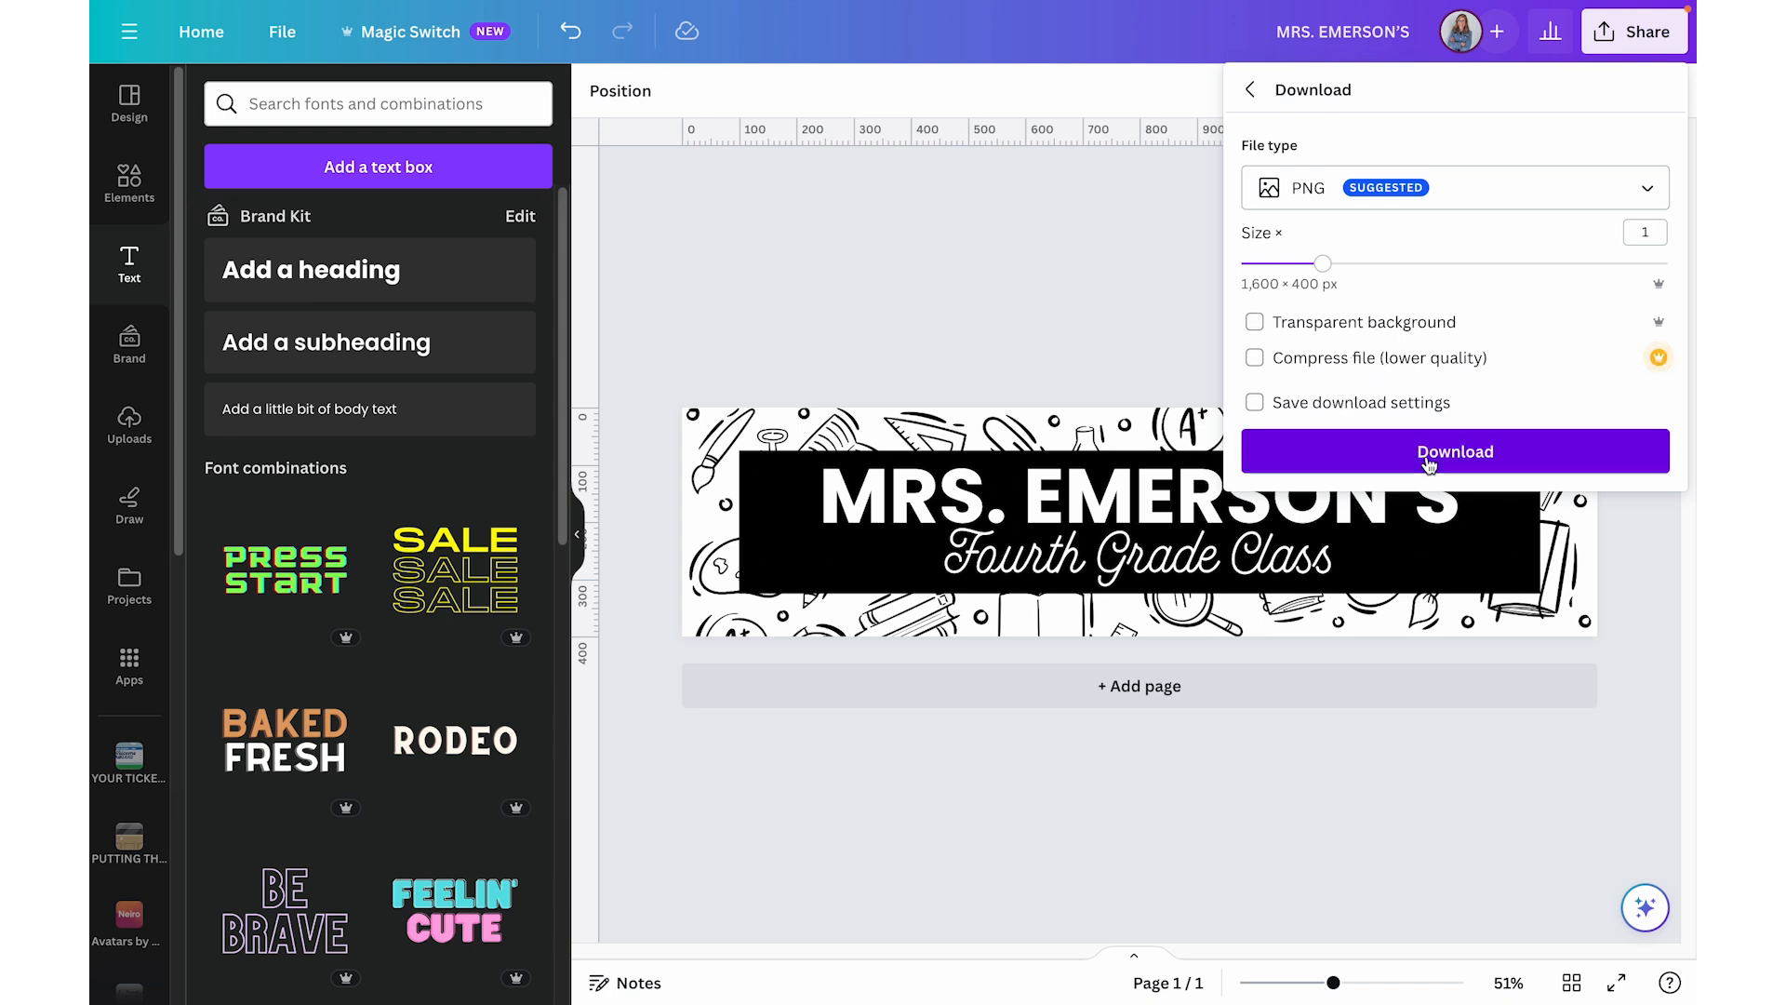
pyautogui.click(1455, 451)
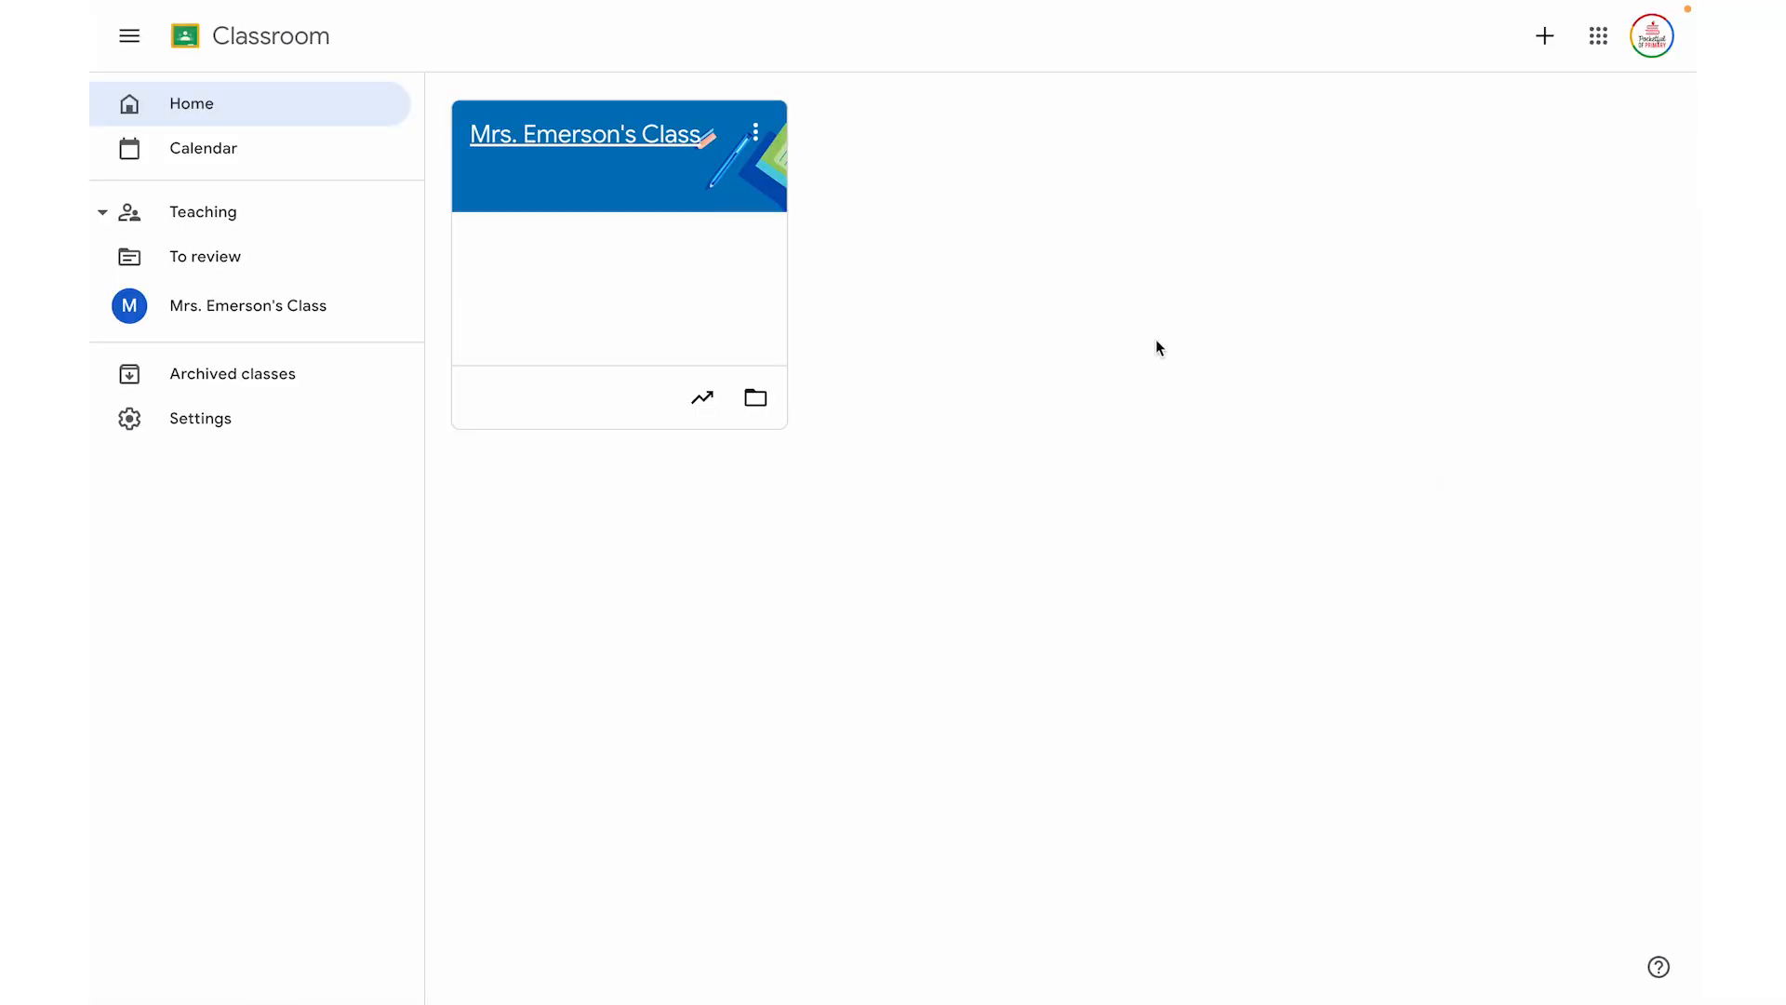
# - In Mrs. Emerson's Class, customize the header and choose a photo from the computer
pyautogui.click(584, 135)
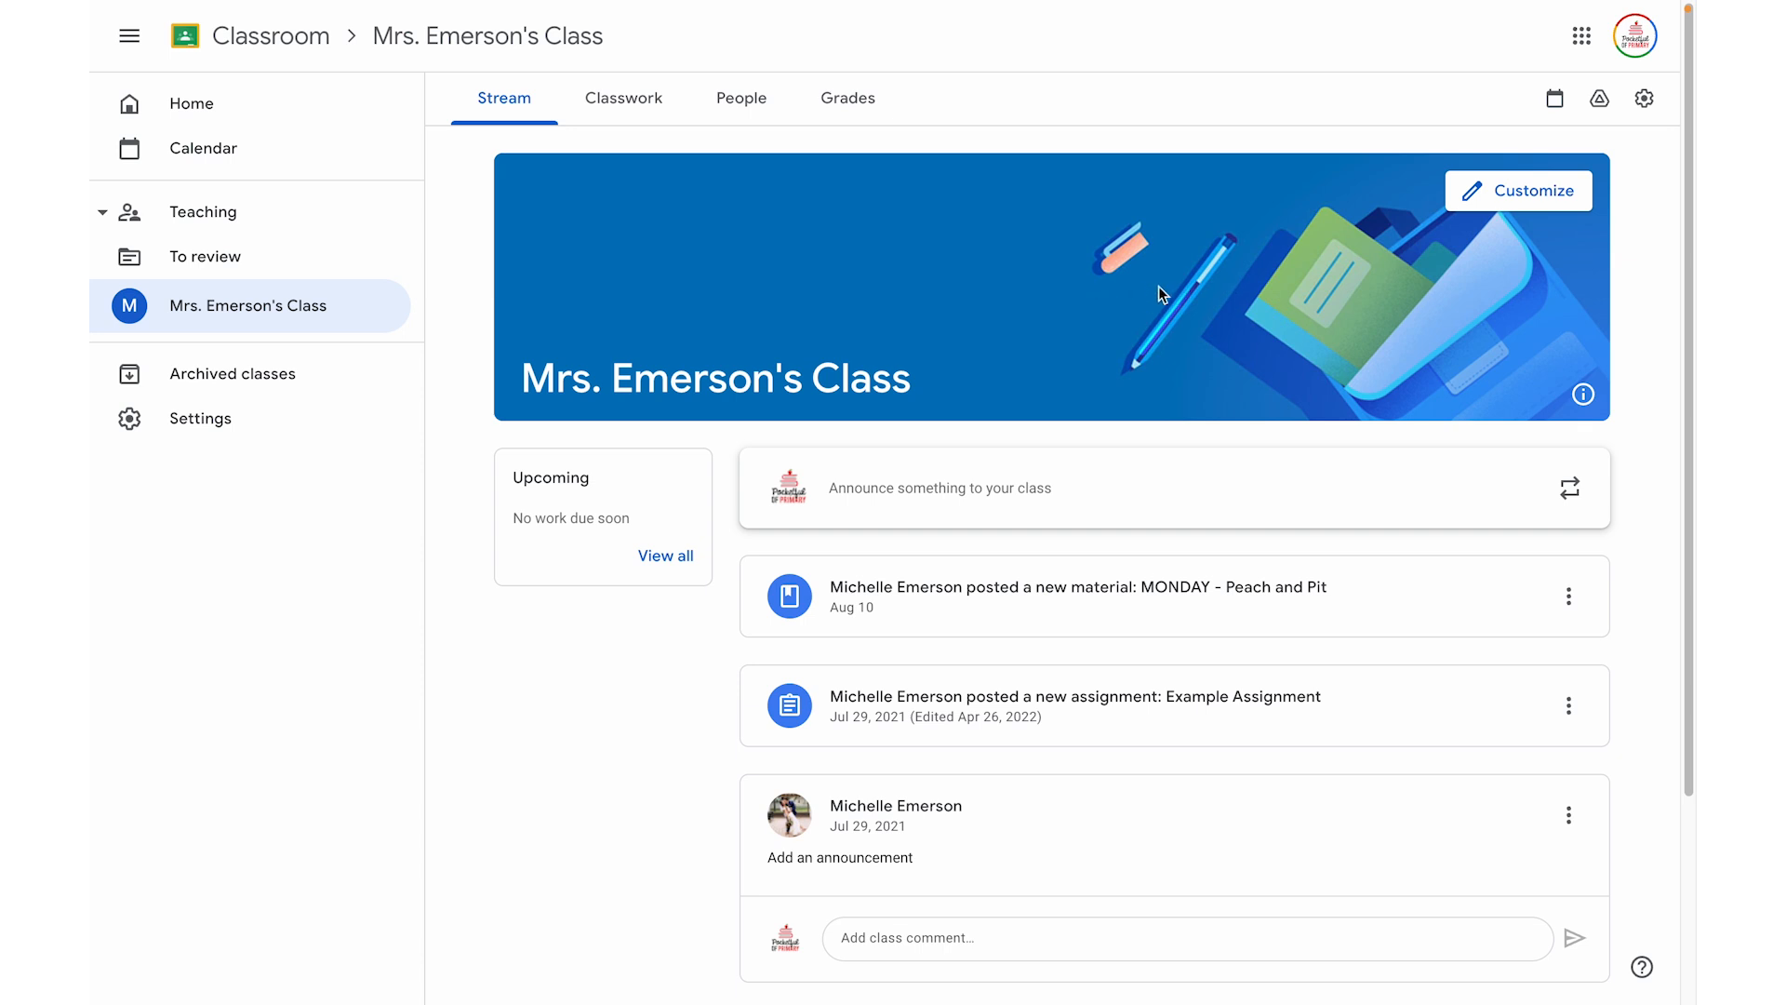
pyautogui.click(1519, 190)
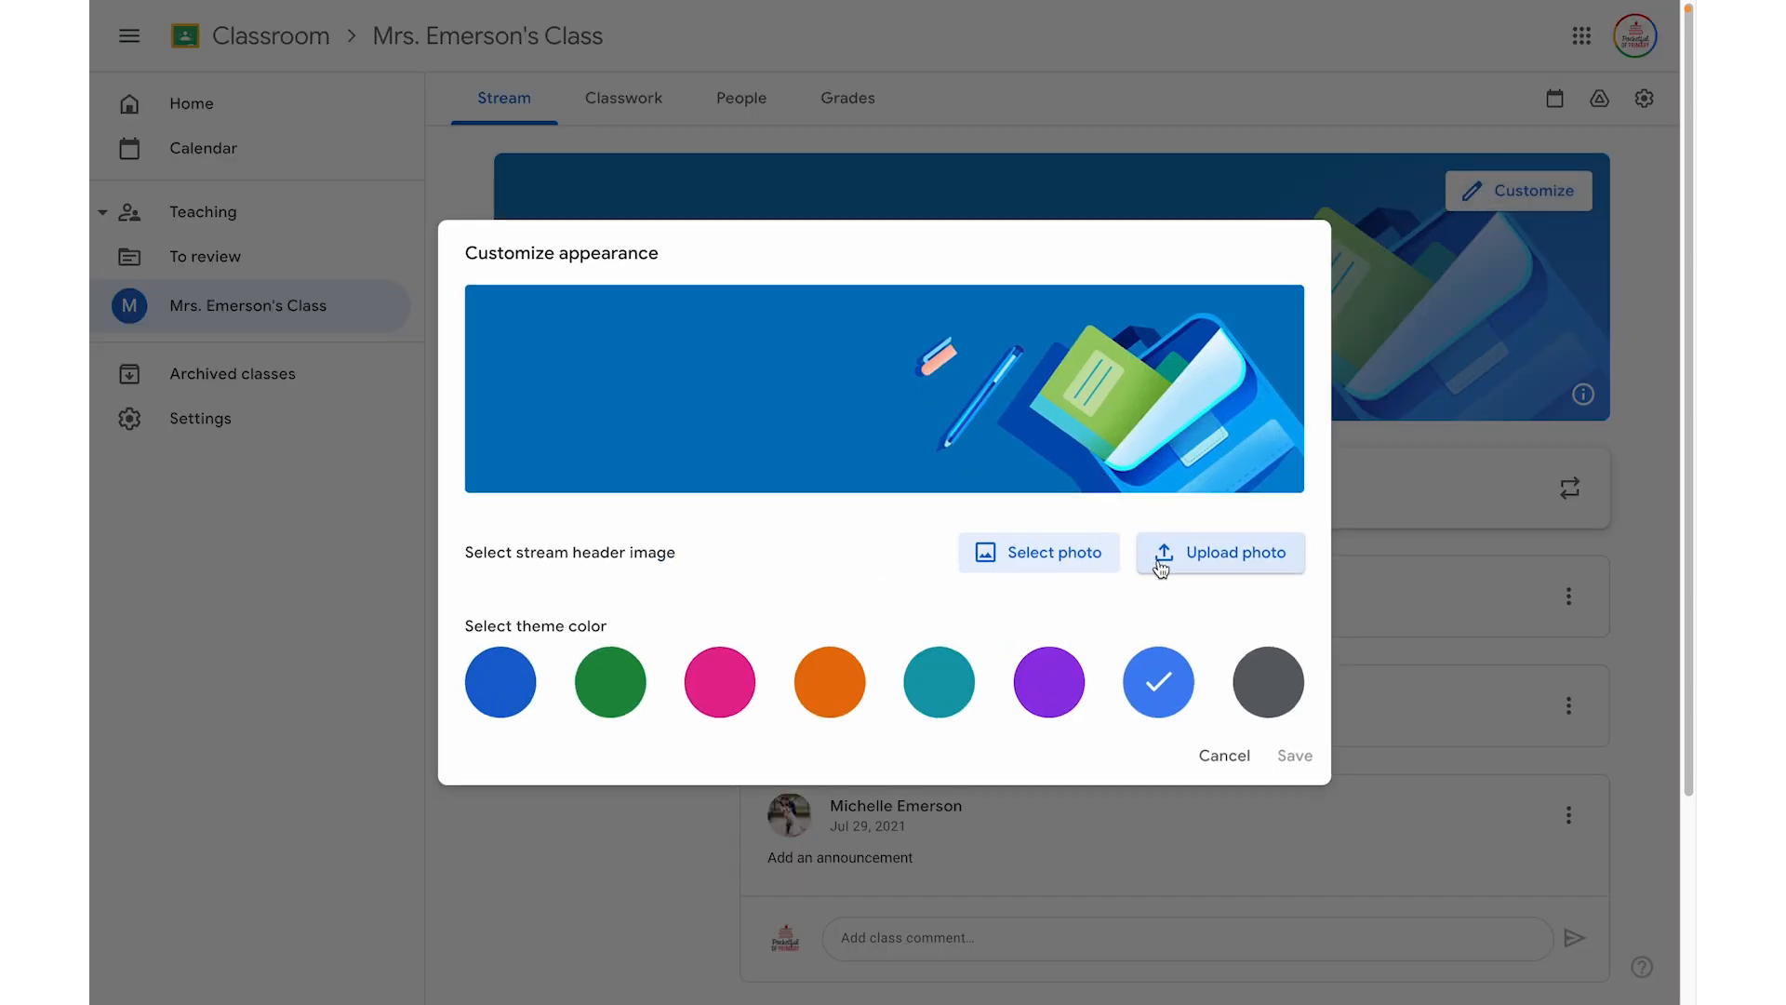
pyautogui.click(1223, 552)
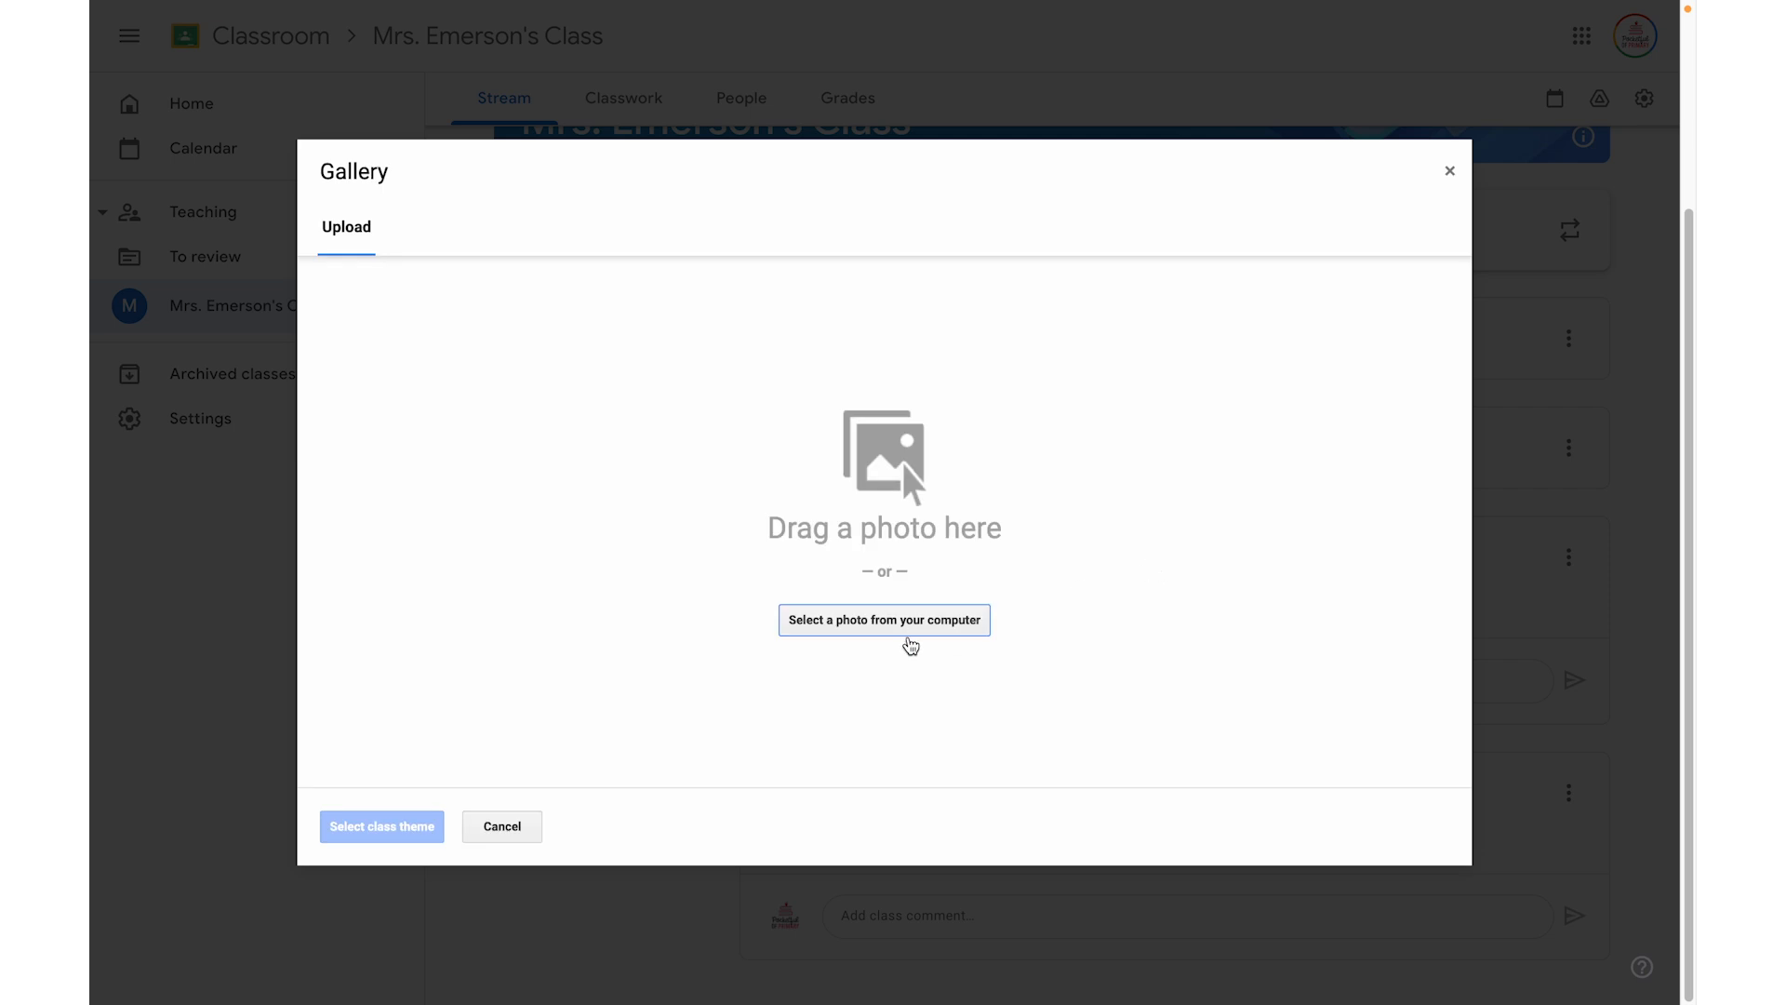
pyautogui.click(884, 620)
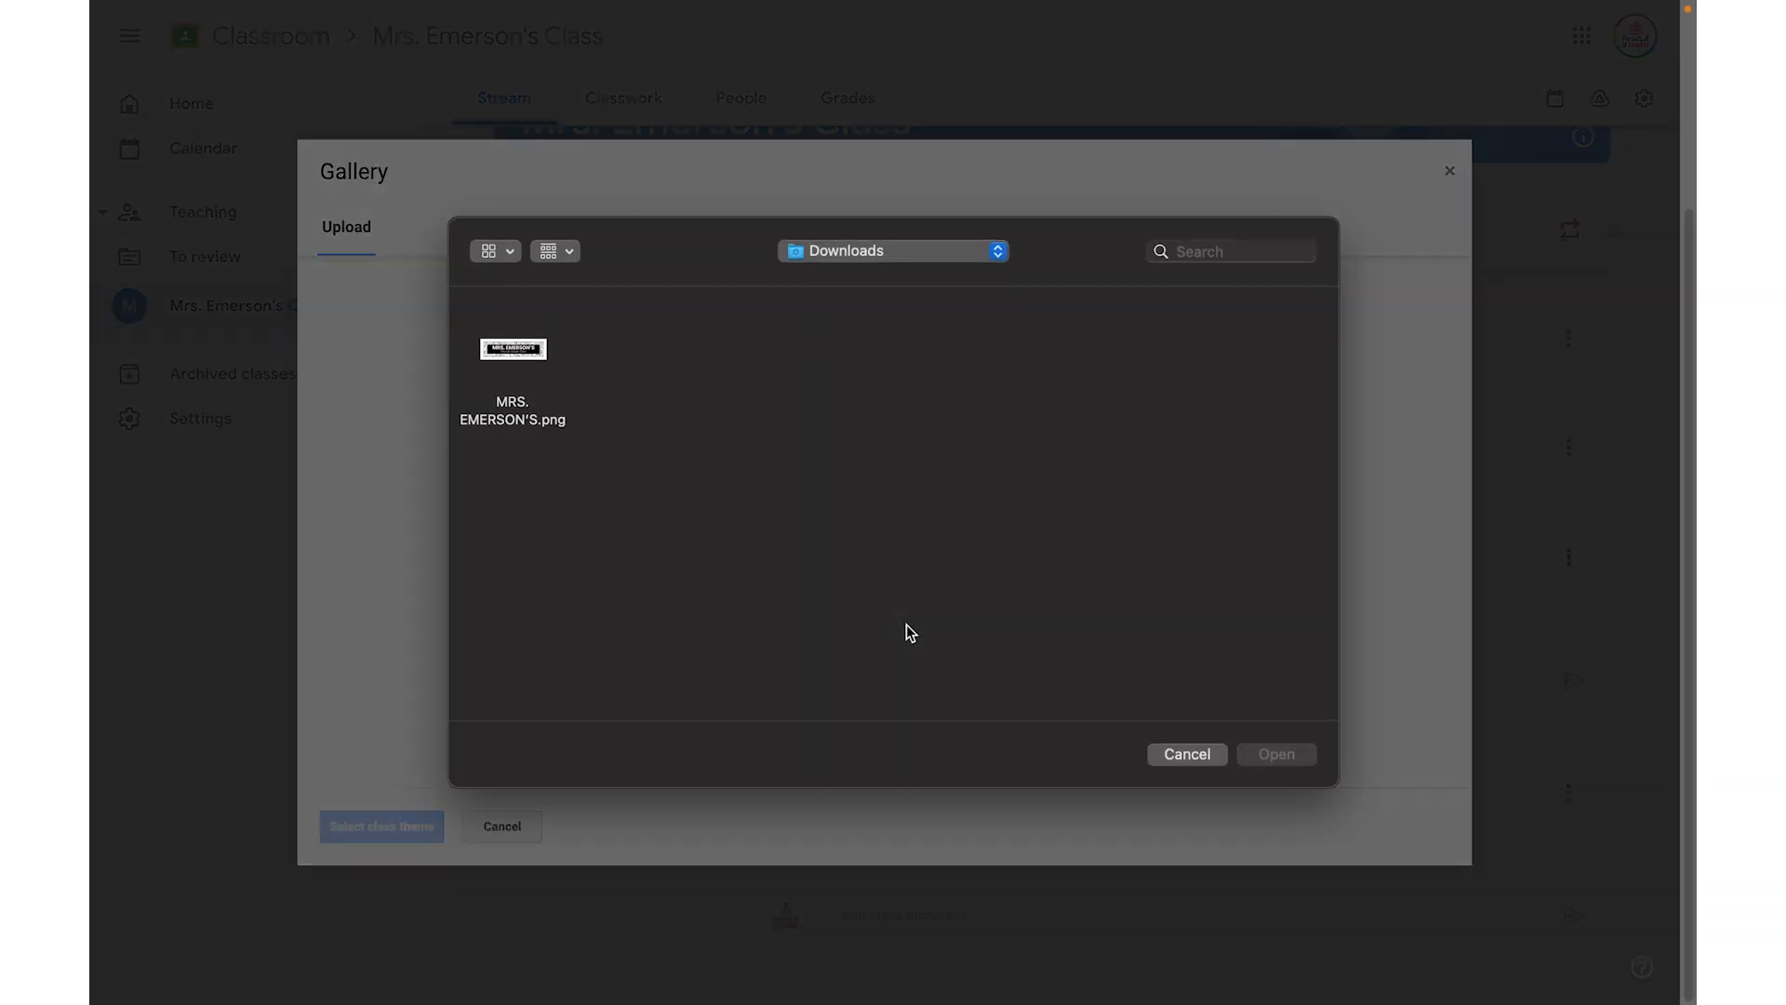
# - Upload MRS. EMERSON'S.png as the class header with the crop covering the whole image
pyautogui.click(514, 350)
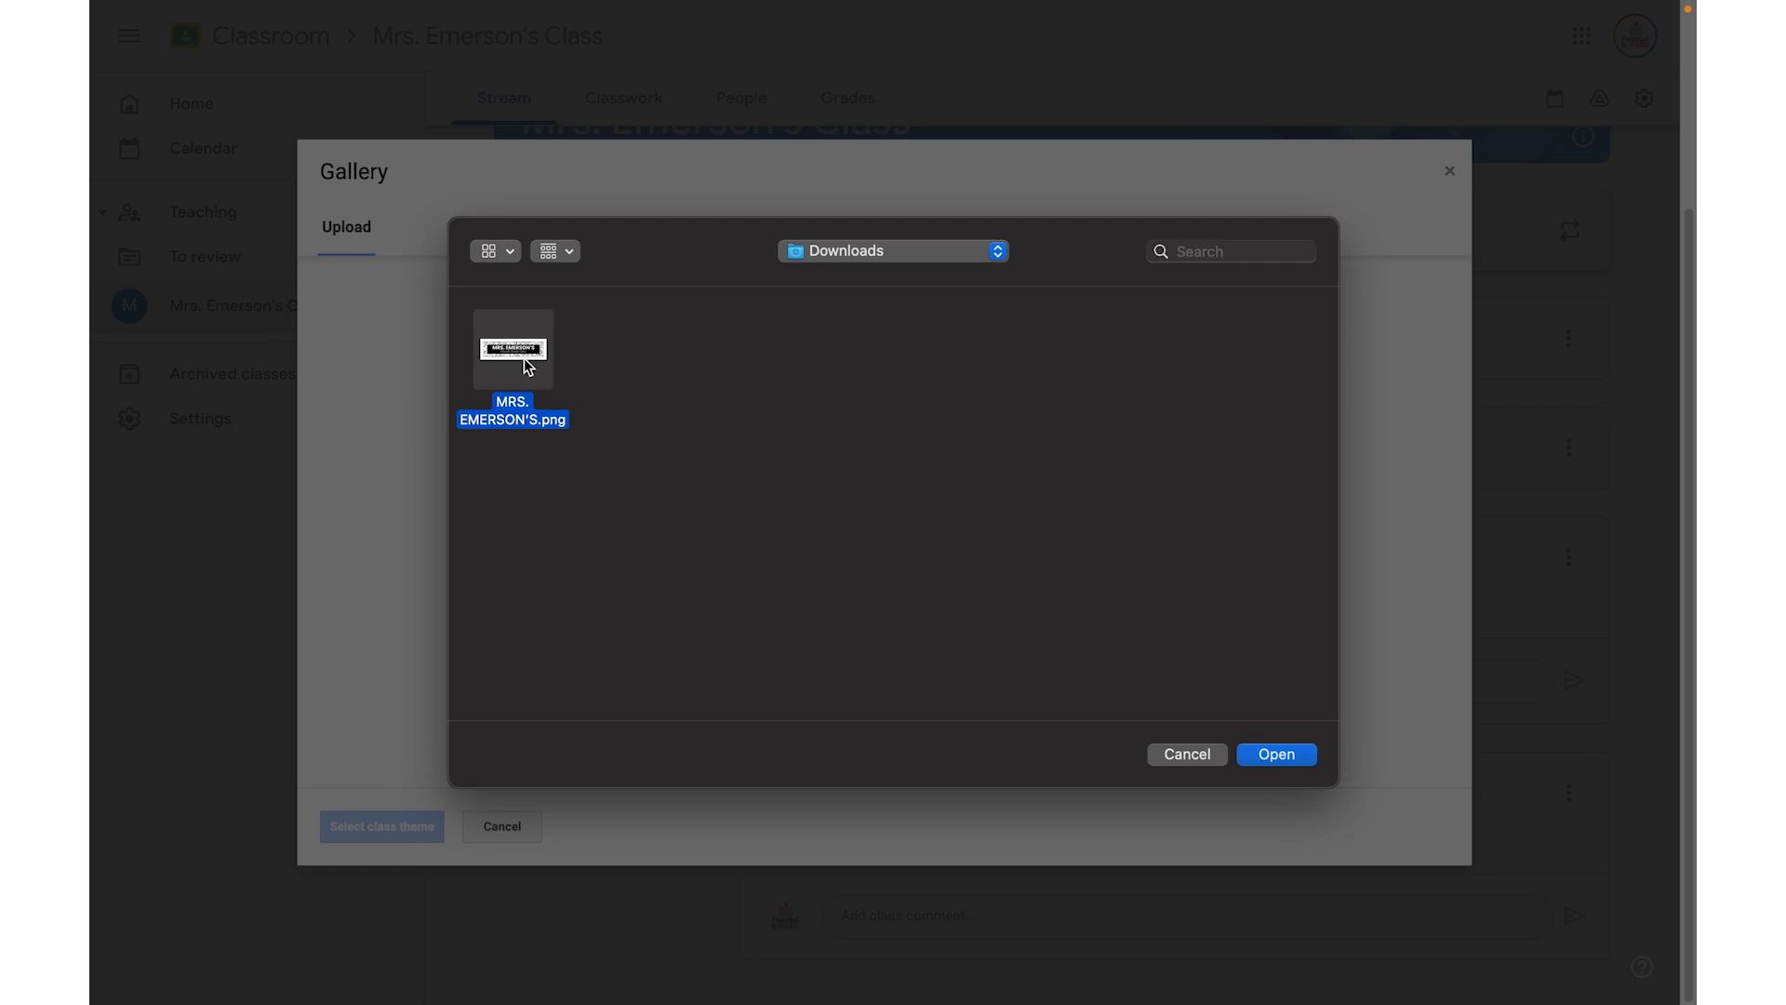
pyautogui.click(1277, 753)
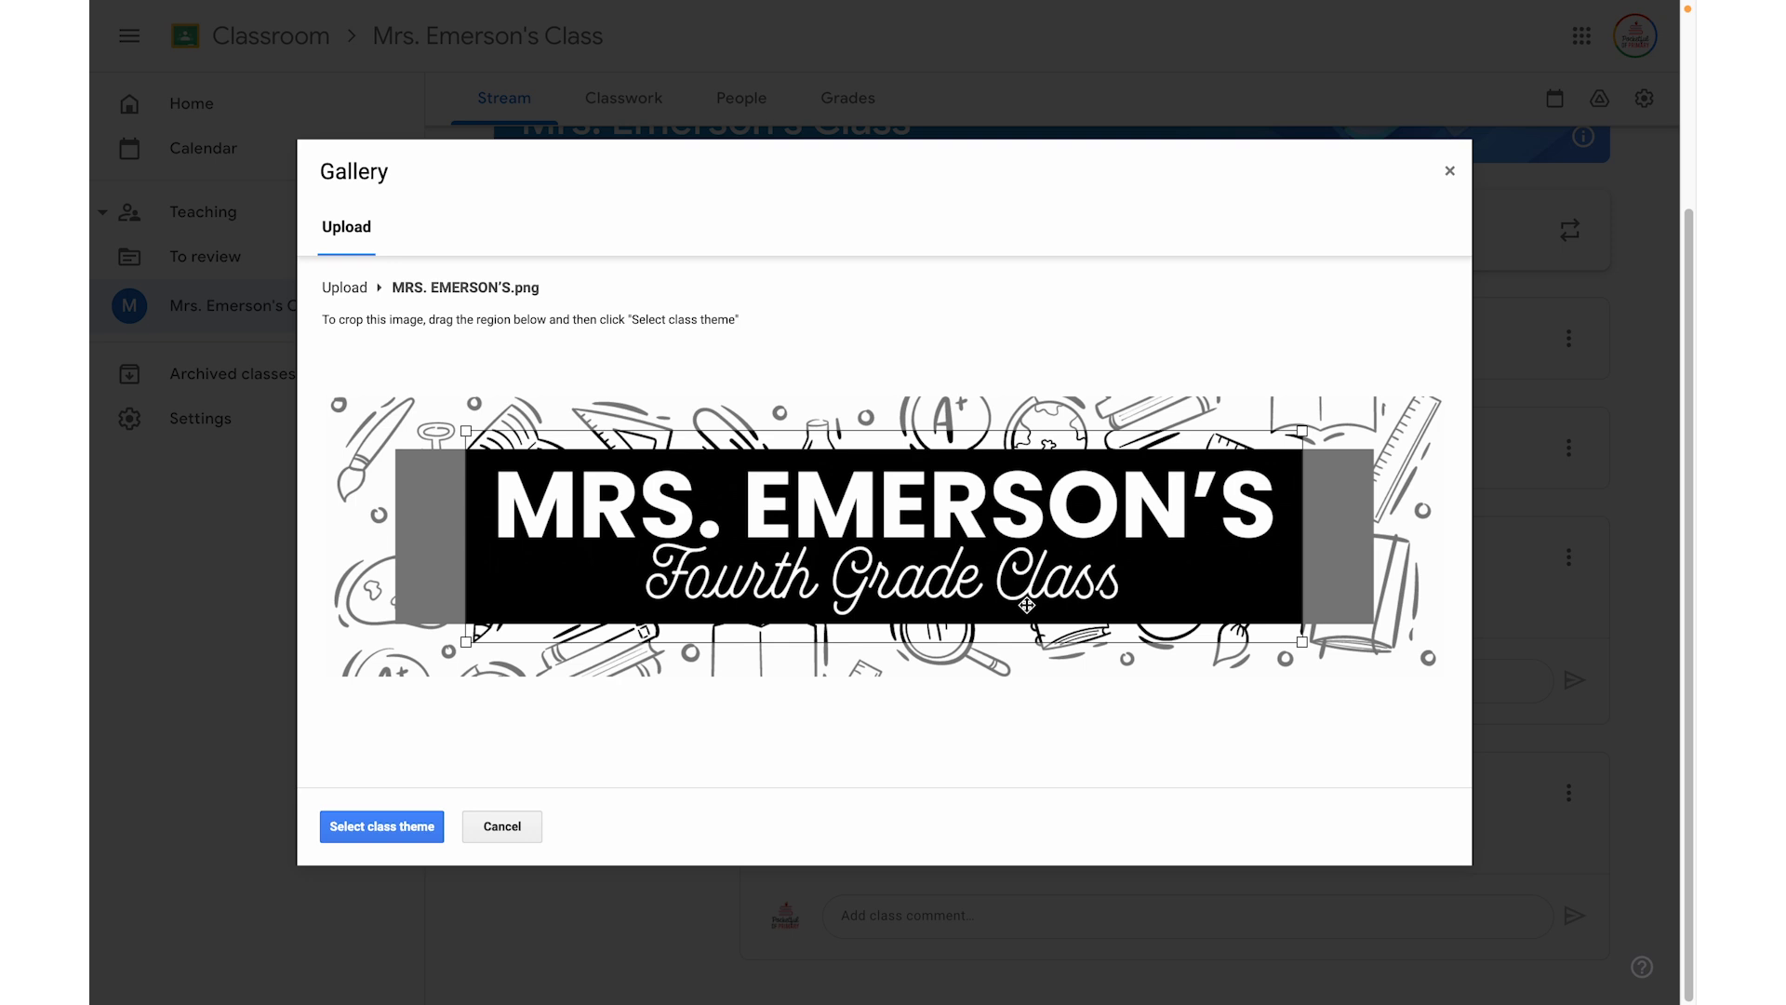
pyautogui.moveTo(1025, 542); pyautogui.dragTo(783, 498)
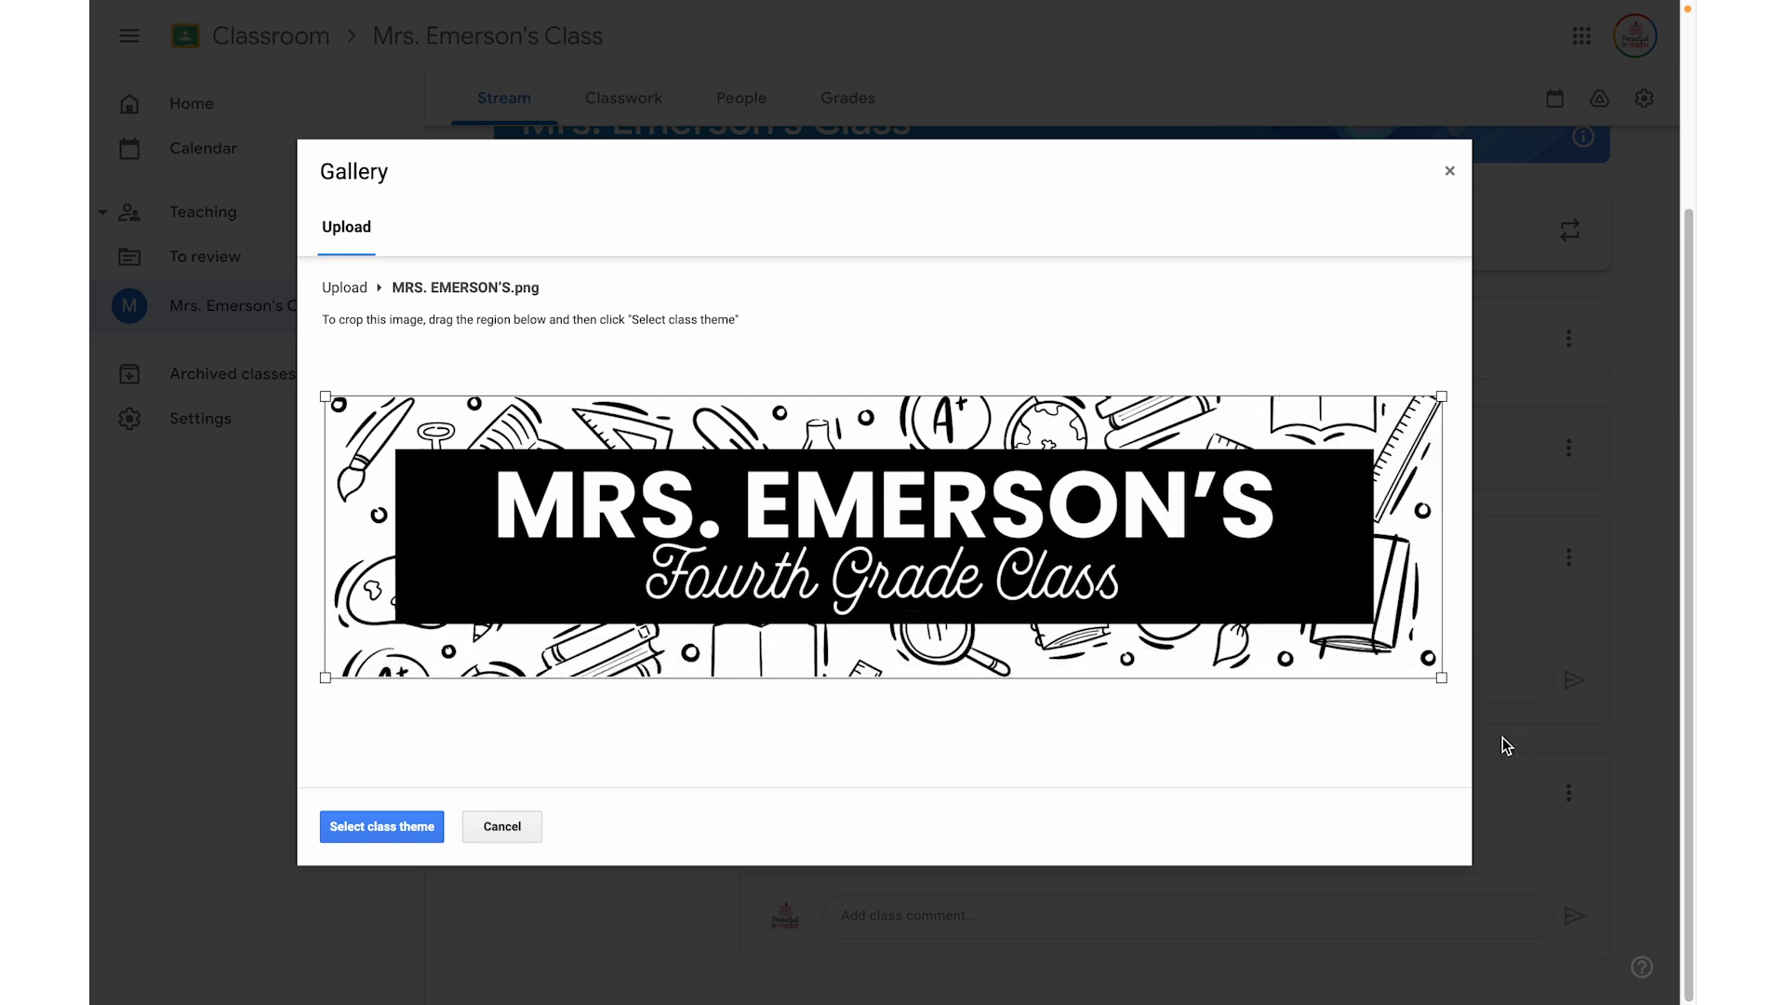
pyautogui.moveTo(1474, 726)
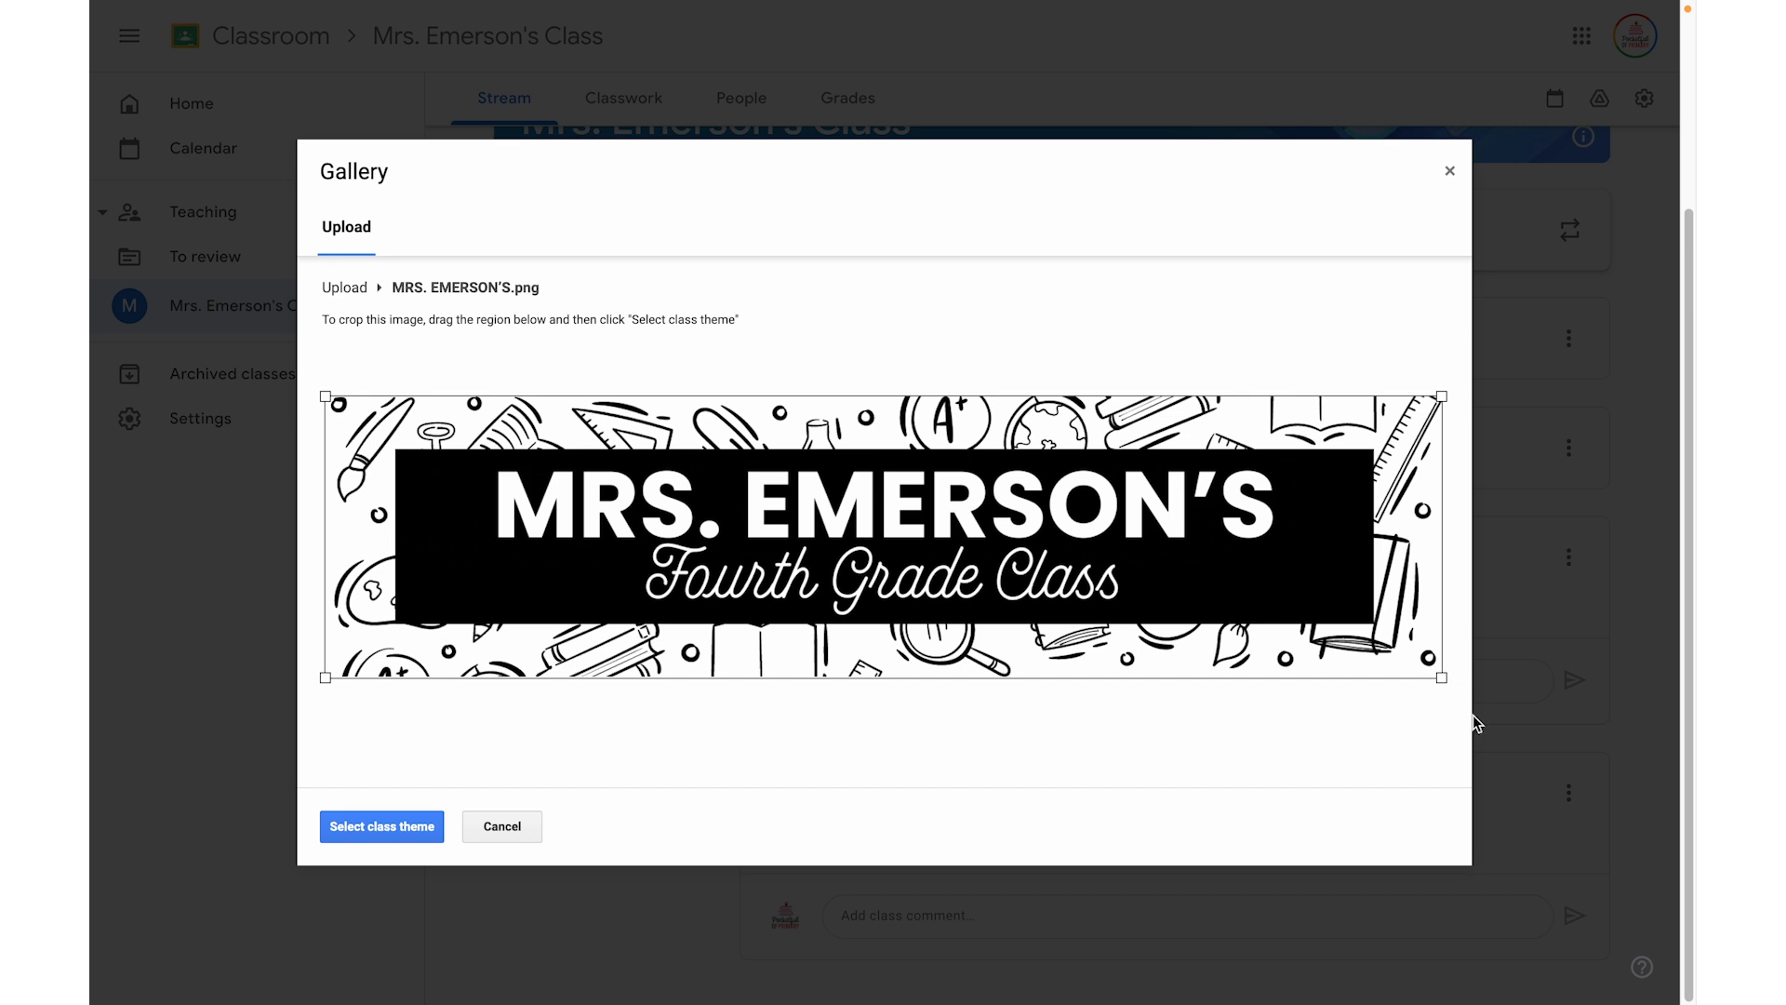
pyautogui.moveTo(1003, 595)
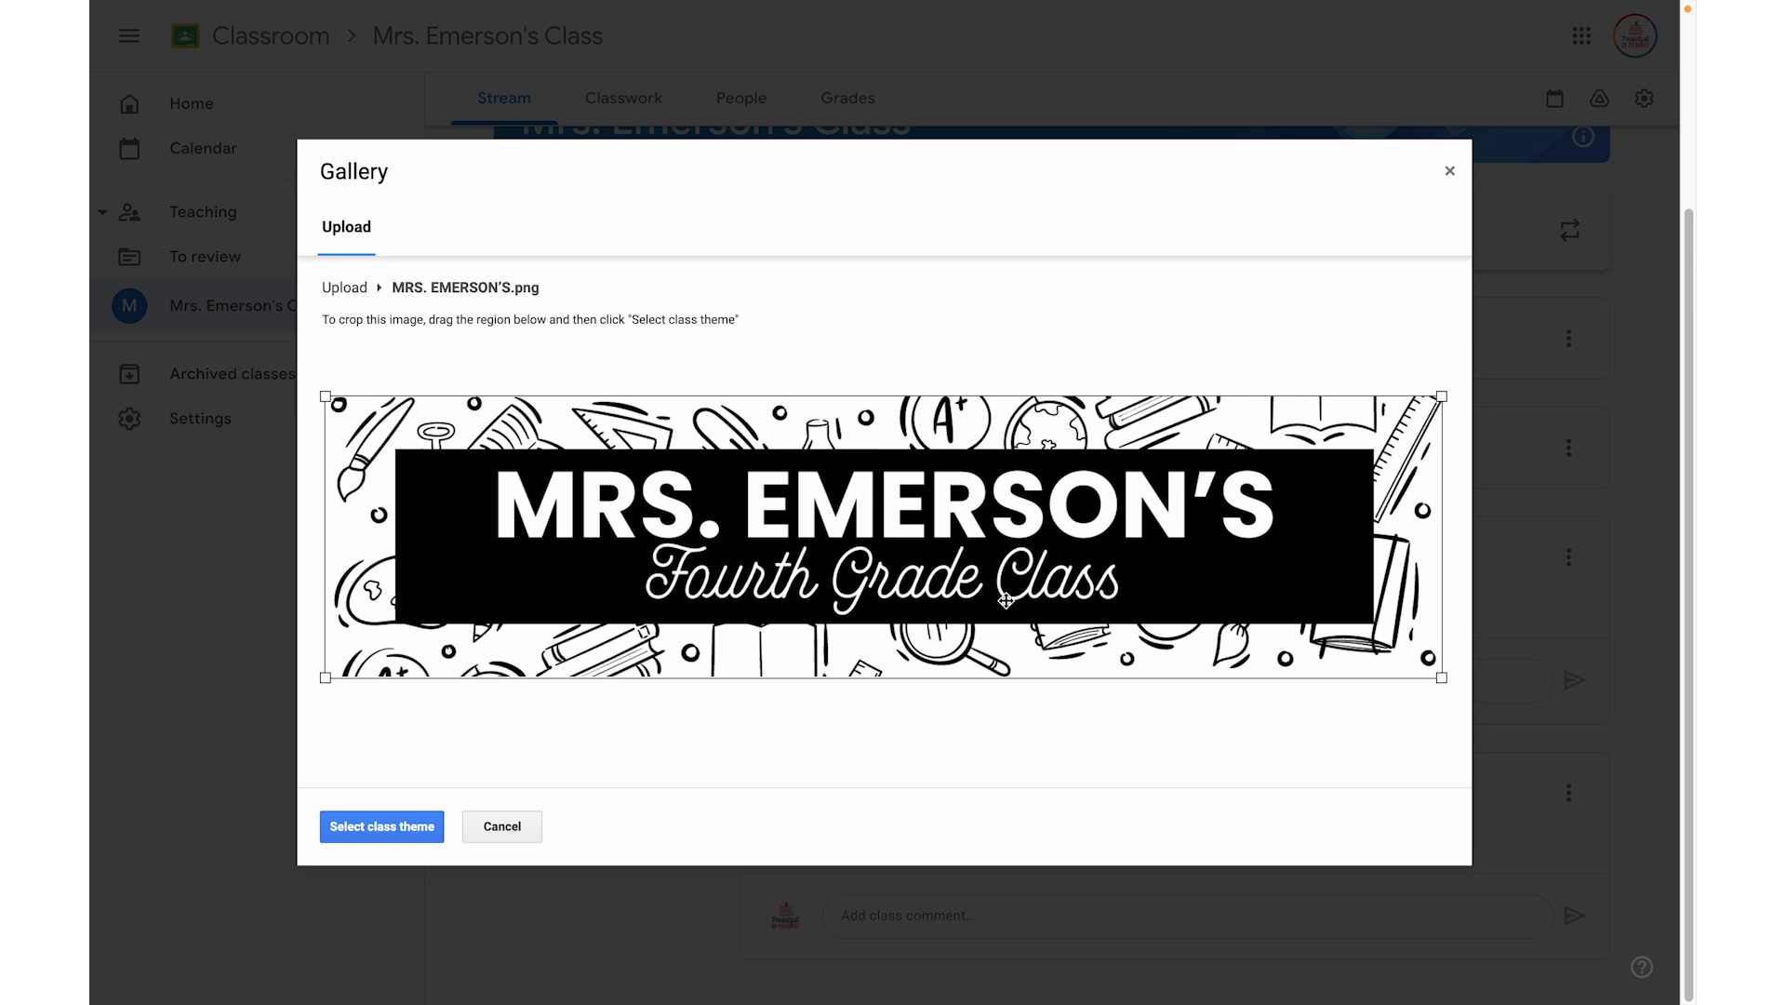
pyautogui.click(382, 826)
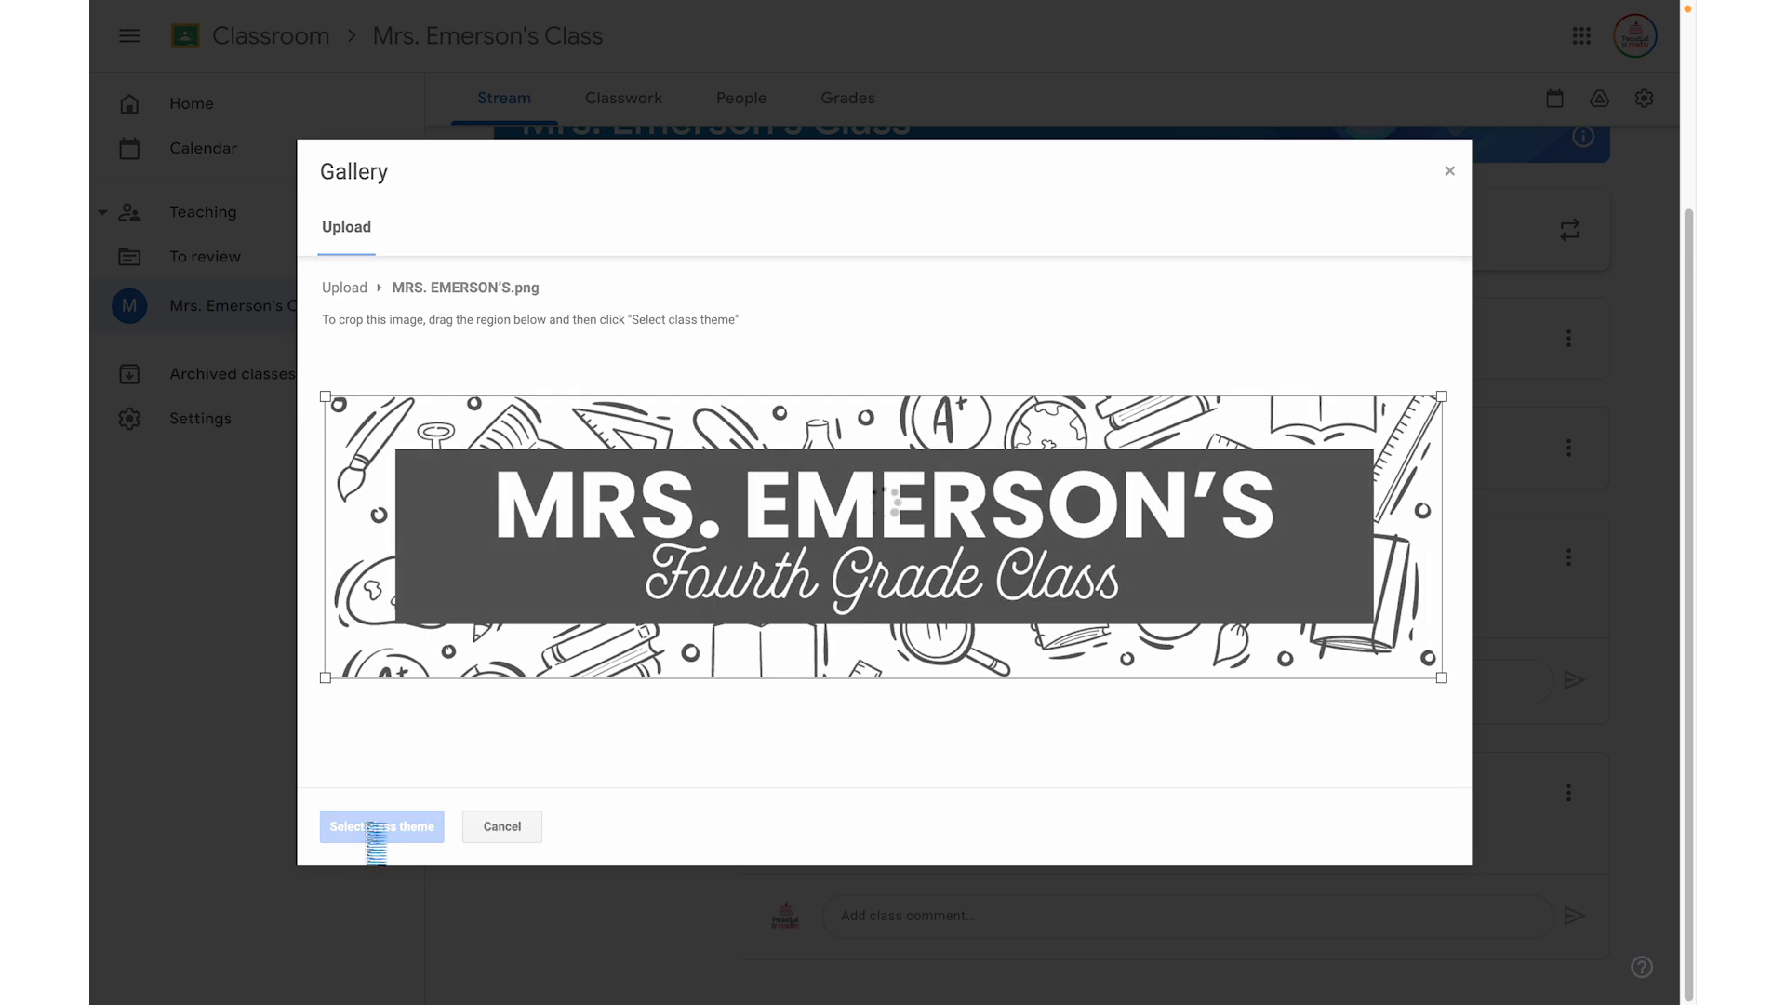
pyautogui.click(381, 826)
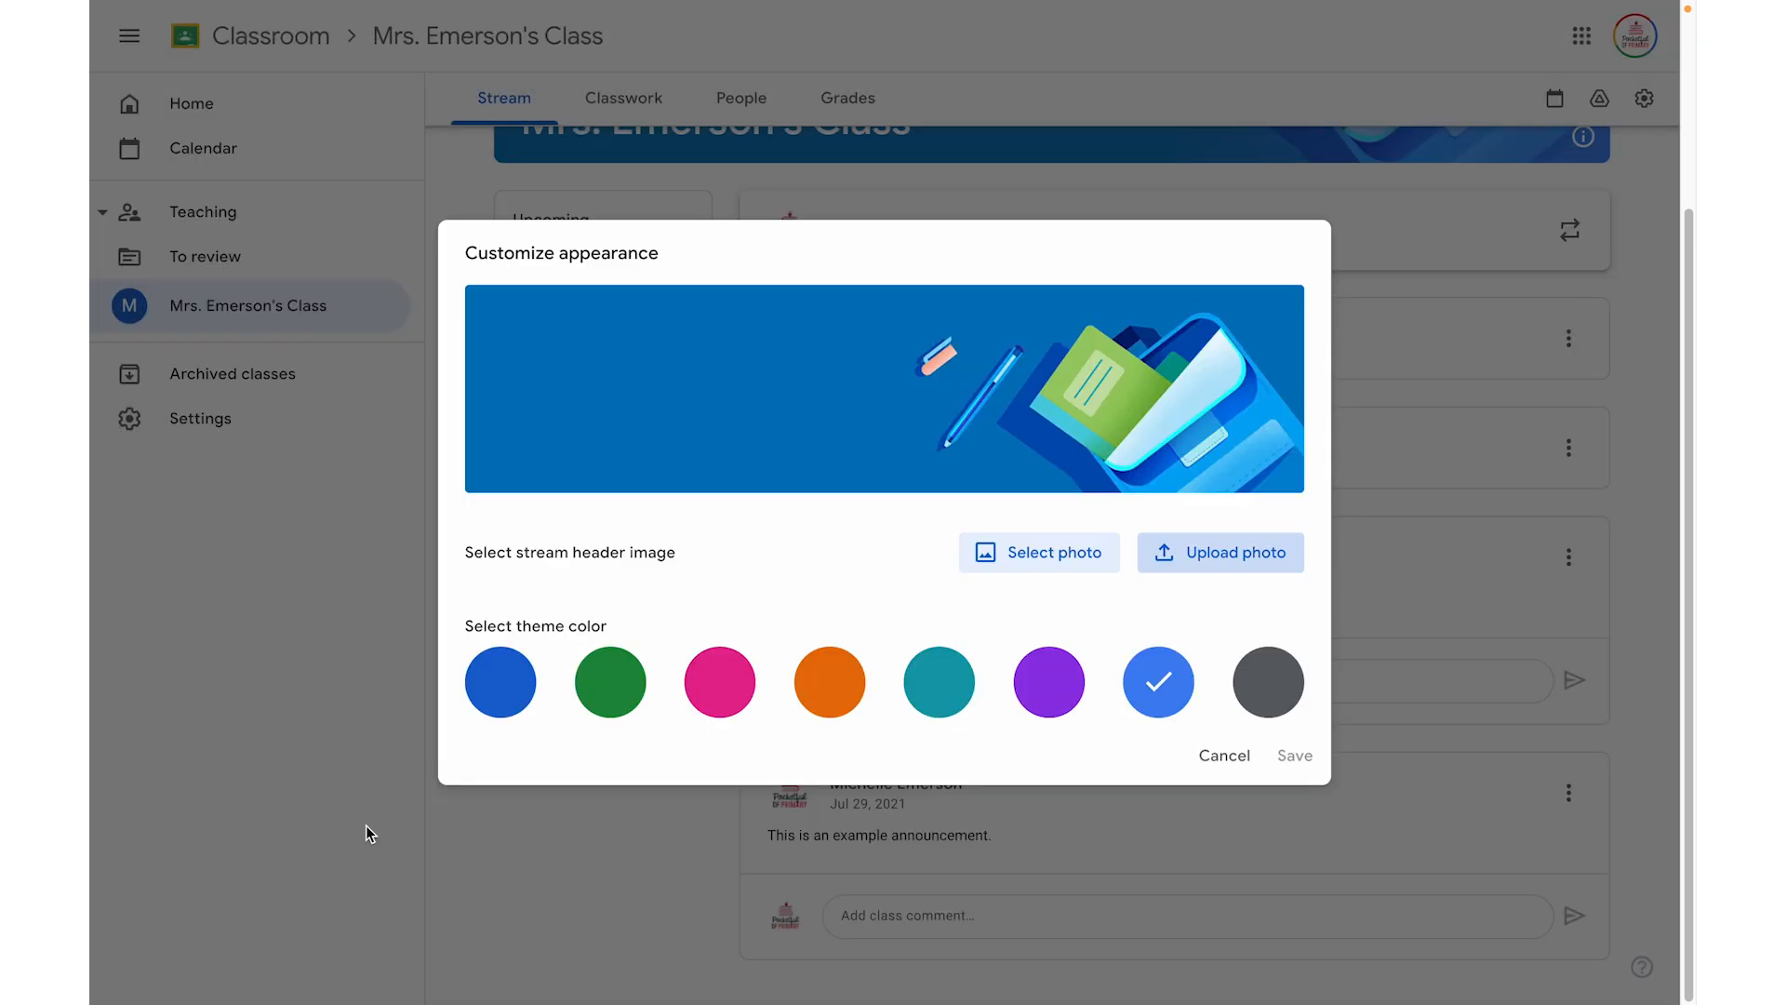
# - Set the class theme colour to light blue and save the header
pyautogui.click(1267, 683)
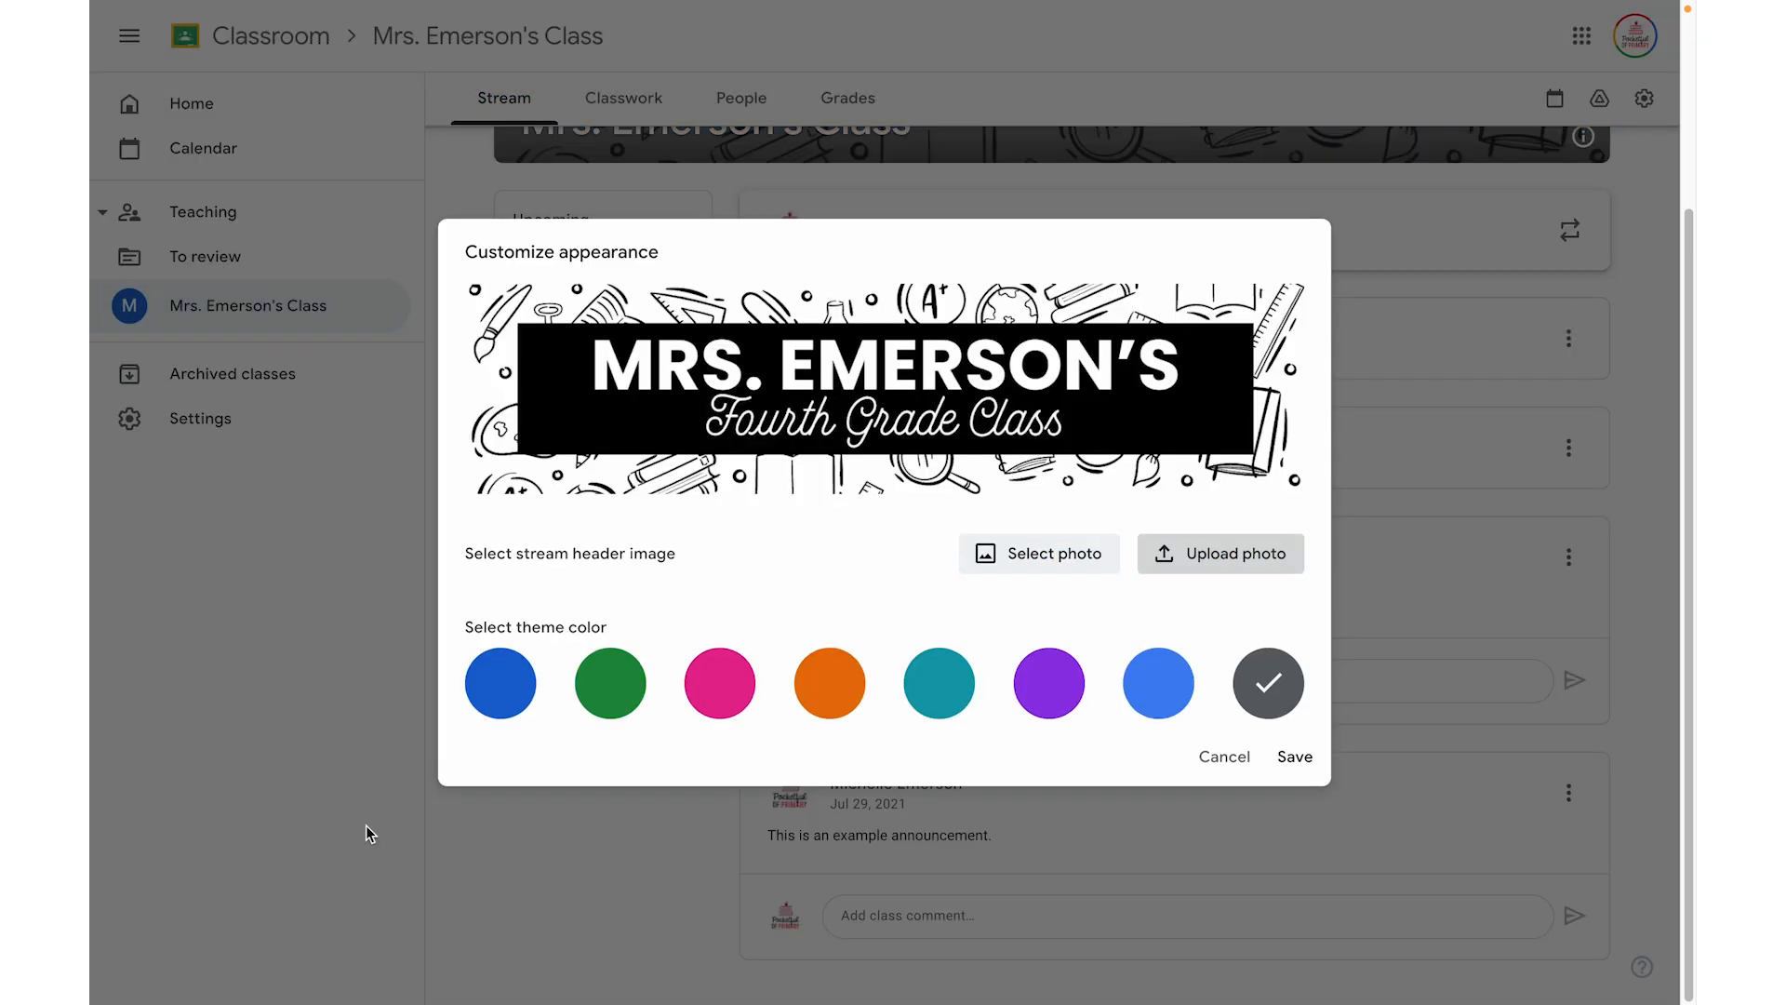
pyautogui.moveTo(1295, 764)
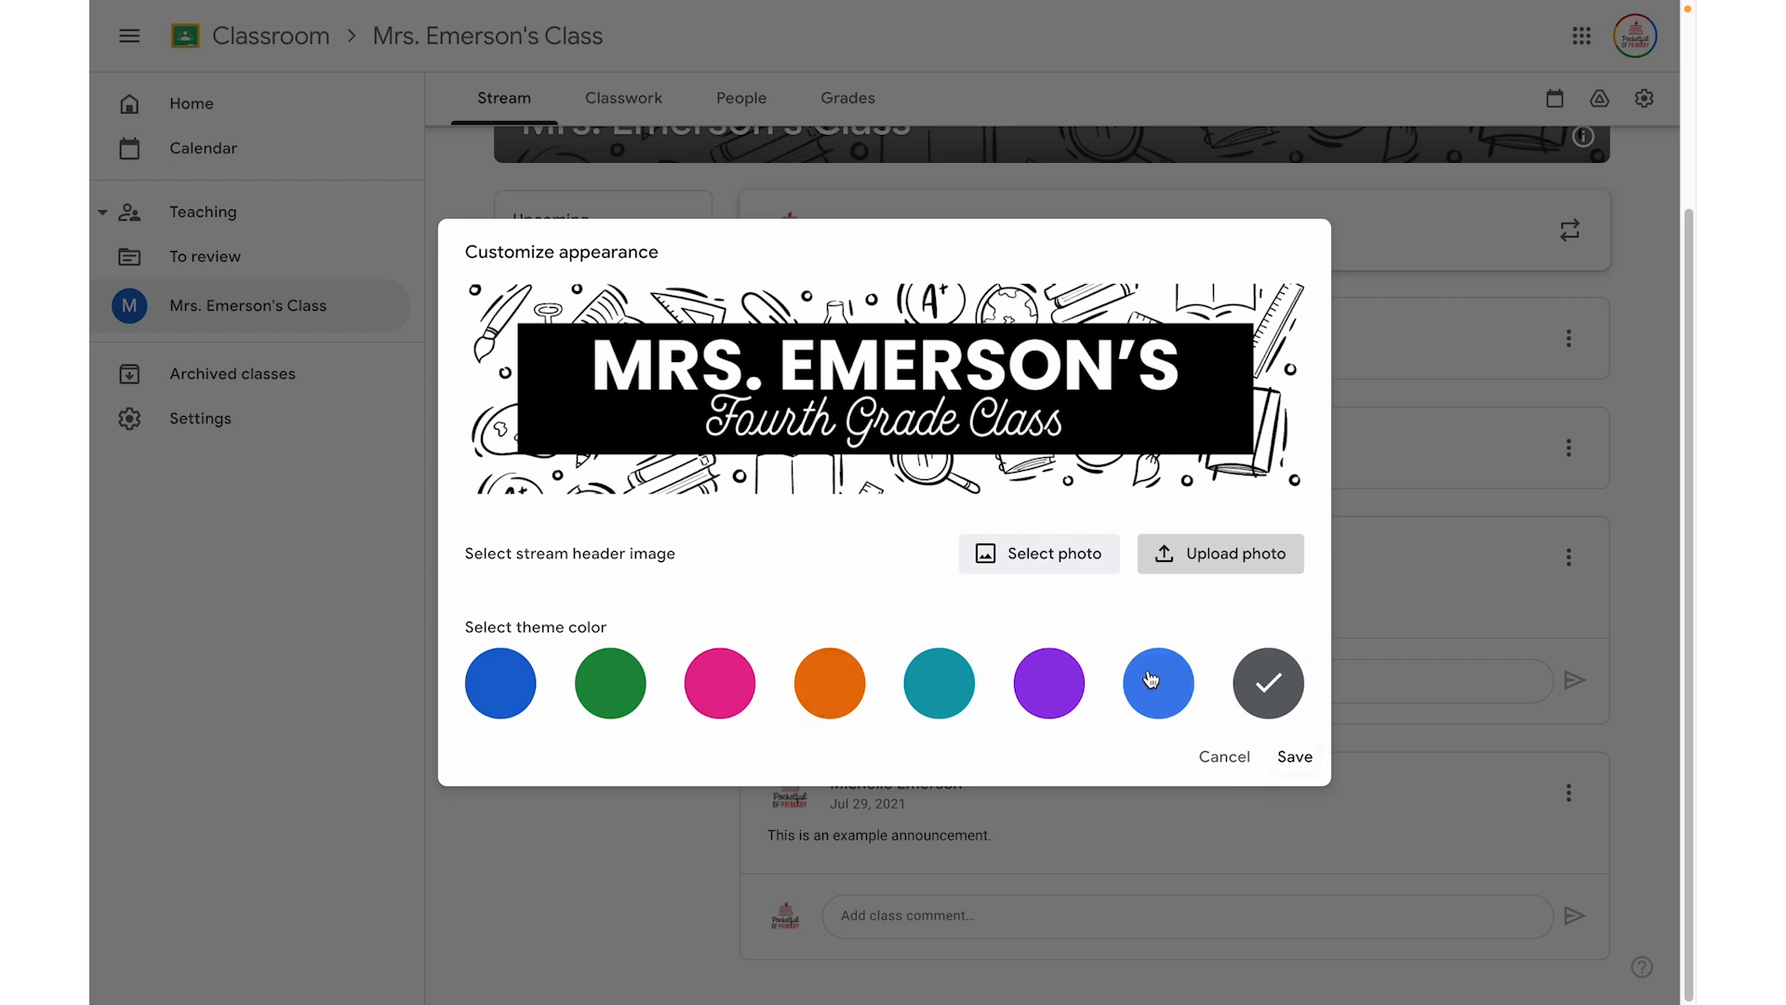
pyautogui.moveTo(1280, 691)
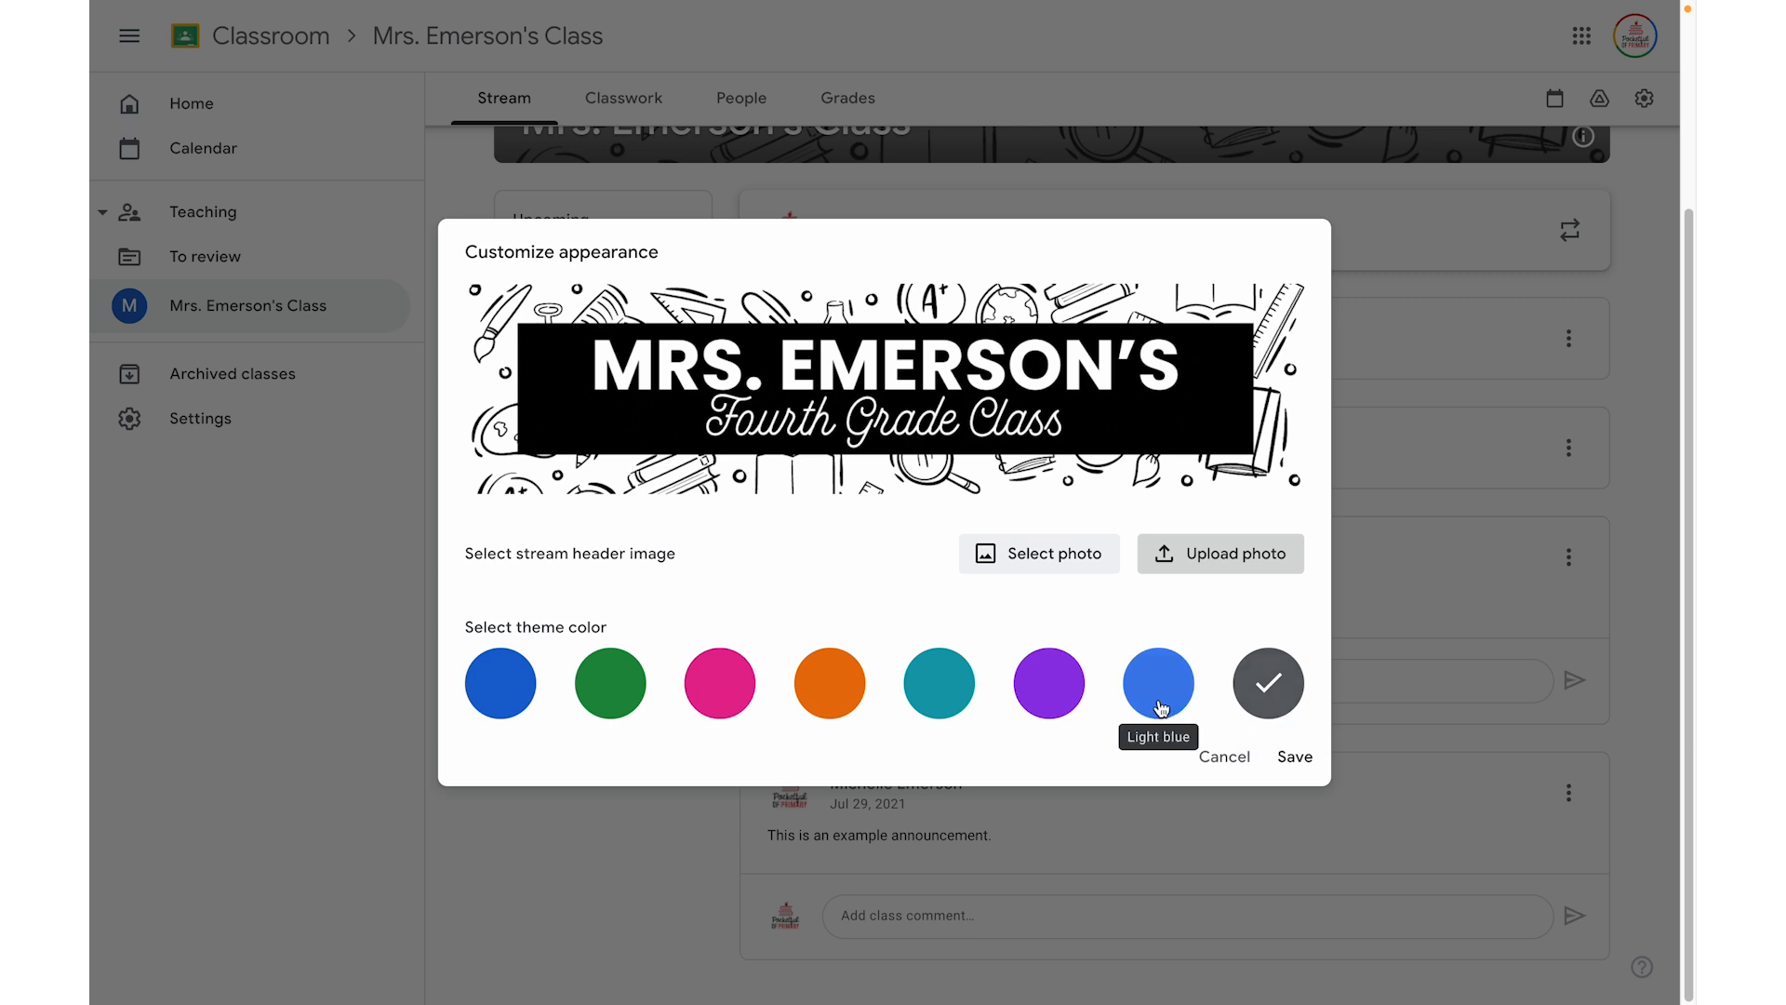
pyautogui.click(1293, 756)
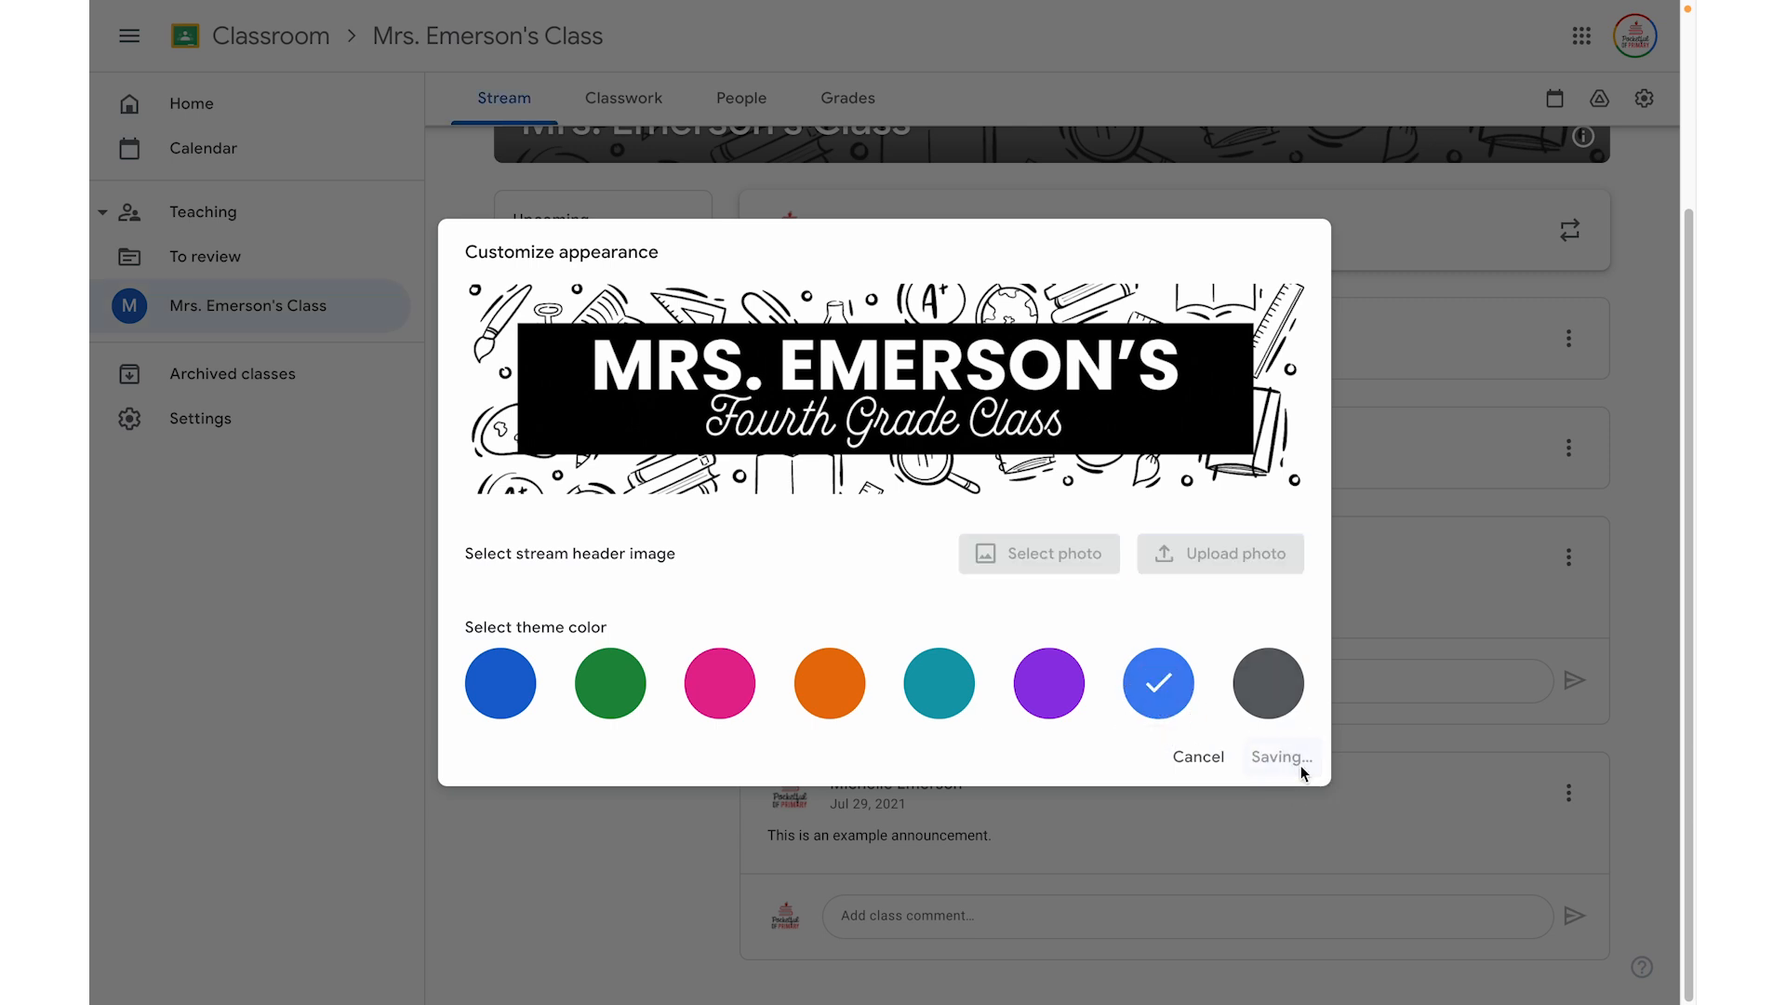
pyautogui.click(1281, 756)
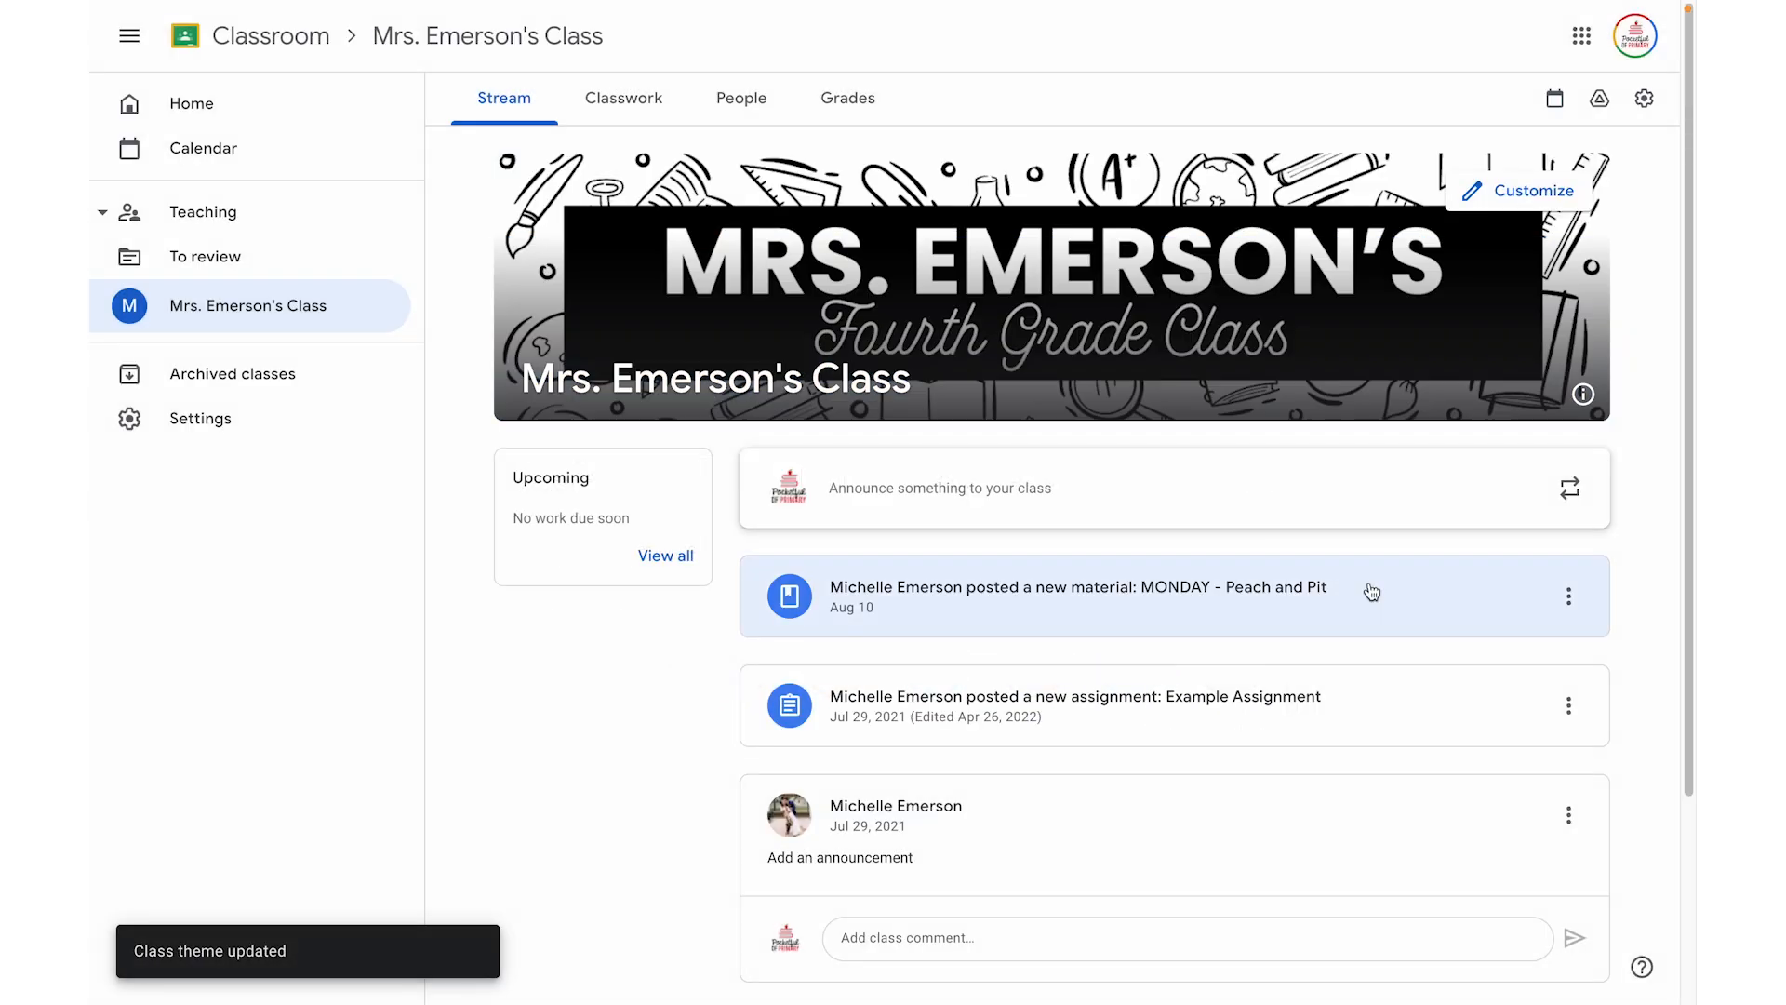
pyautogui.moveTo(1294, 229)
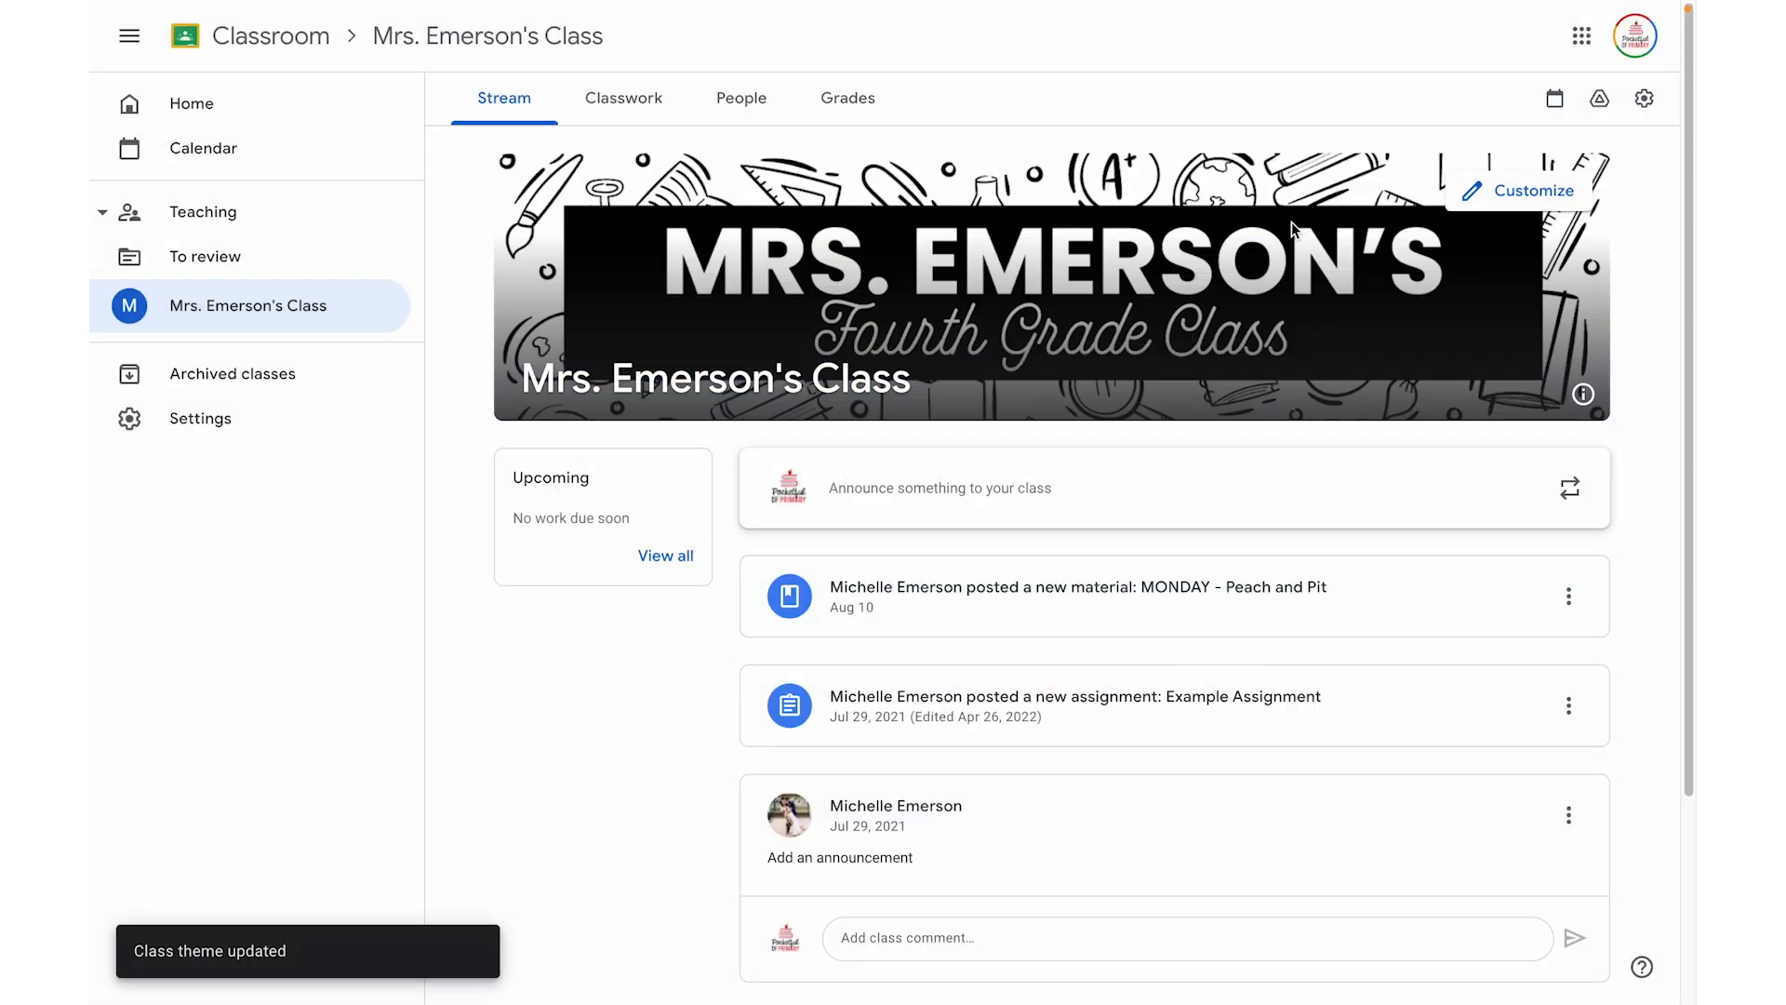
pyautogui.moveTo(1209, 415)
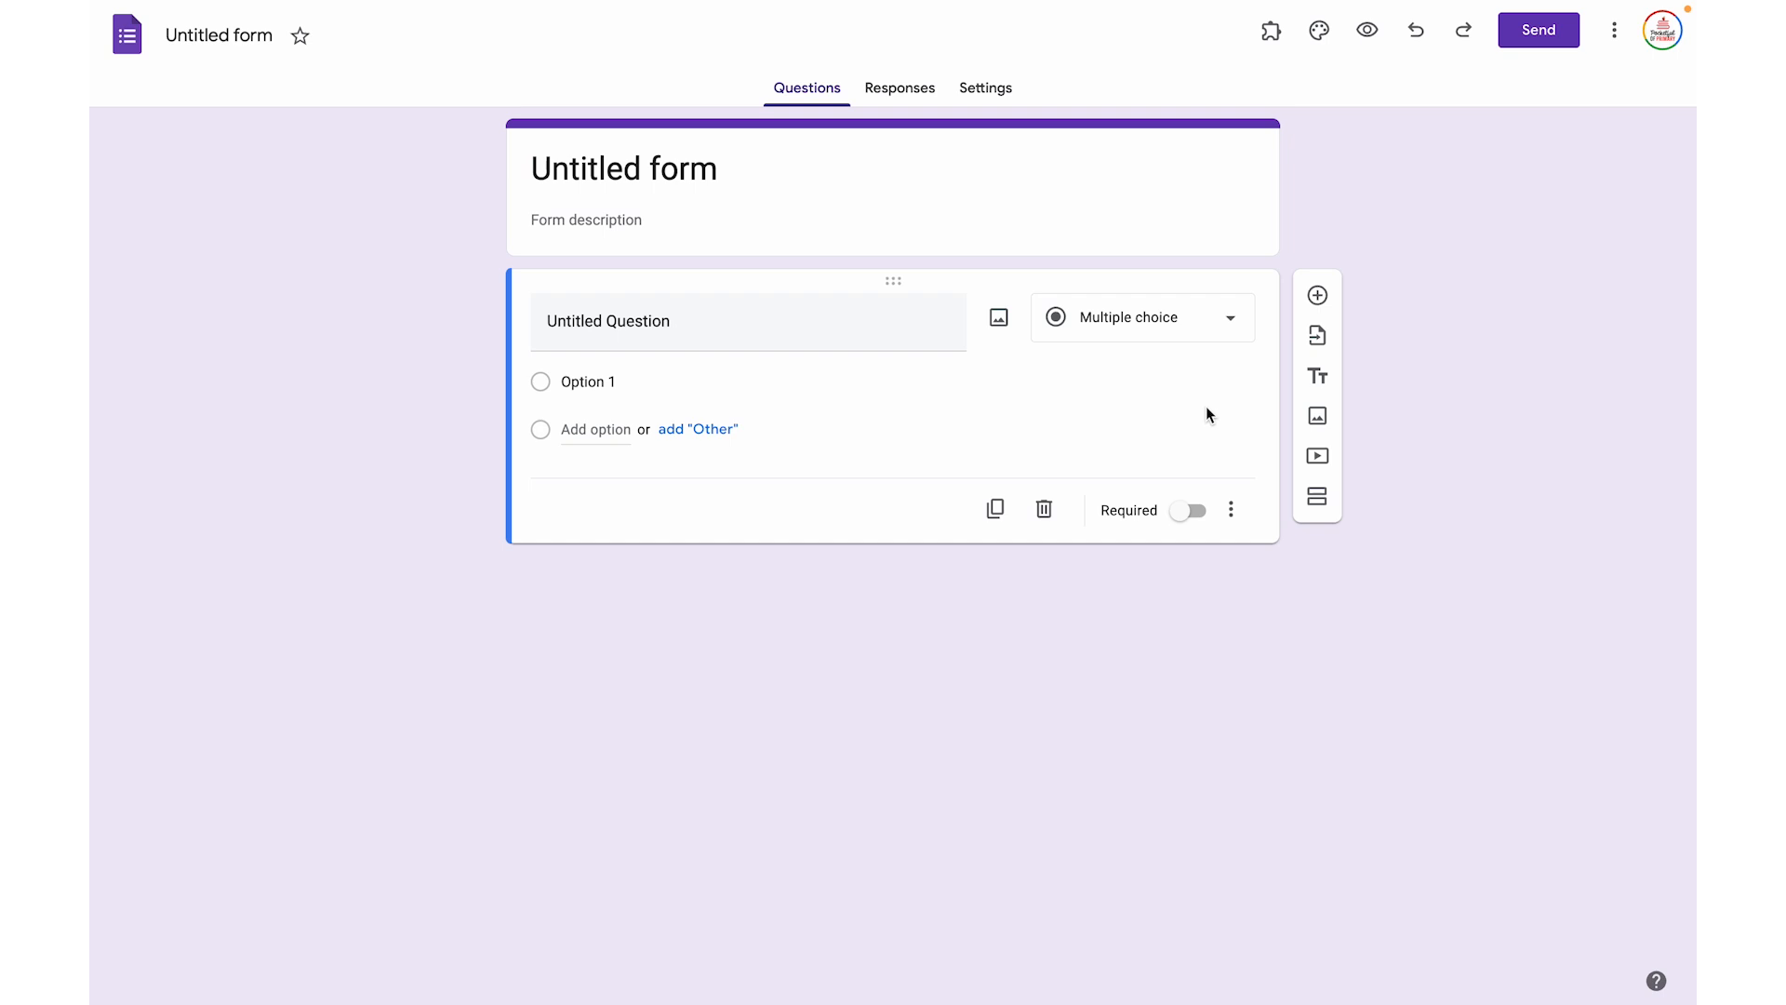
pyautogui.moveTo(1319, 30)
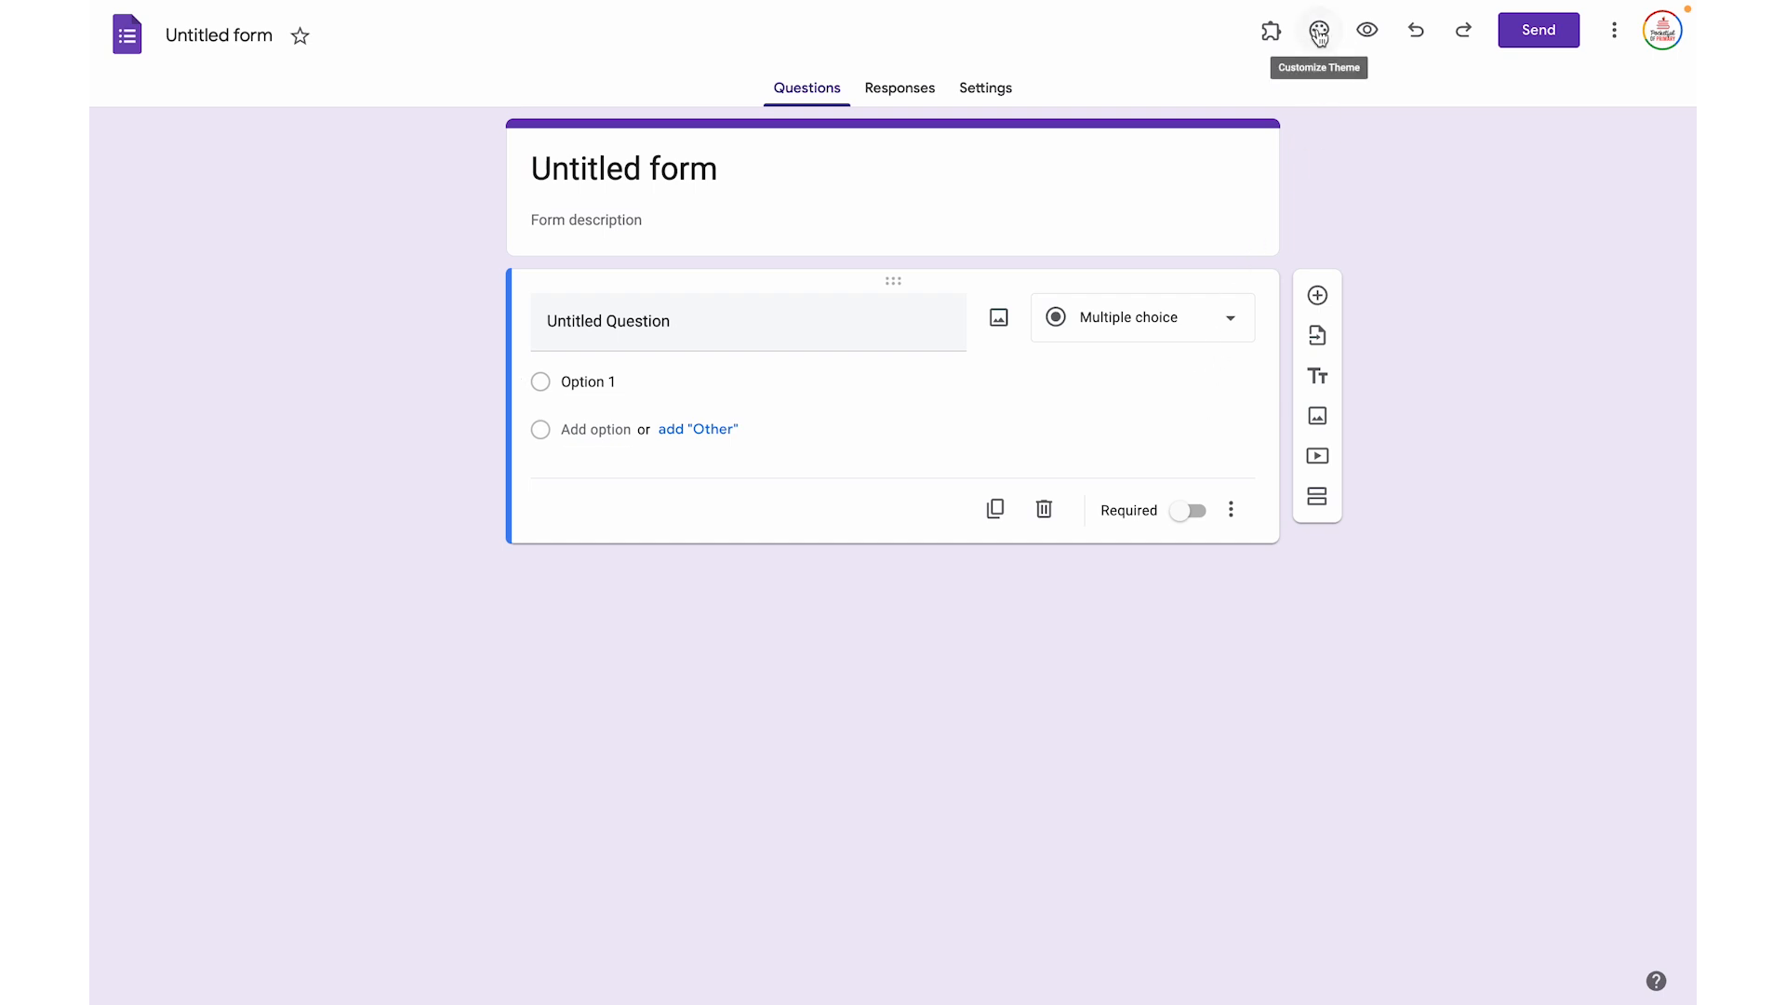
# - Upload MRS. EMERSON'S.png as the form's header image and apply it
pyautogui.click(1318, 30)
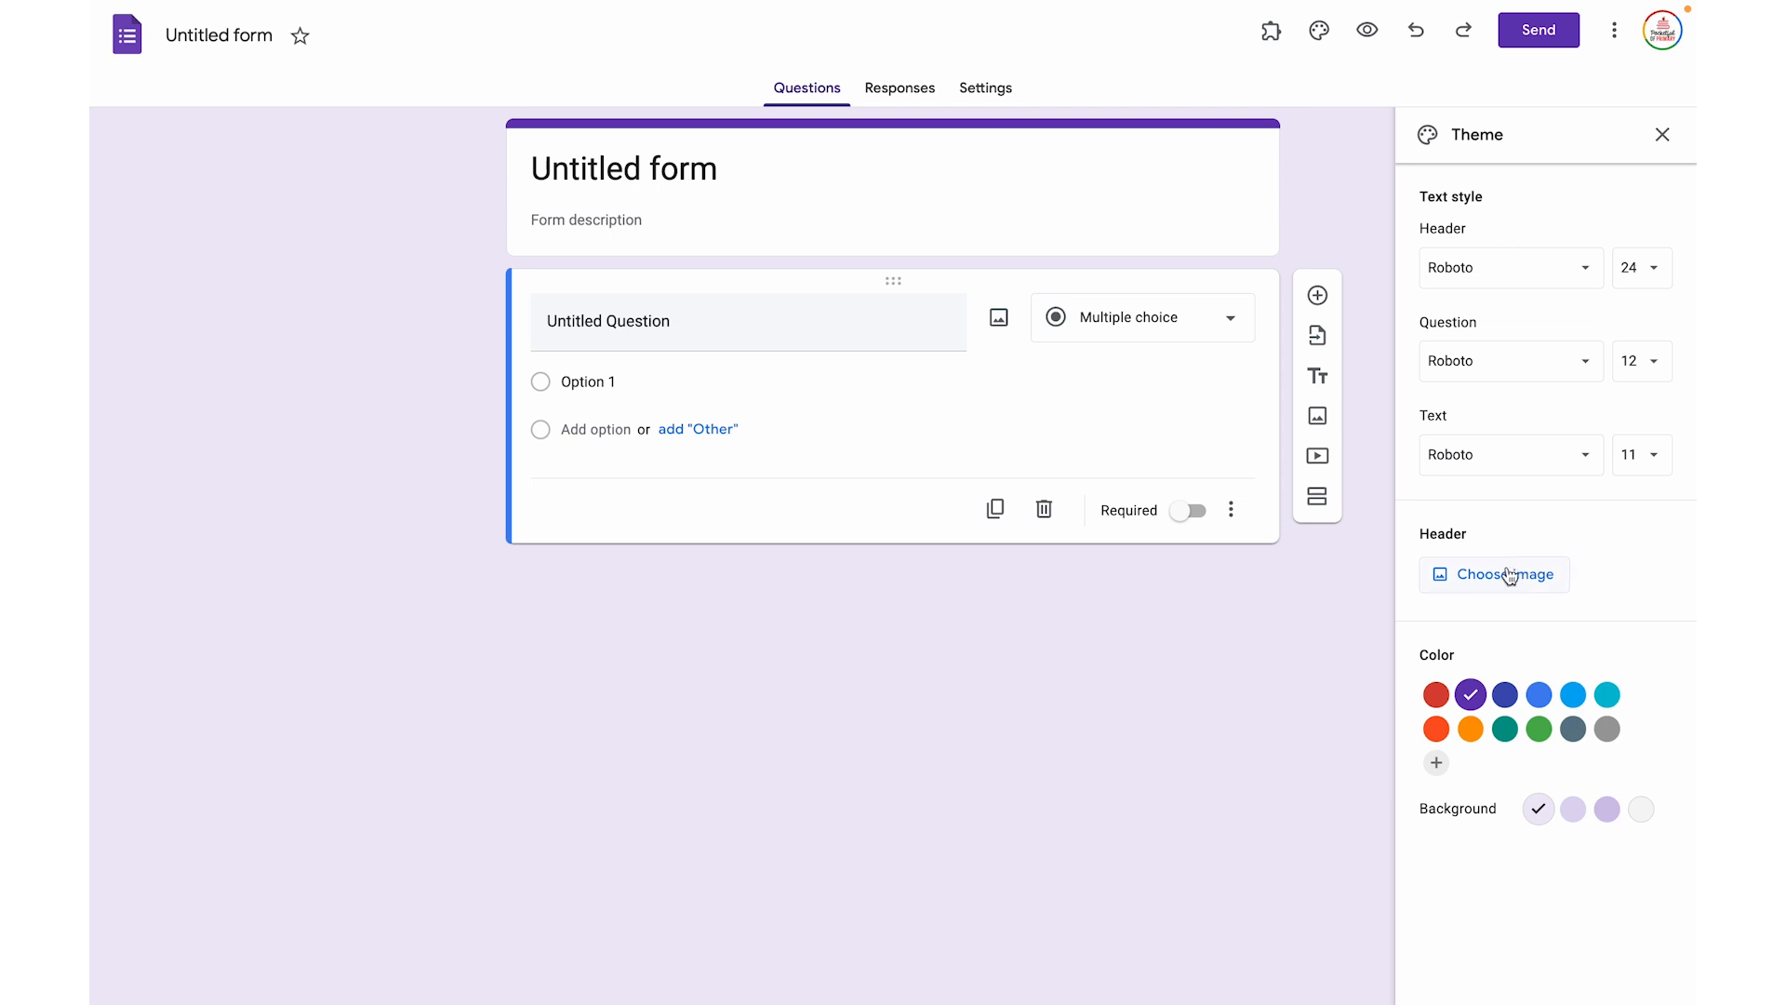
pyautogui.moveTo(1518, 583)
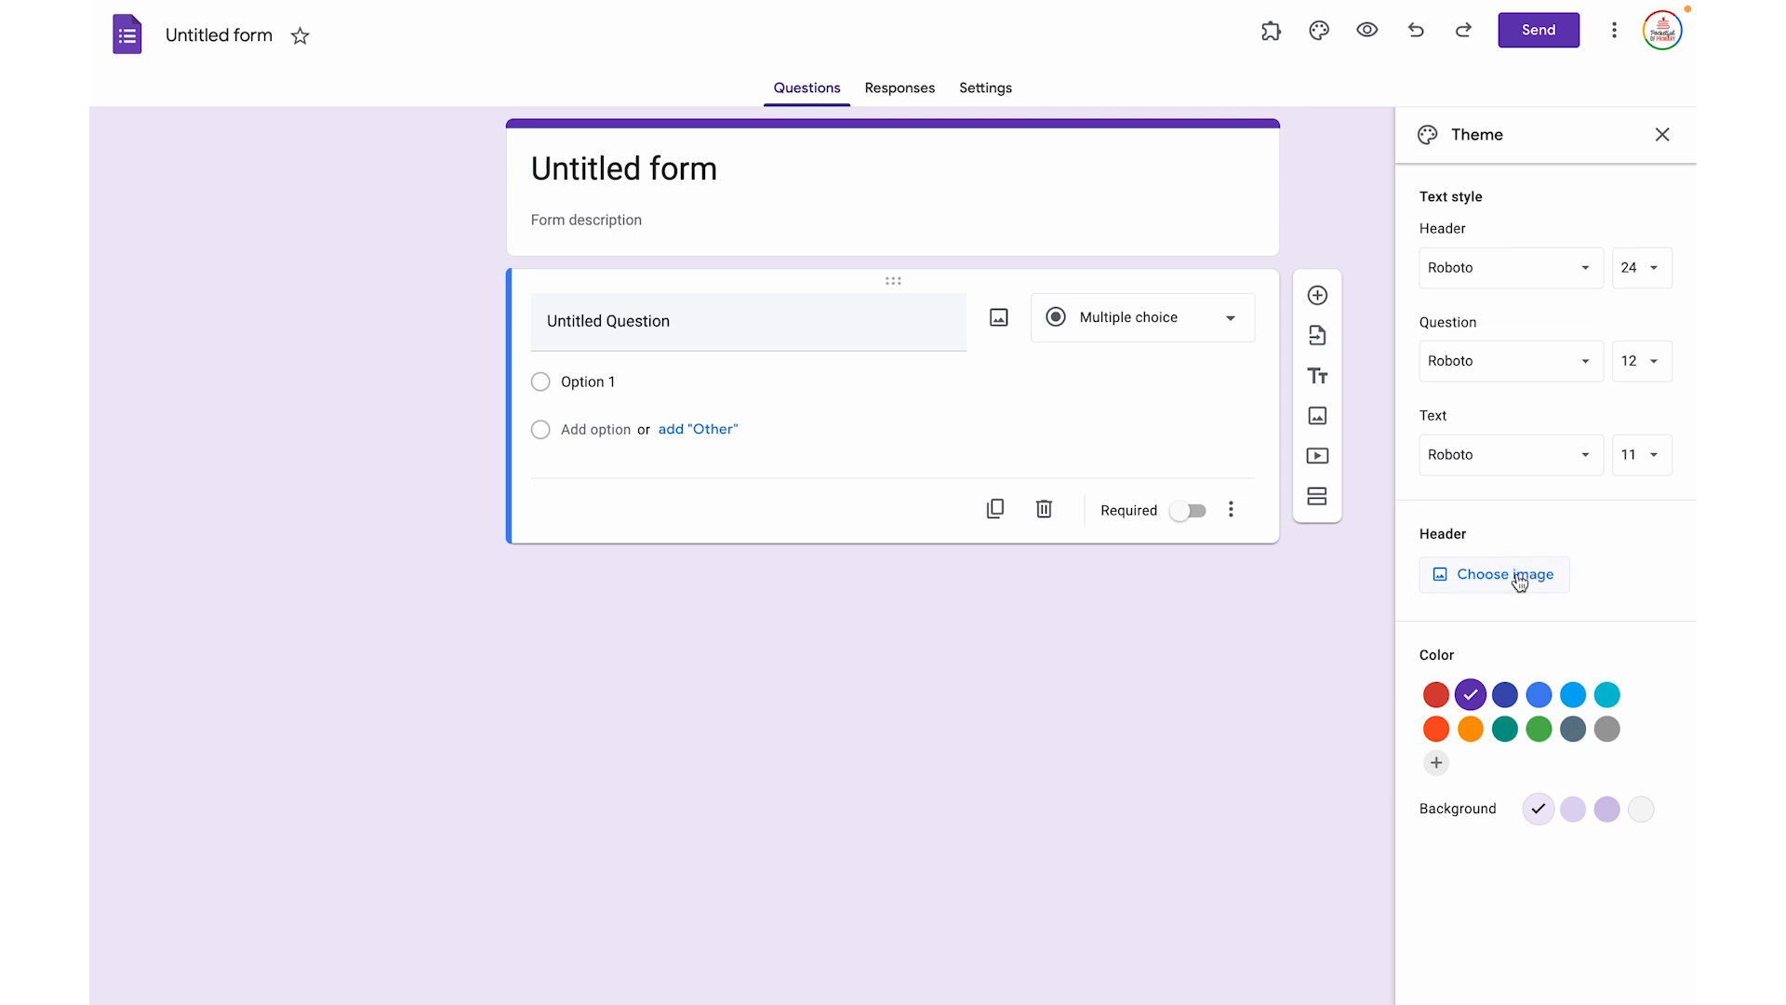
pyautogui.click(1504, 574)
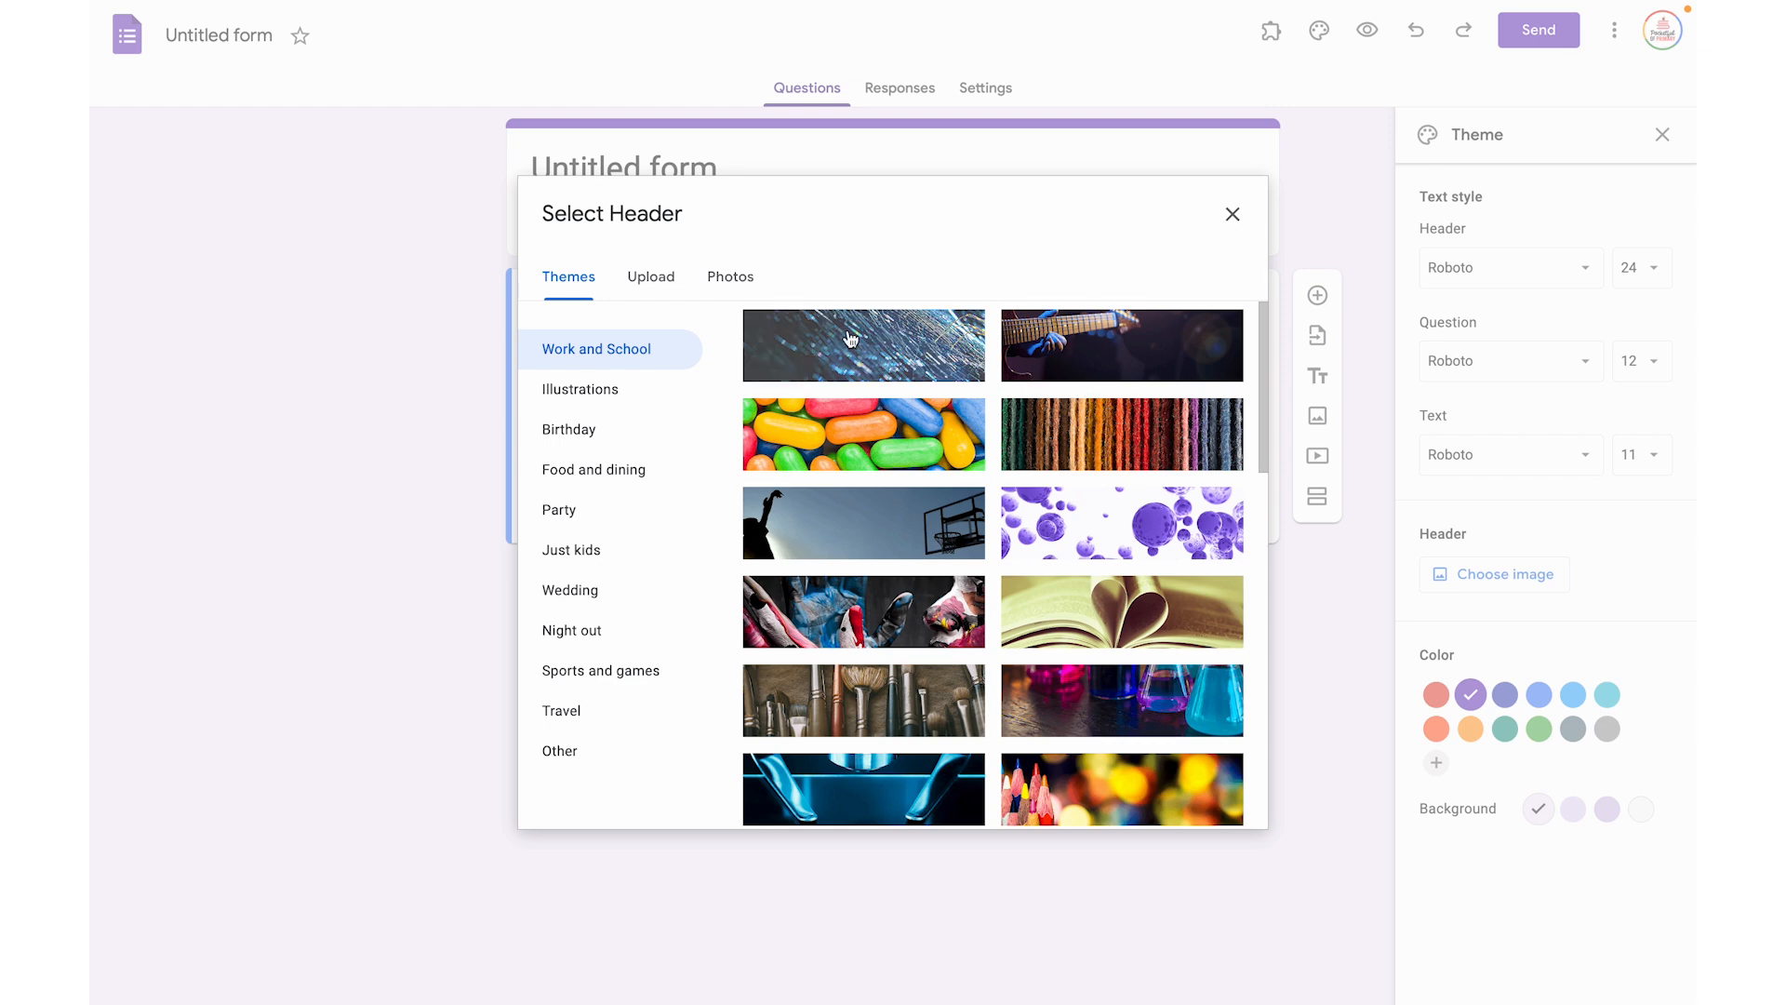
pyautogui.click(652, 276)
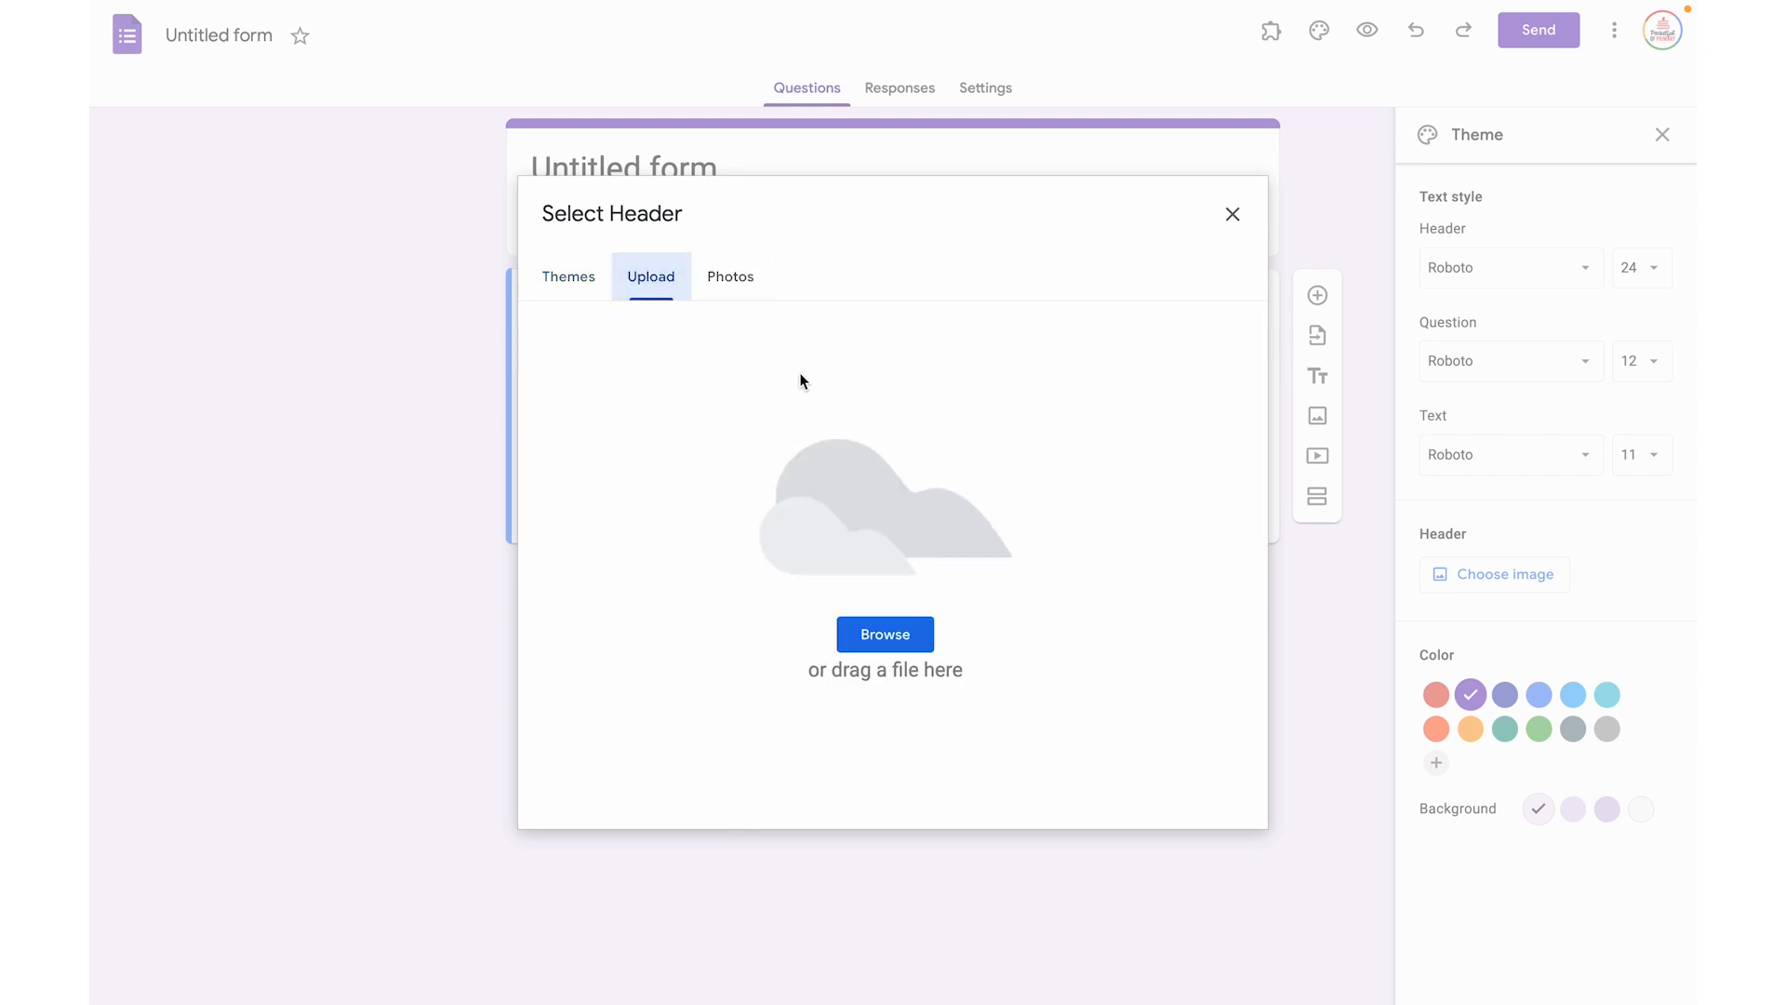
pyautogui.click(885, 633)
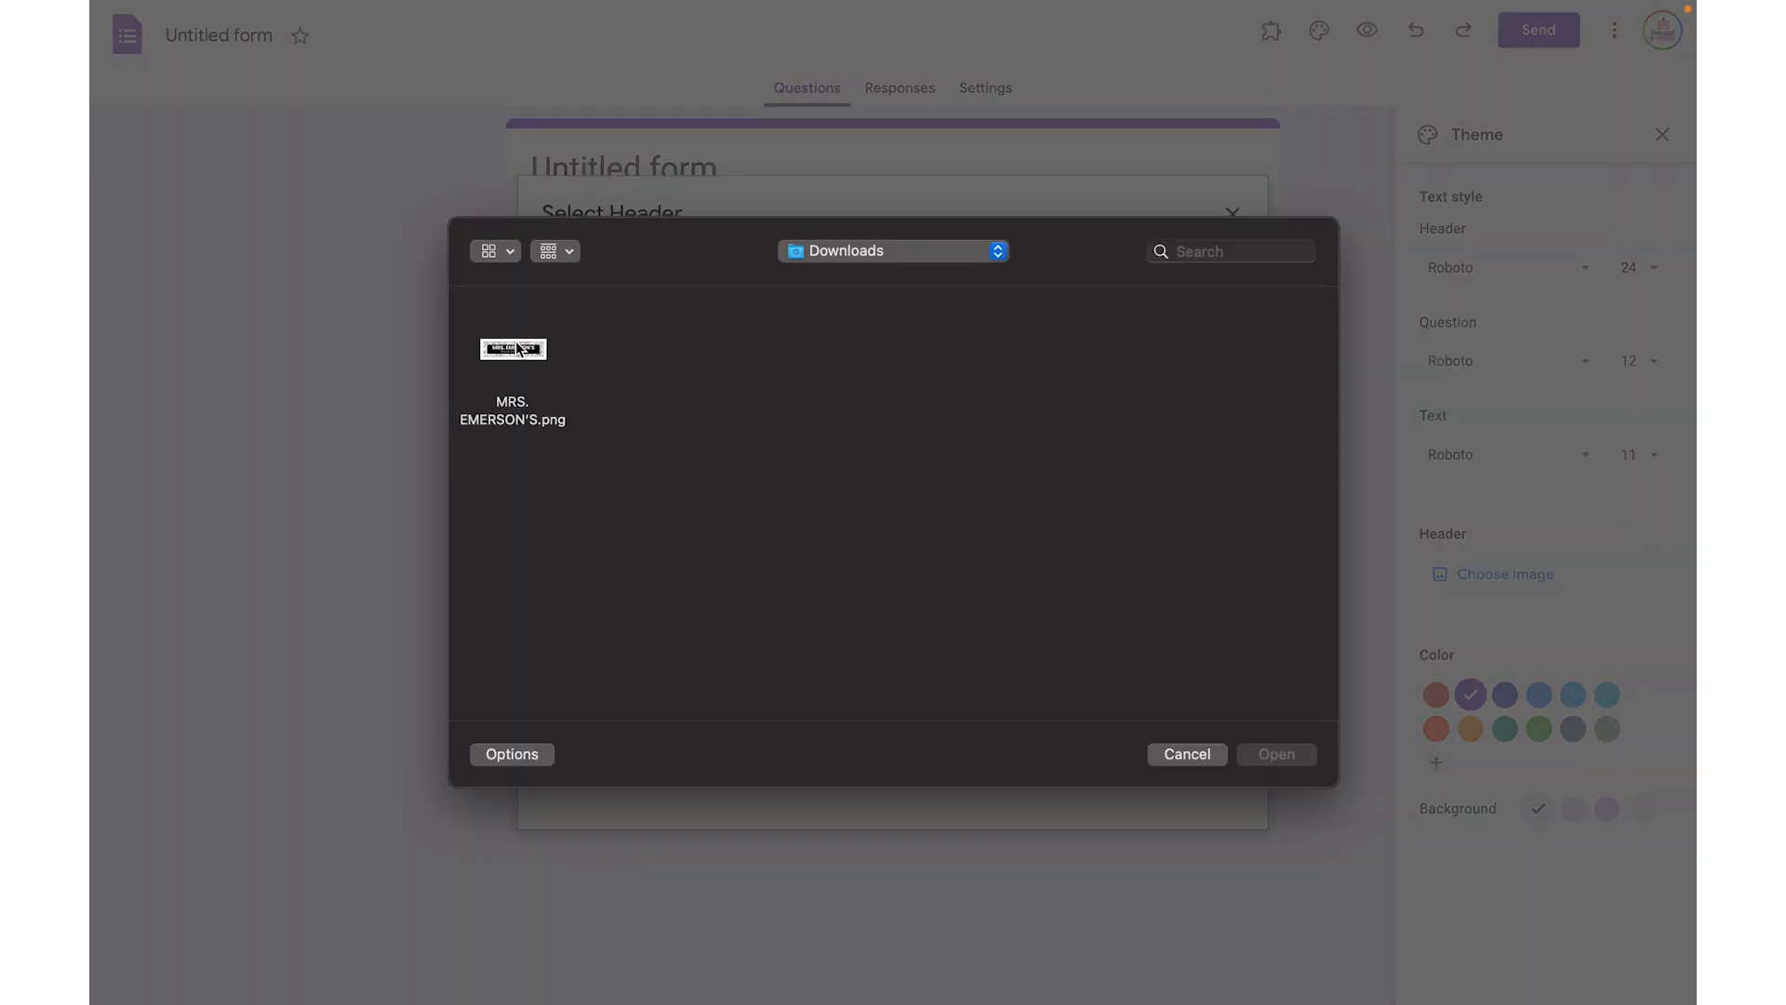
pyautogui.click(512, 349)
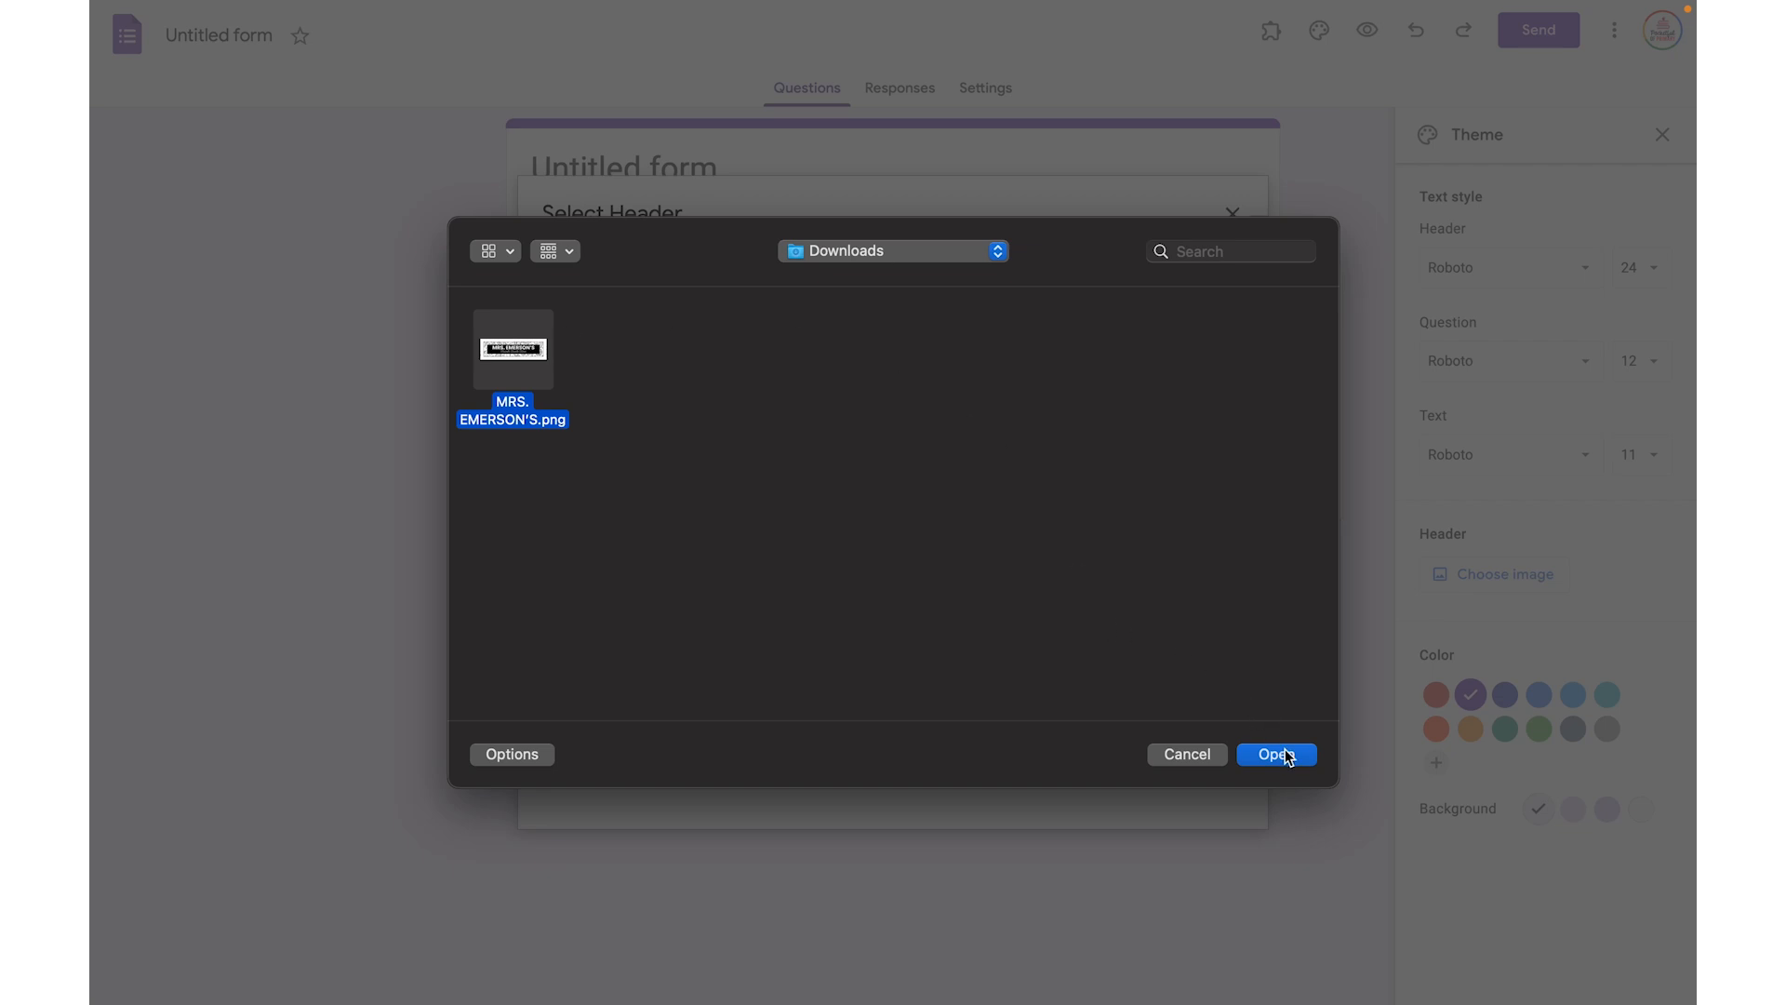
pyautogui.click(1276, 754)
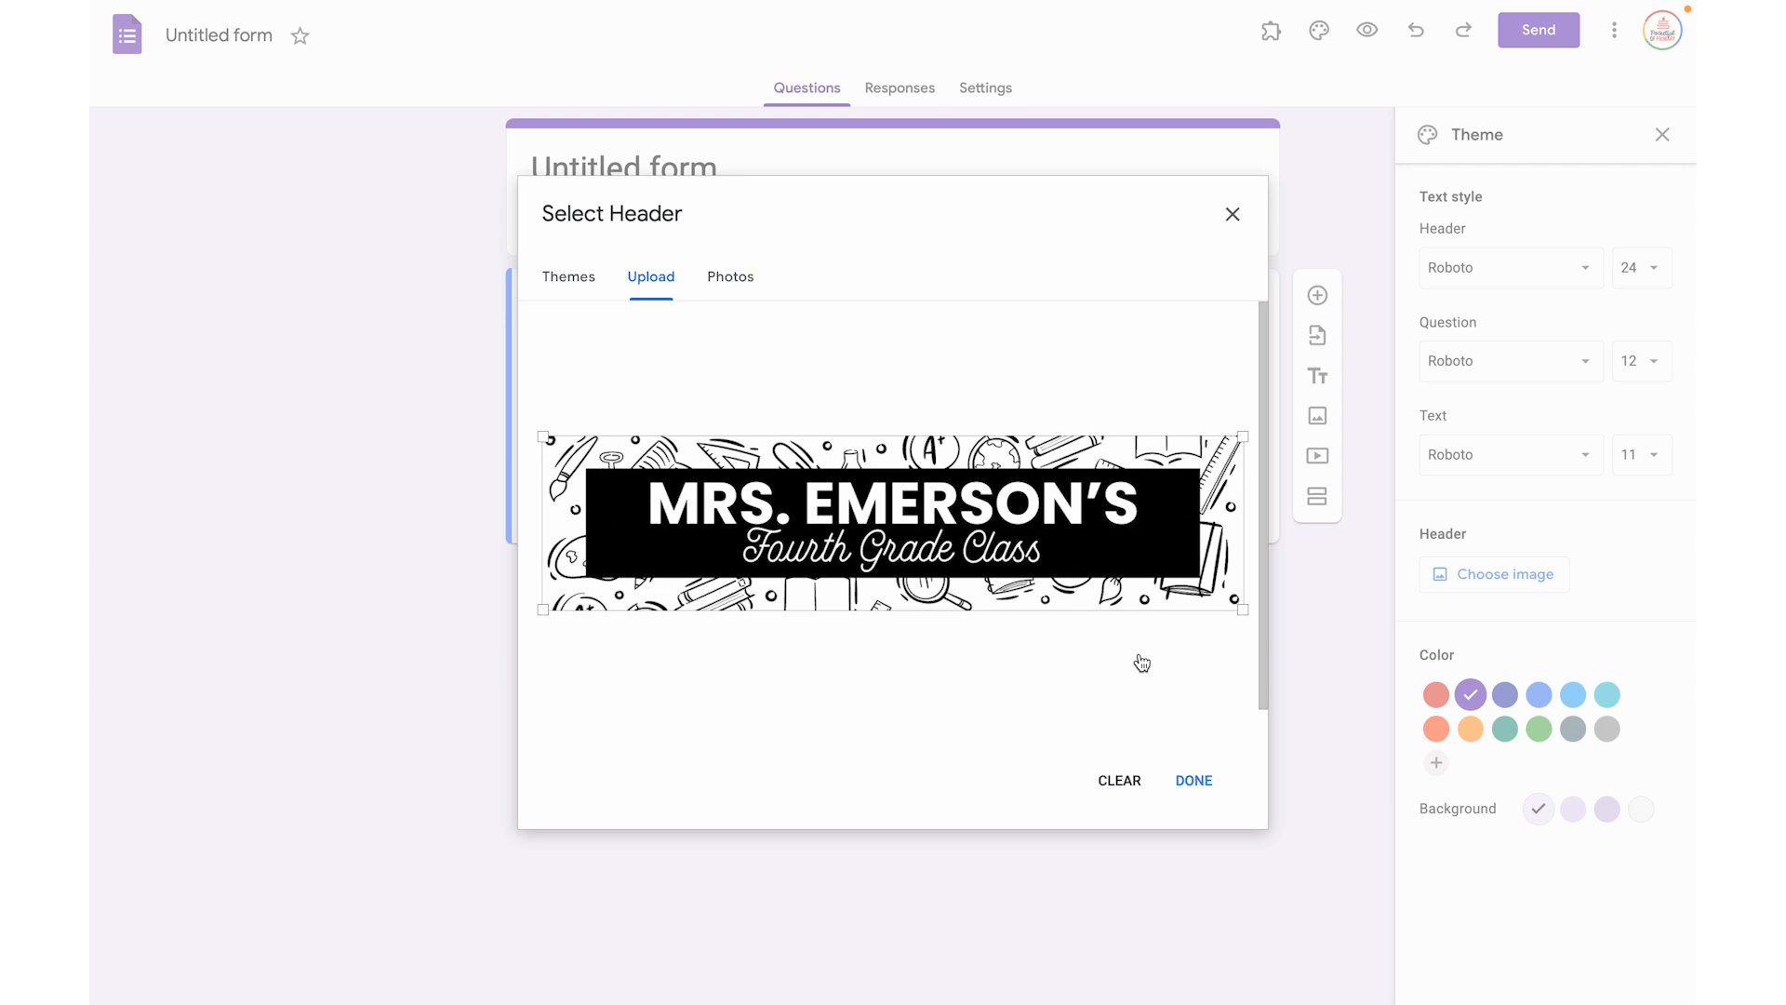
pyautogui.moveTo(1275, 793)
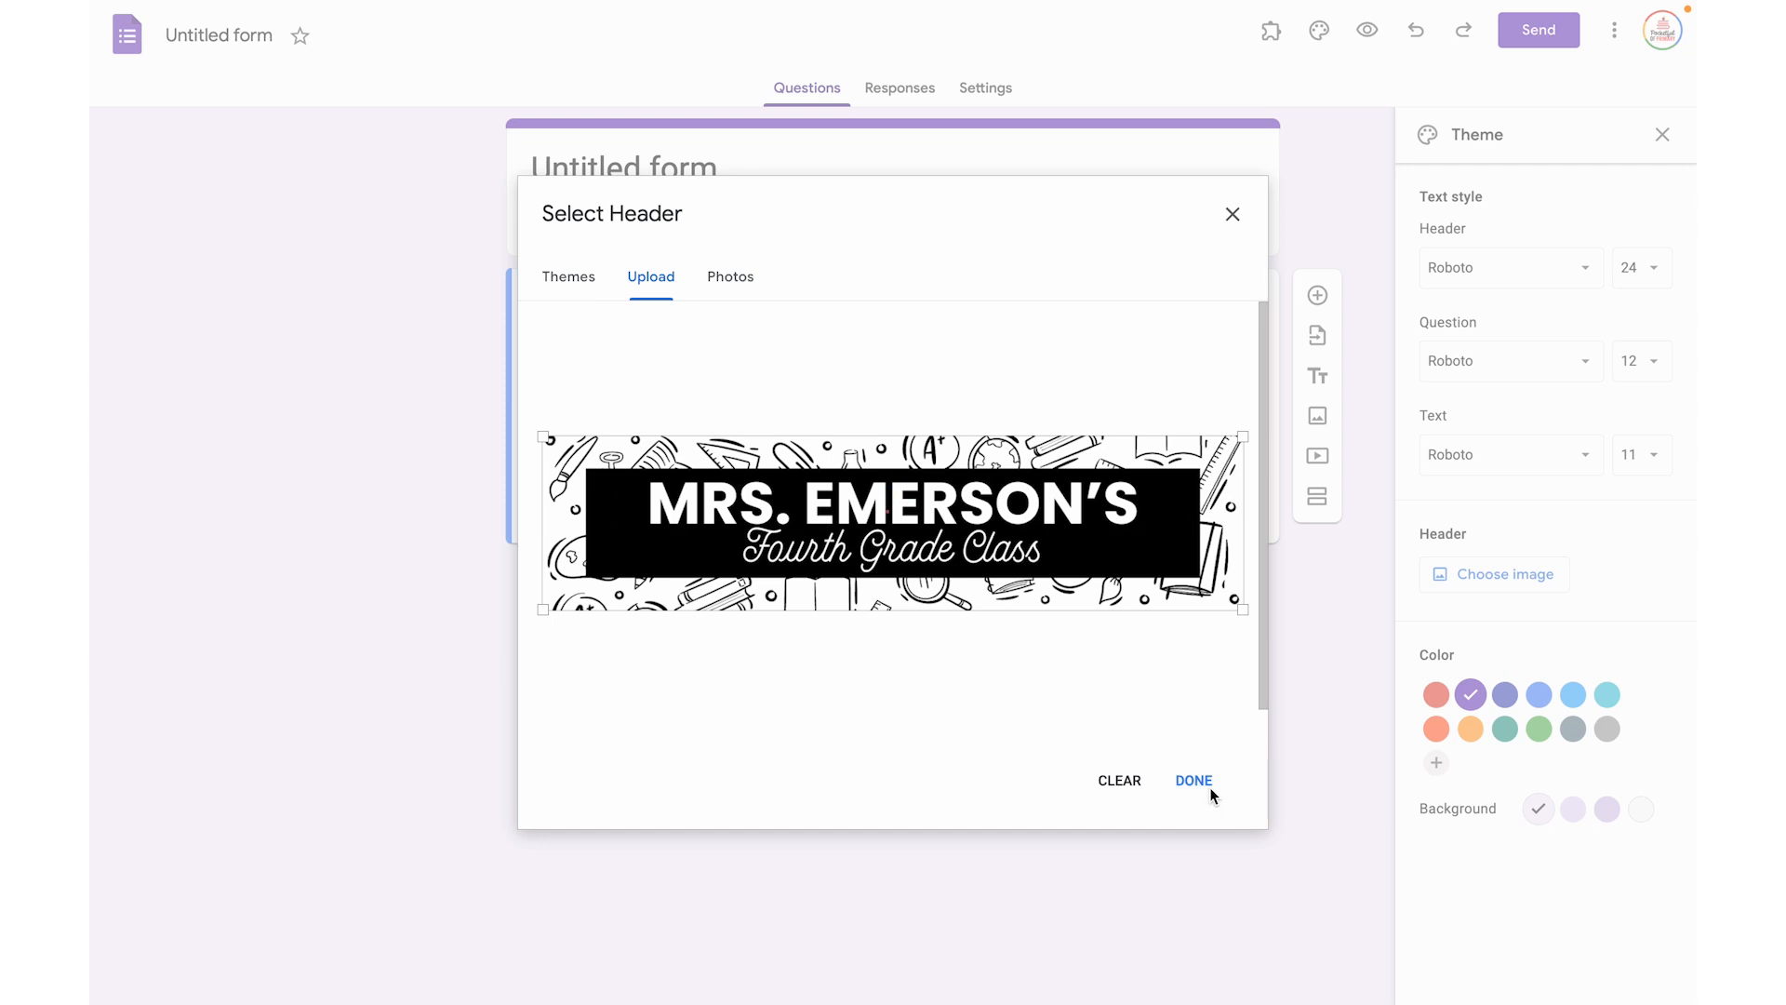
pyautogui.click(1194, 781)
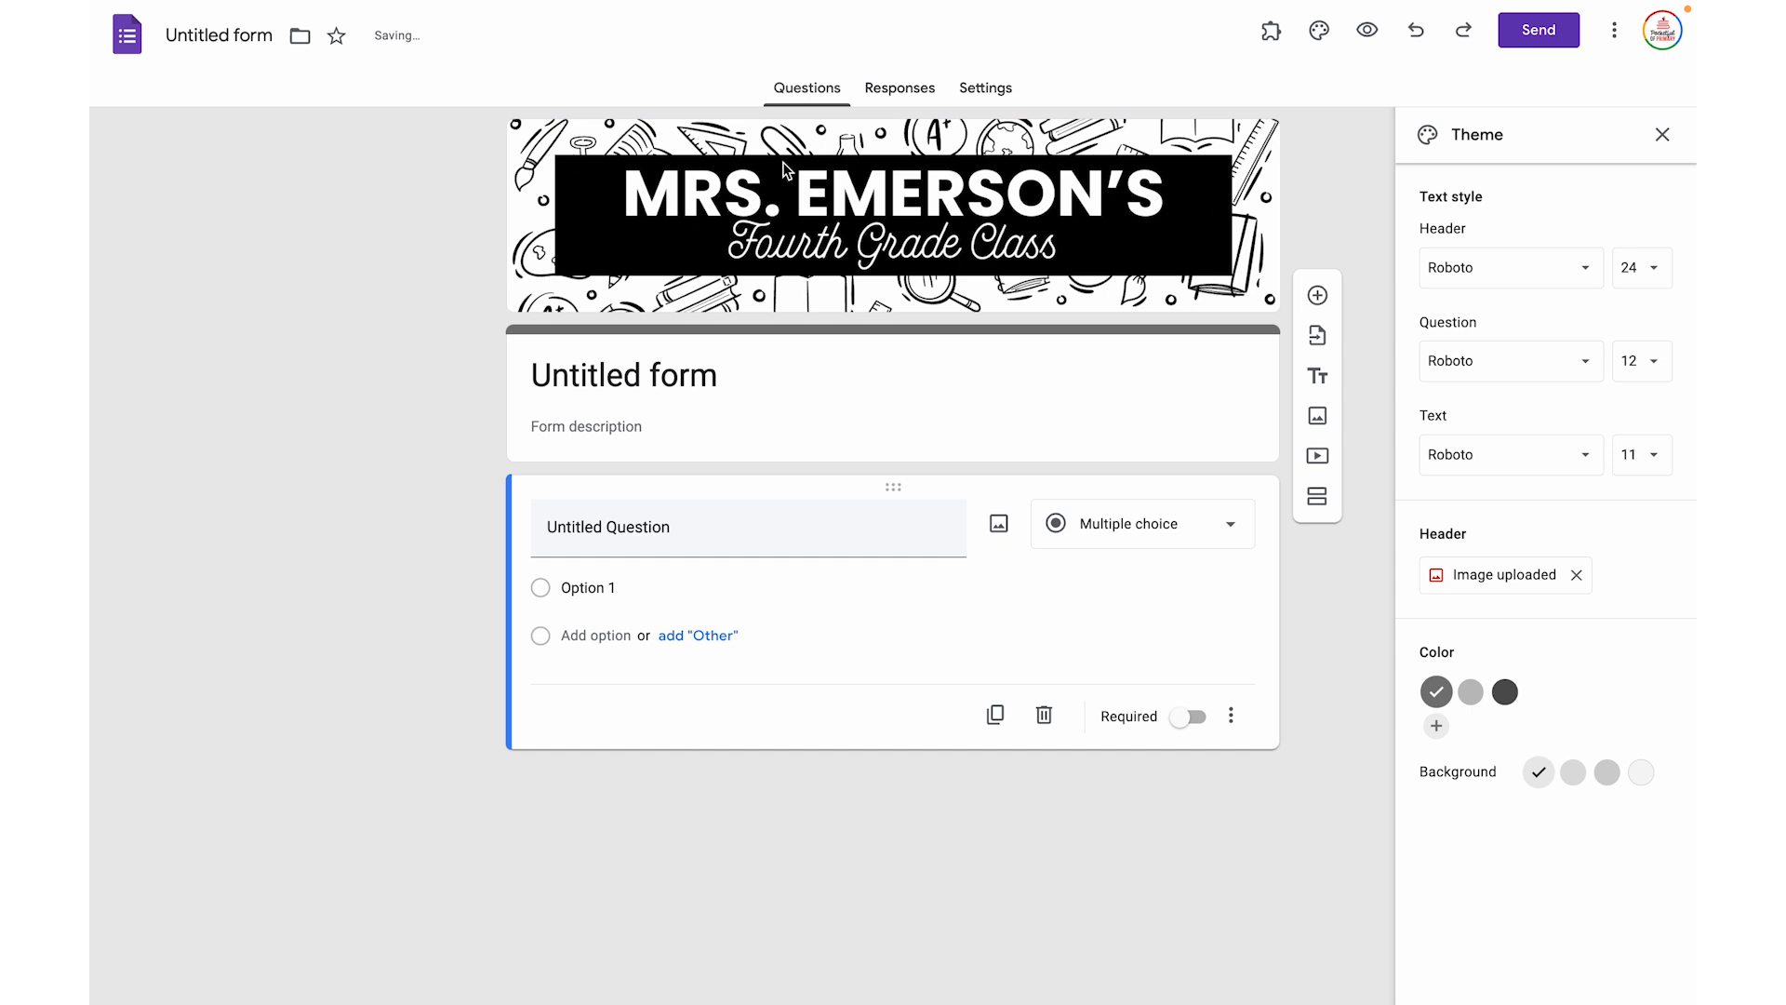
pyautogui.moveTo(1377, 473)
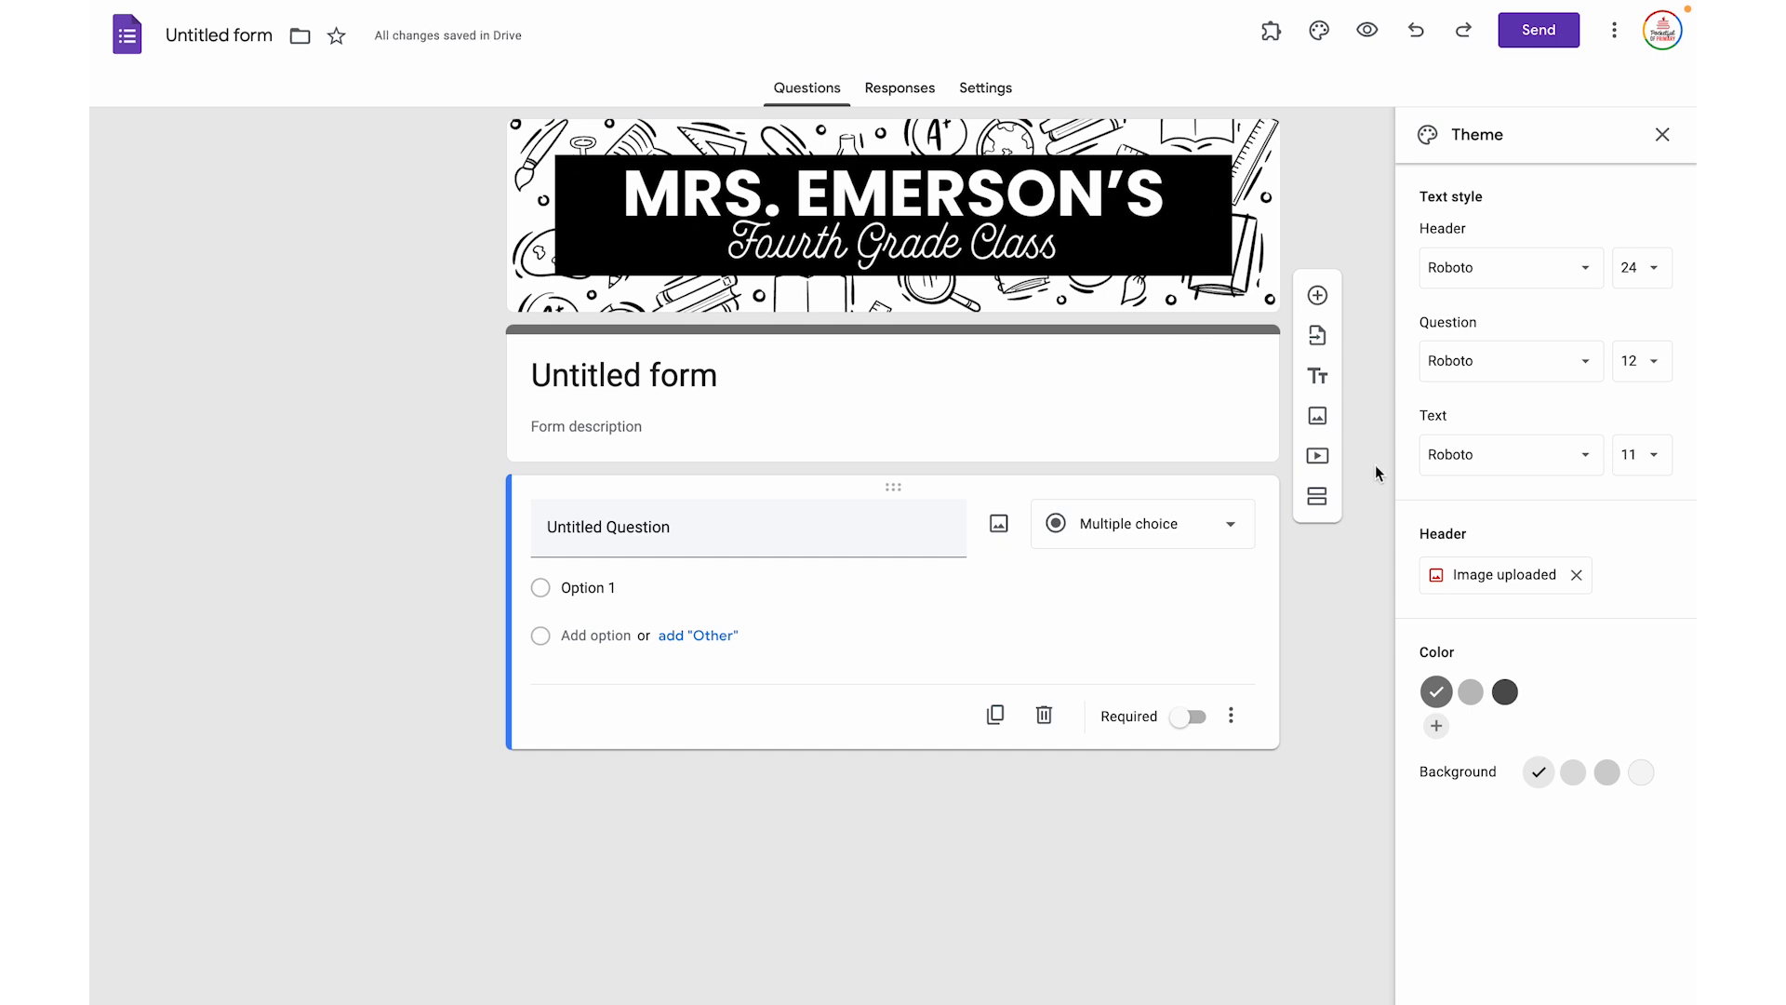
pyautogui.moveTo(1371, 592)
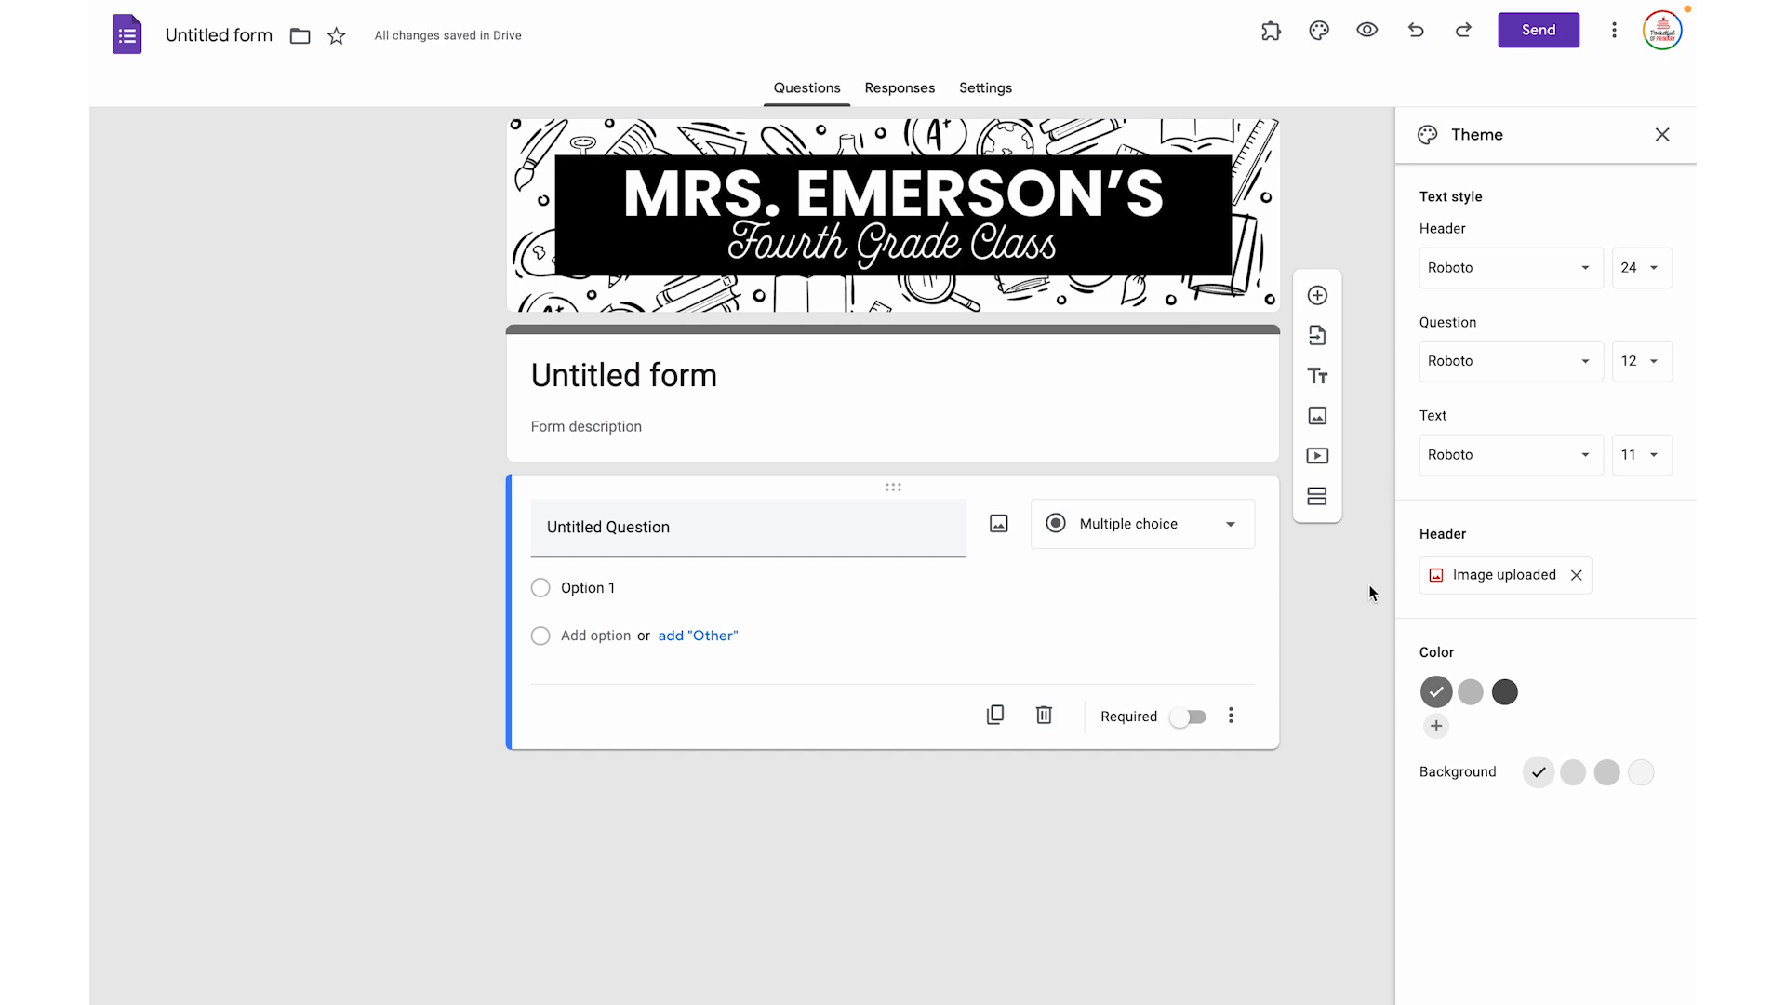
# - Add the custom bright blue #0abdfe to the form's theme colours
pyautogui.click(1436, 725)
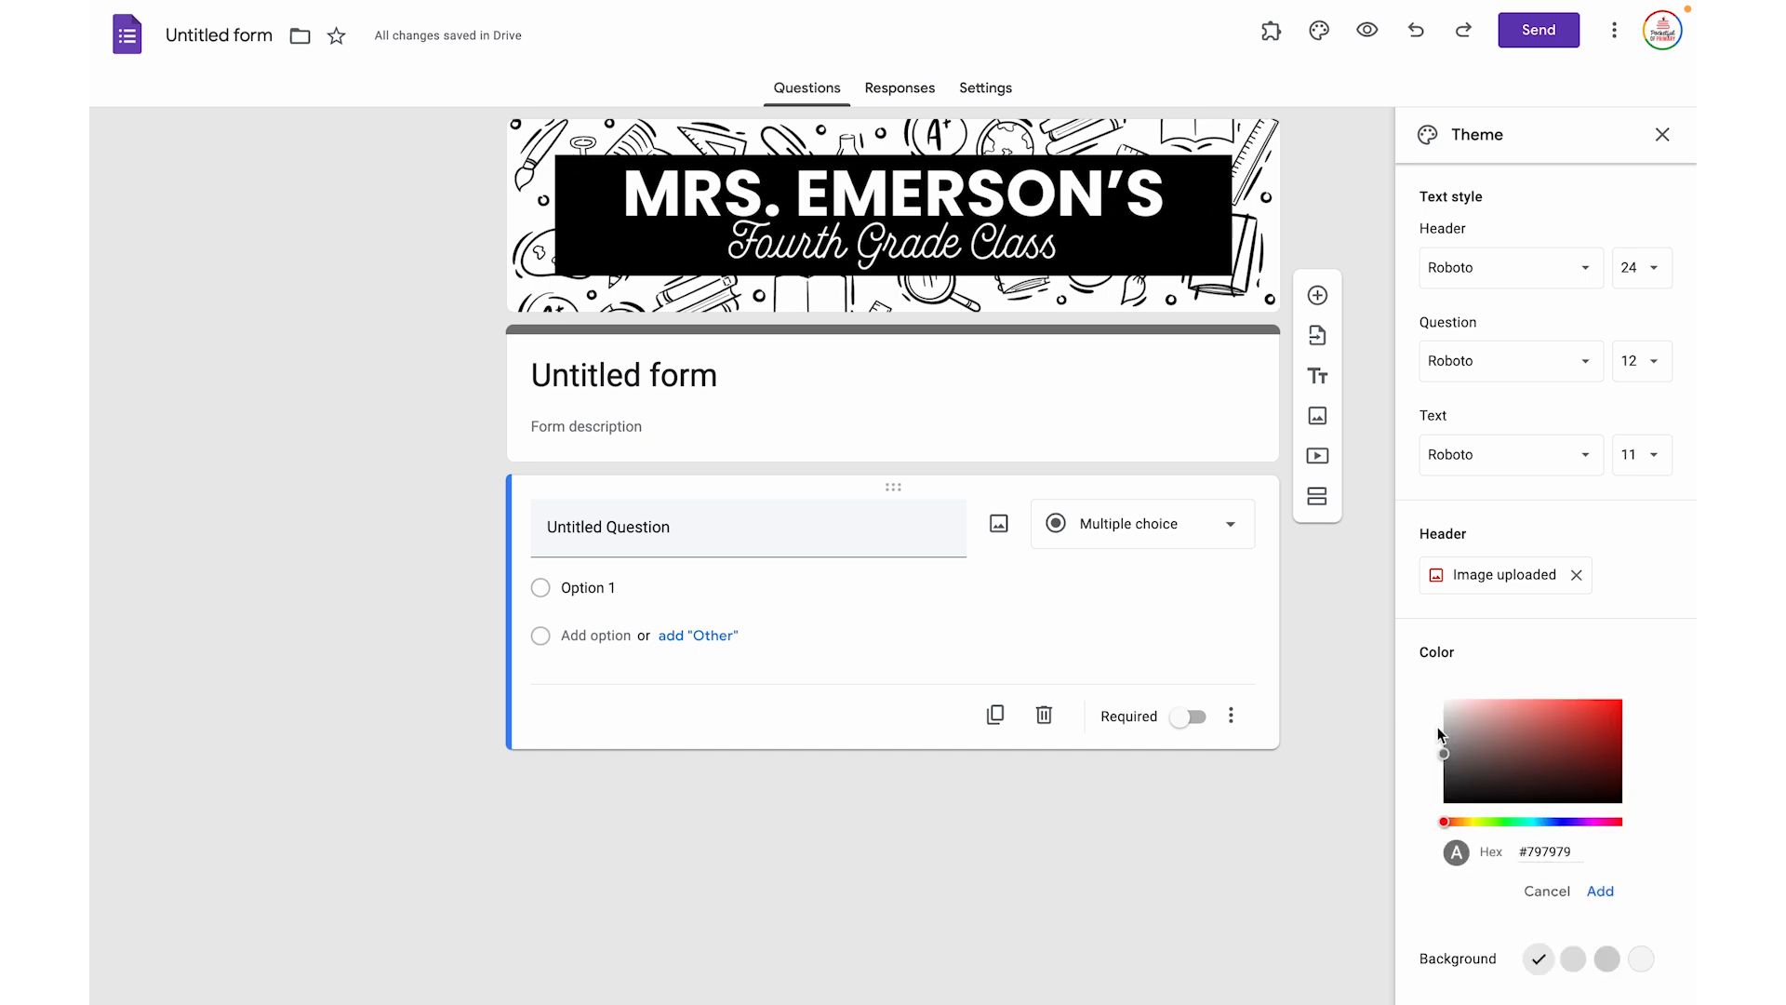
pyautogui.click(1544, 821)
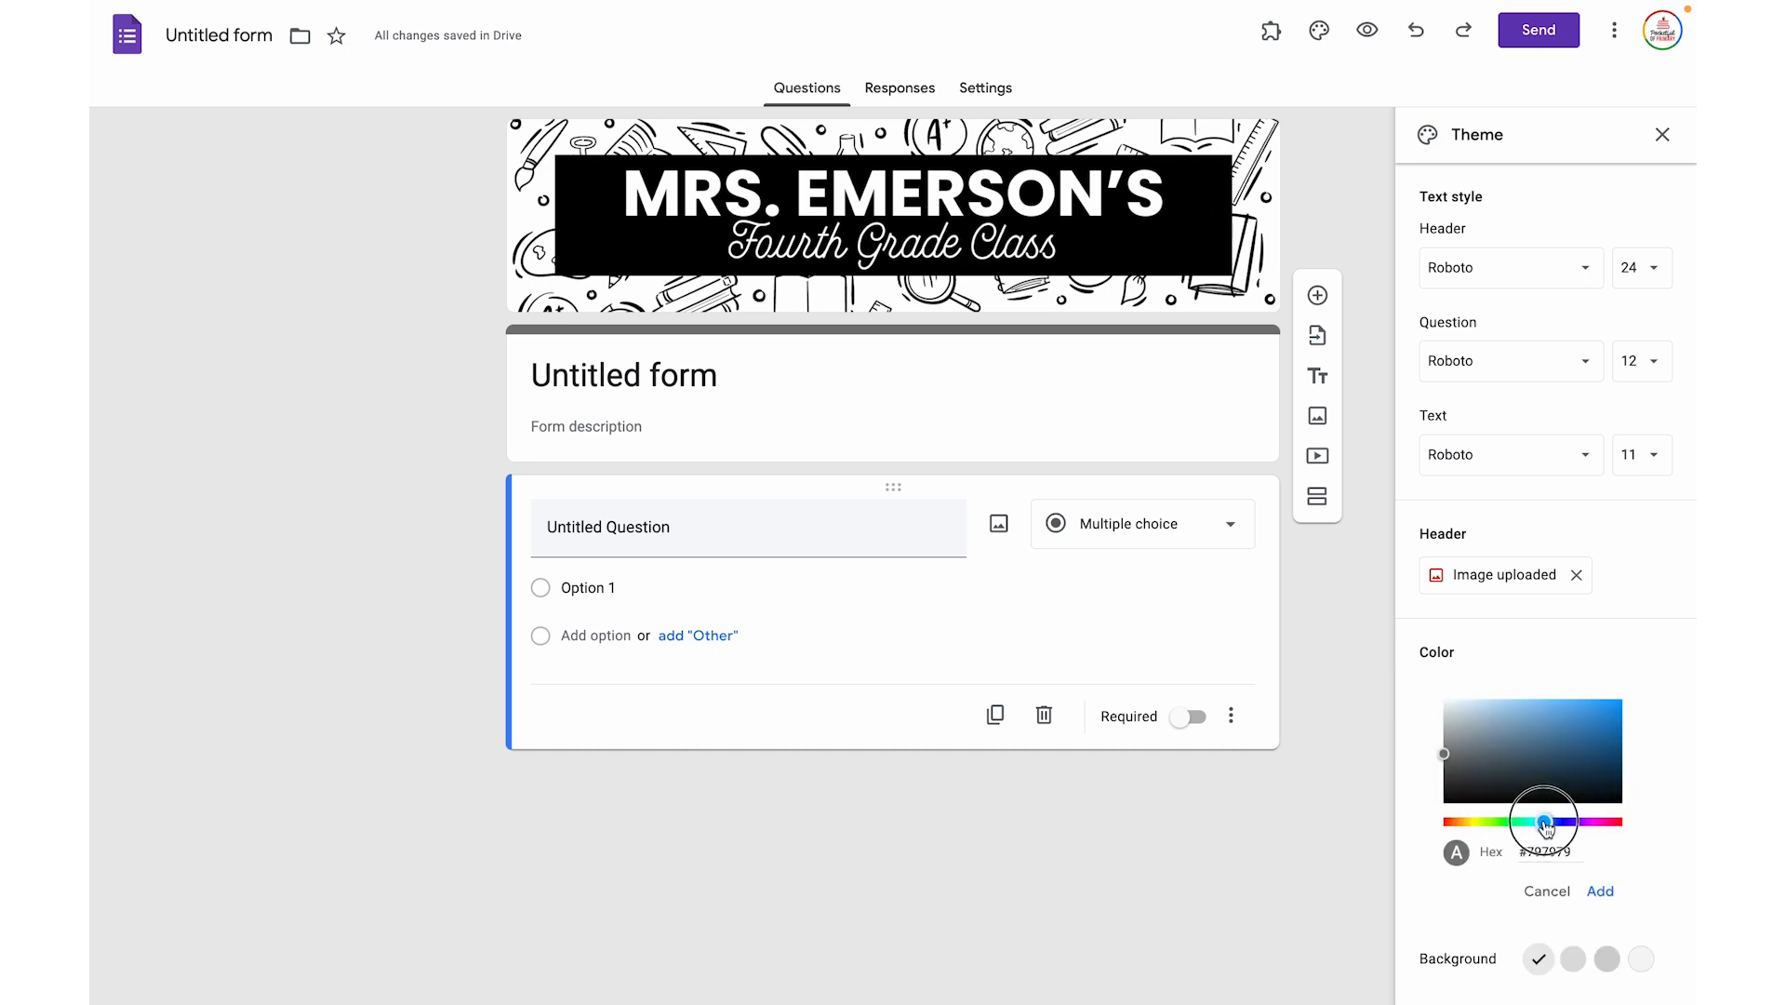
pyautogui.click(1614, 724)
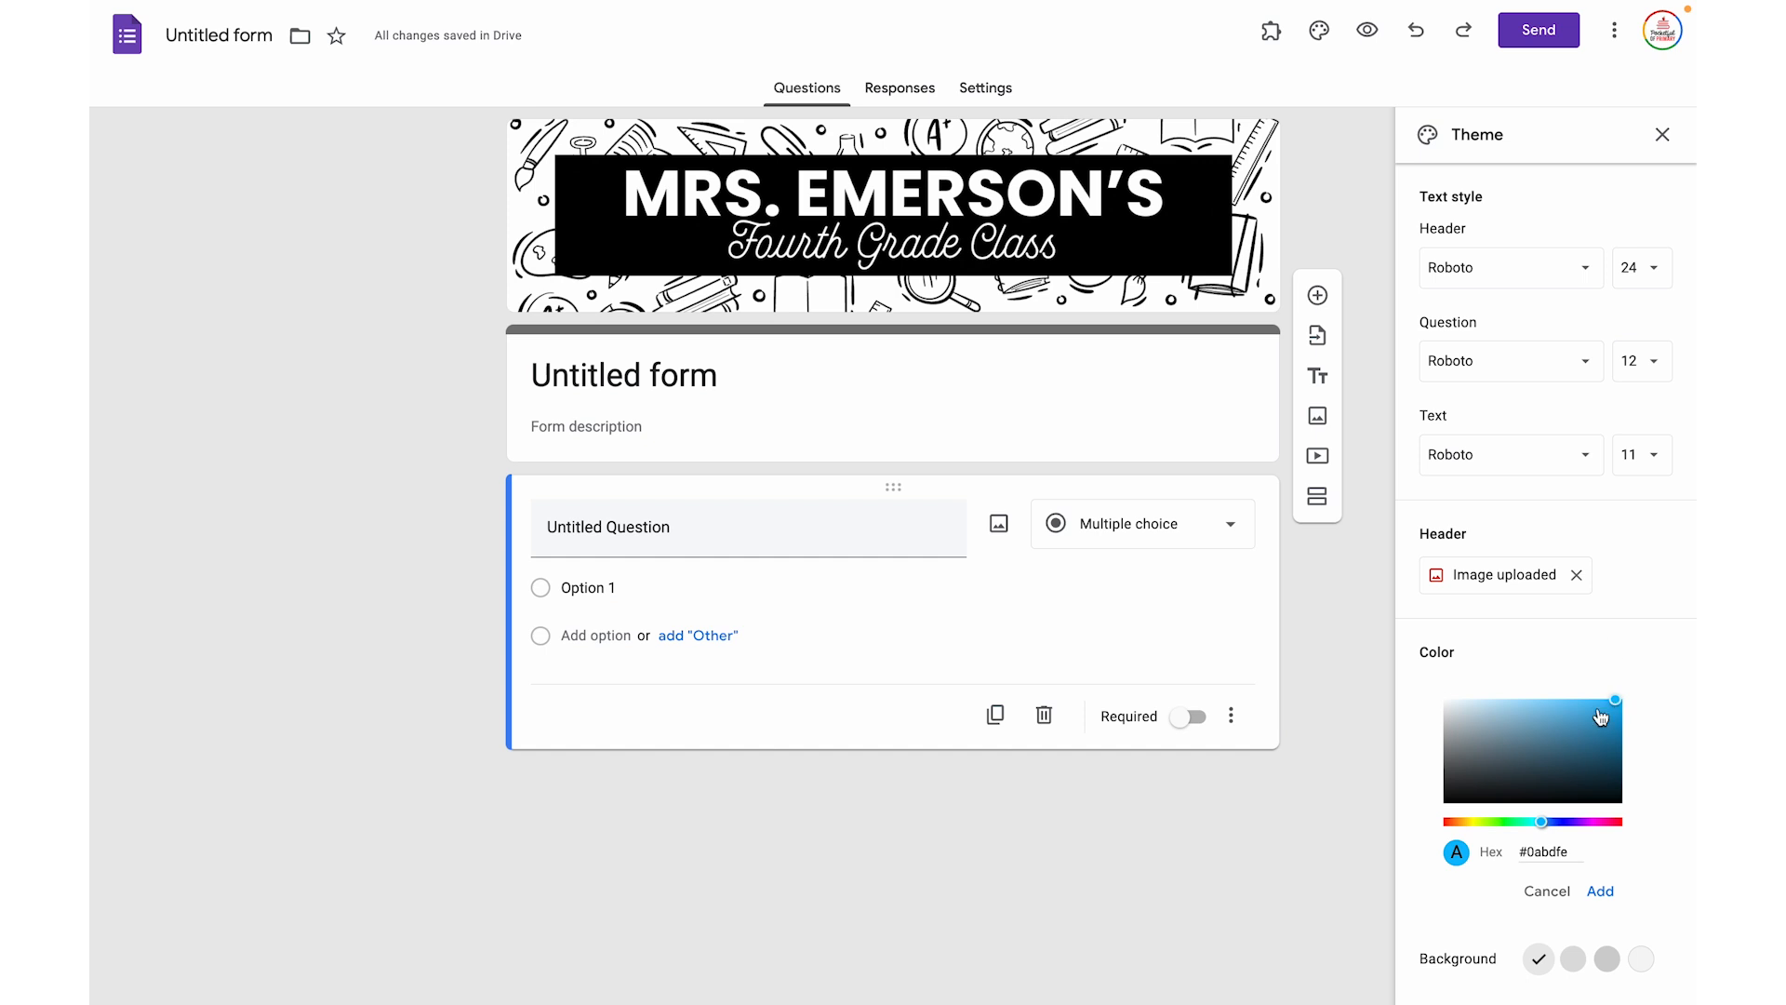
pyautogui.click(1600, 891)
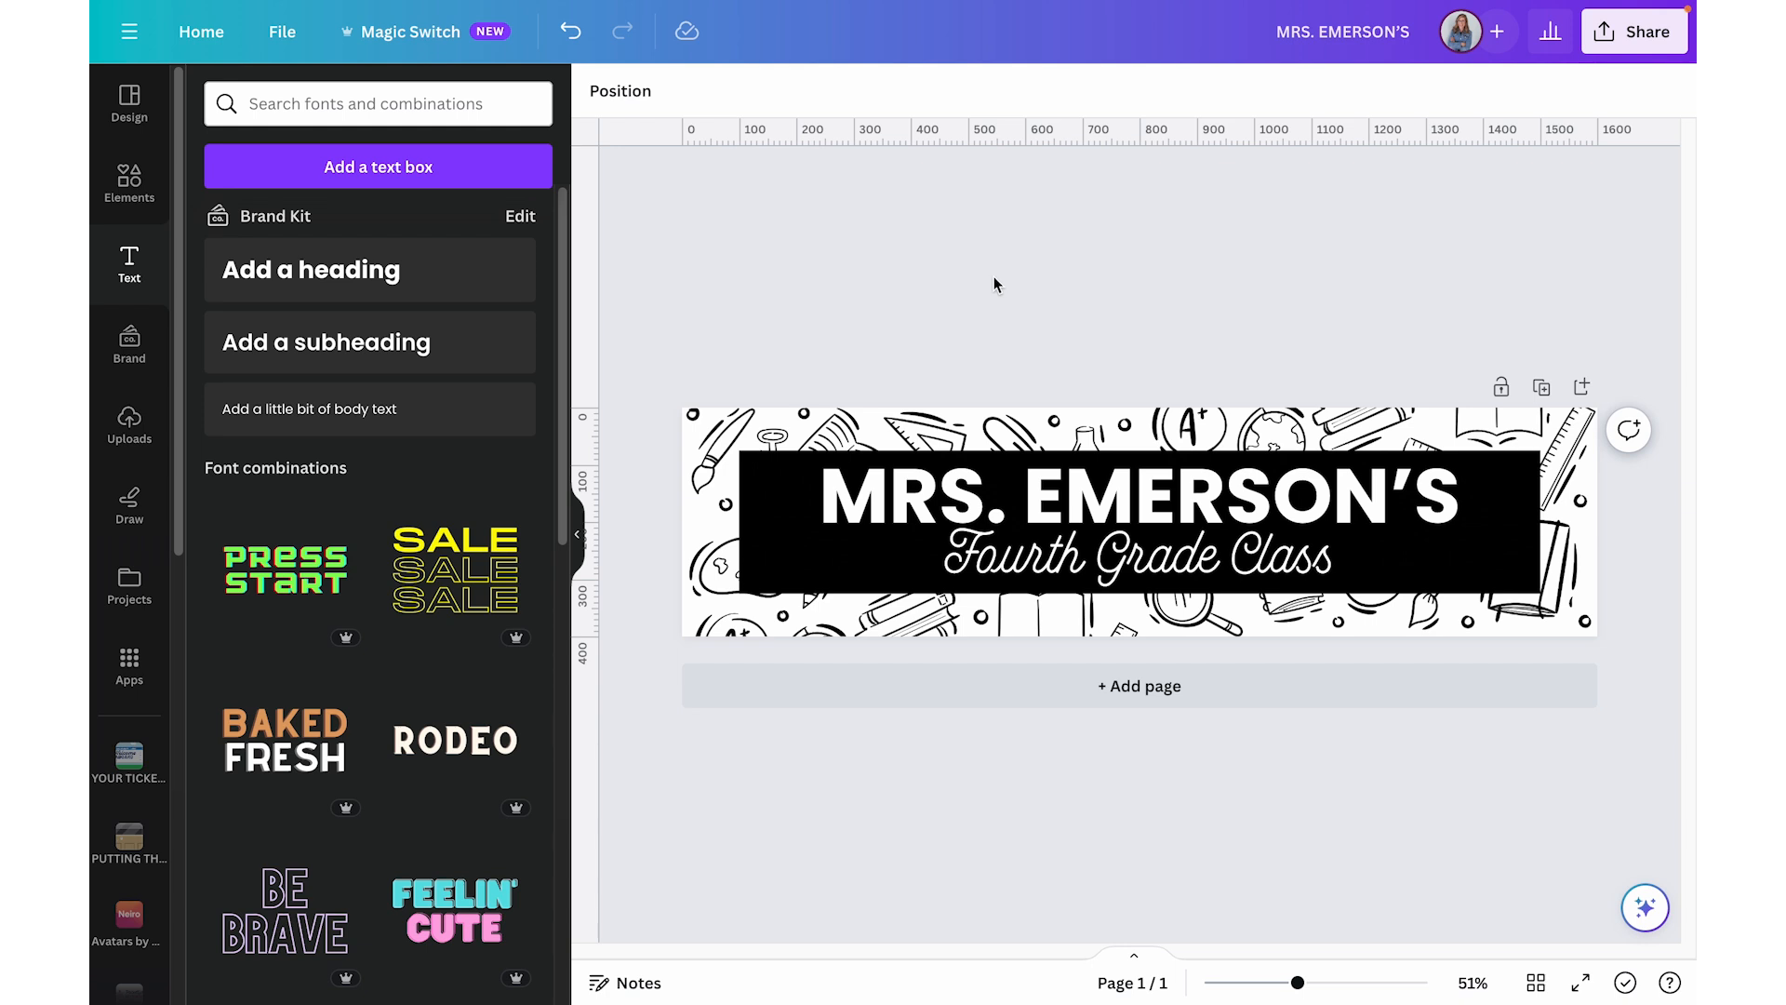
pyautogui.moveTo(477, 369)
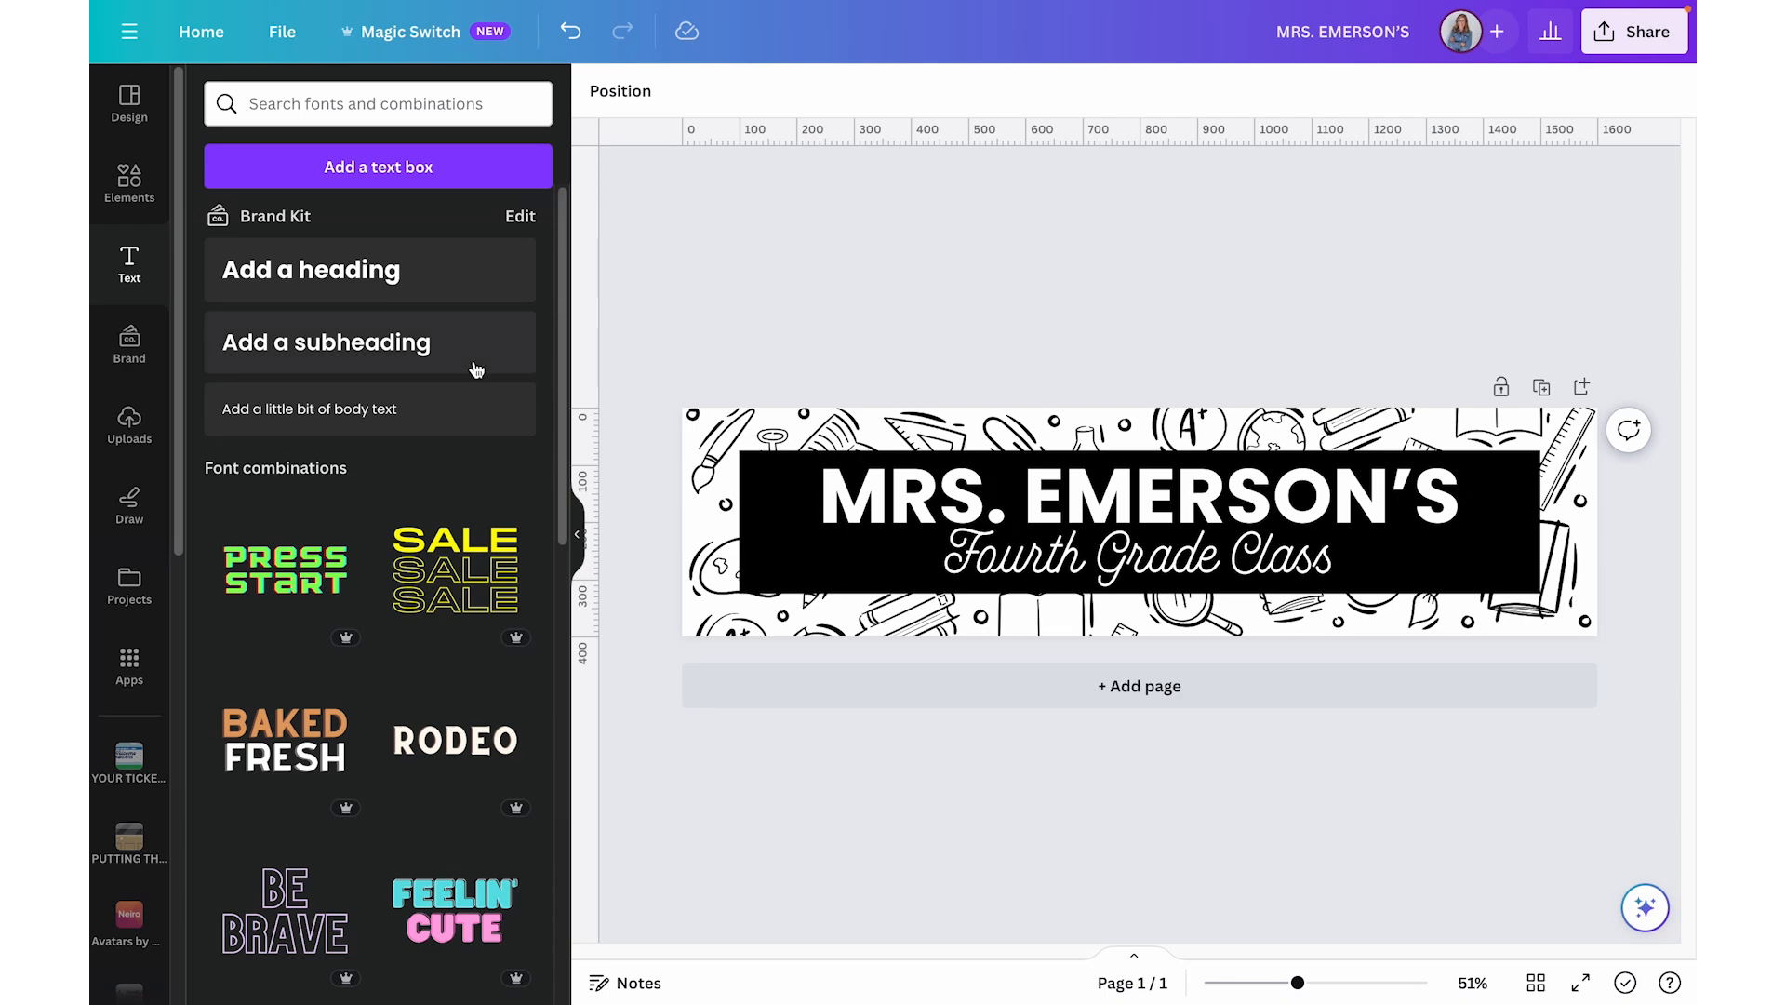
# - Add the Brand photo of the teacher holding the gold 4 balloon to the banner
pyautogui.click(129, 342)
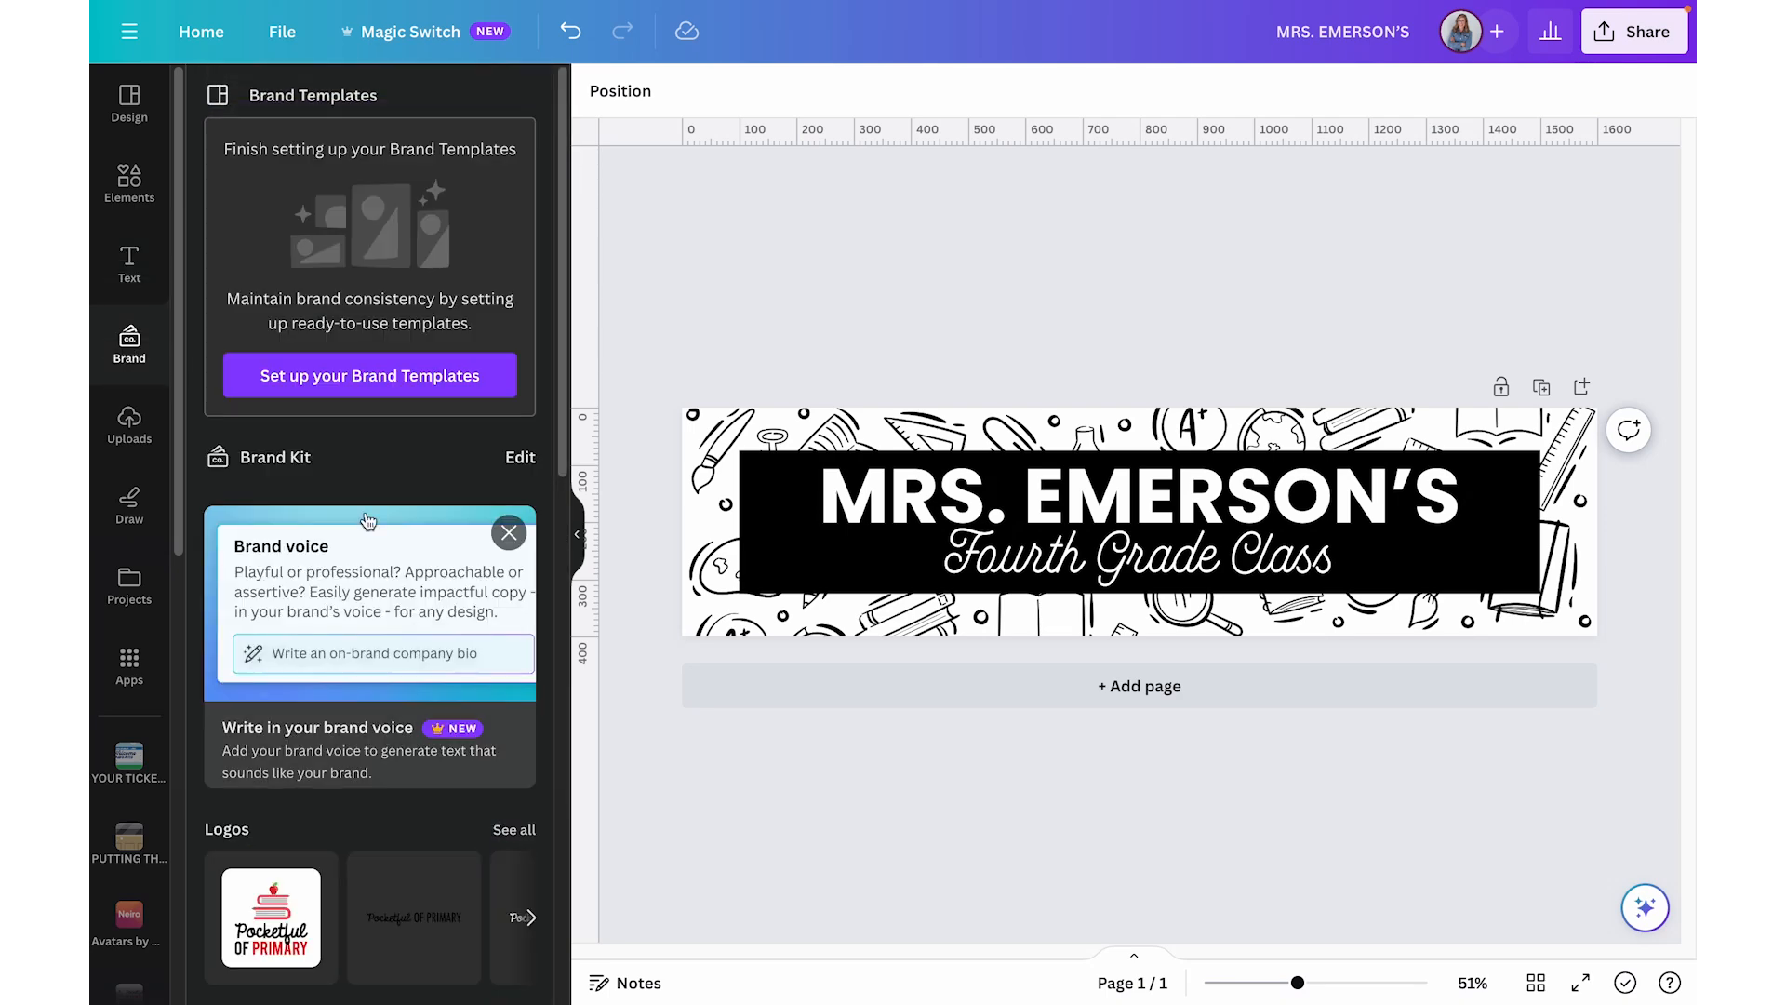
pyautogui.scroll(-3)
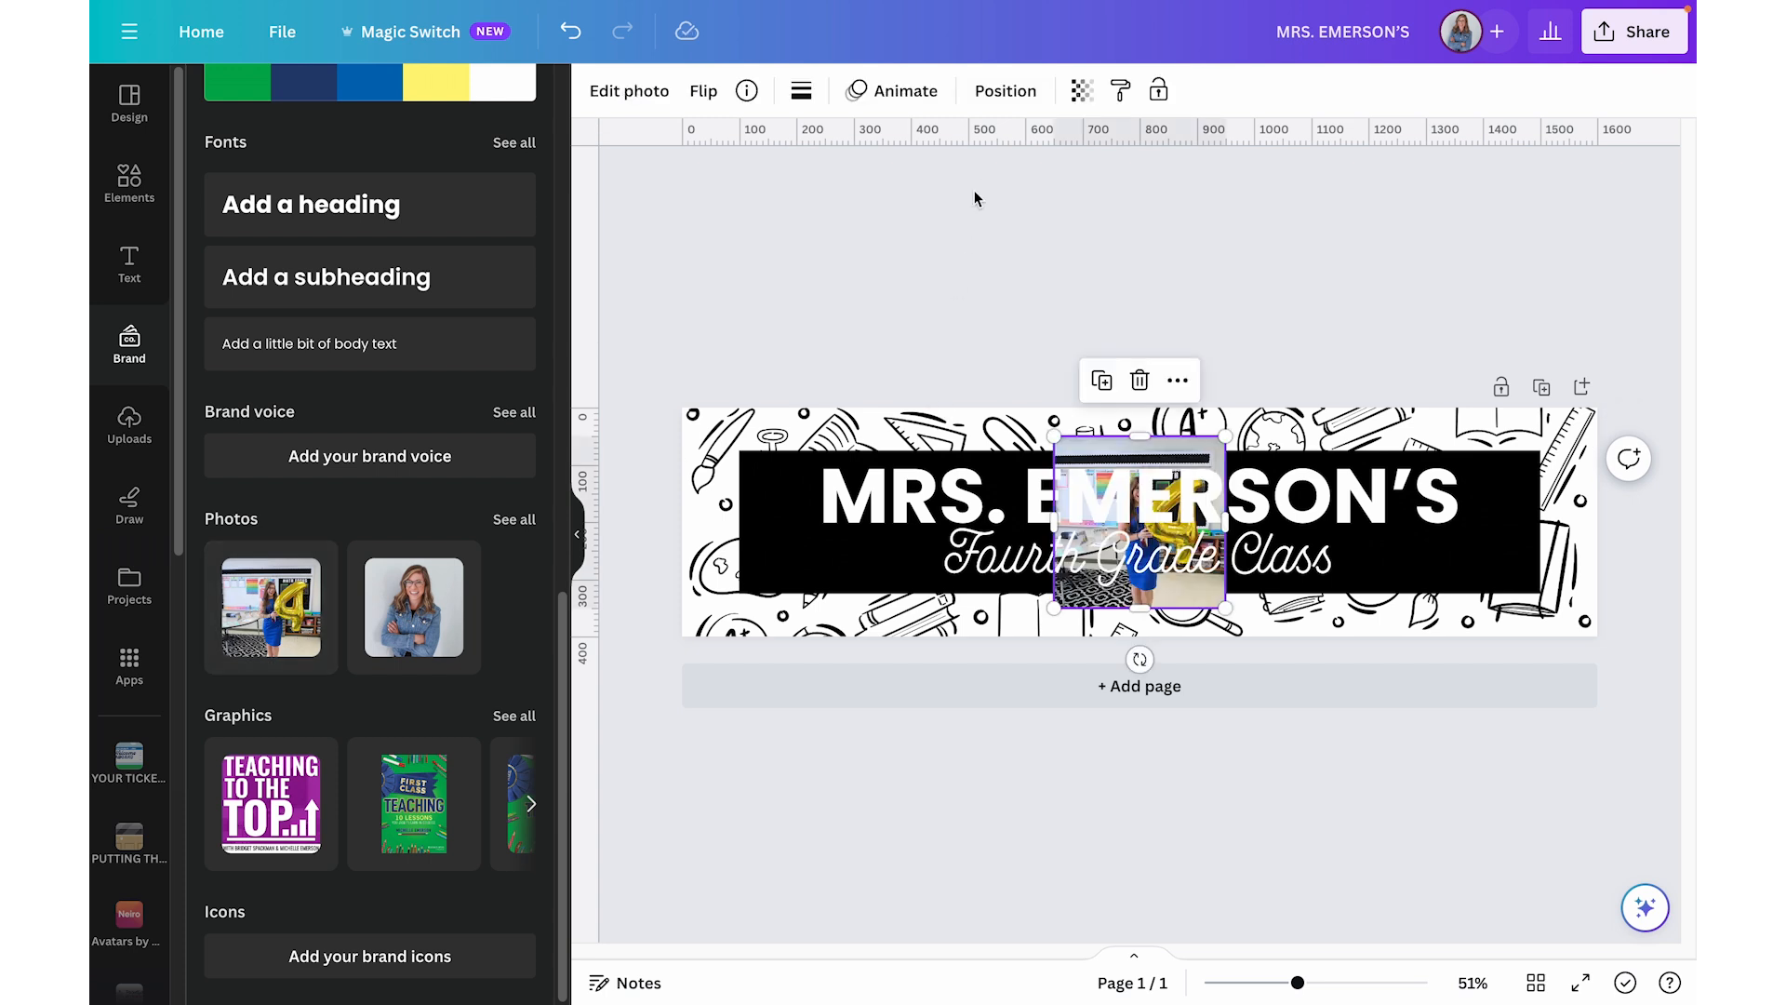
pyautogui.click(1006, 90)
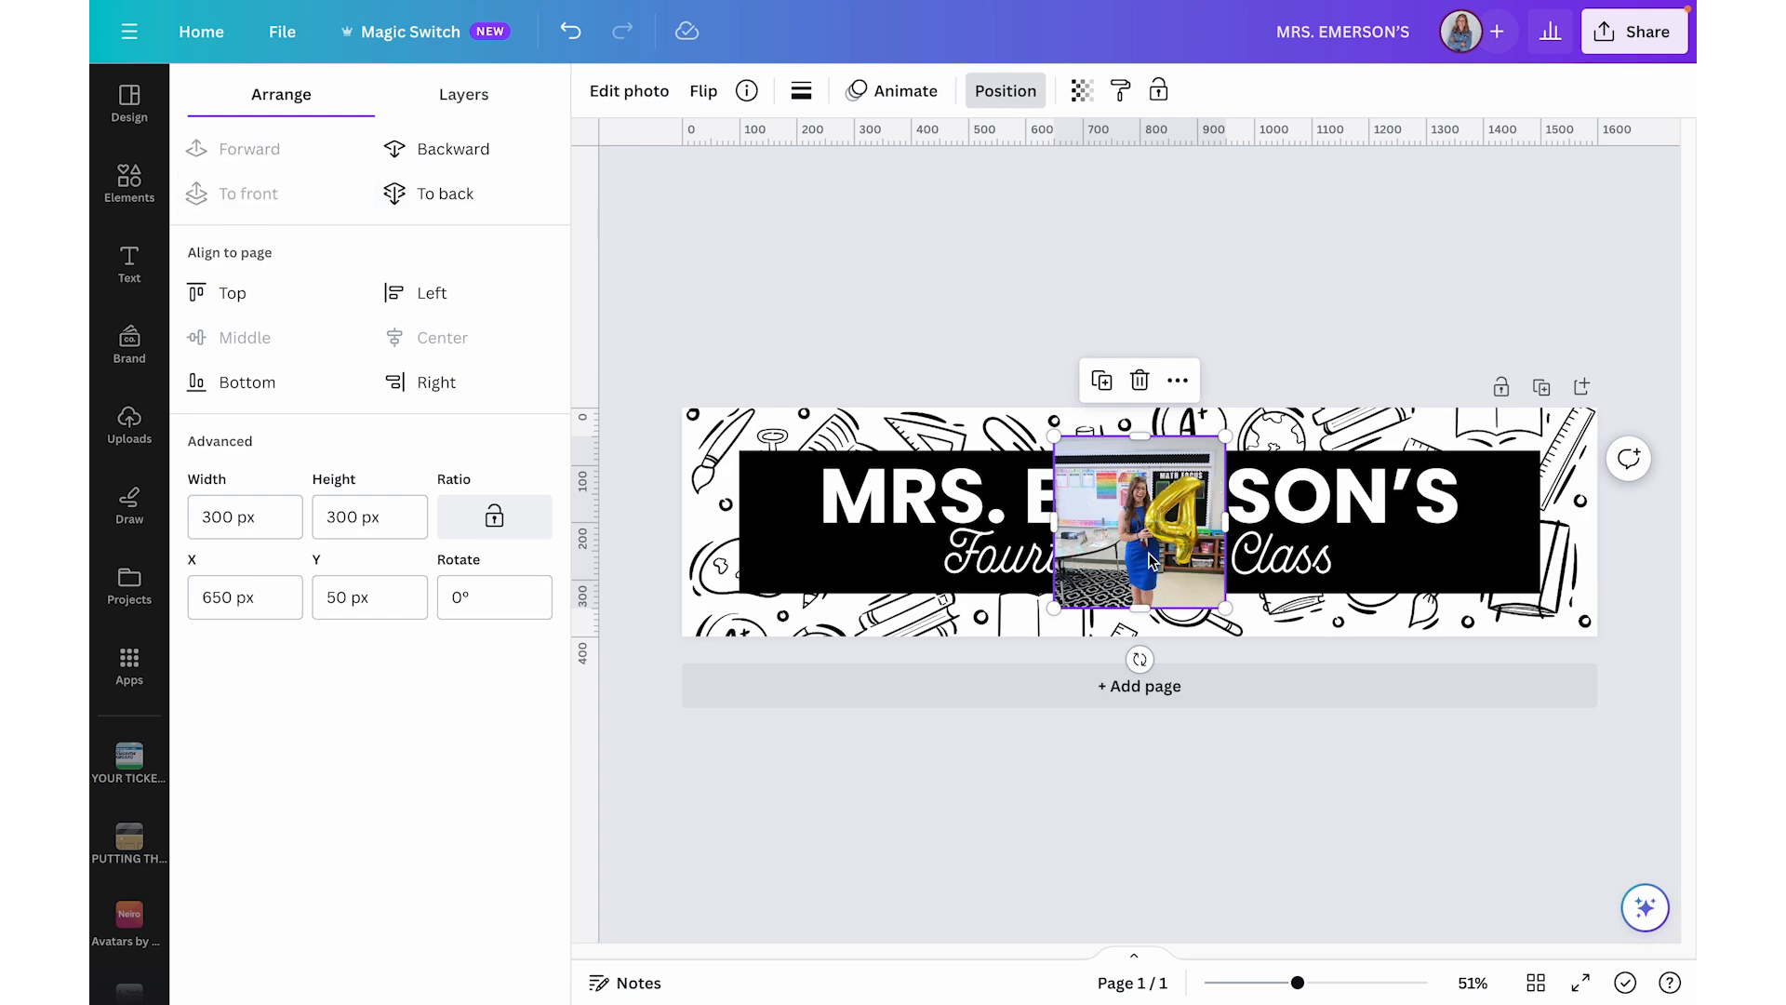
pyautogui.moveTo(675, 204)
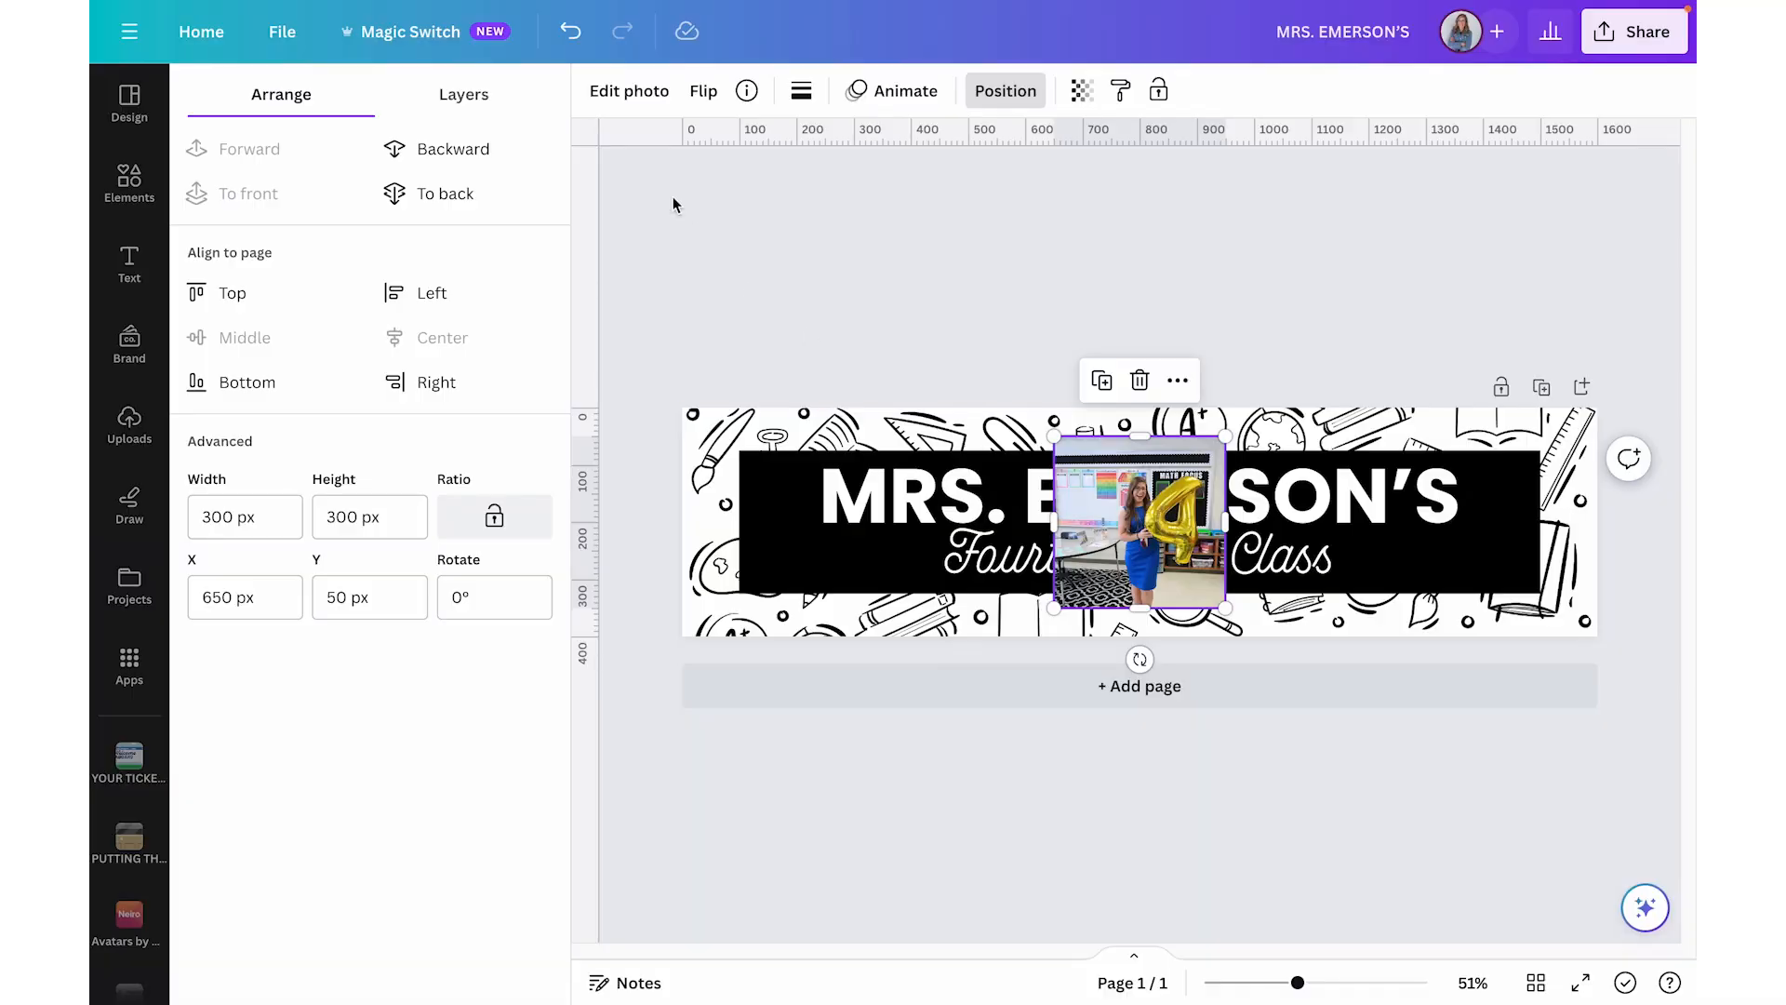
# - Cut out the teacher photo with BG Remover, leaving only her and the balloon
pyautogui.click(629, 91)
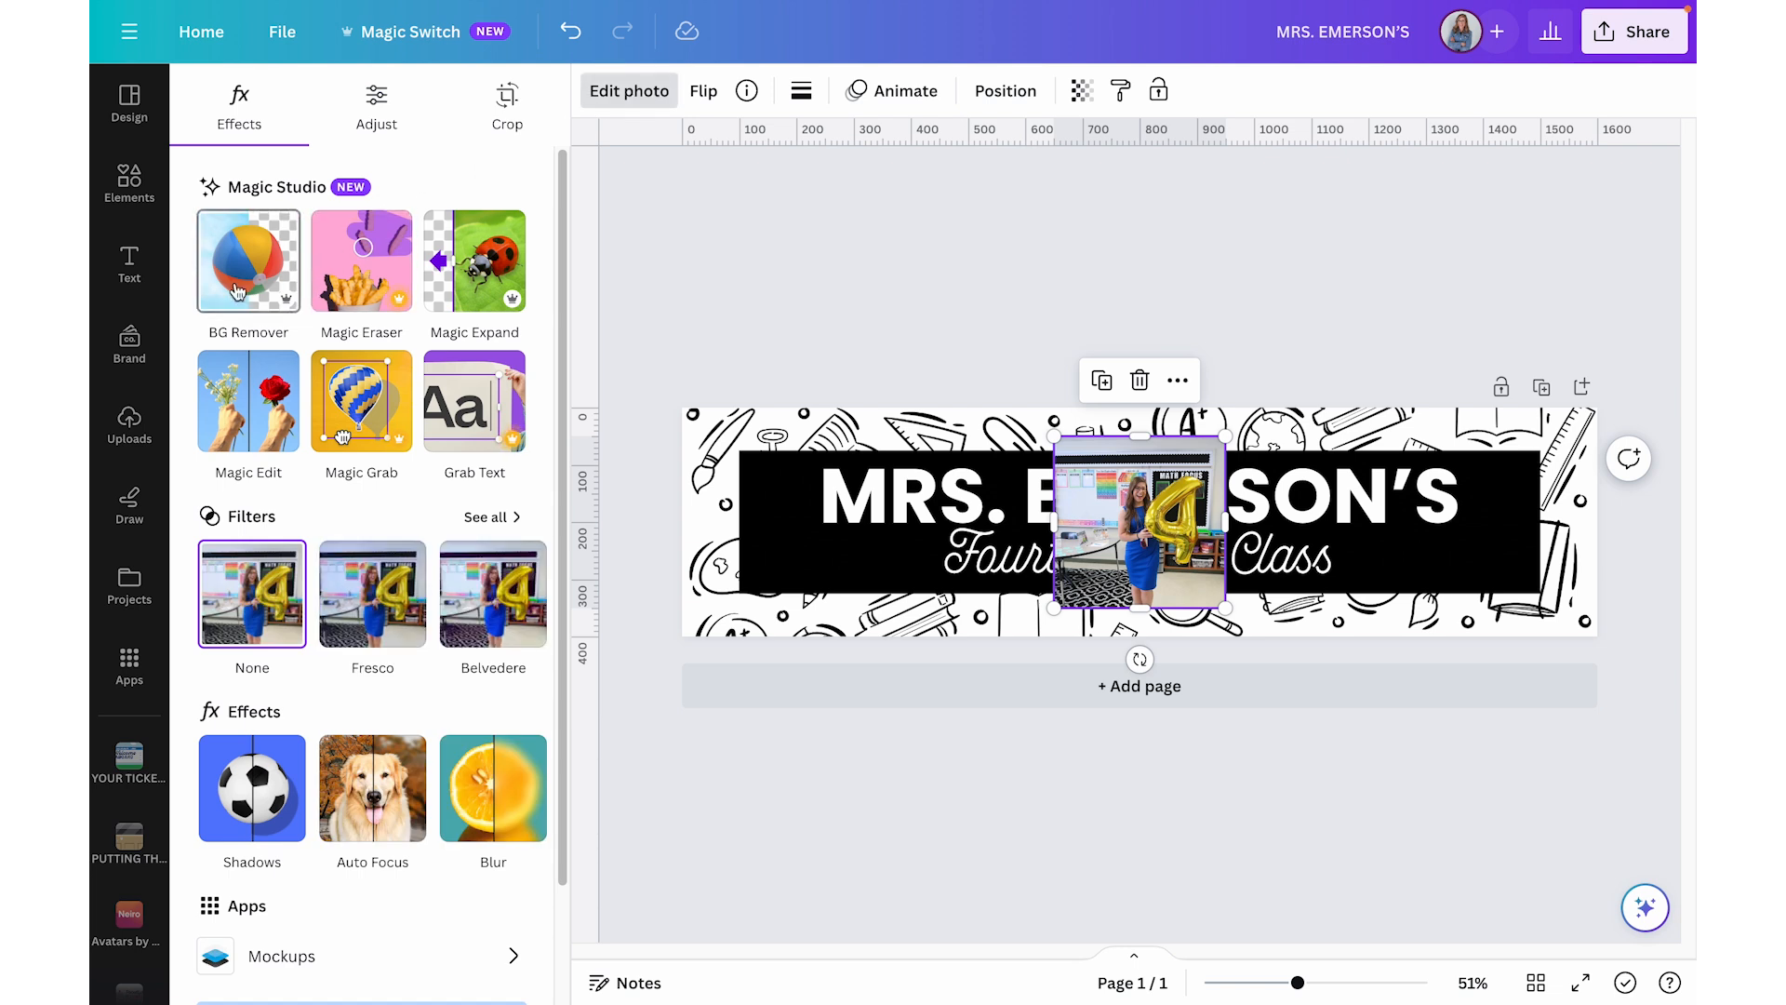
pyautogui.click(239, 285)
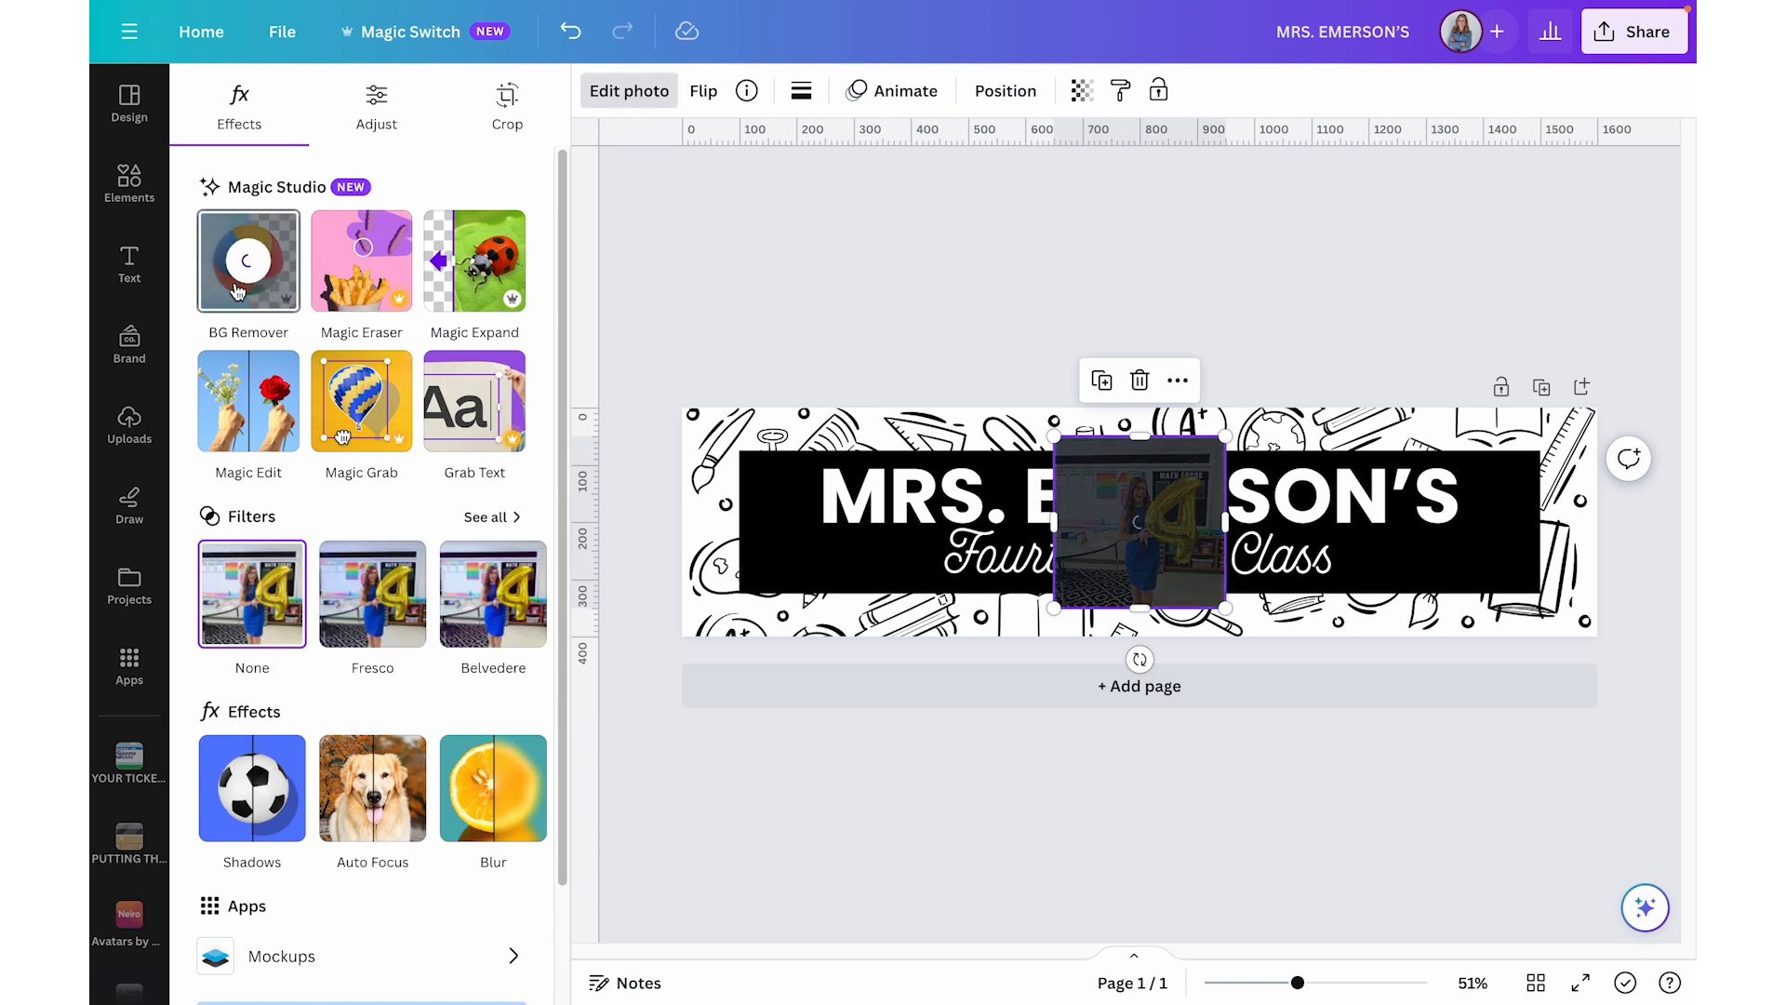
pyautogui.click(248, 260)
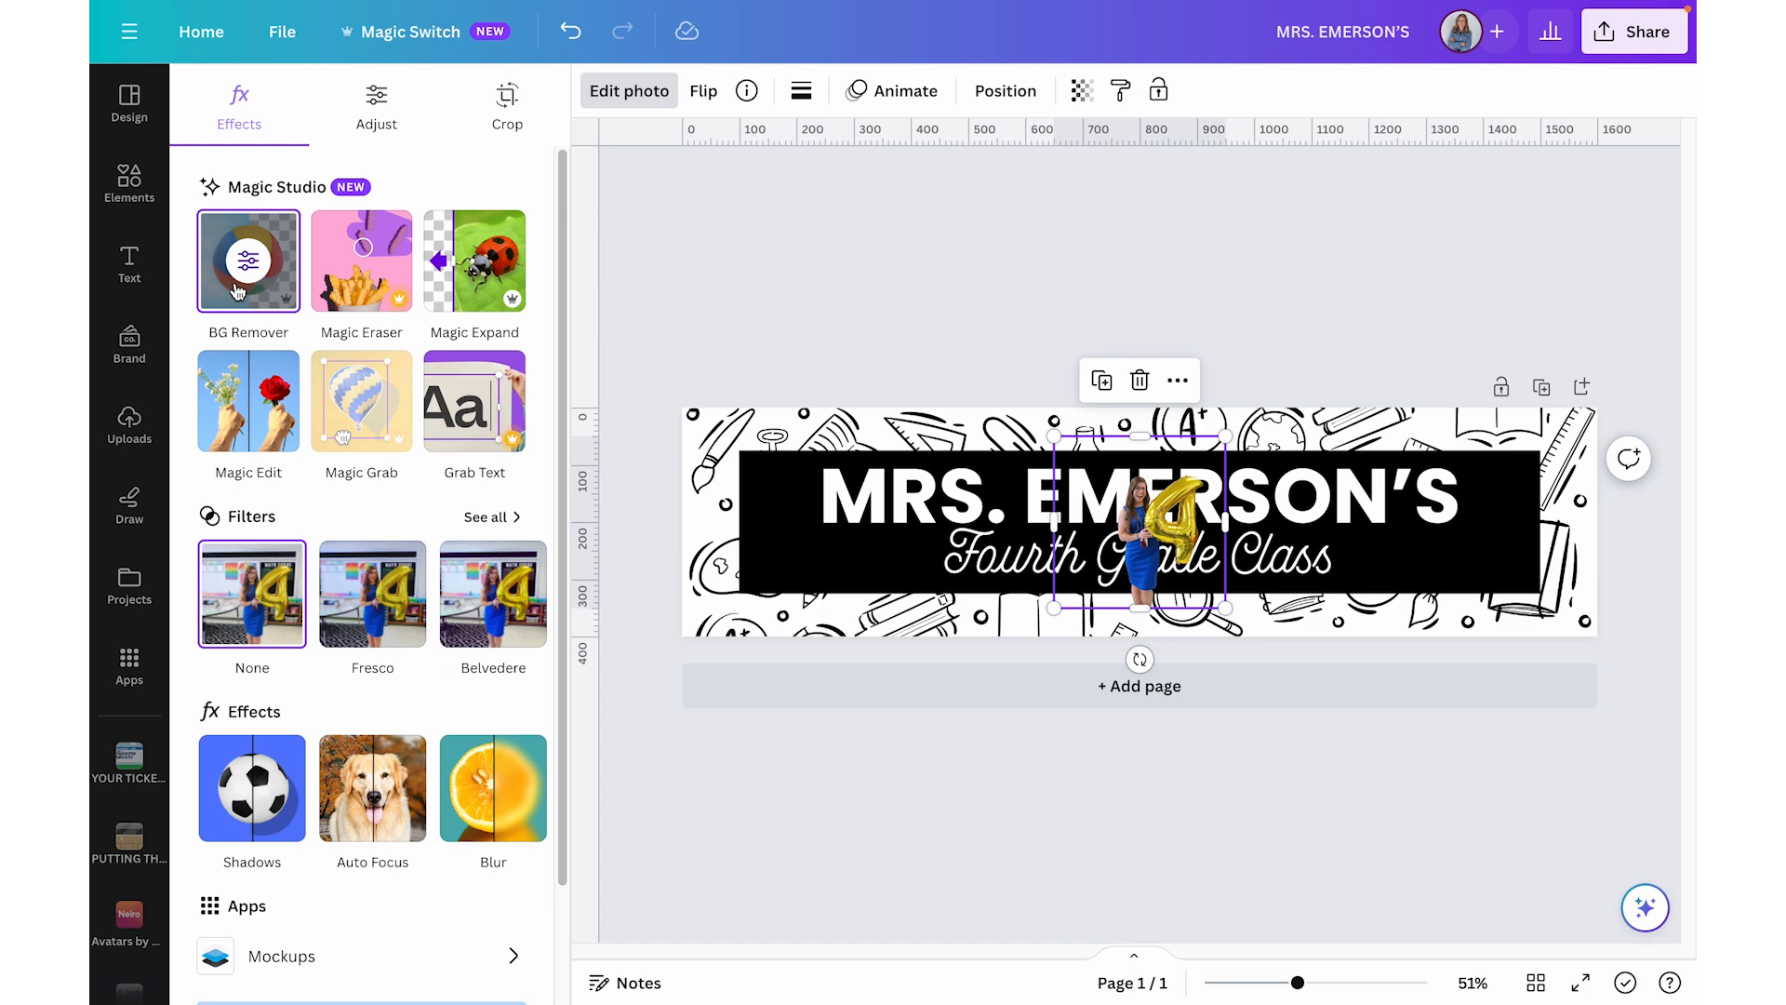
pyautogui.click(249, 261)
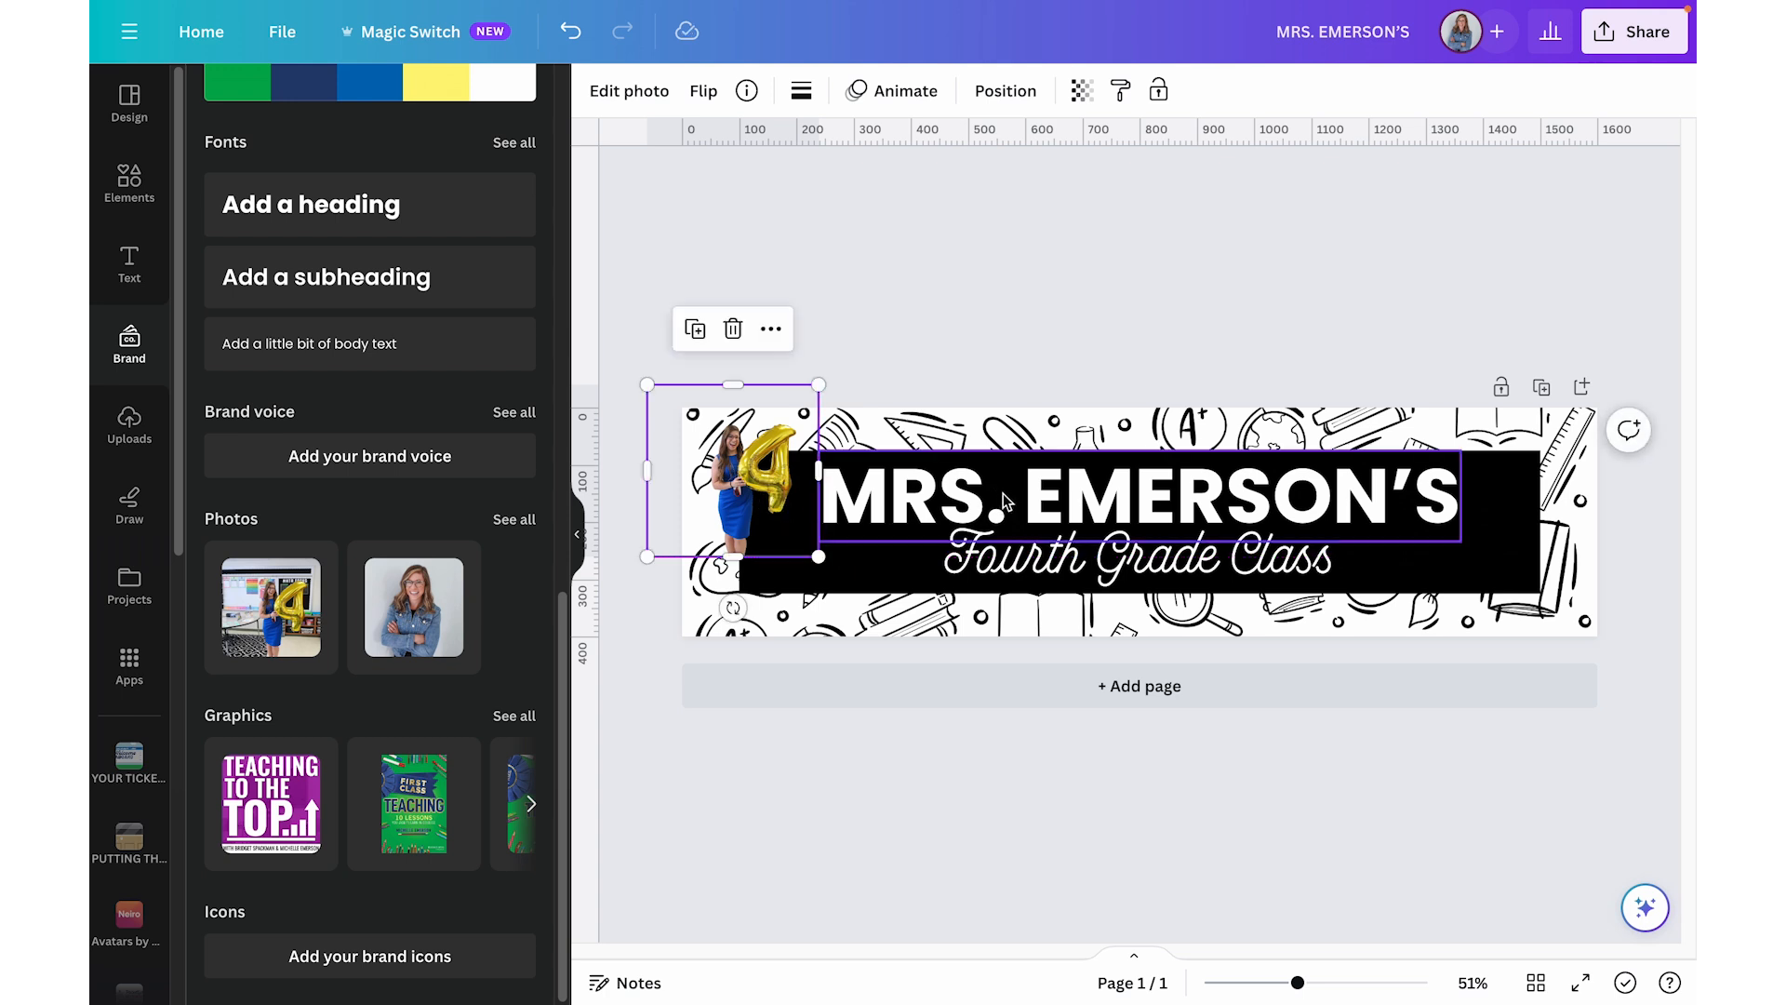
# - Shift the class title right and enlarge the teacher cut-out at the banner's left edge
pyautogui.click(1139, 558)
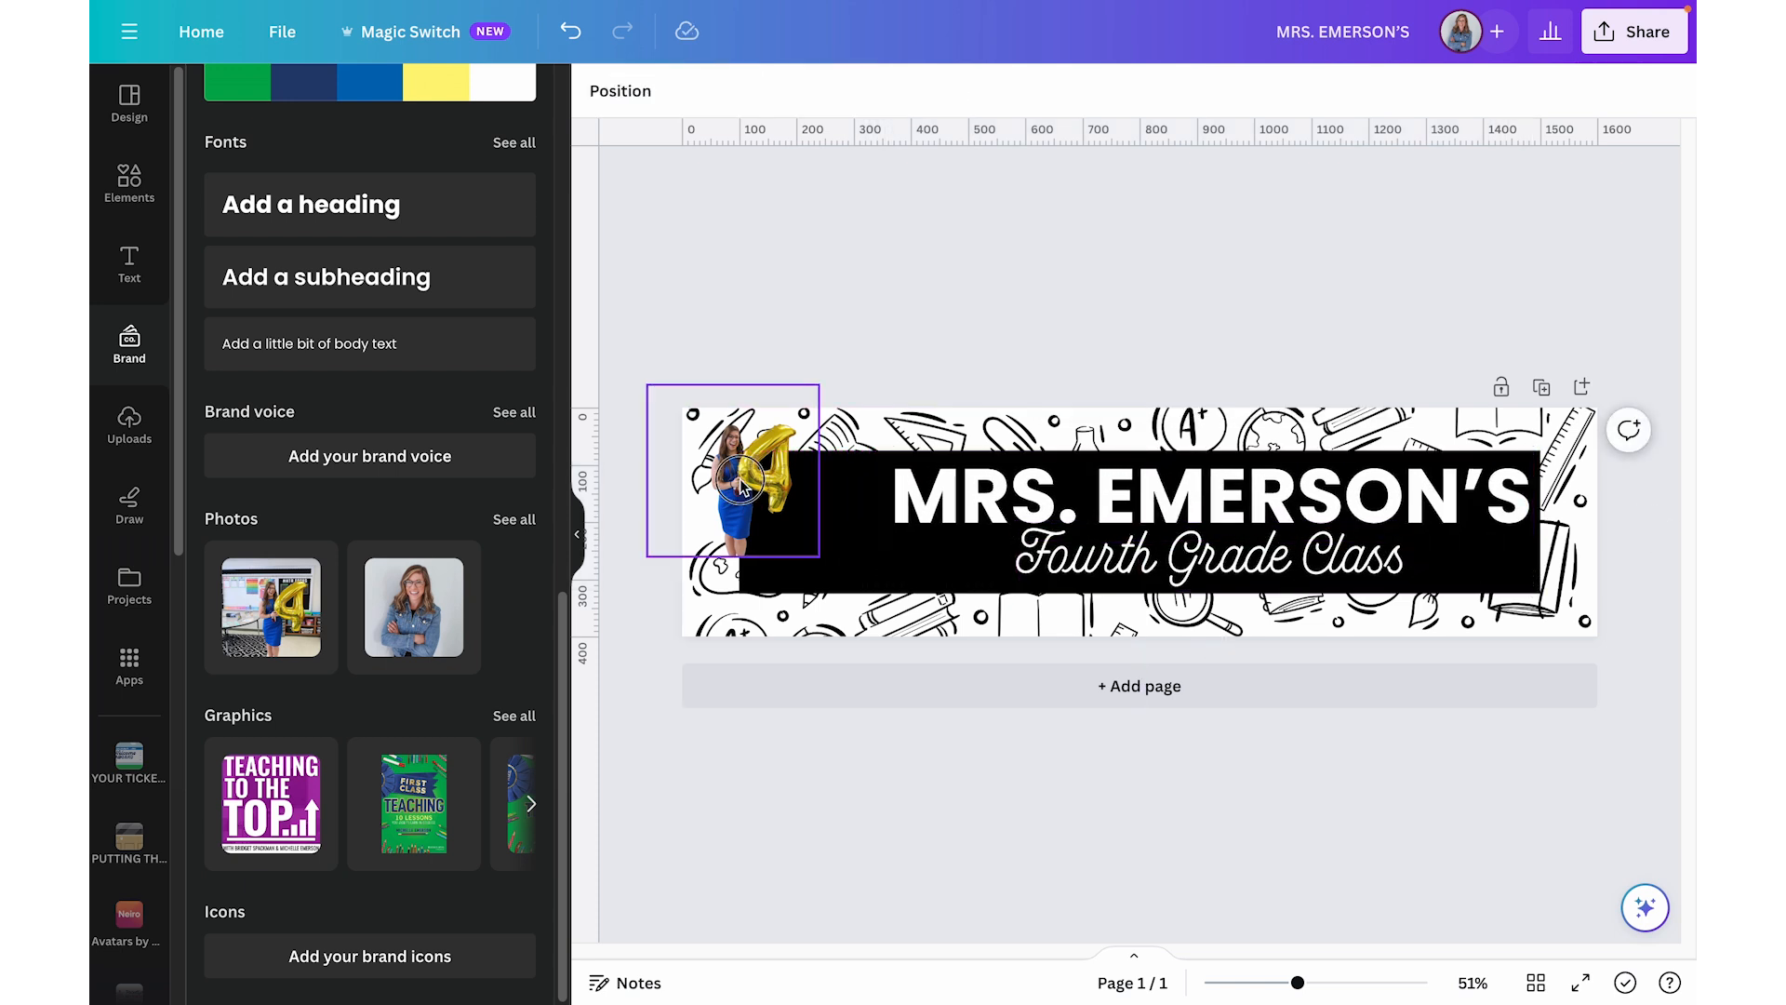
pyautogui.click(739, 484)
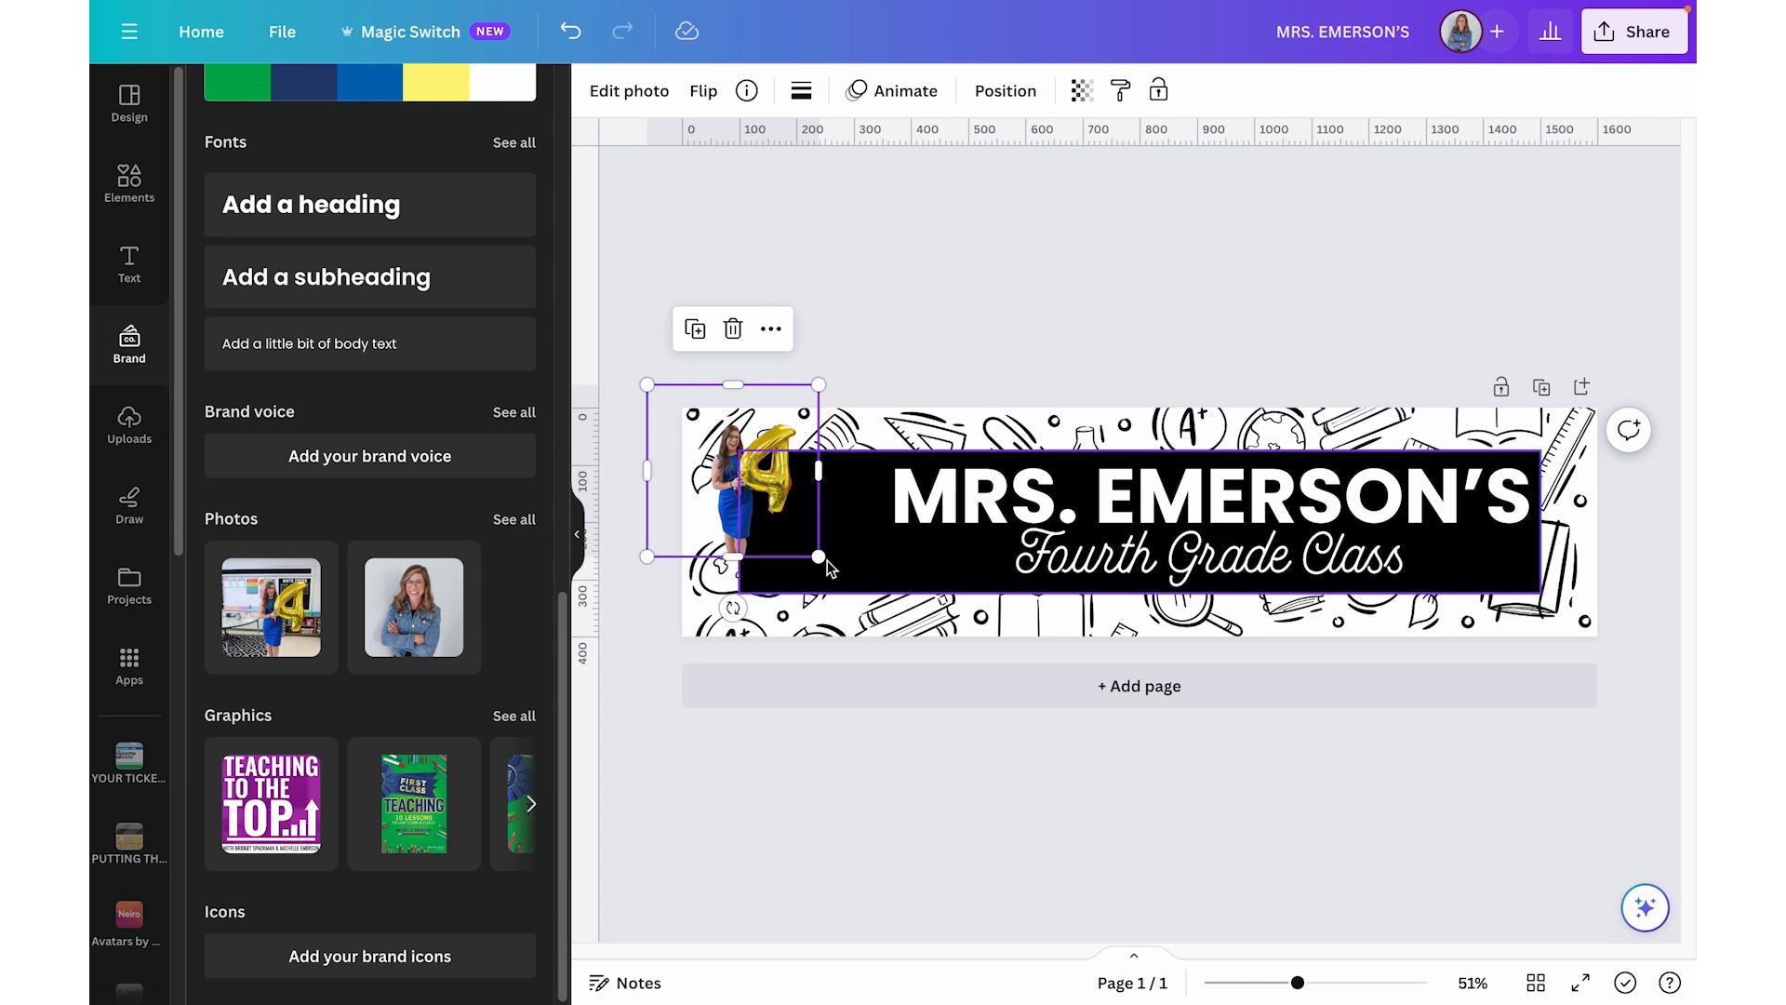
pyautogui.moveTo(817, 557); pyautogui.dragTo(957, 661)
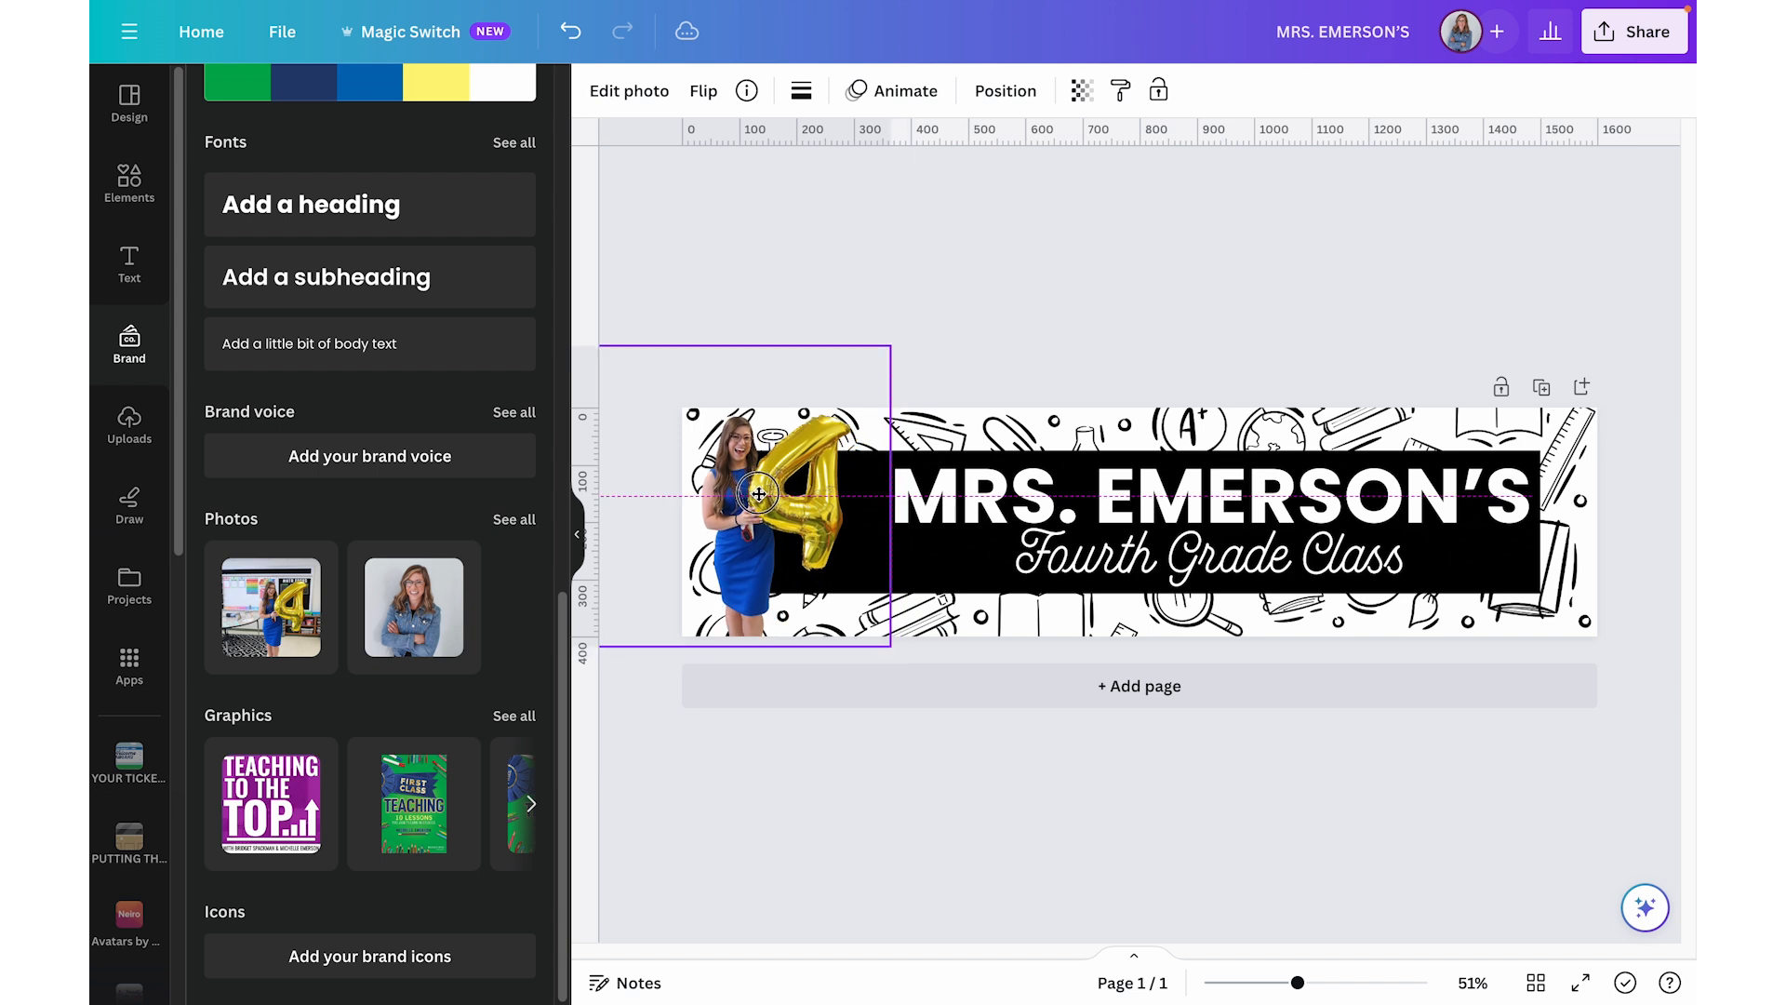
pyautogui.moveTo(893, 654); pyautogui.dragTo(919, 672)
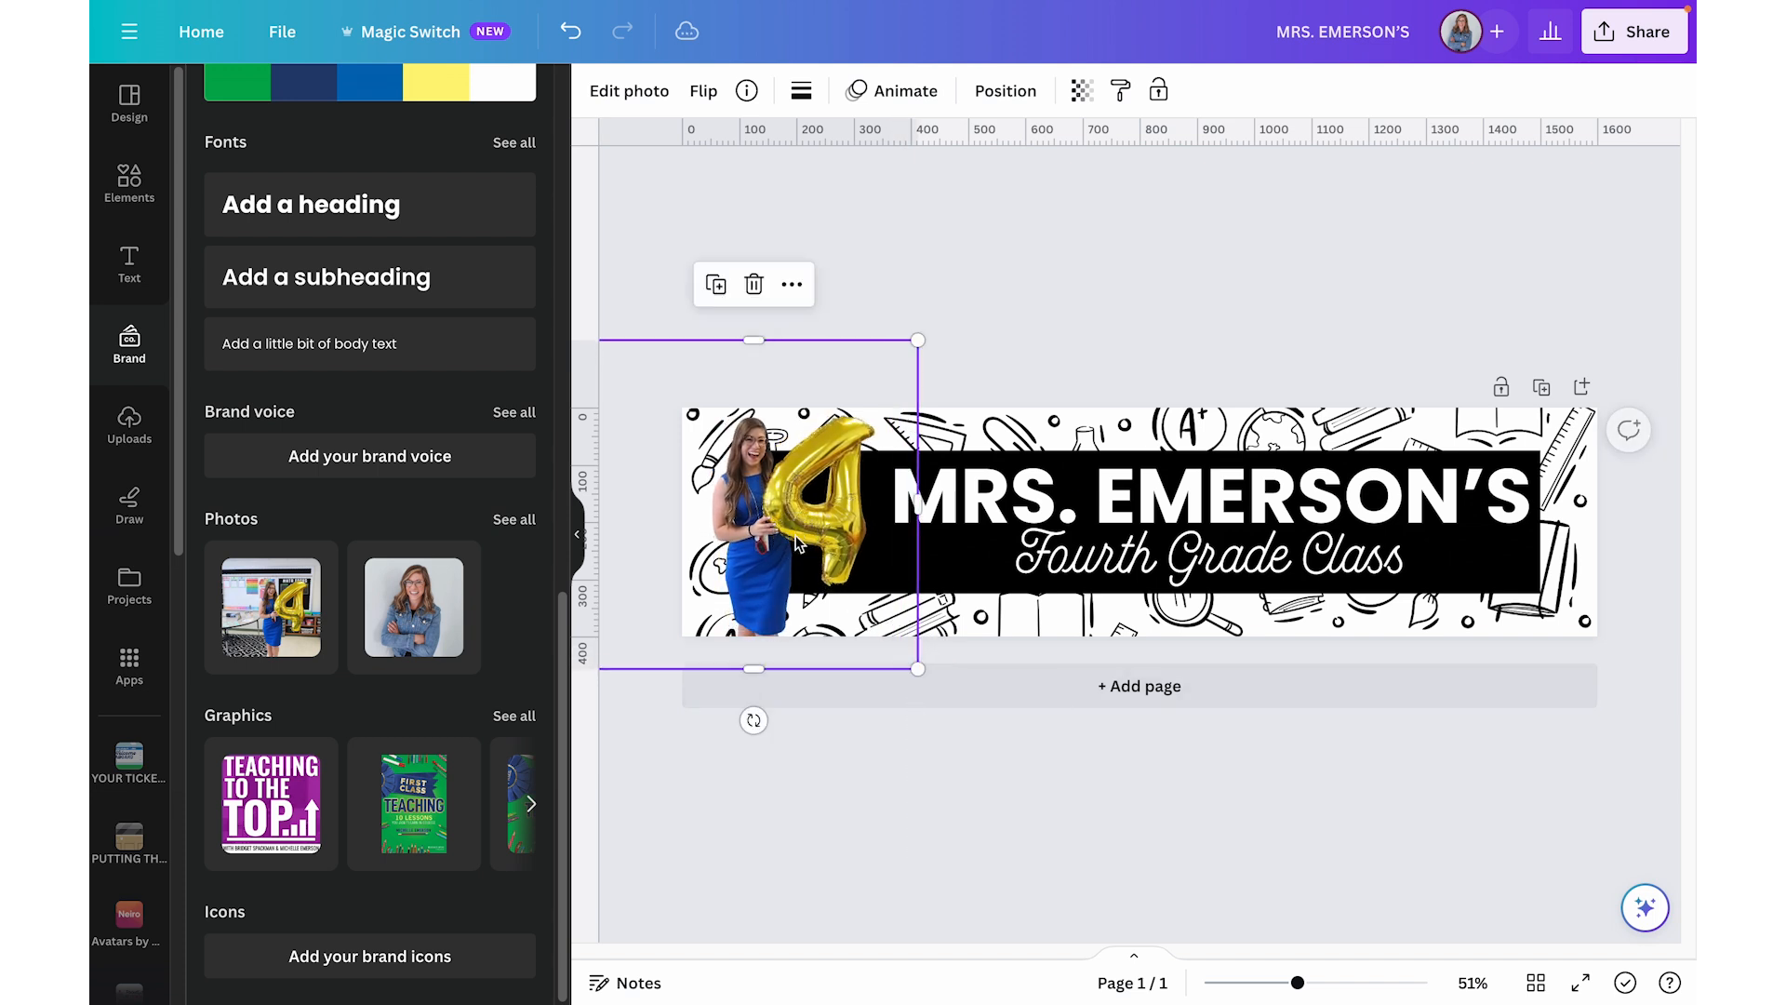
pyautogui.click(1041, 330)
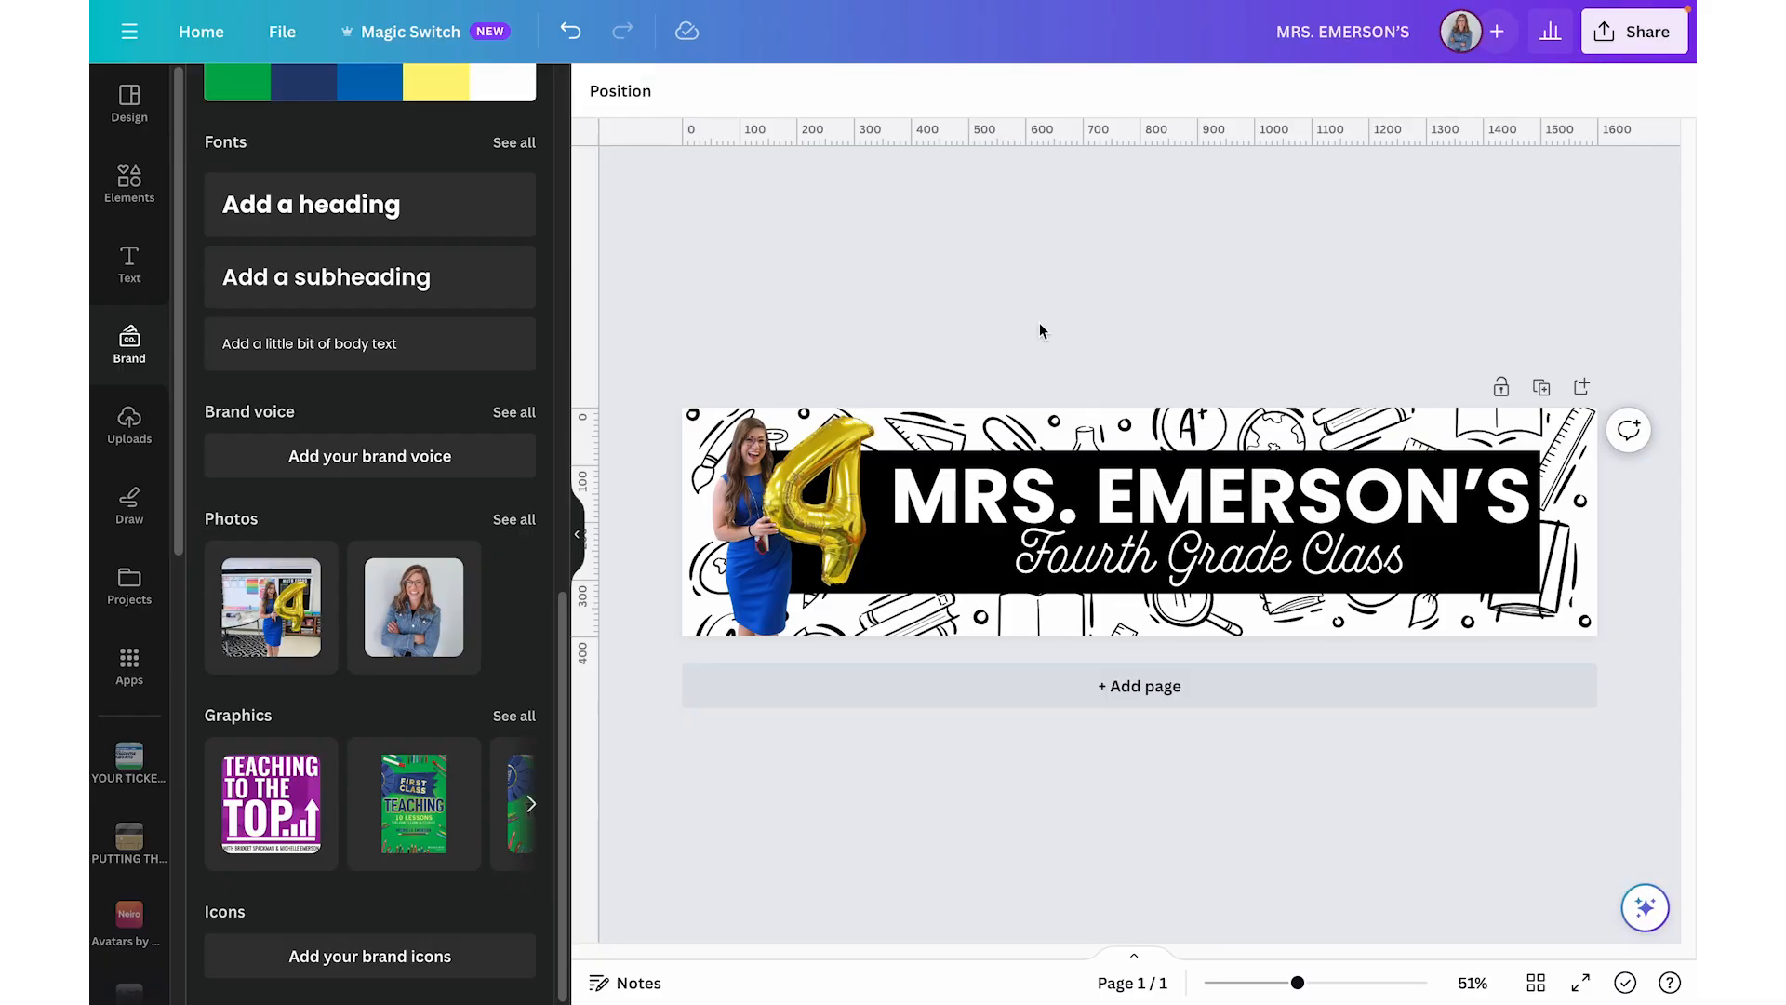
pyautogui.moveTo(860, 102)
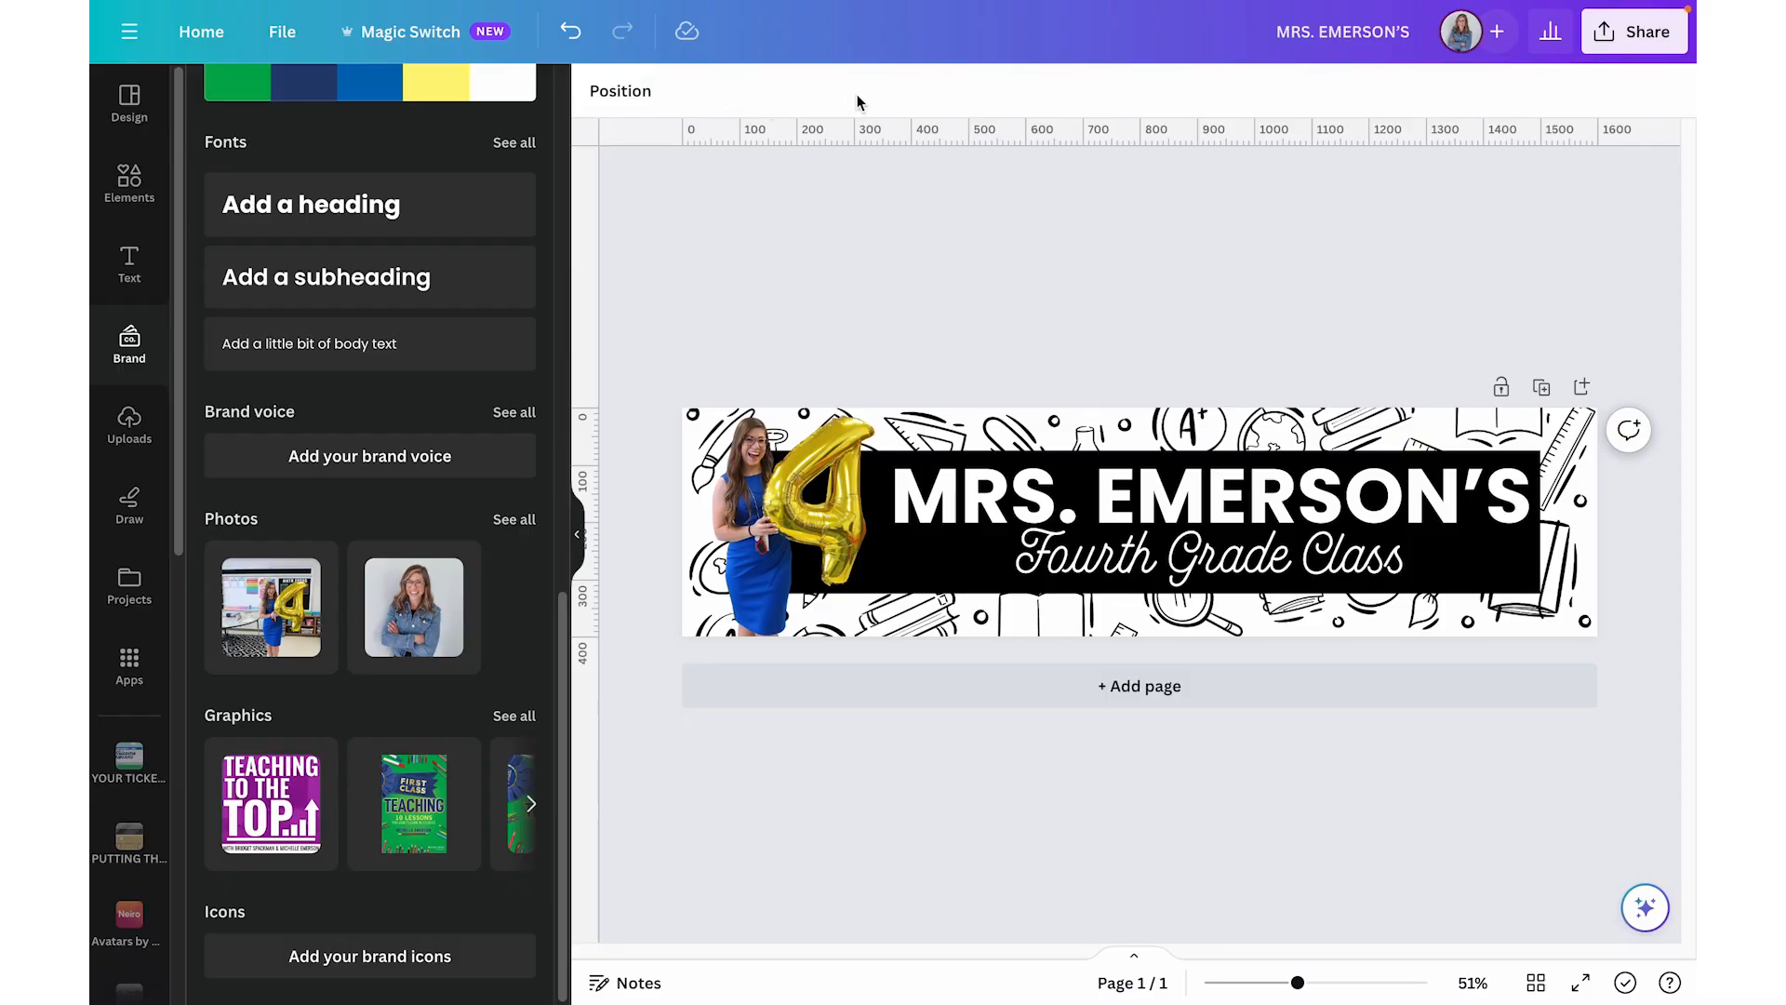
pyautogui.moveTo(1541, 387)
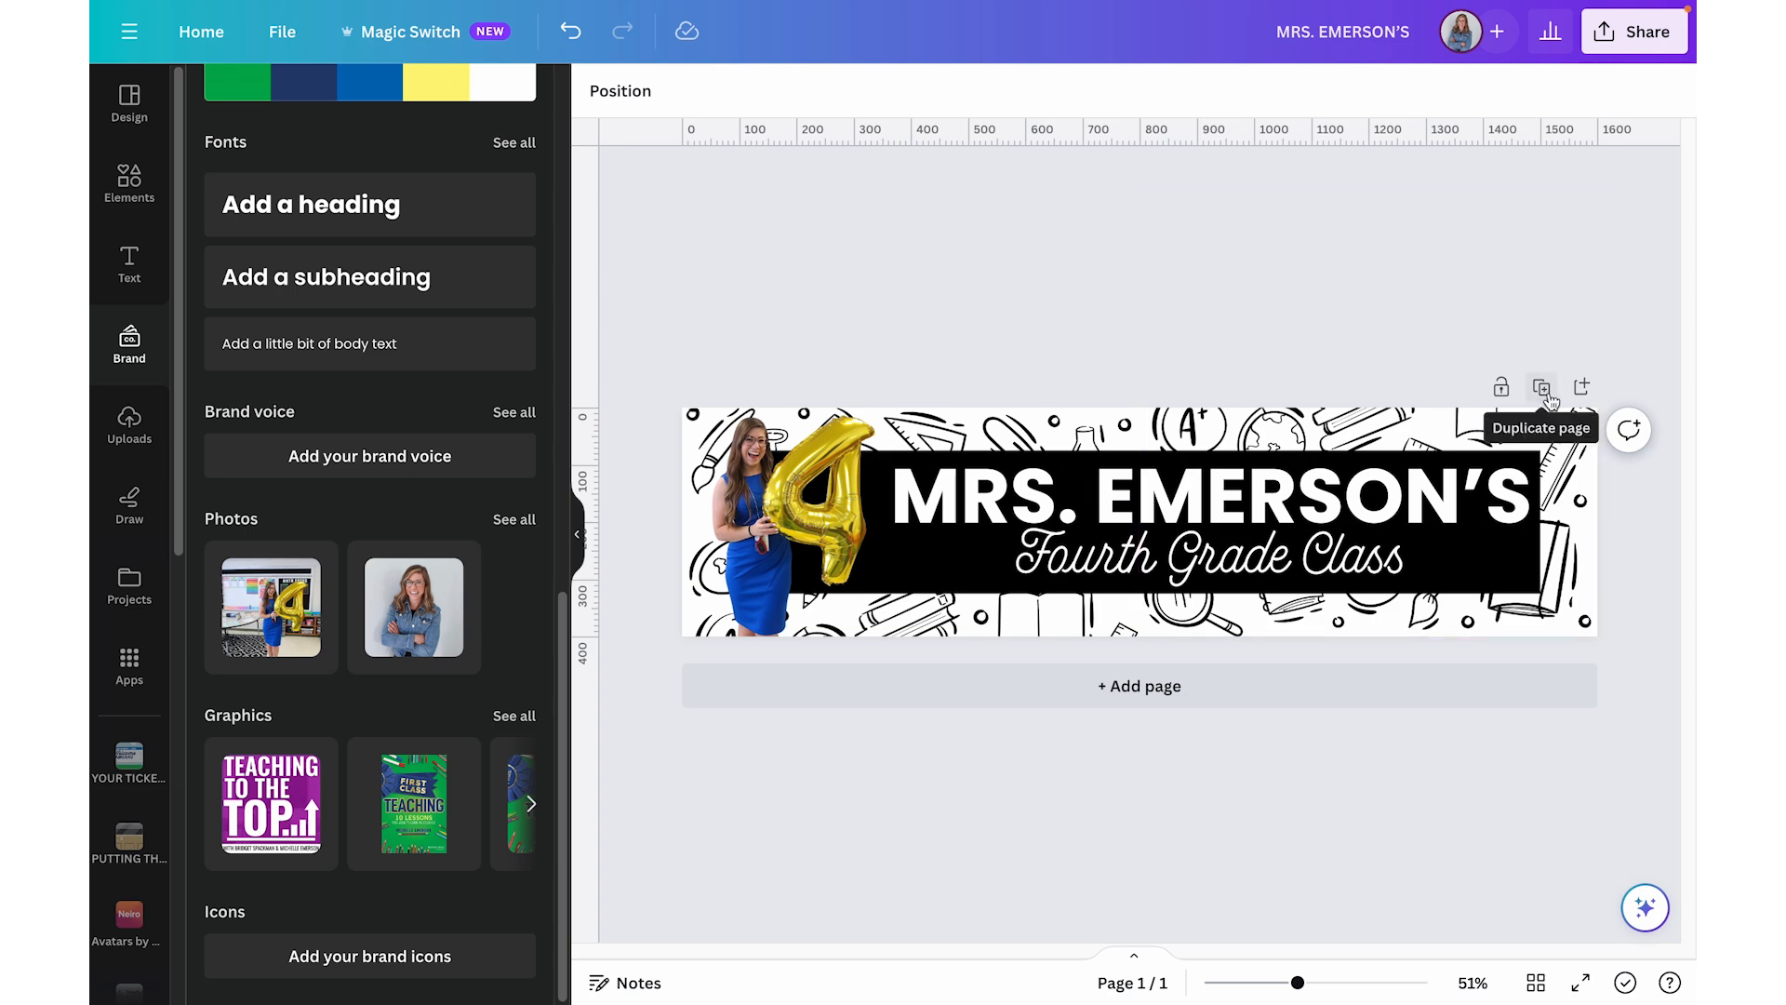
# - Duplicate the banner page and set the page duration to 0.5 seconds
pyautogui.click(1540, 387)
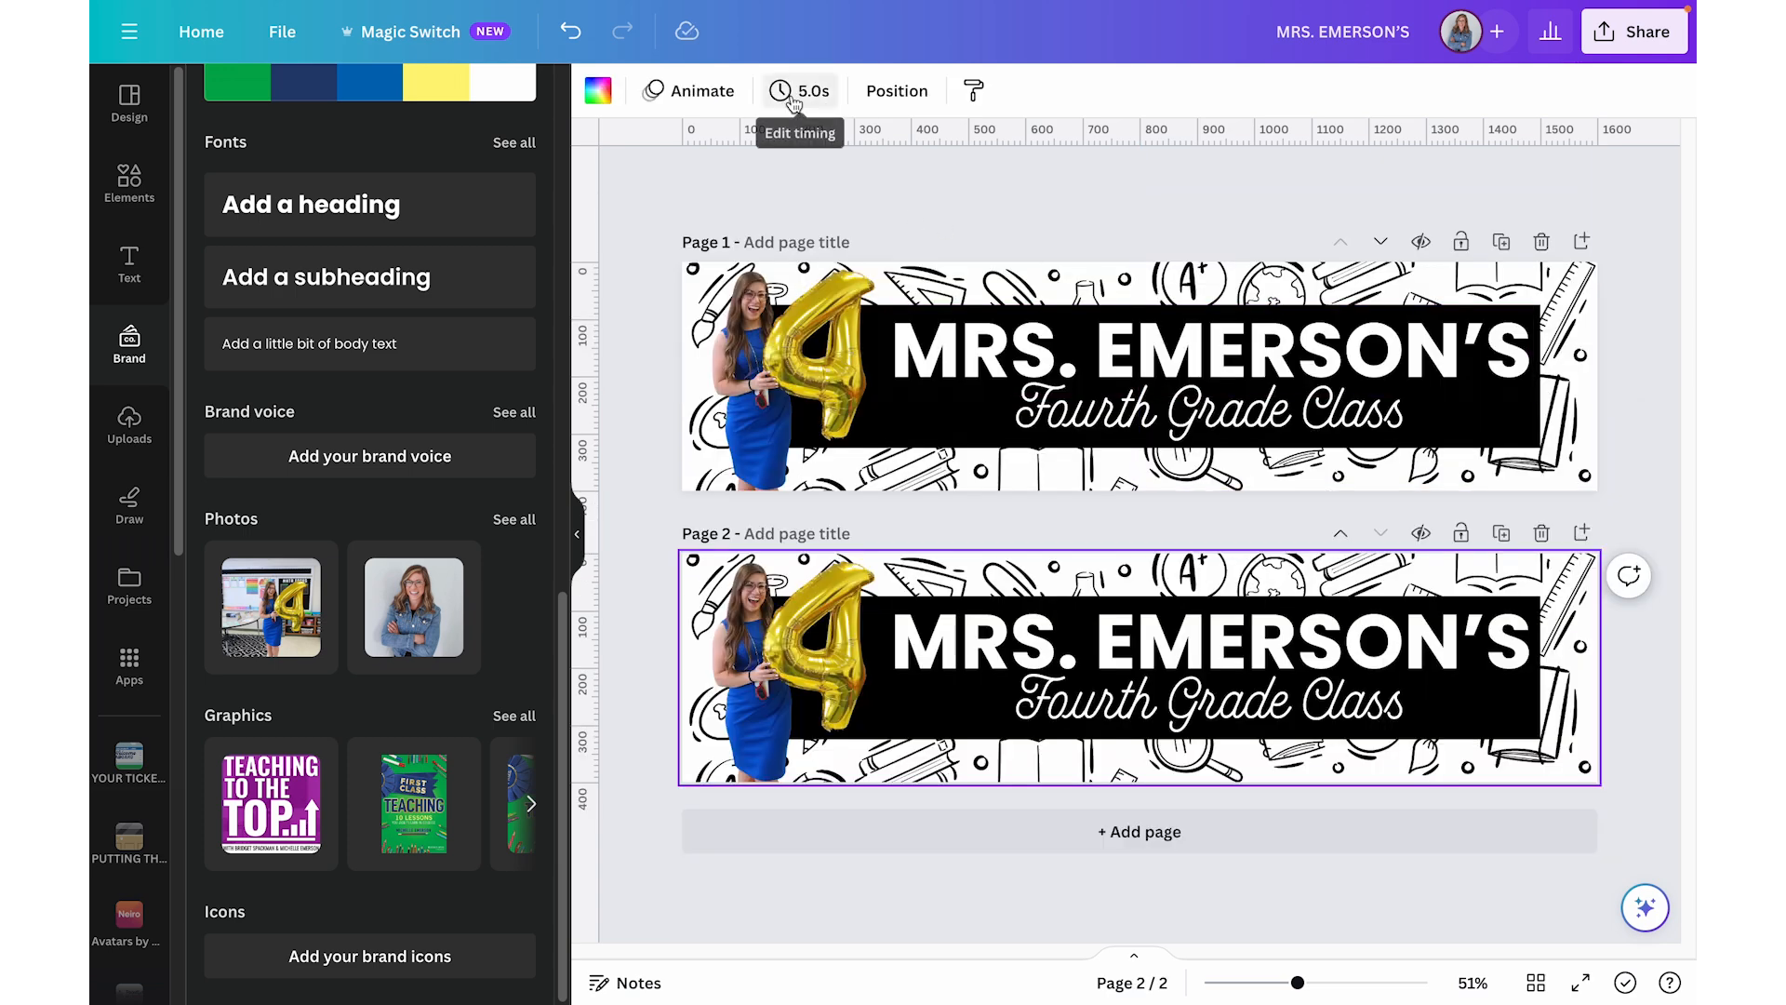
pyautogui.click(800, 91)
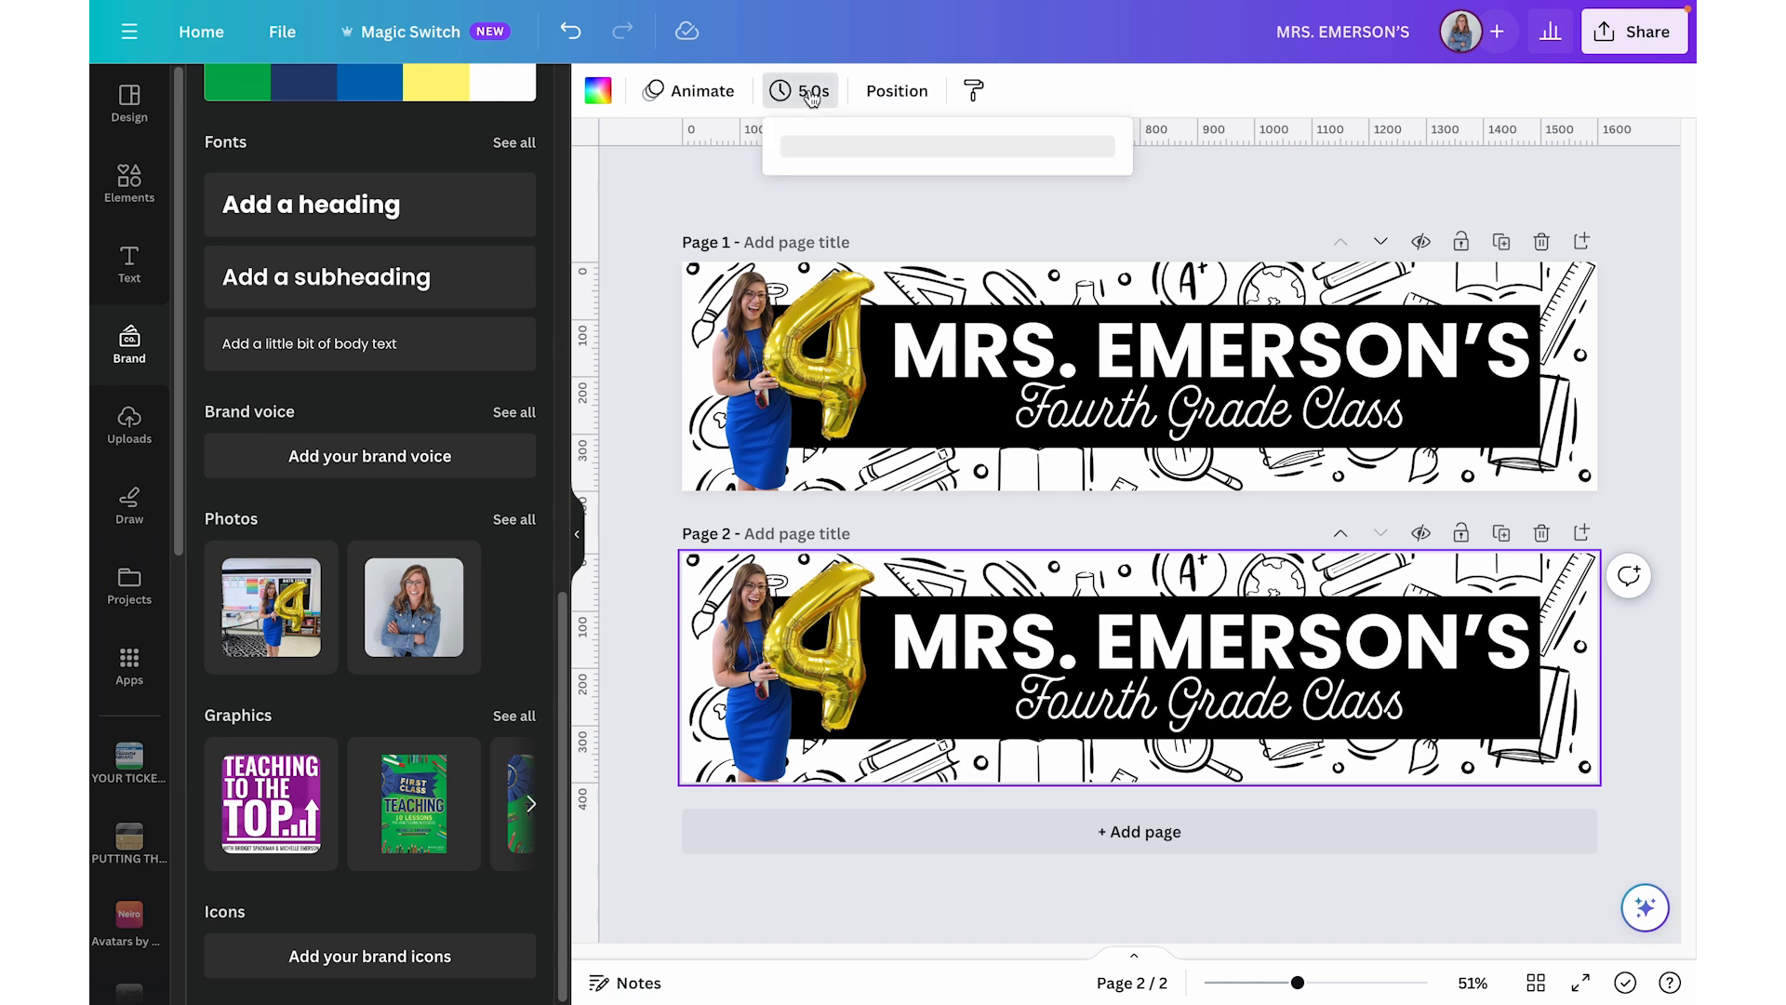
pyautogui.click(811, 90)
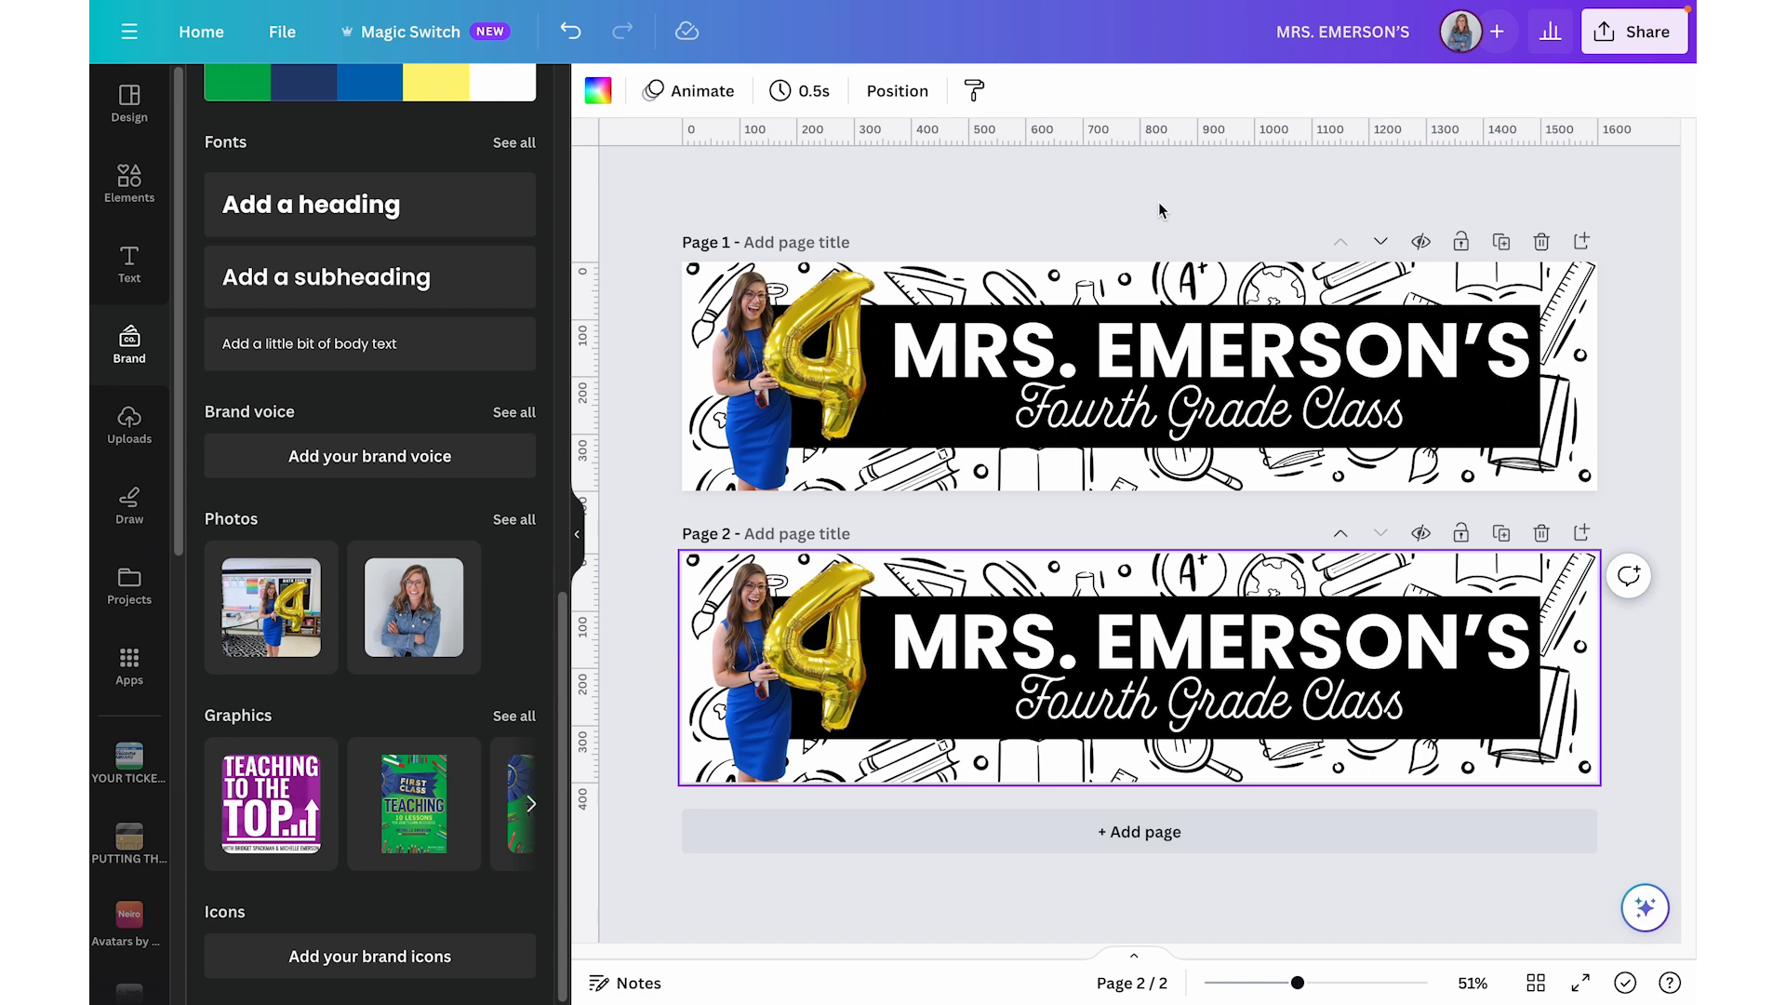
pyautogui.moveTo(1501, 241)
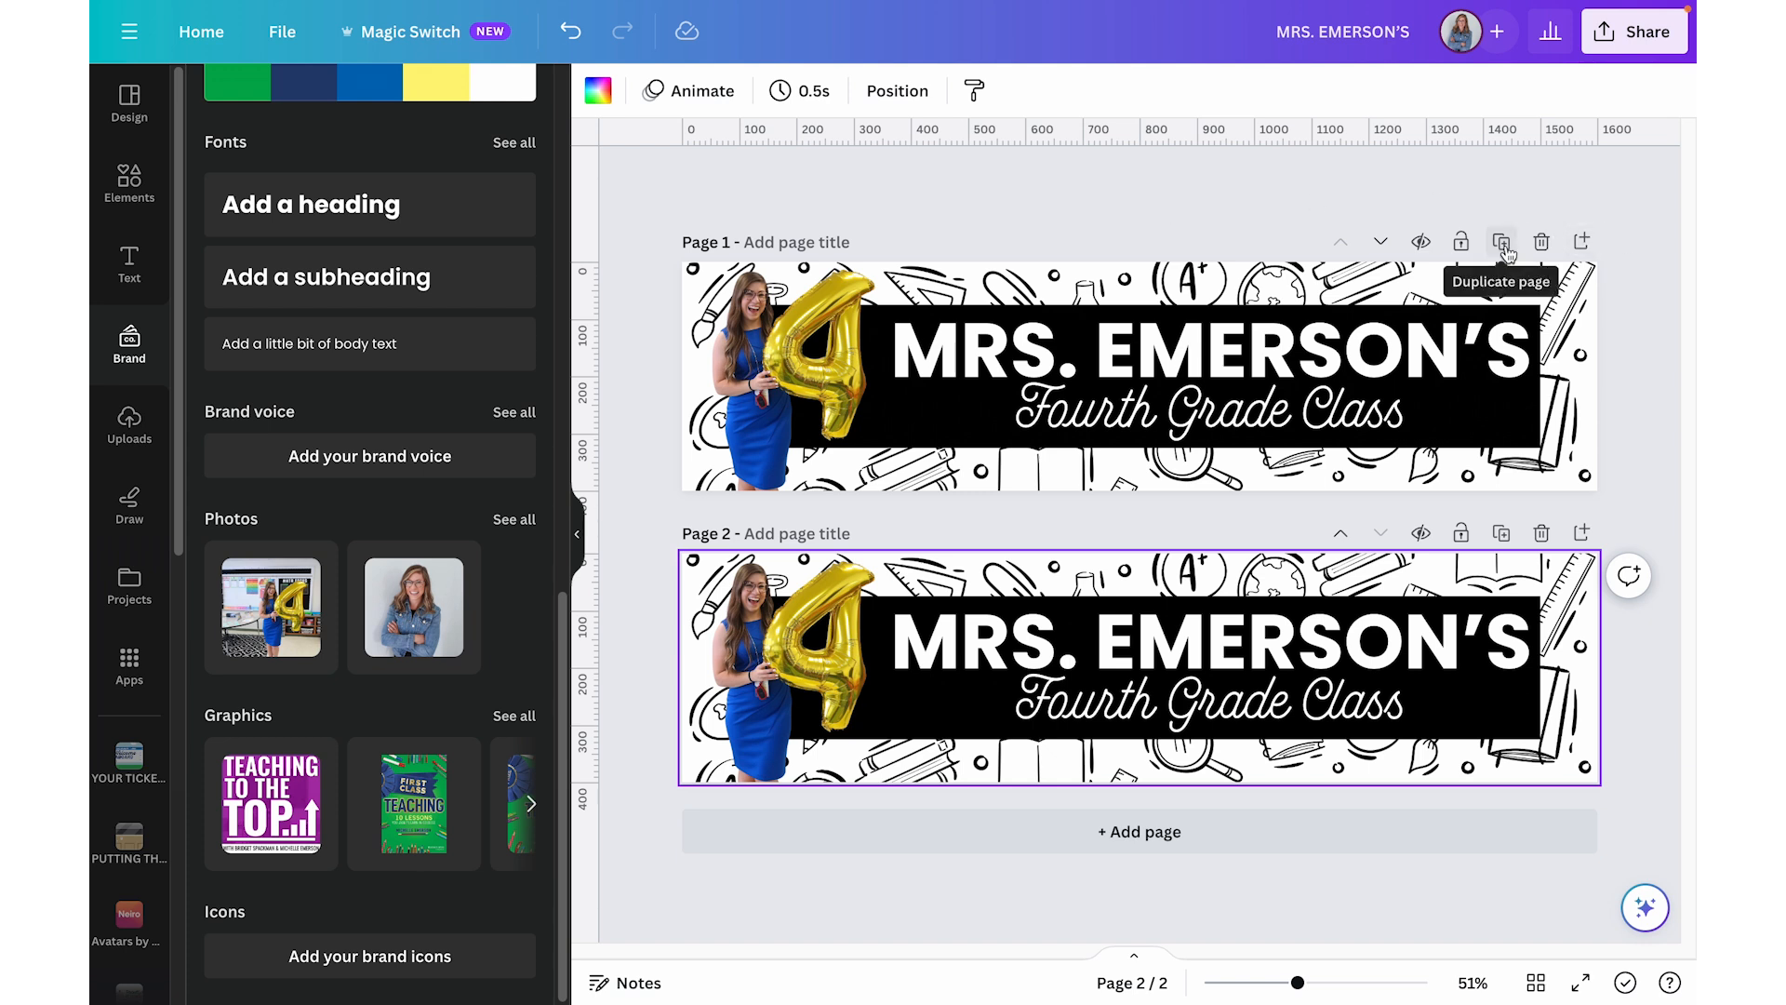
# - Duplicate the banner to four pages, adjust the teacher photo, and review pages 1–4
pyautogui.click(1500, 241)
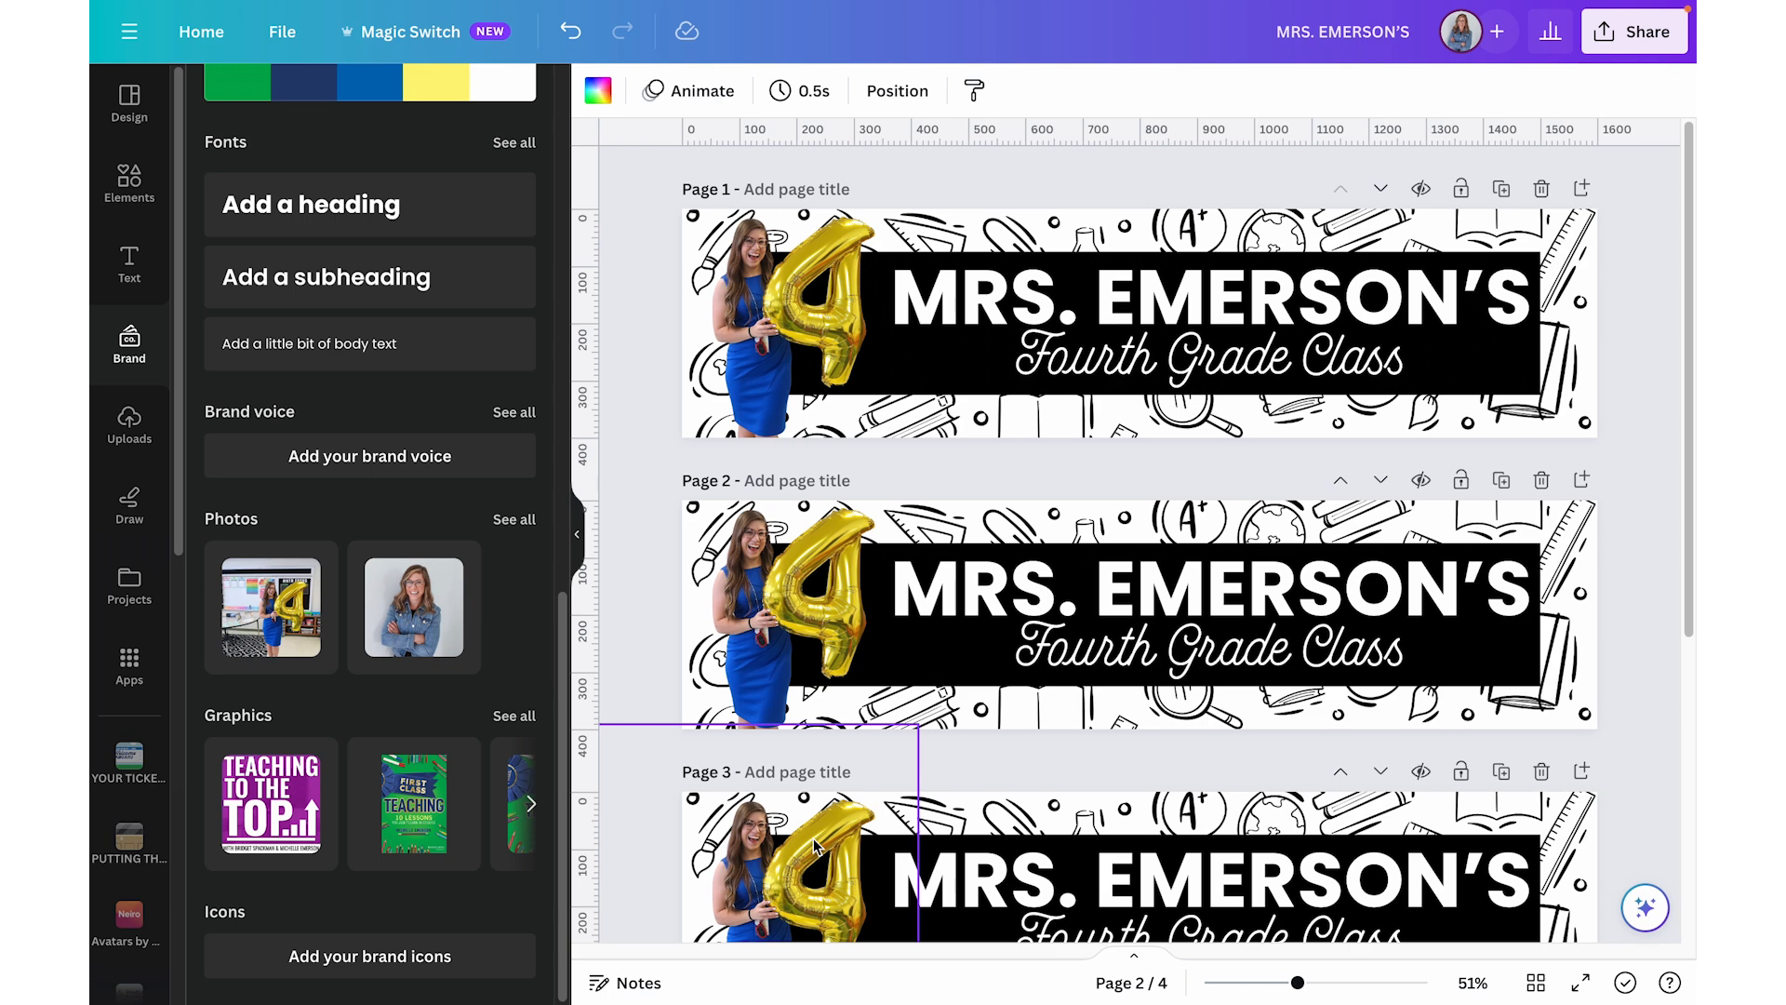
pyautogui.click(802, 615)
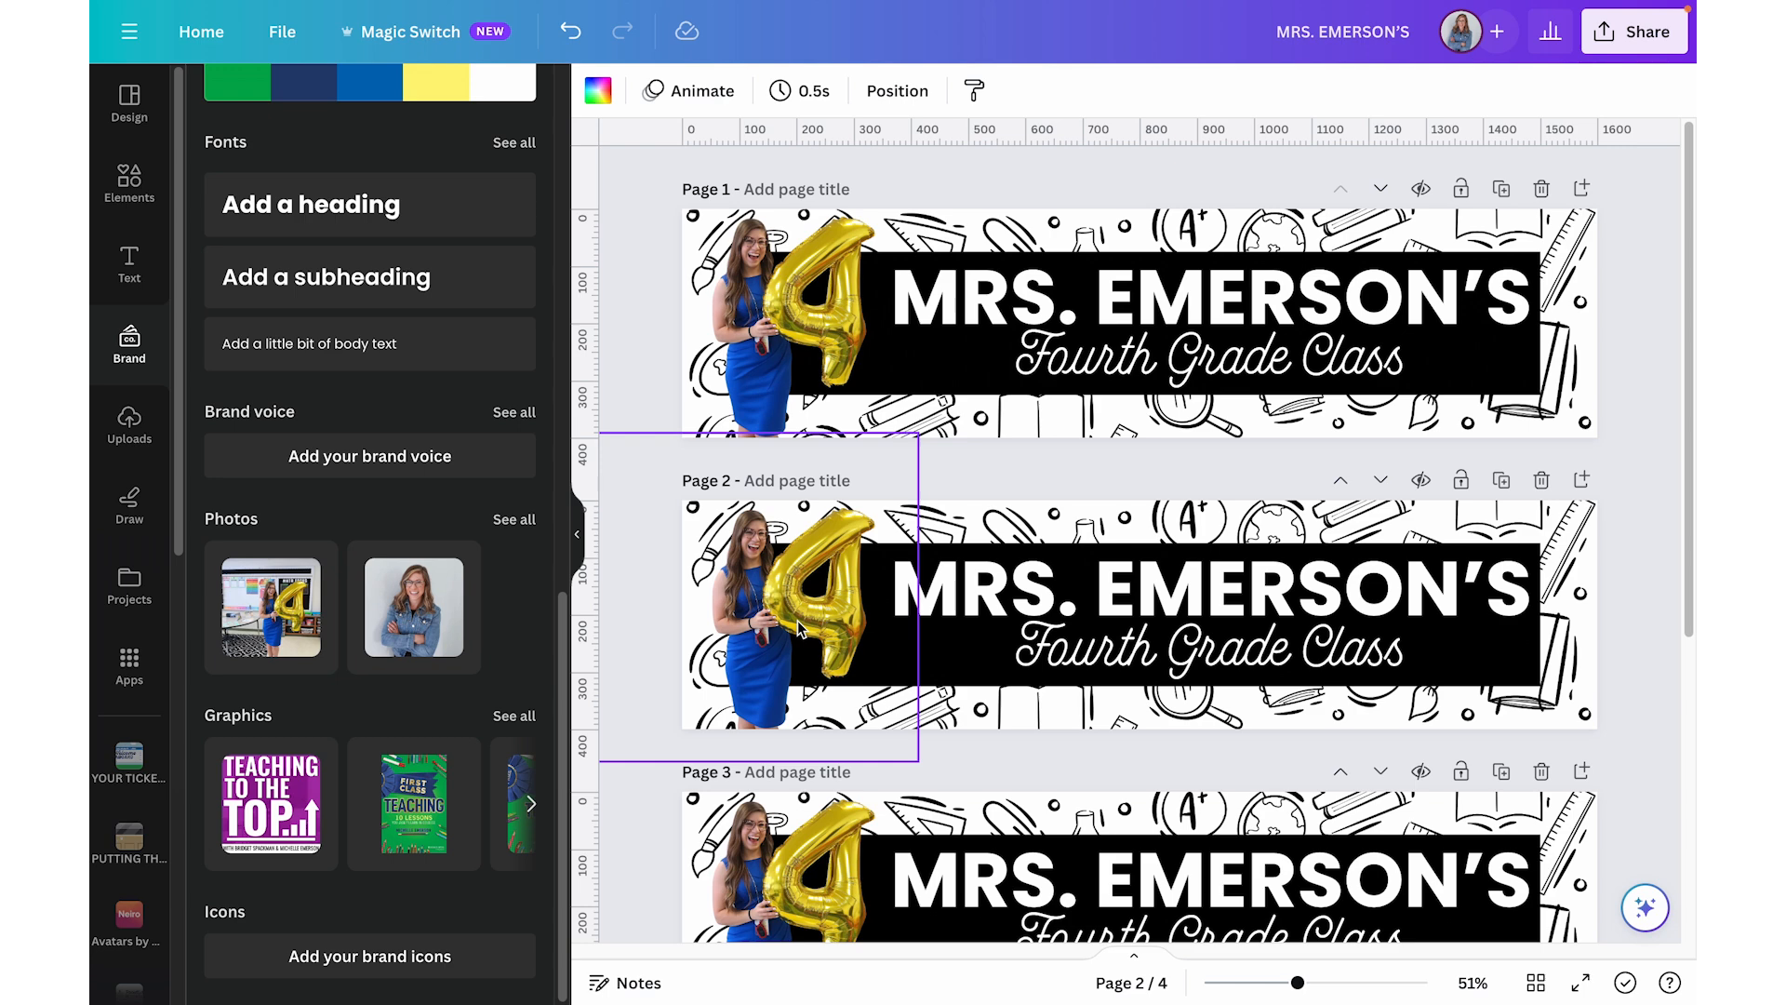
pyautogui.click(800, 627)
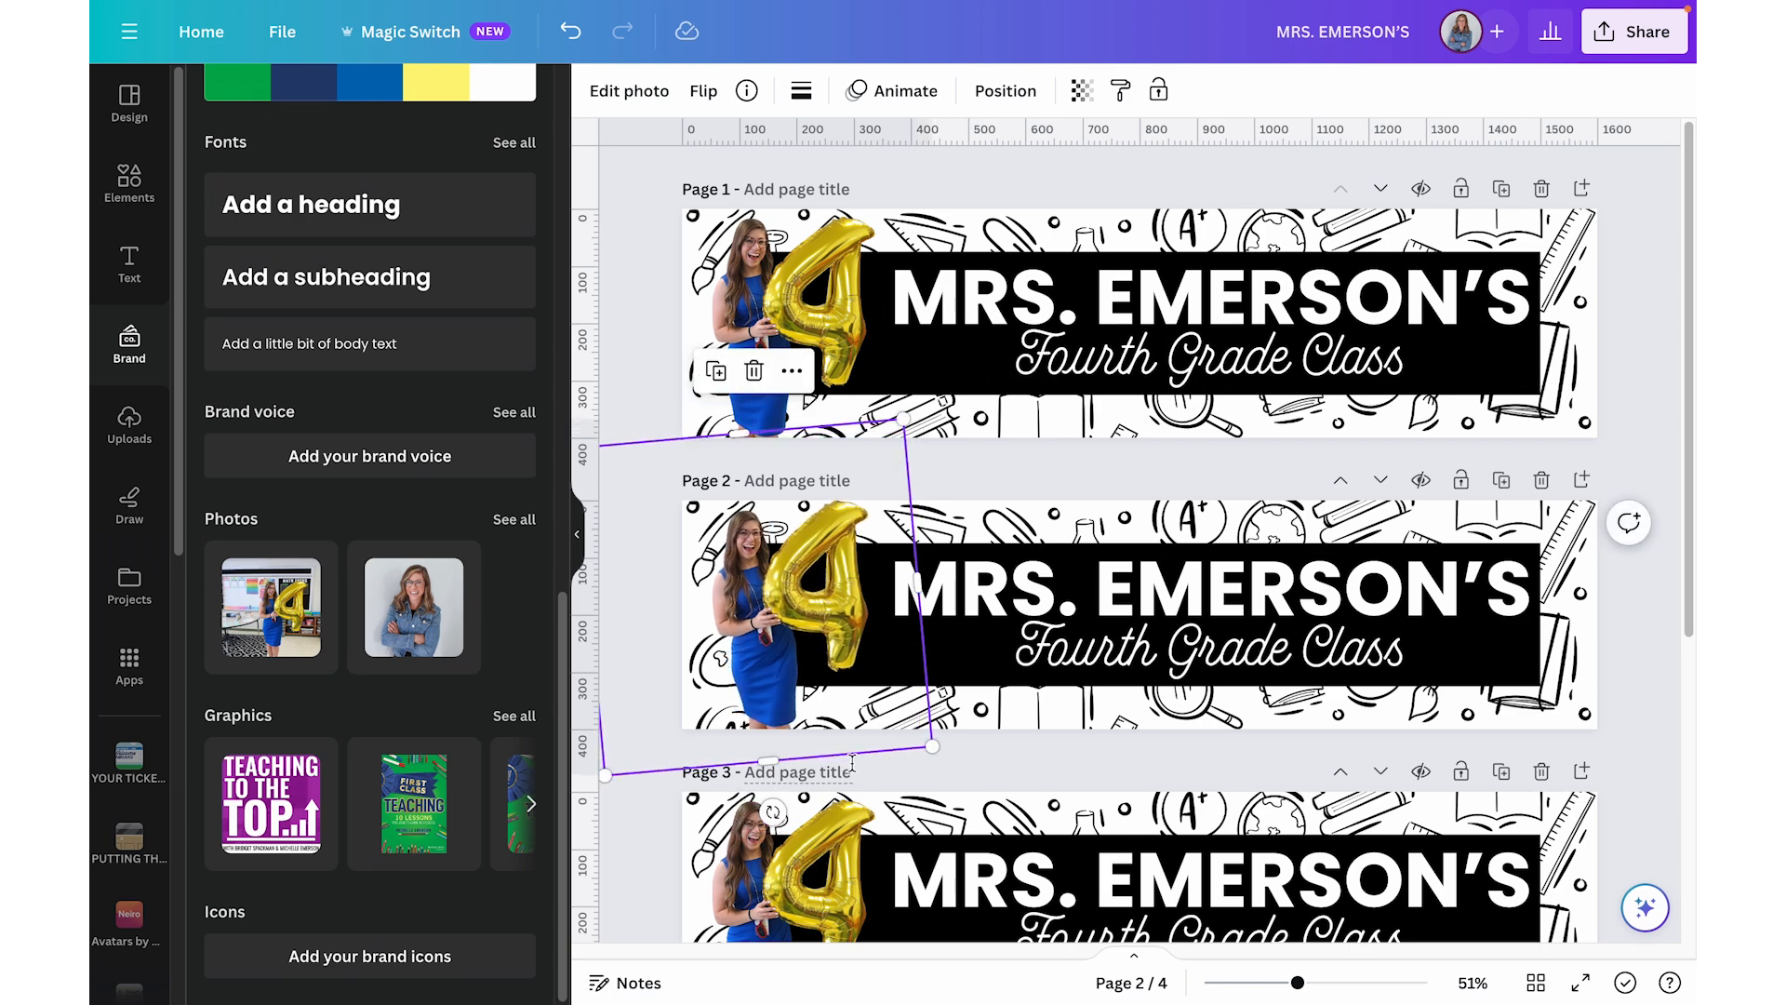
pyautogui.scroll(-3)
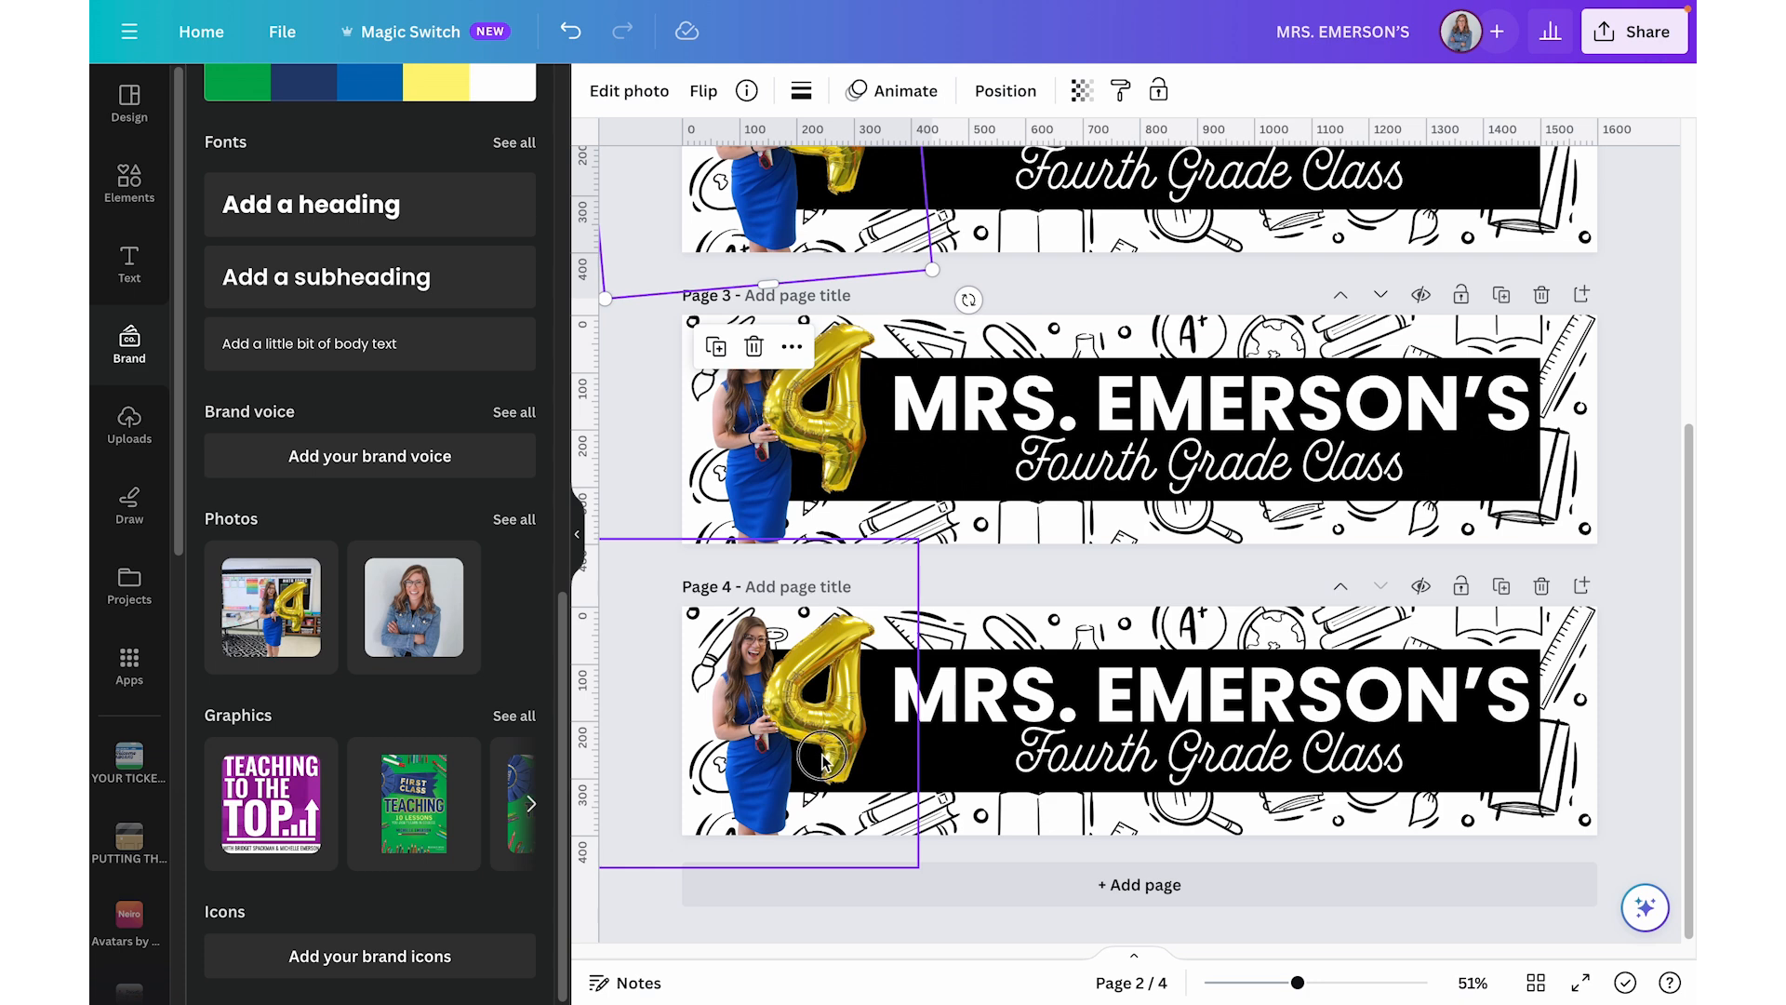
pyautogui.click(822, 762)
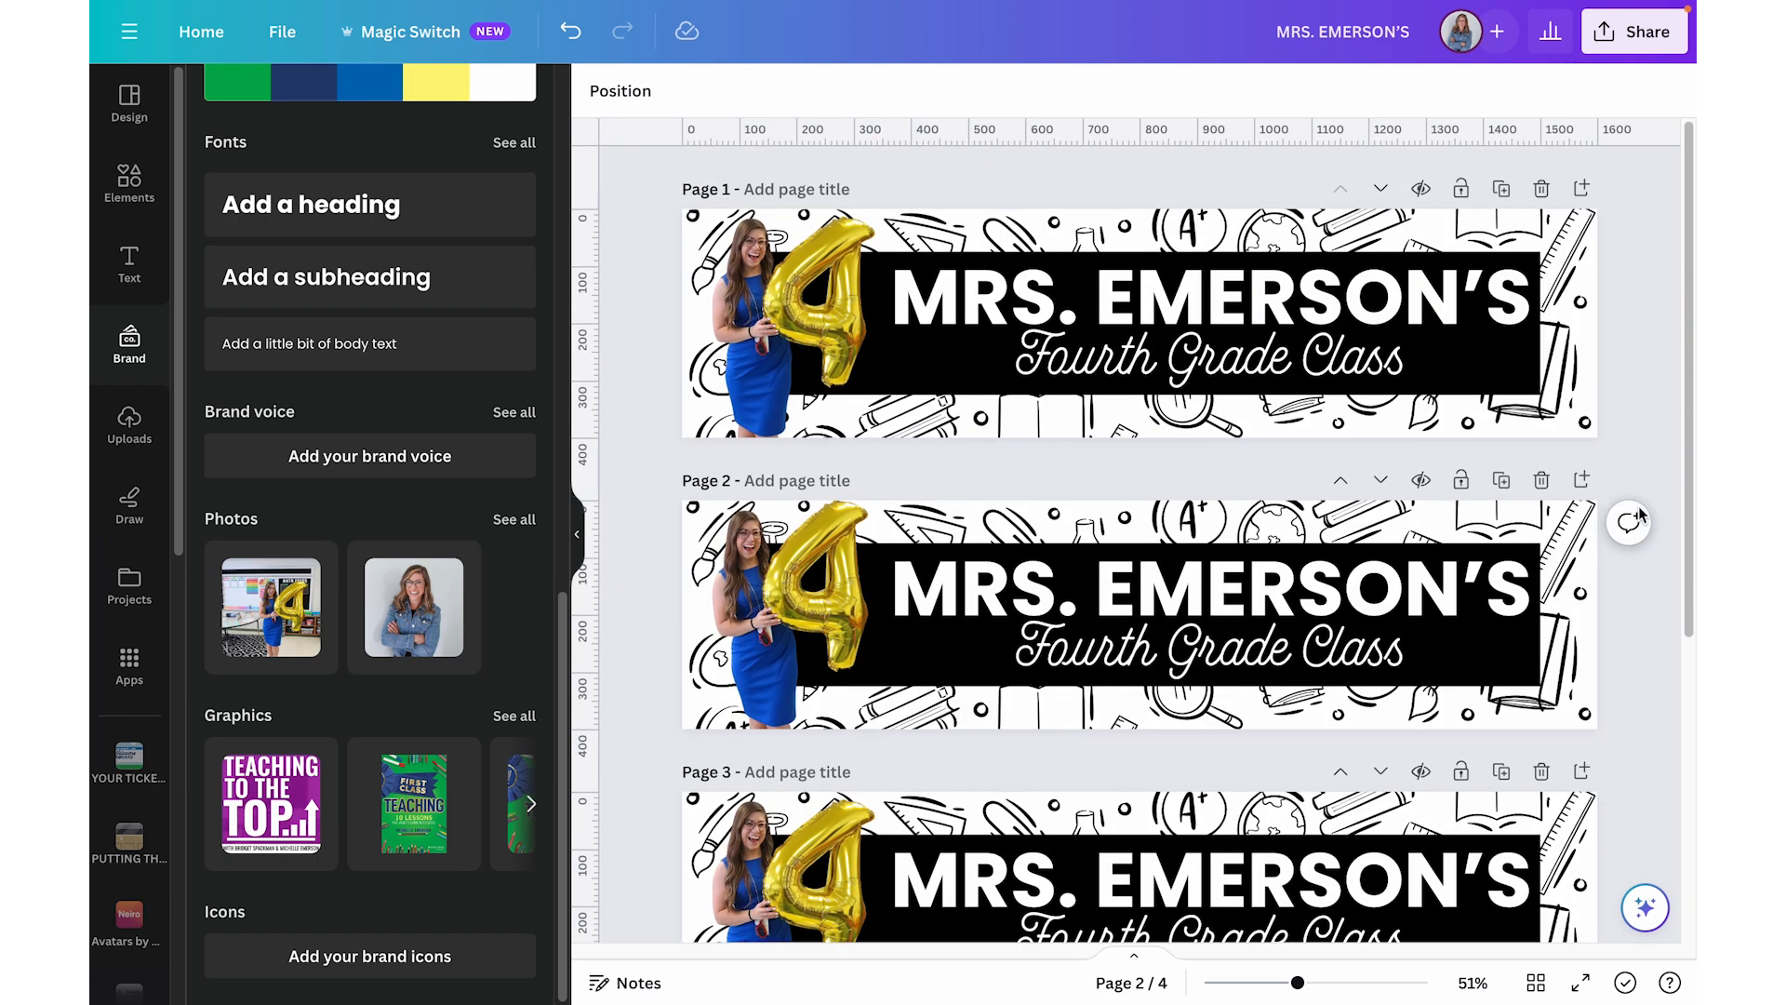
pyautogui.moveTo(1629, 523)
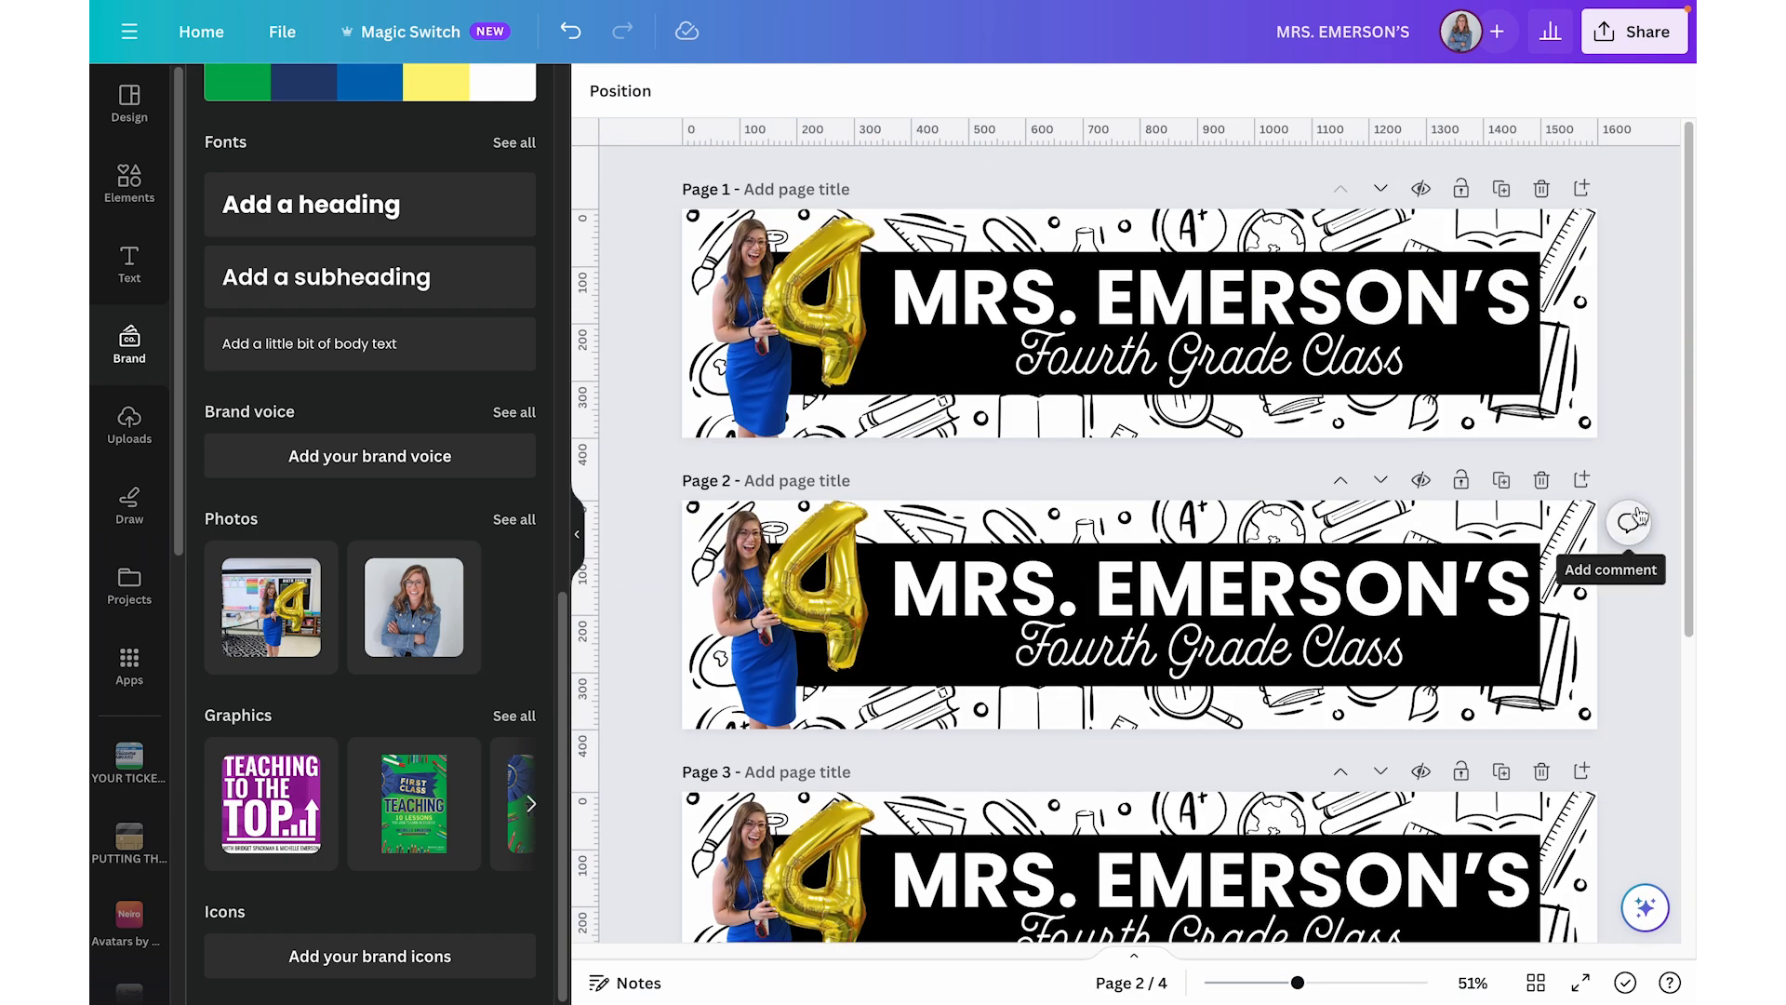
pyautogui.moveTo(1665, 299)
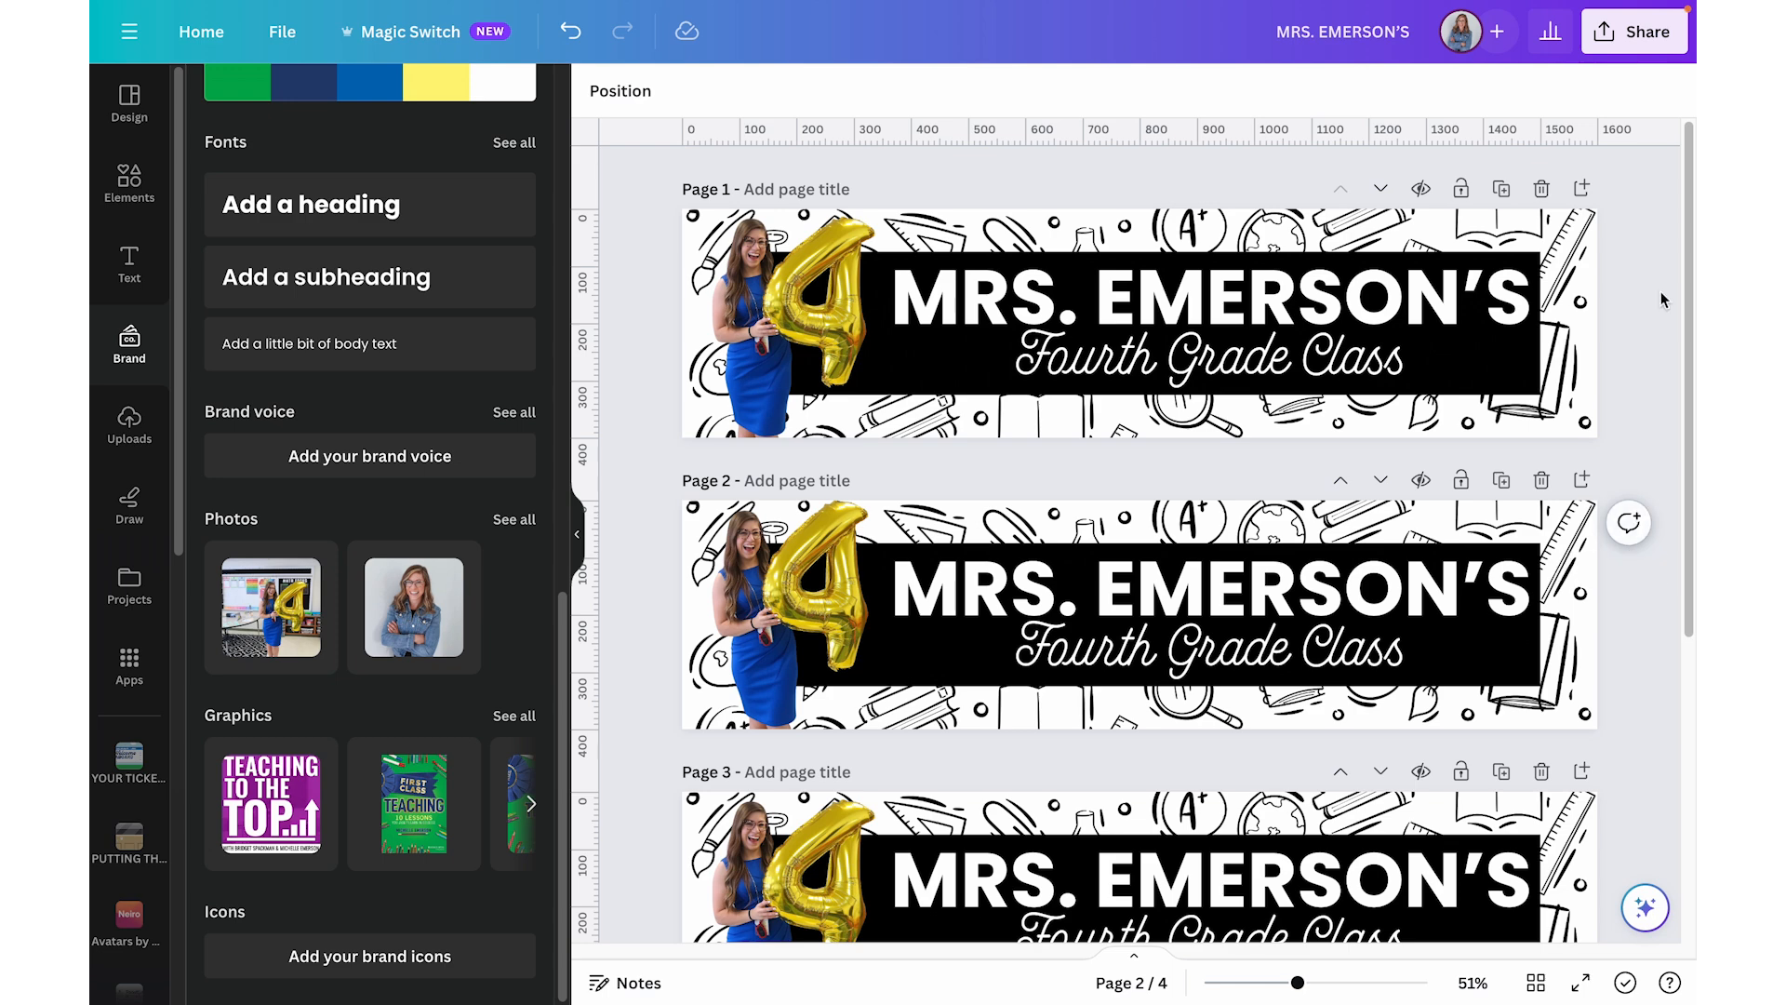
pyautogui.moveTo(1655, 232)
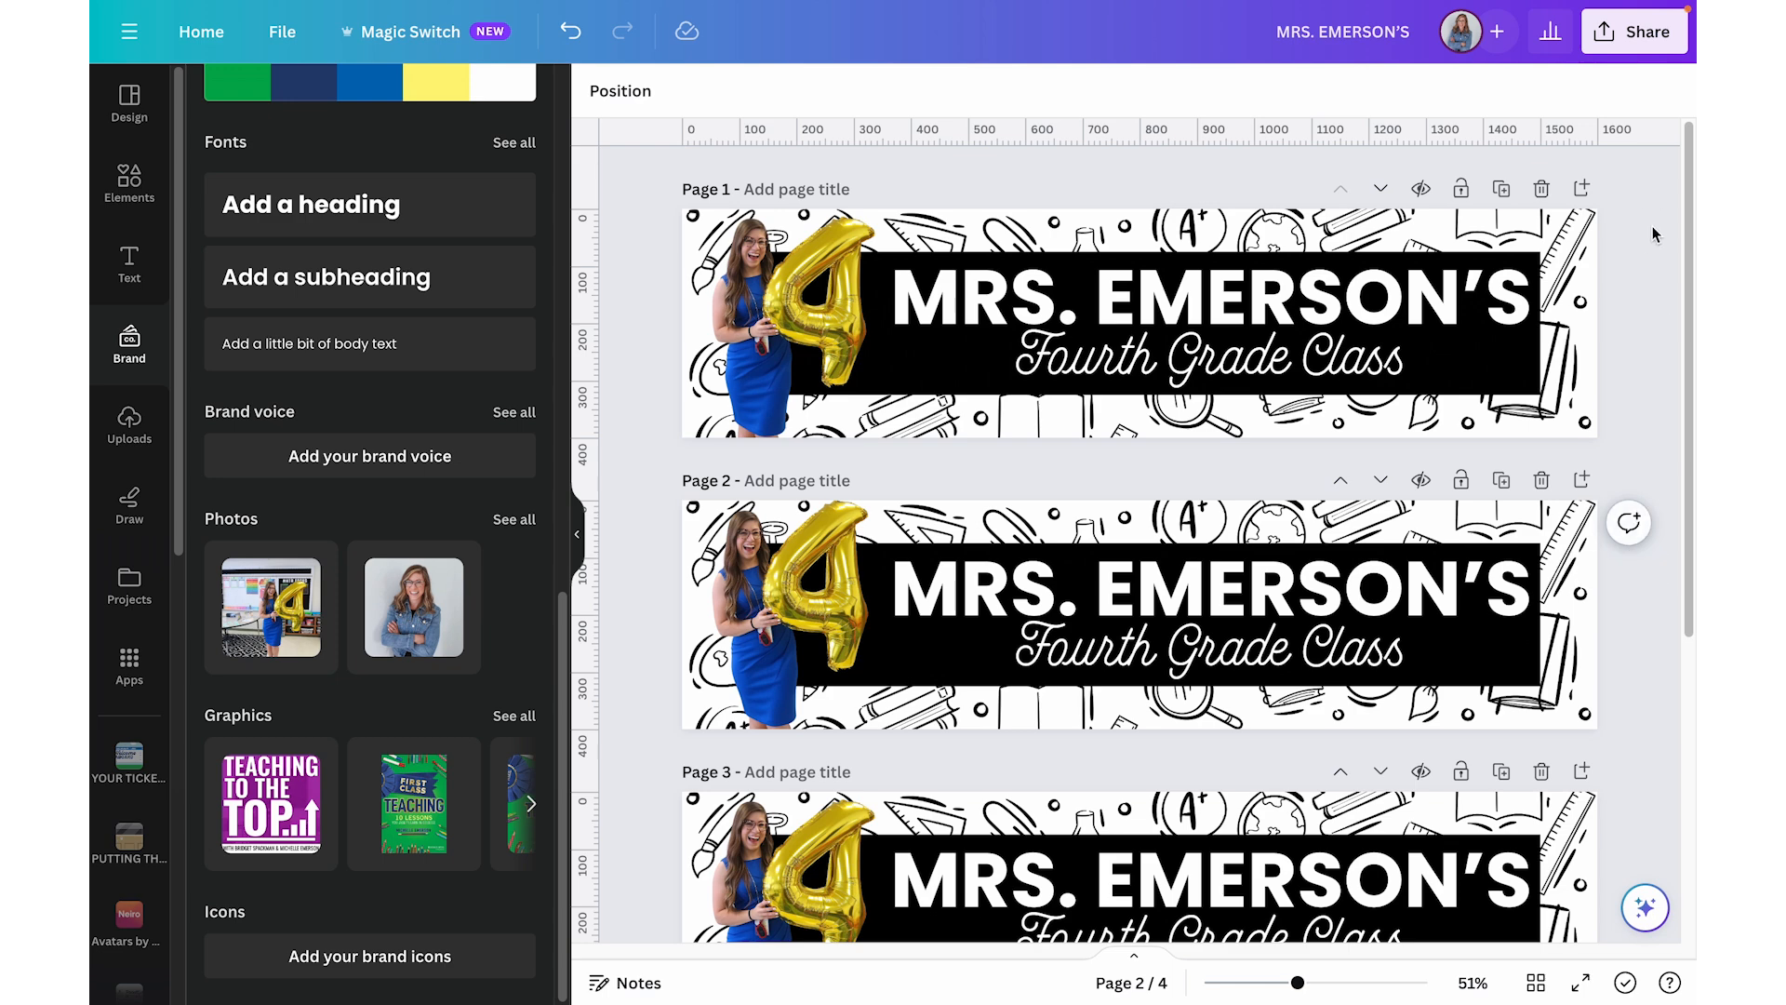
# - Rename the Canva design to 'Header'
pyautogui.click(1343, 30)
pyautogui.write('Header')
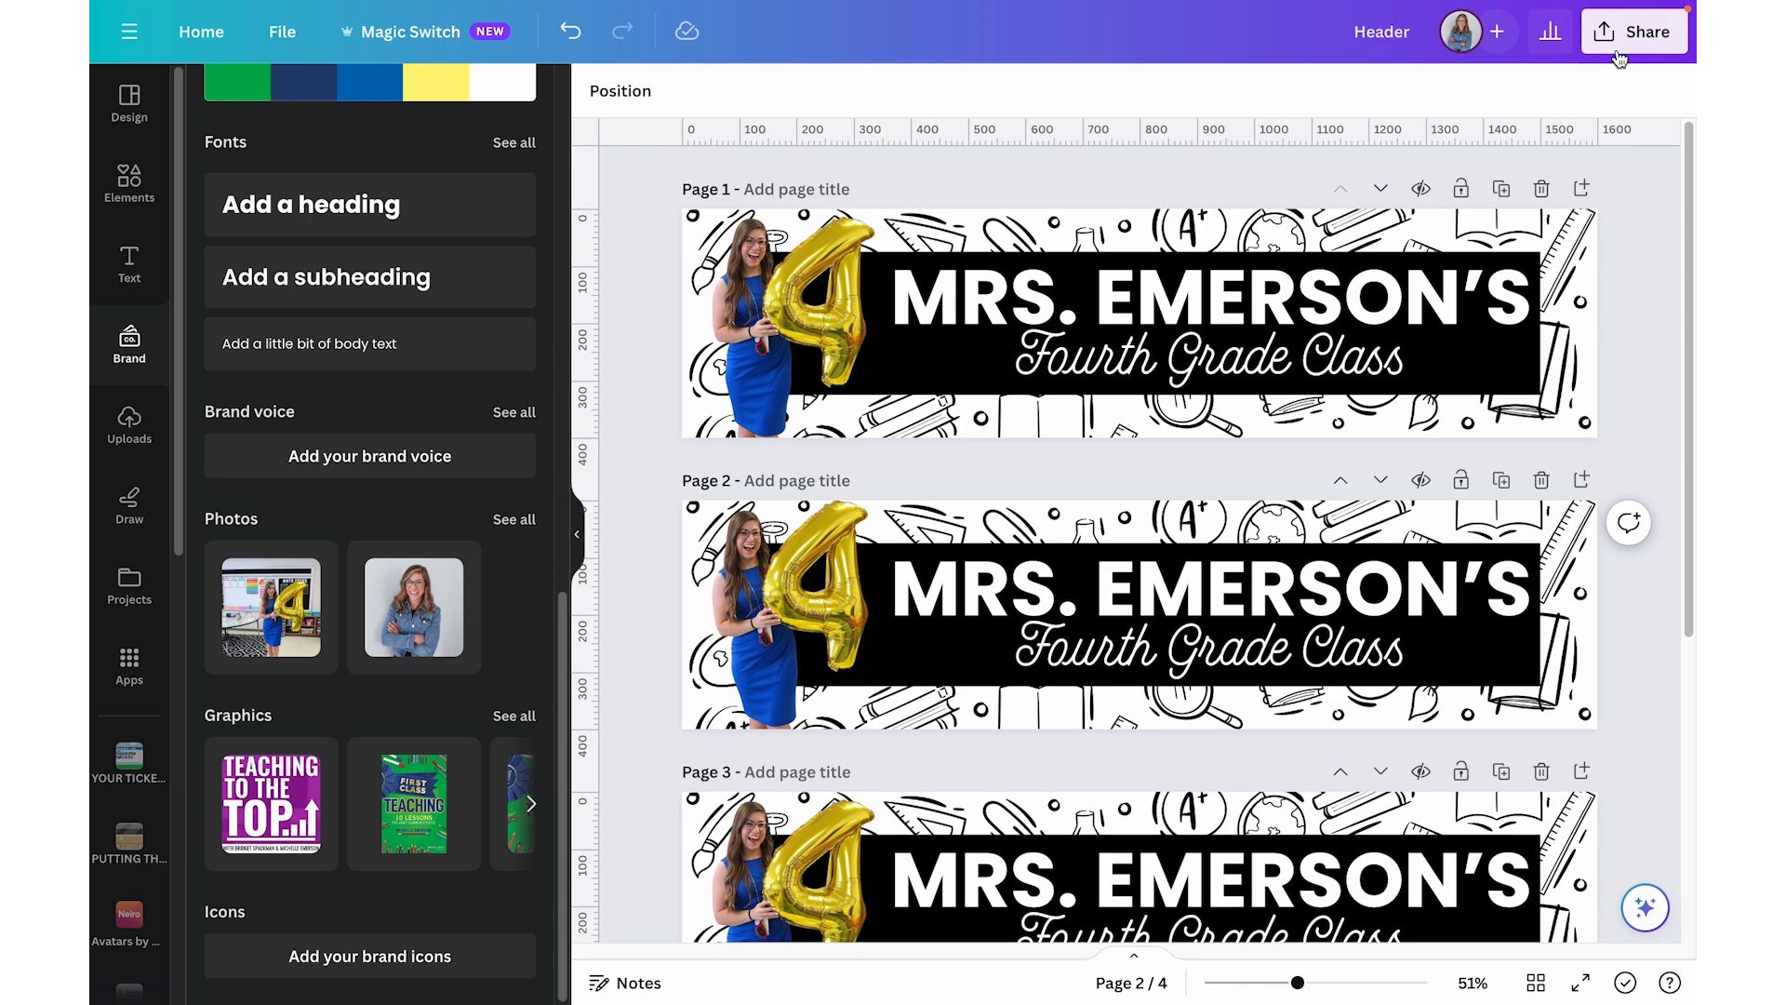
# - Download all four Header pages as a GIF instead of PNG
pyautogui.click(1635, 31)
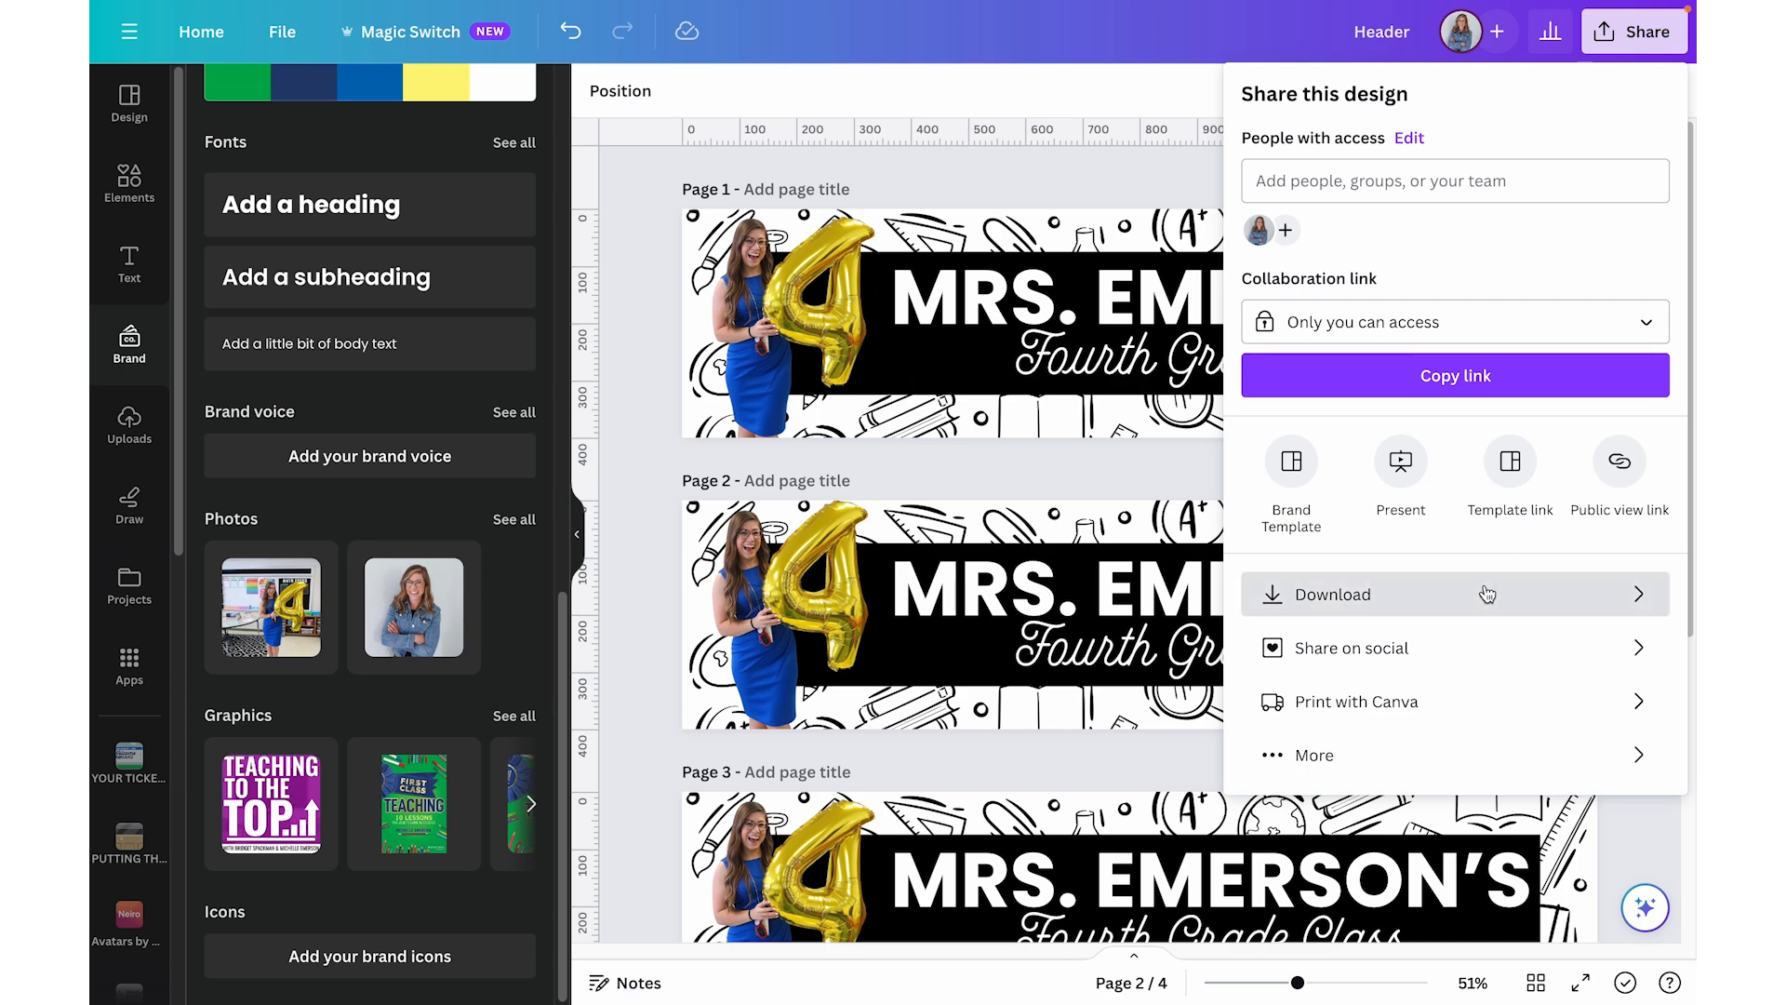
pyautogui.click(1332, 595)
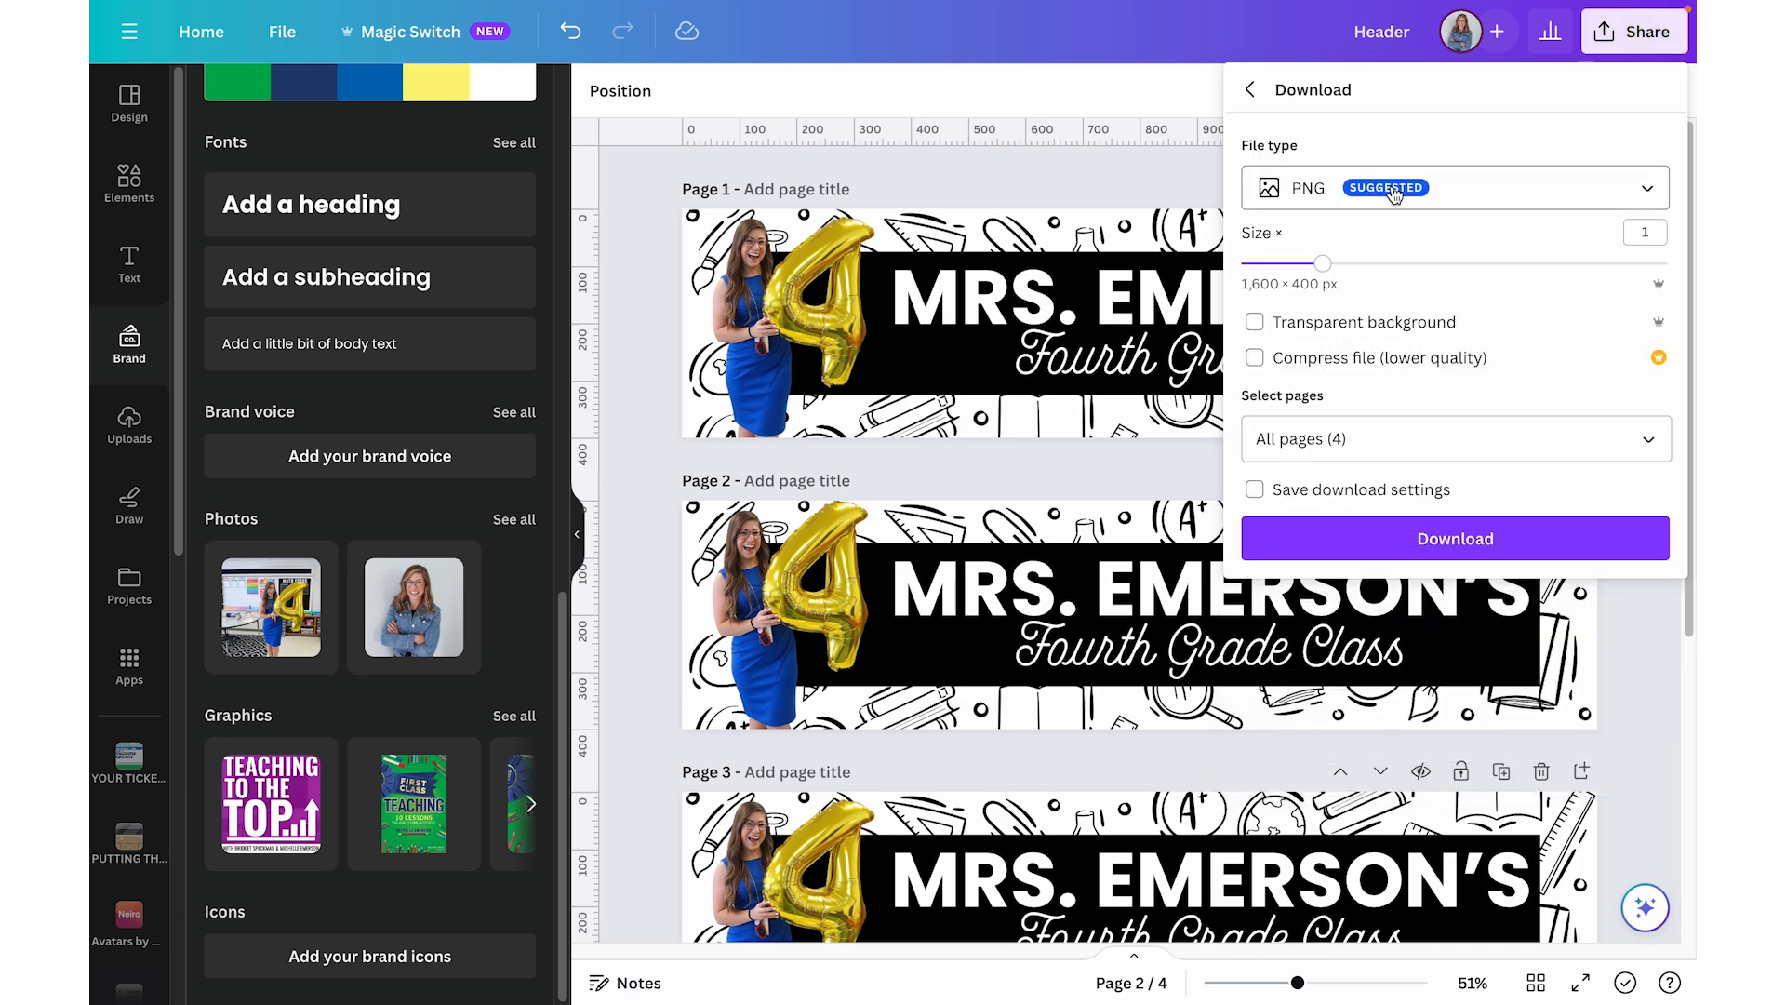
pyautogui.click(1455, 187)
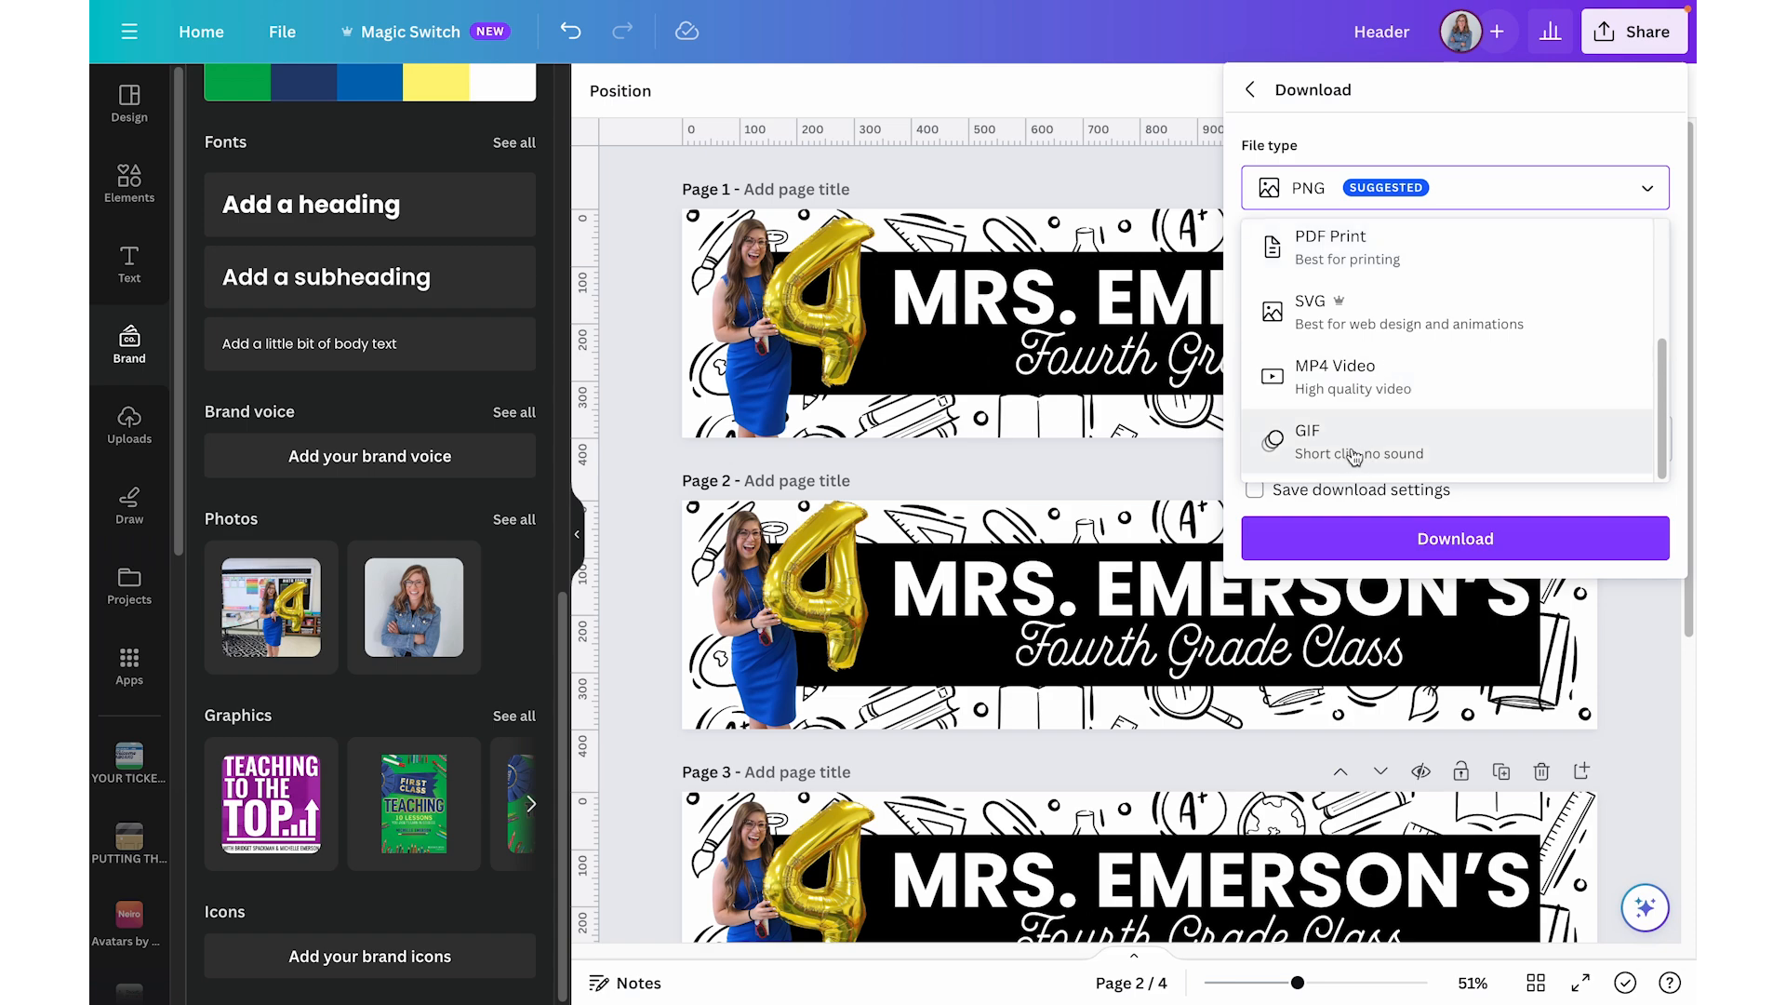
pyautogui.click(1355, 453)
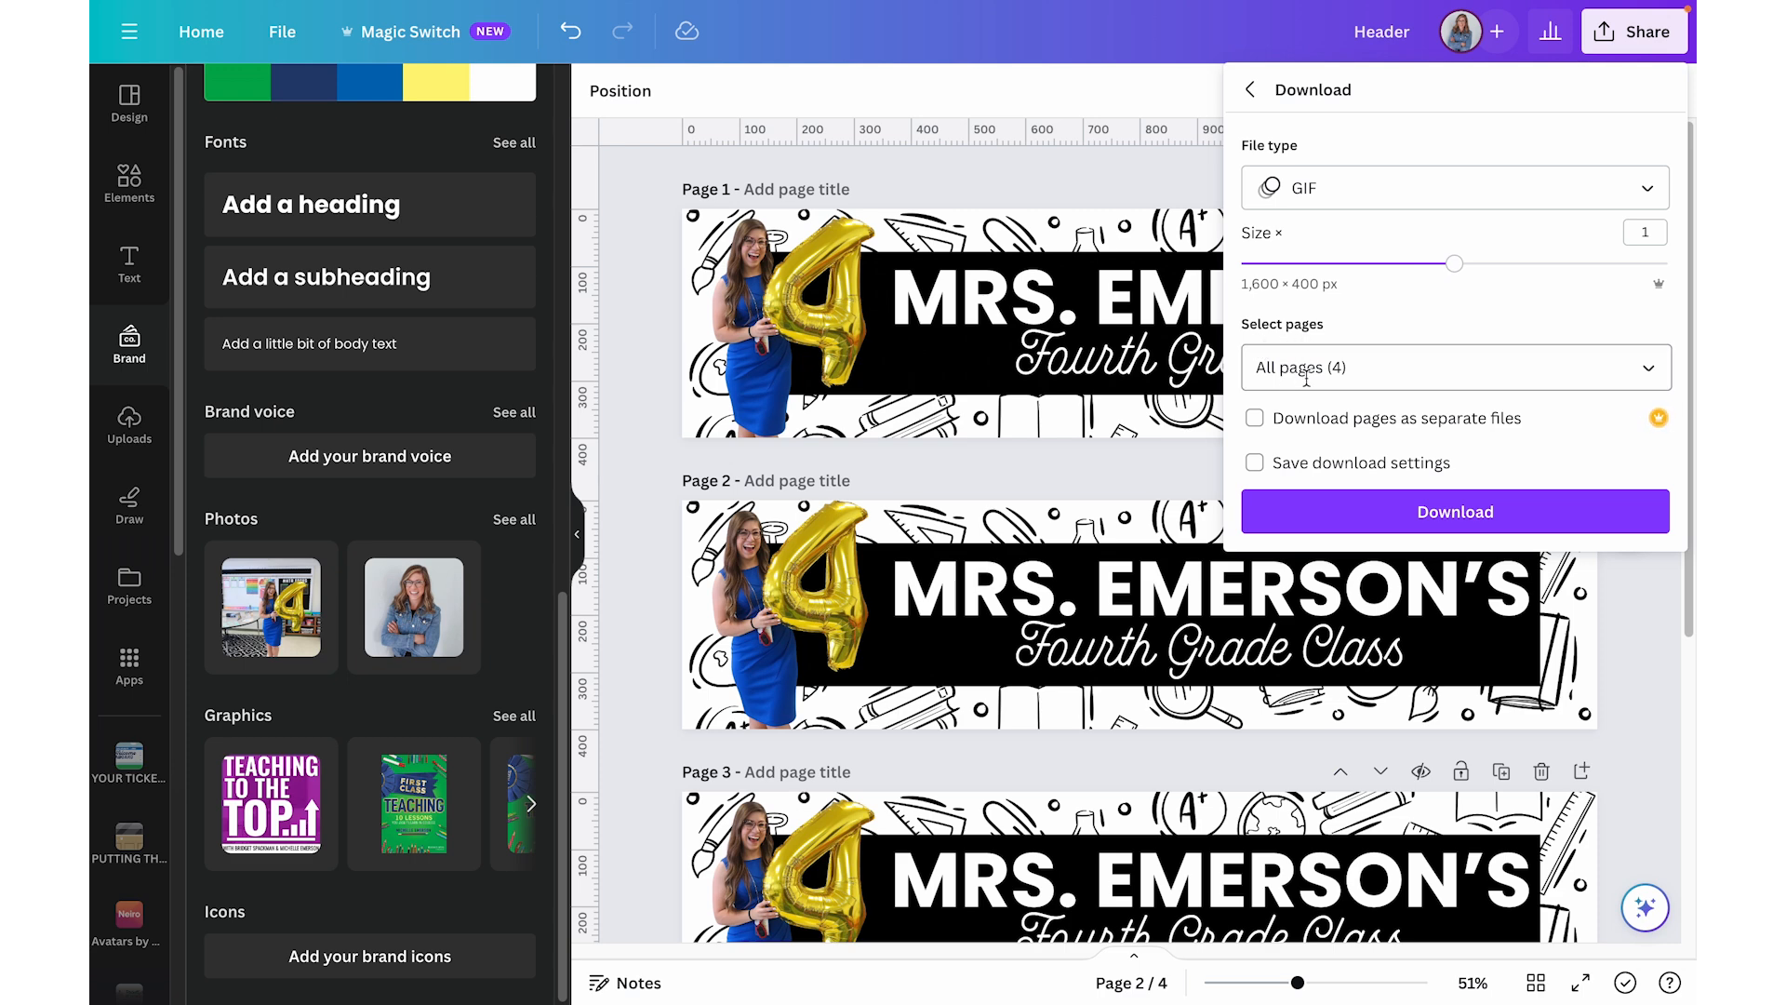
pyautogui.click(1407, 512)
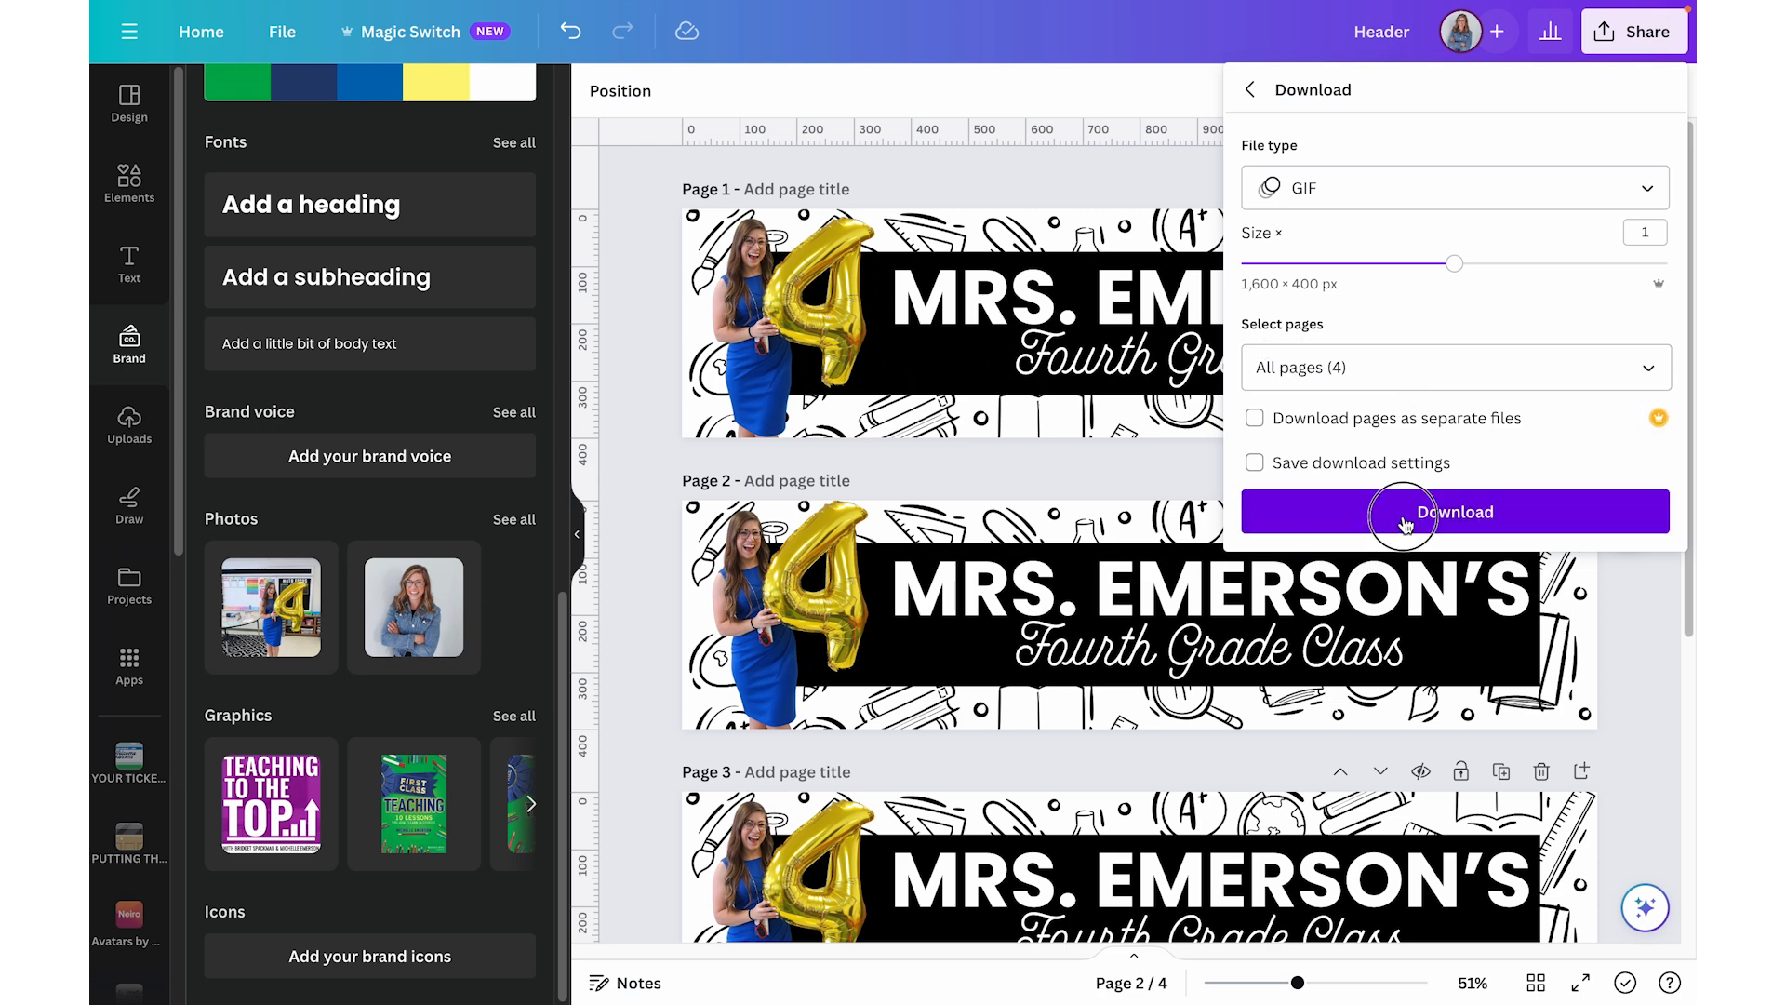
pyautogui.click(1455, 511)
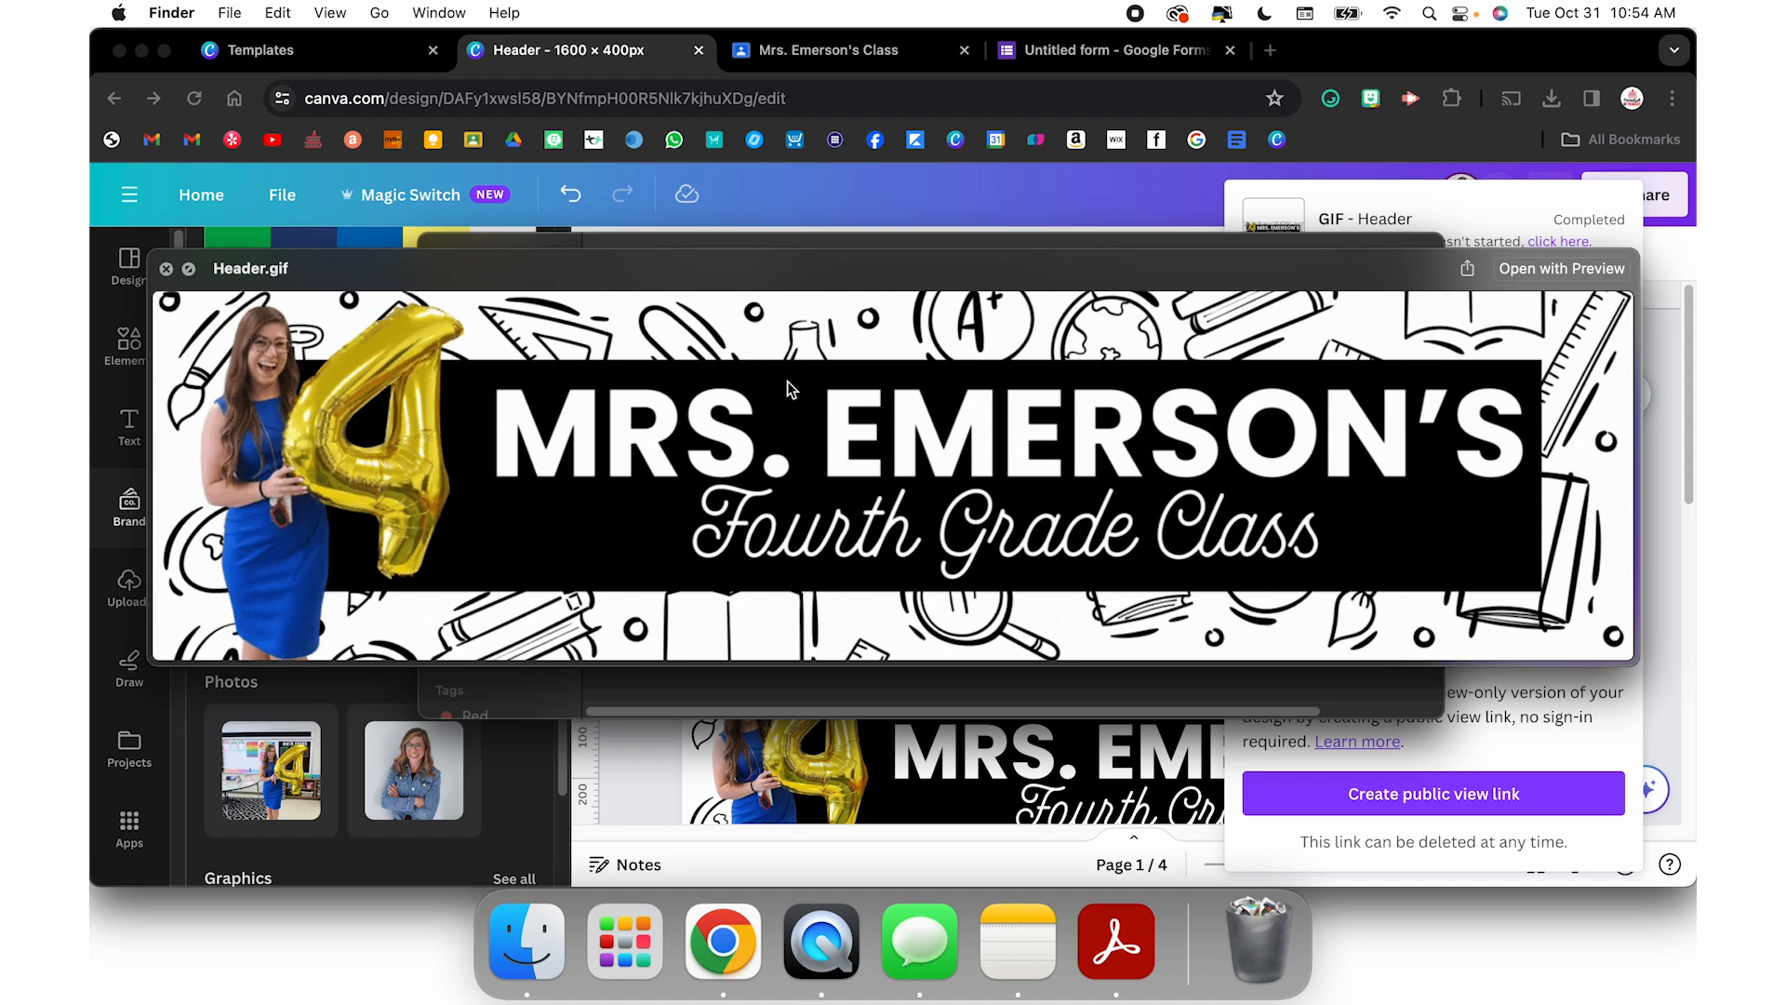
# - Preview the downloaded Header.gif class banner animation in Quick Look
pyautogui.click(824, 51)
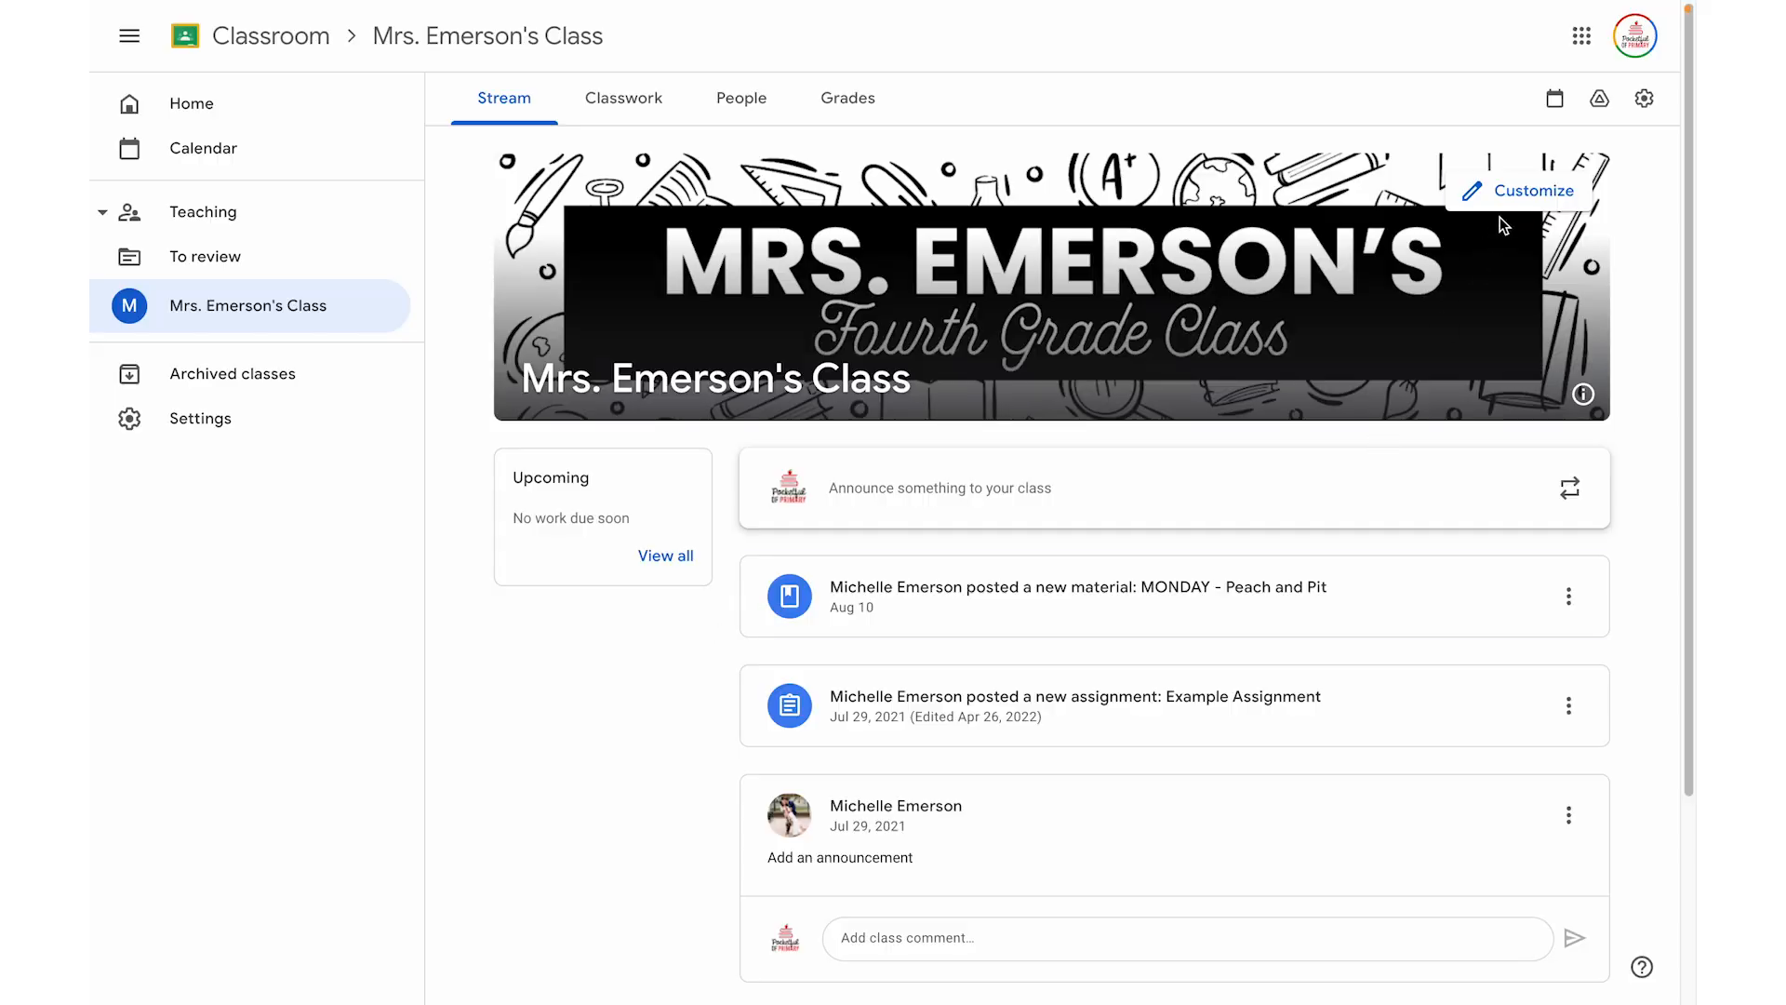
# - Upload Header.gif as Mrs. Emerson's Class theme, widening the crop to the full banner, and save
pyautogui.click(1529, 191)
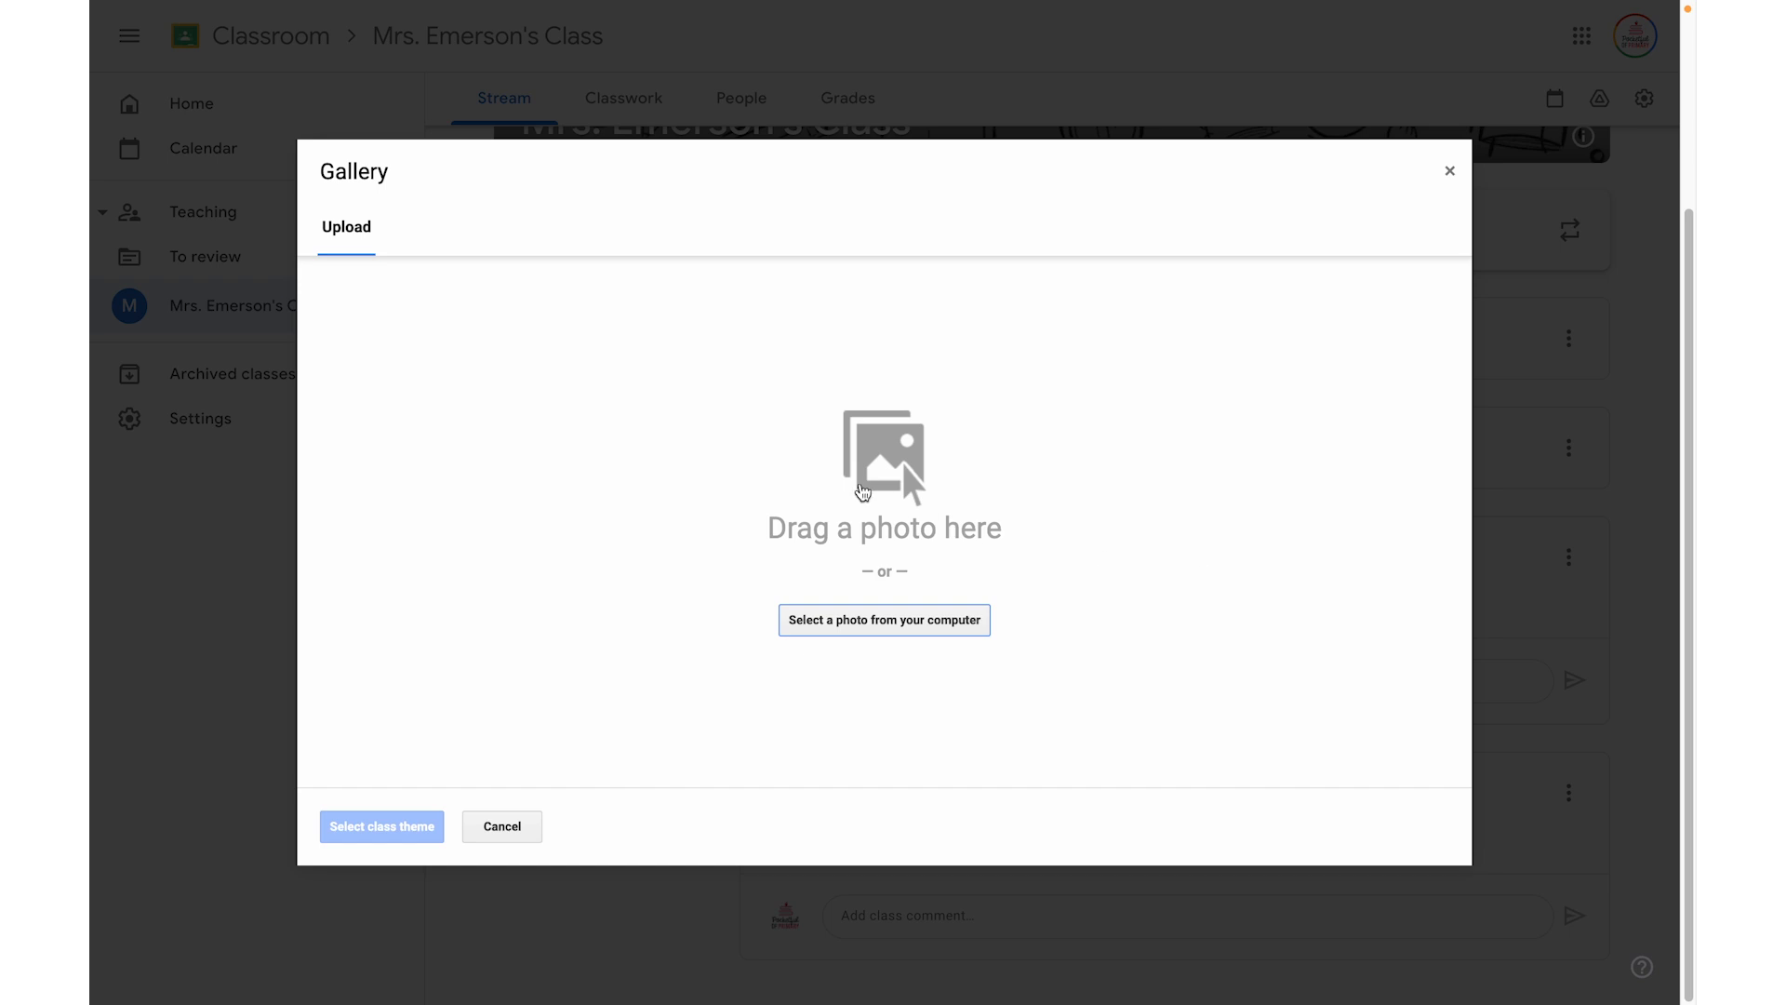
pyautogui.click(885, 620)
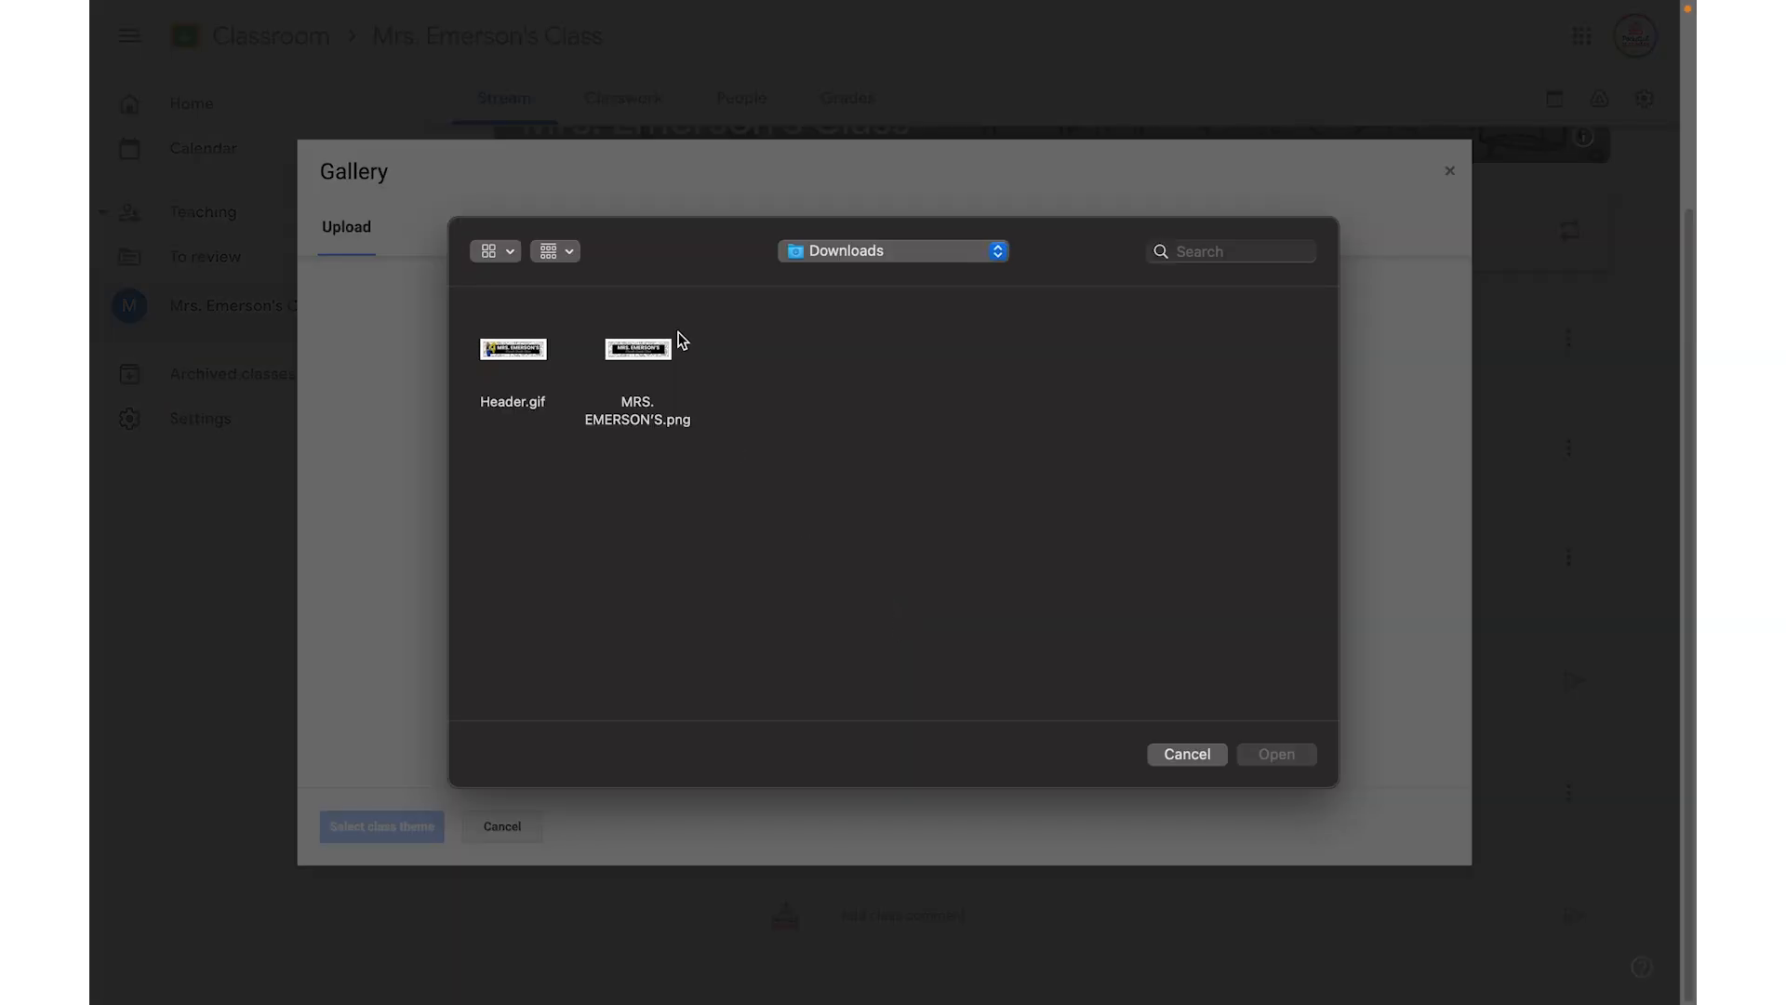
pyautogui.click(512, 348)
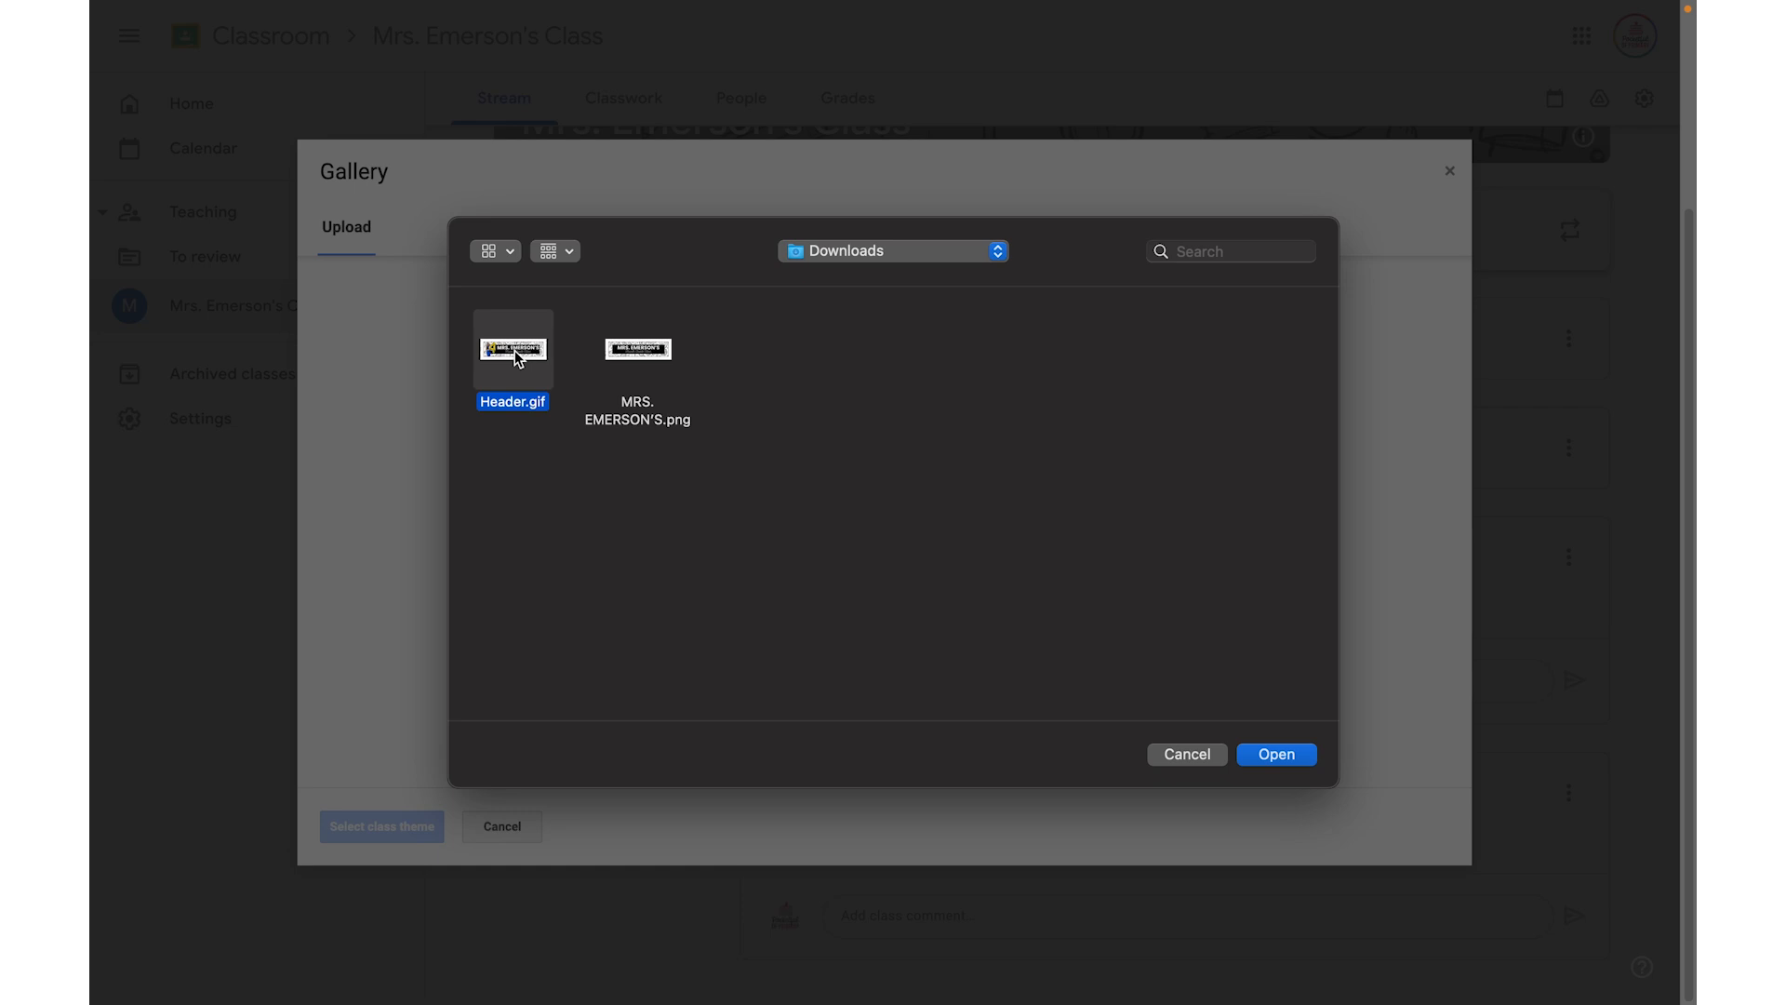
pyautogui.click(1277, 753)
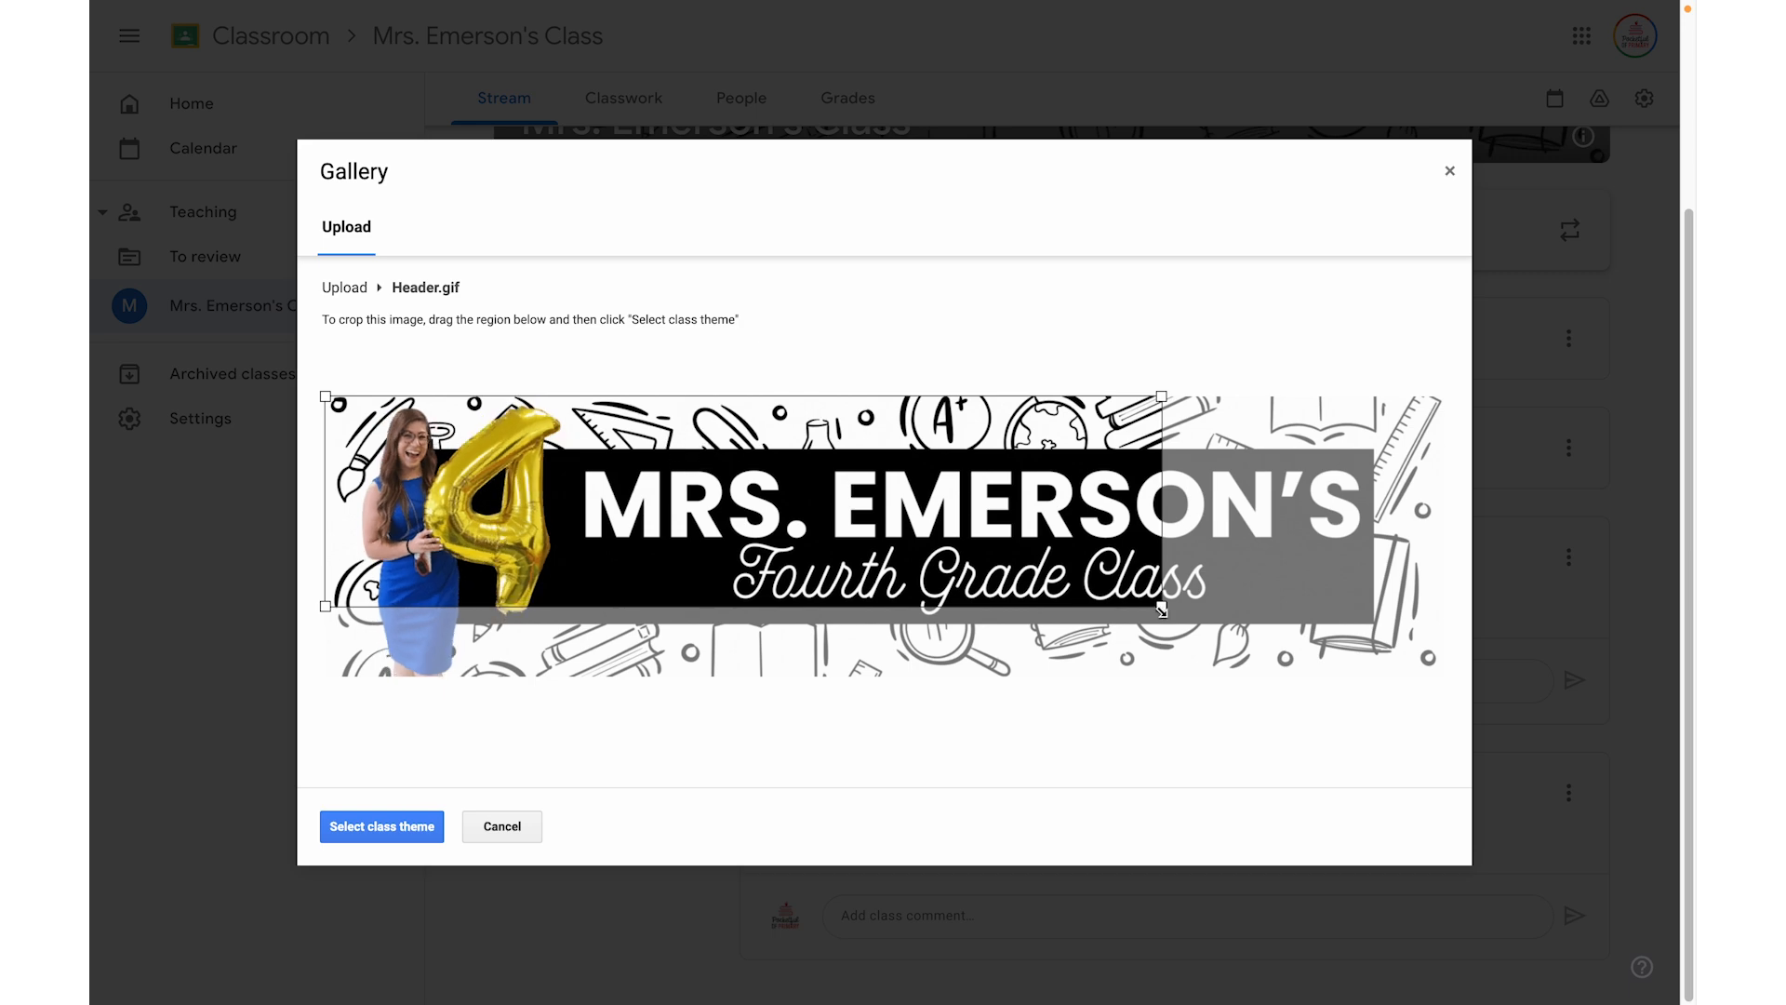
pyautogui.moveTo(1158, 605); pyautogui.dragTo(1441, 677)
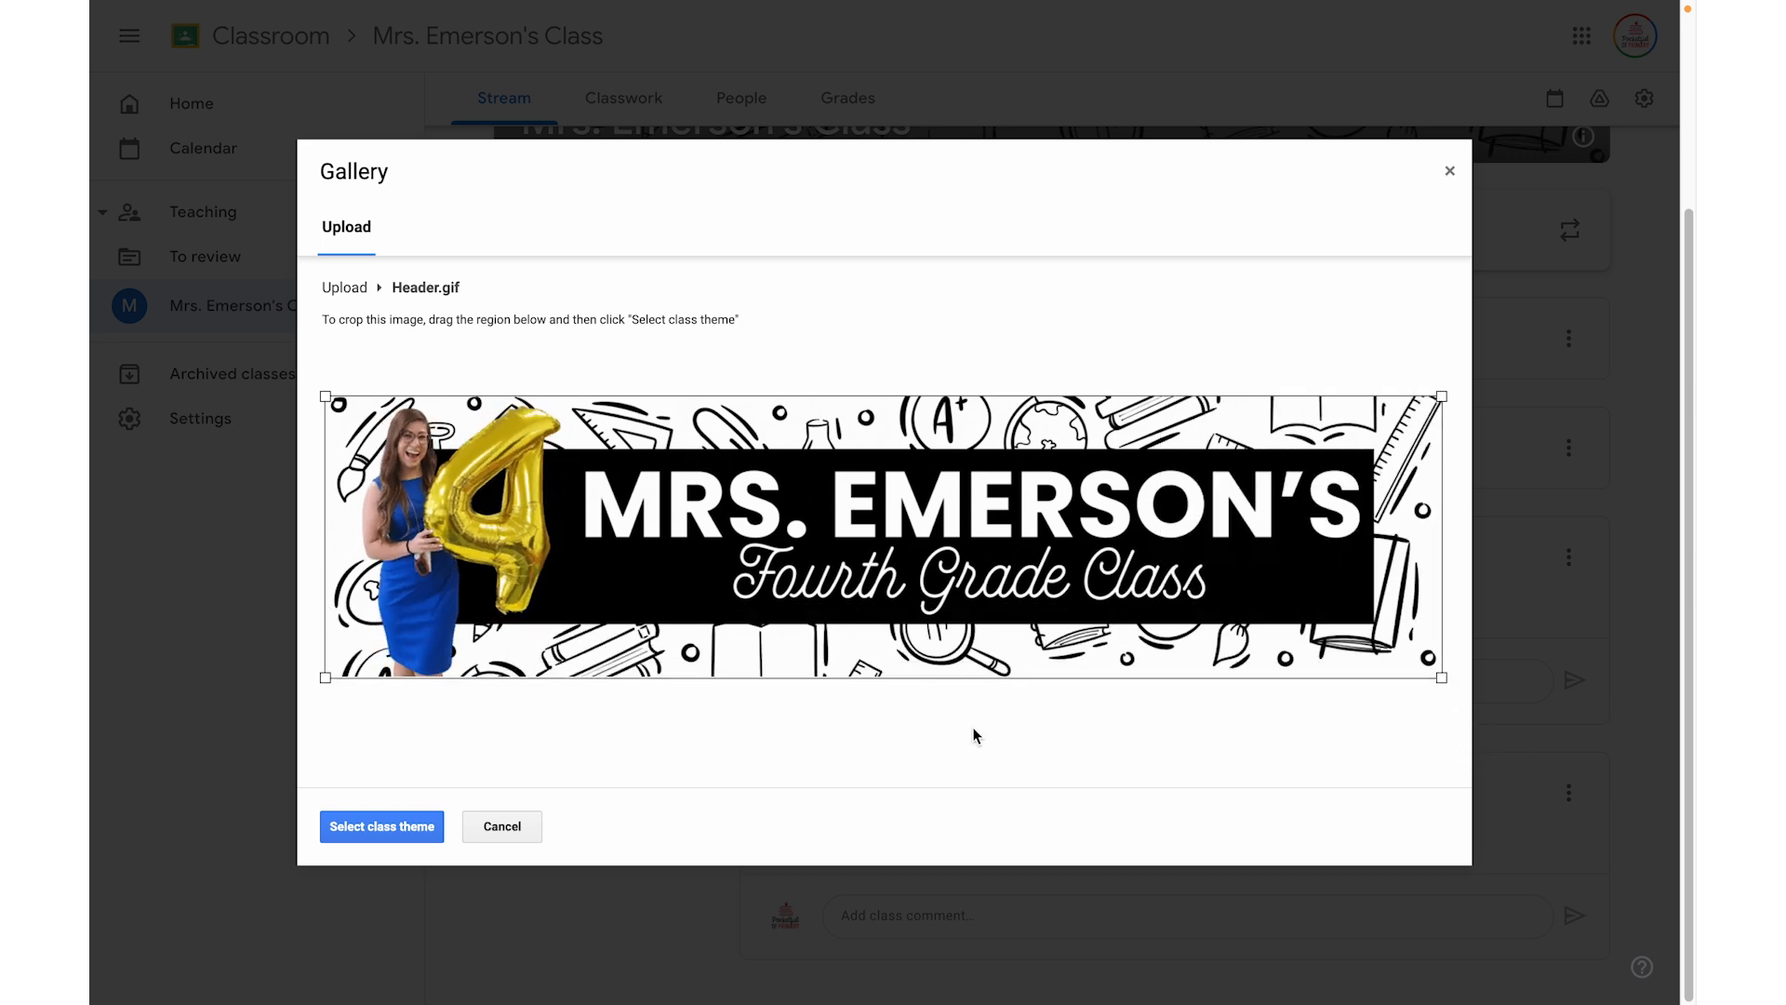
pyautogui.click(382, 826)
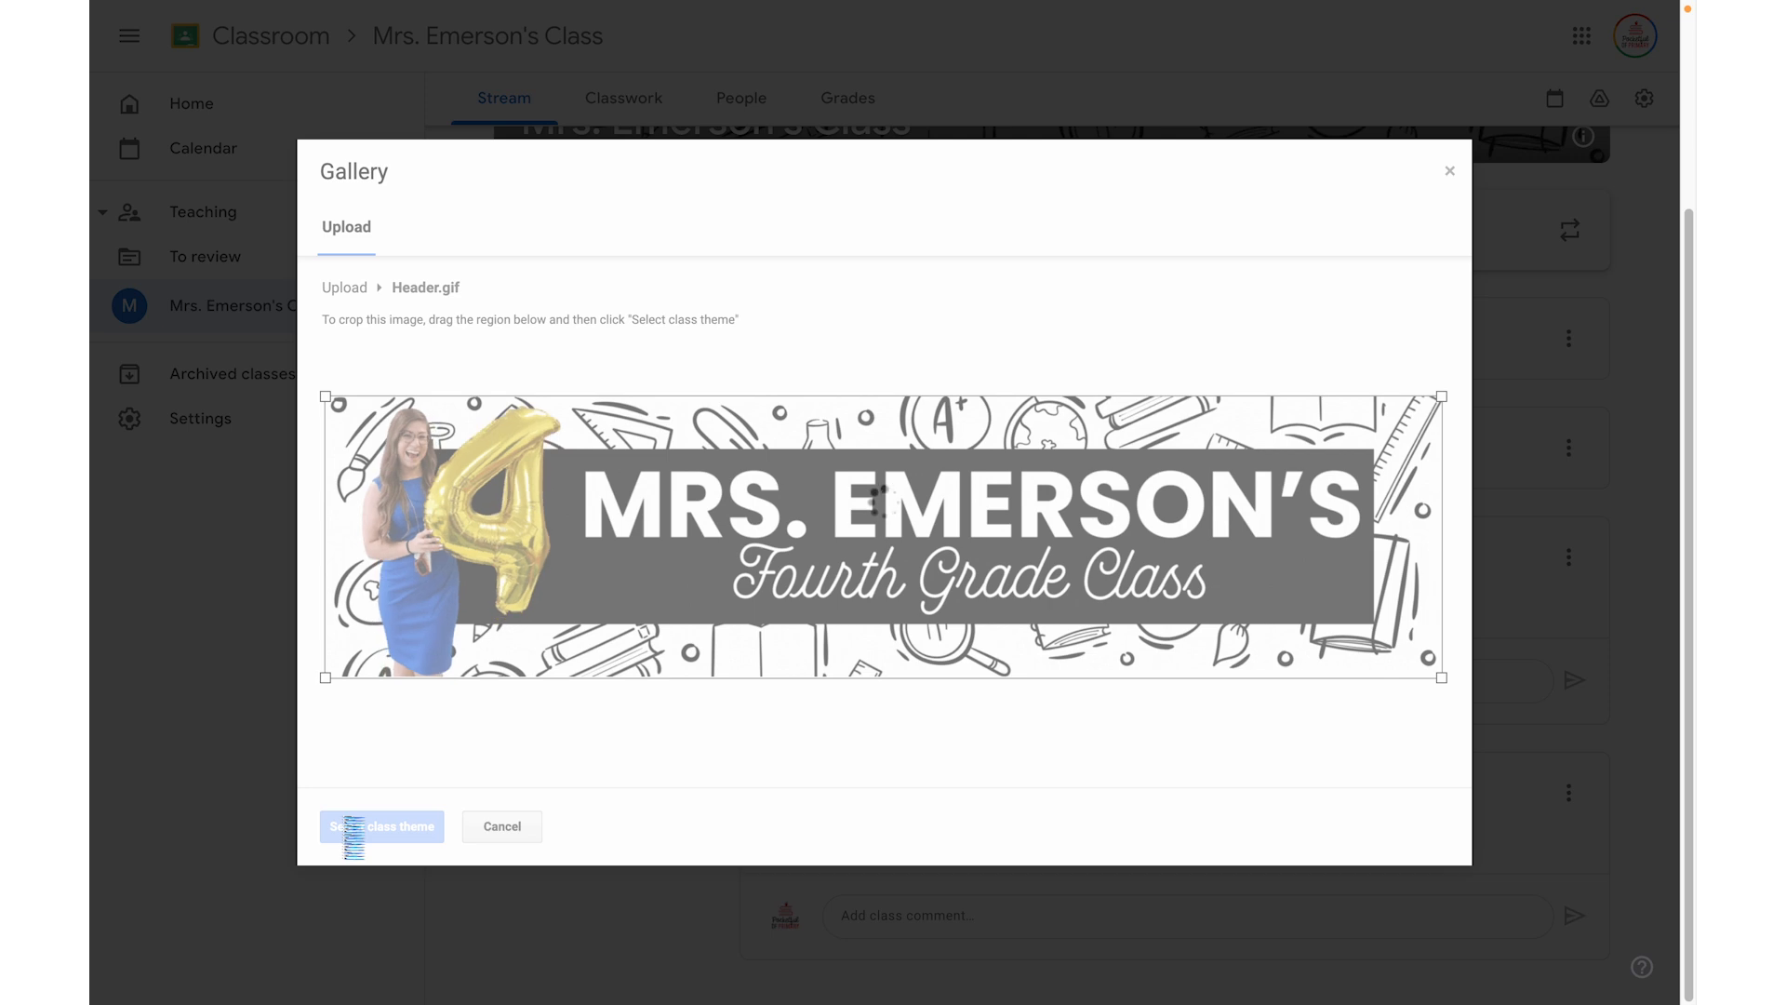
pyautogui.click(383, 826)
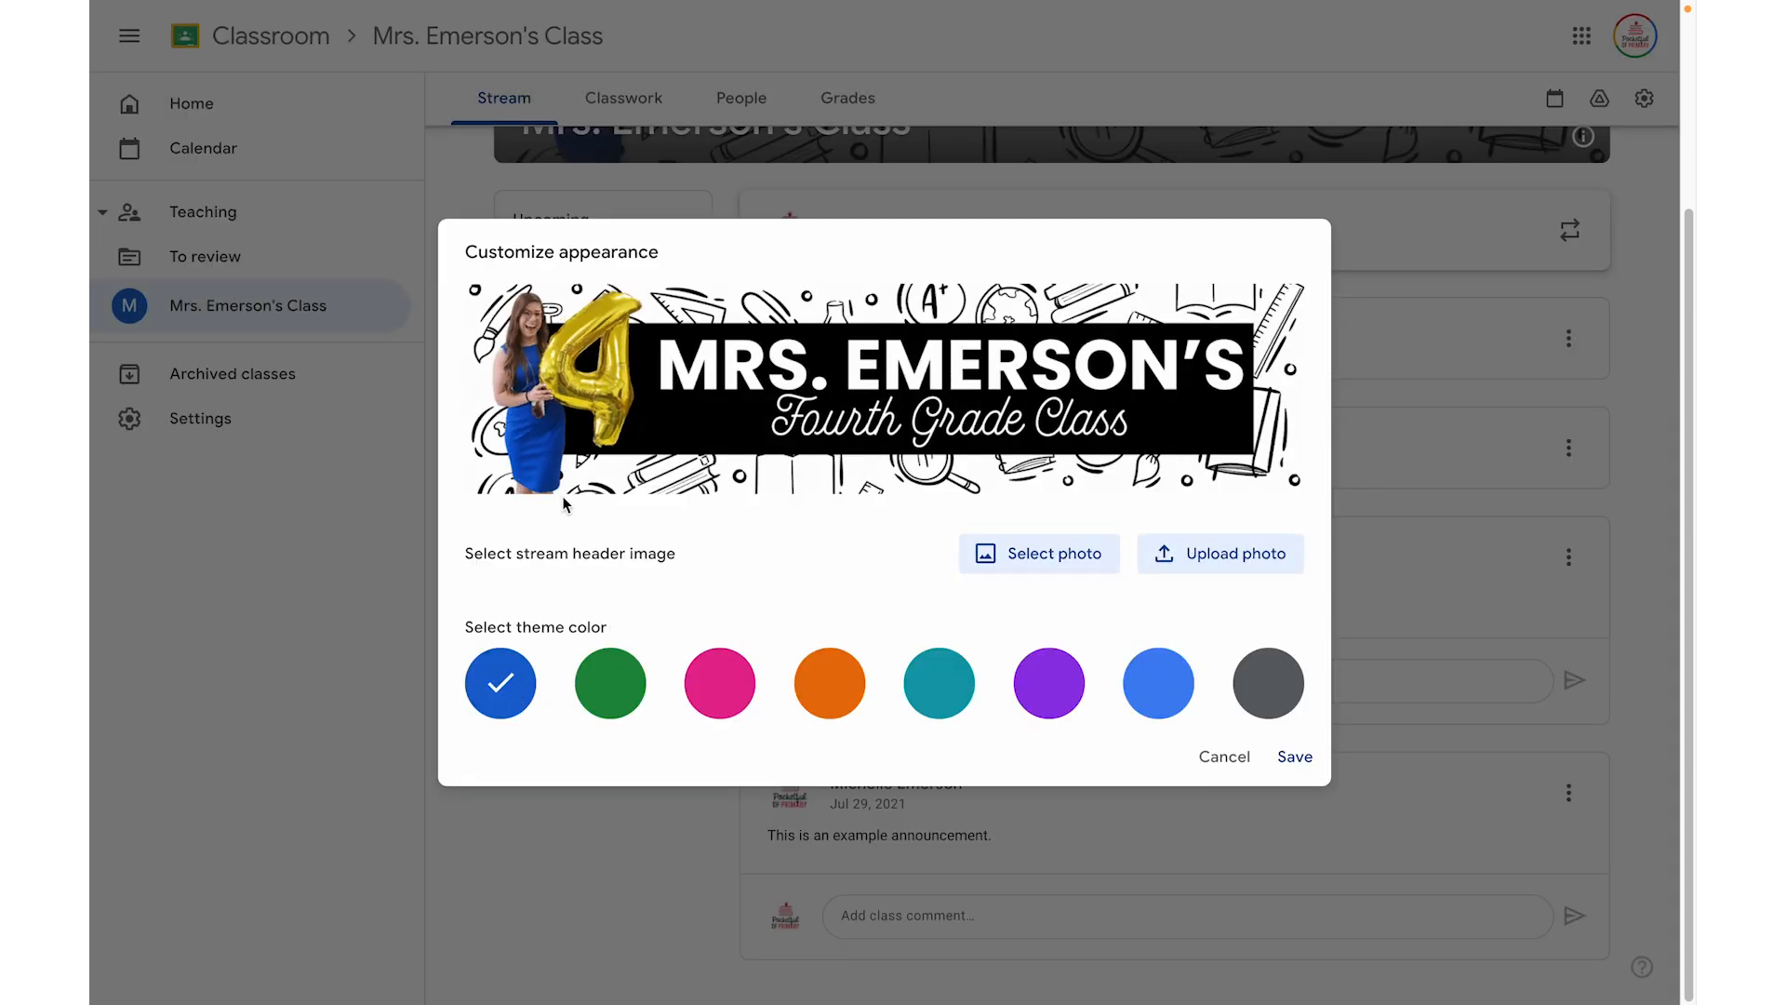
pyautogui.moveTo(1295, 756)
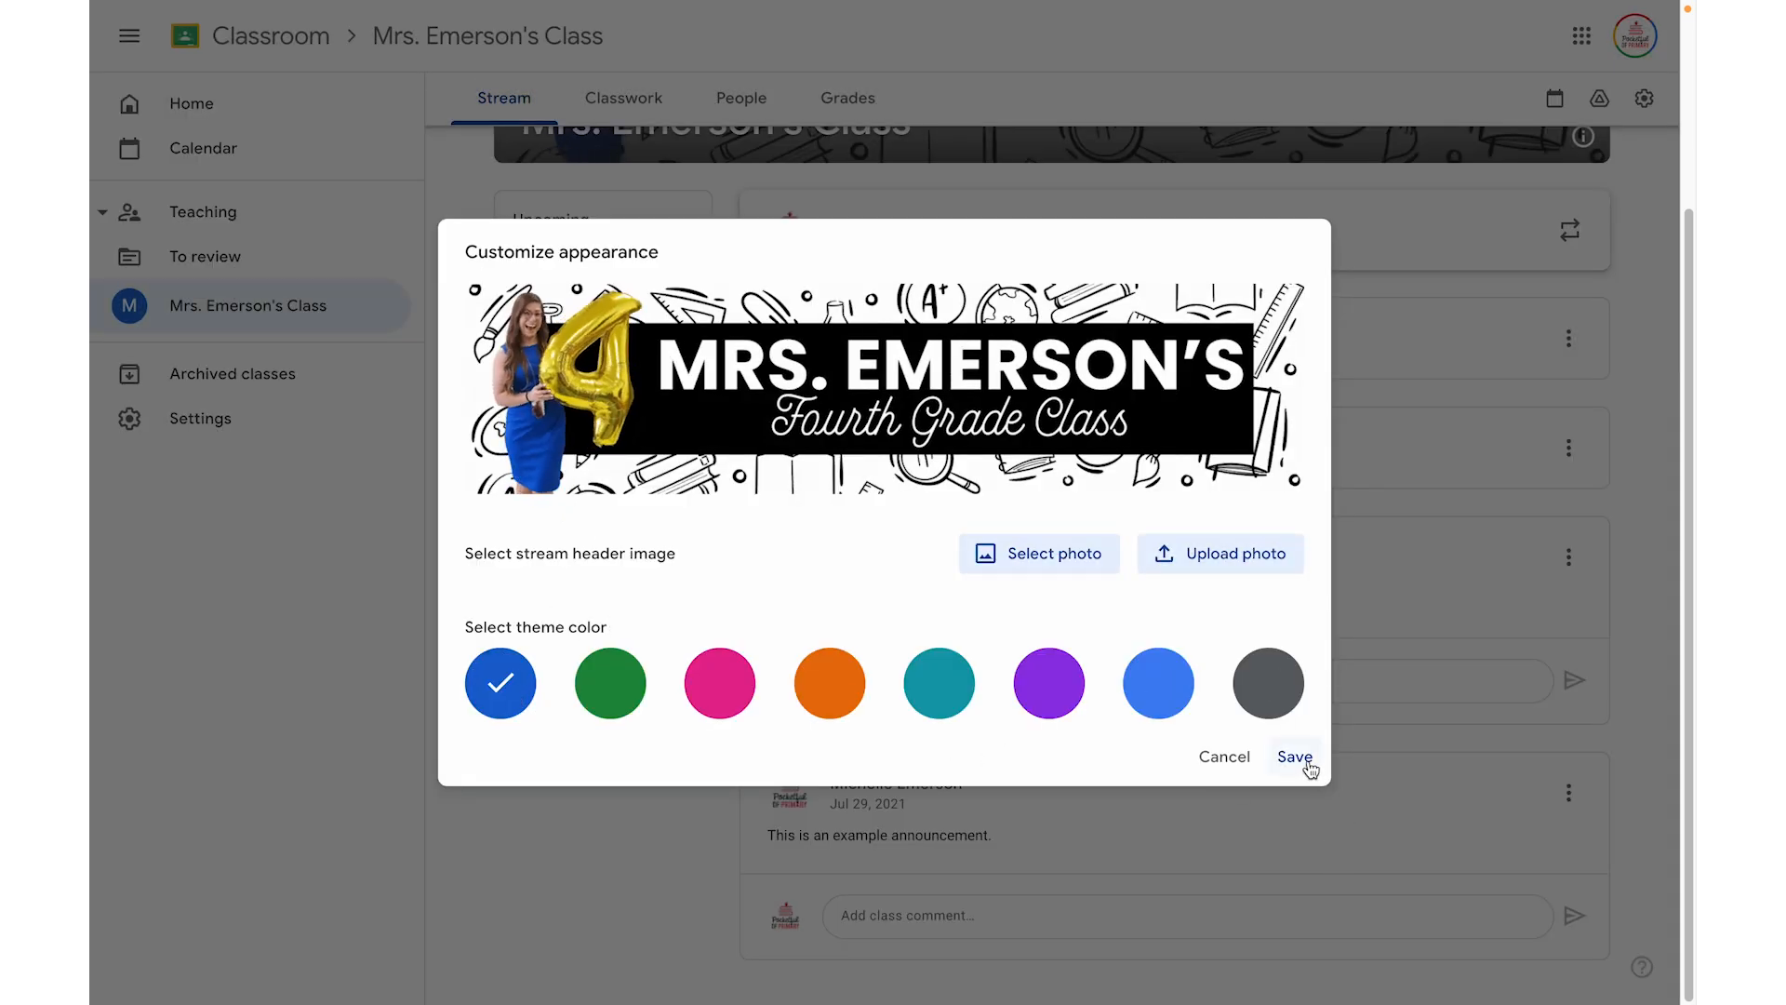
pyautogui.click(1294, 757)
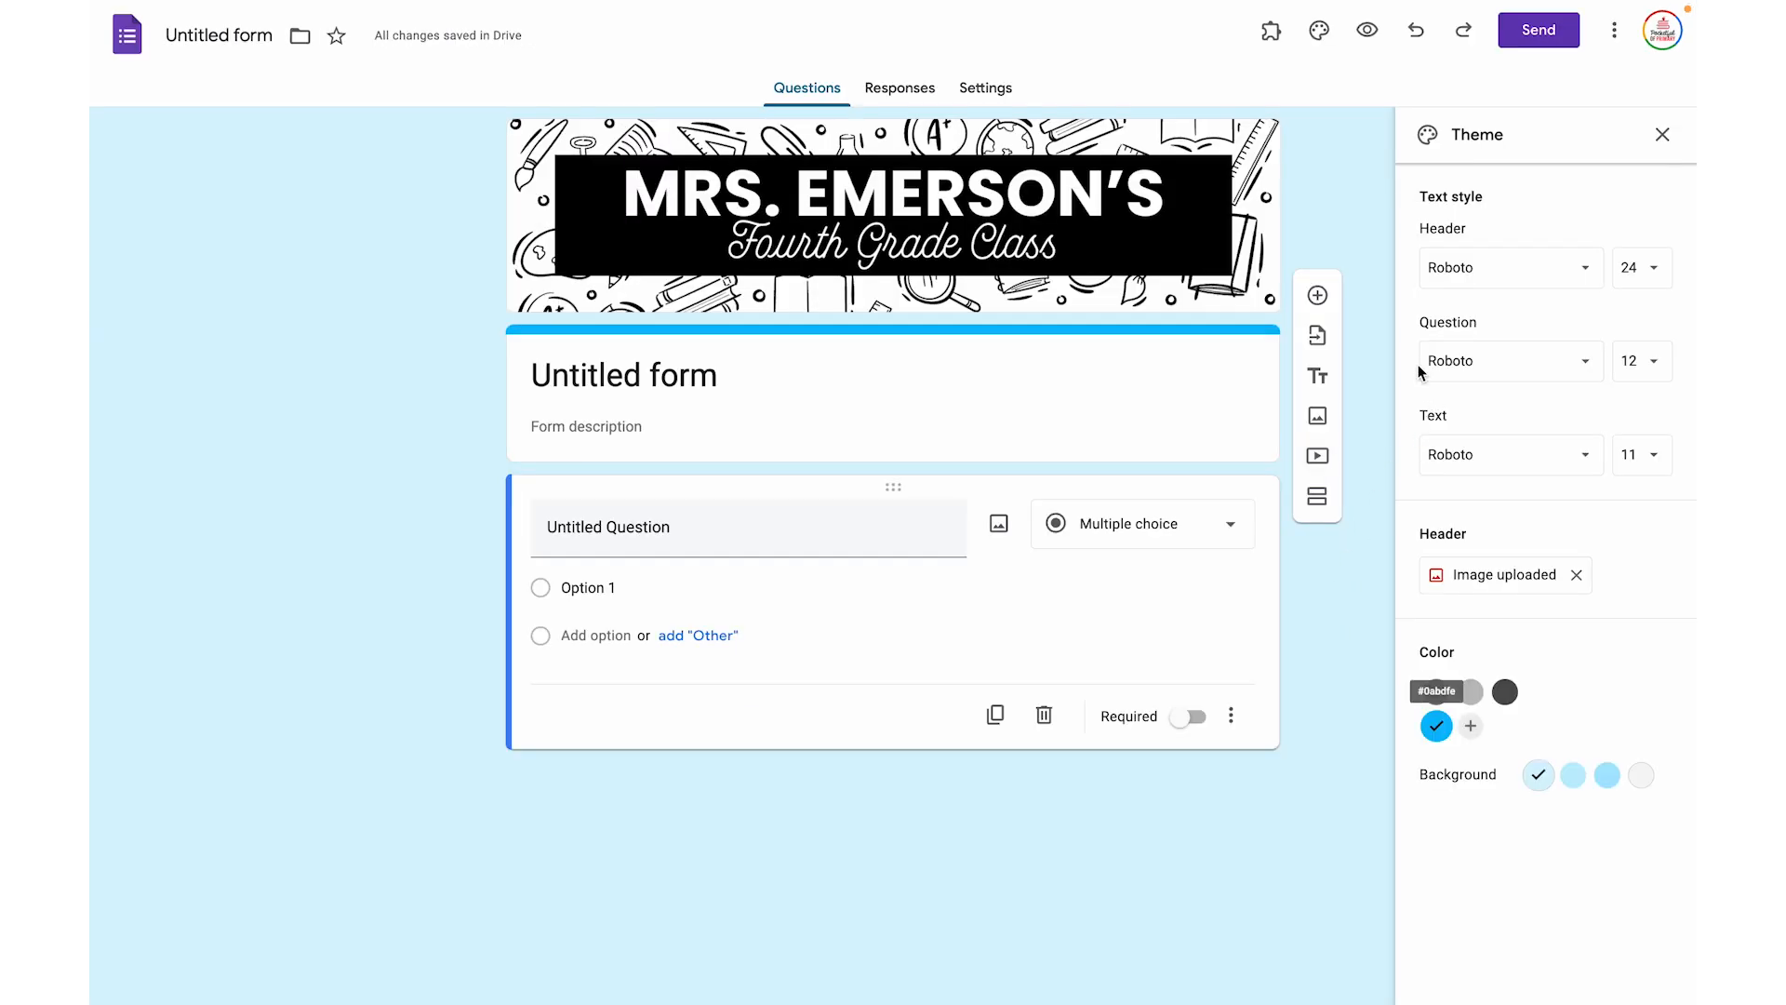
# - Remove the form's old header image and upload Header.gif as the new one
pyautogui.click(1576, 575)
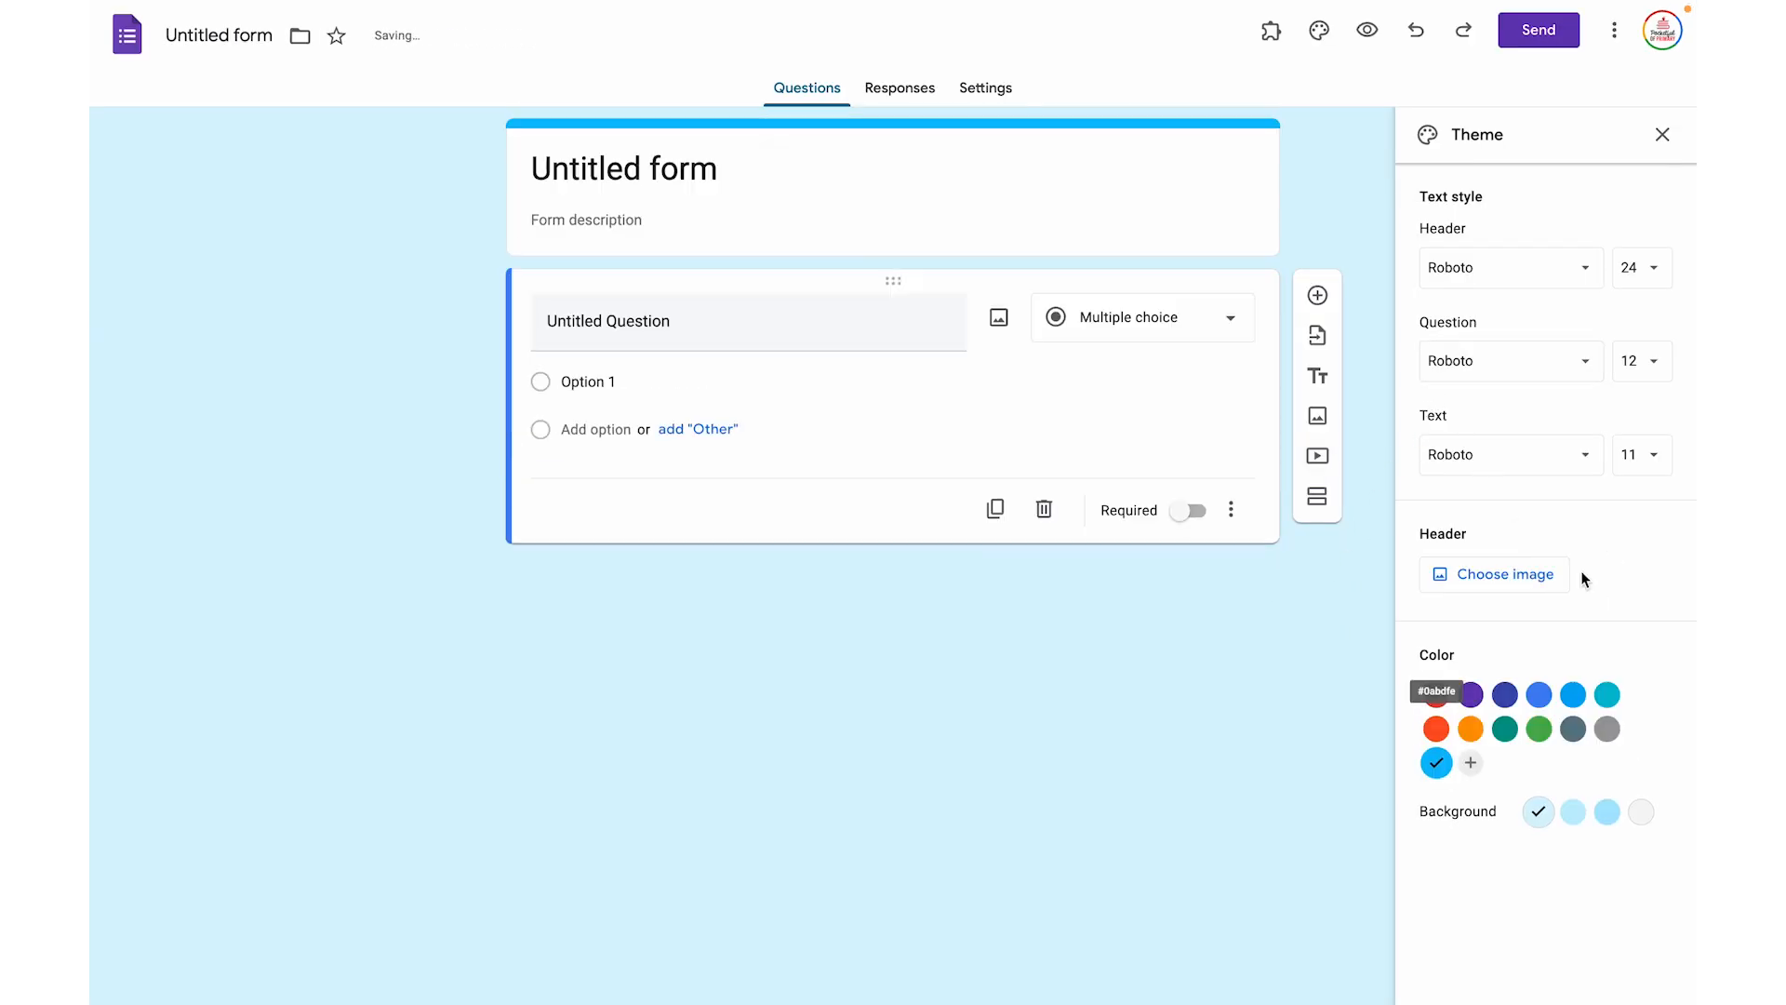
pyautogui.click(1495, 574)
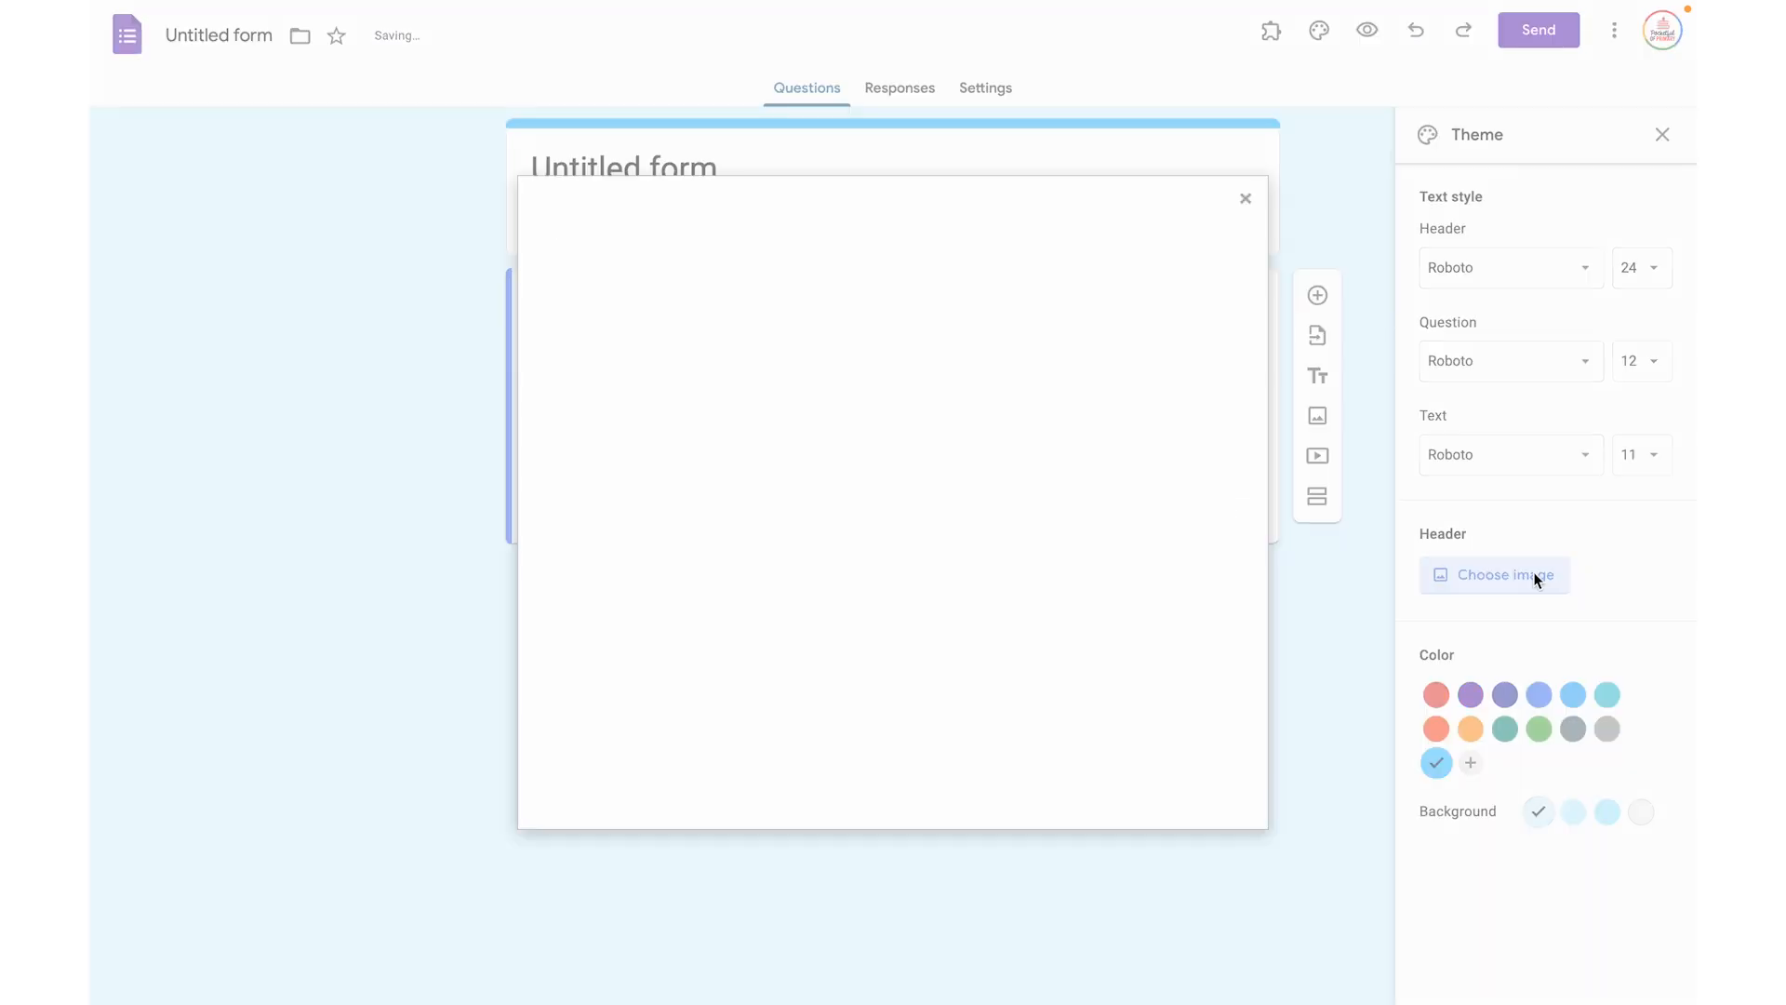
pyautogui.click(651, 277)
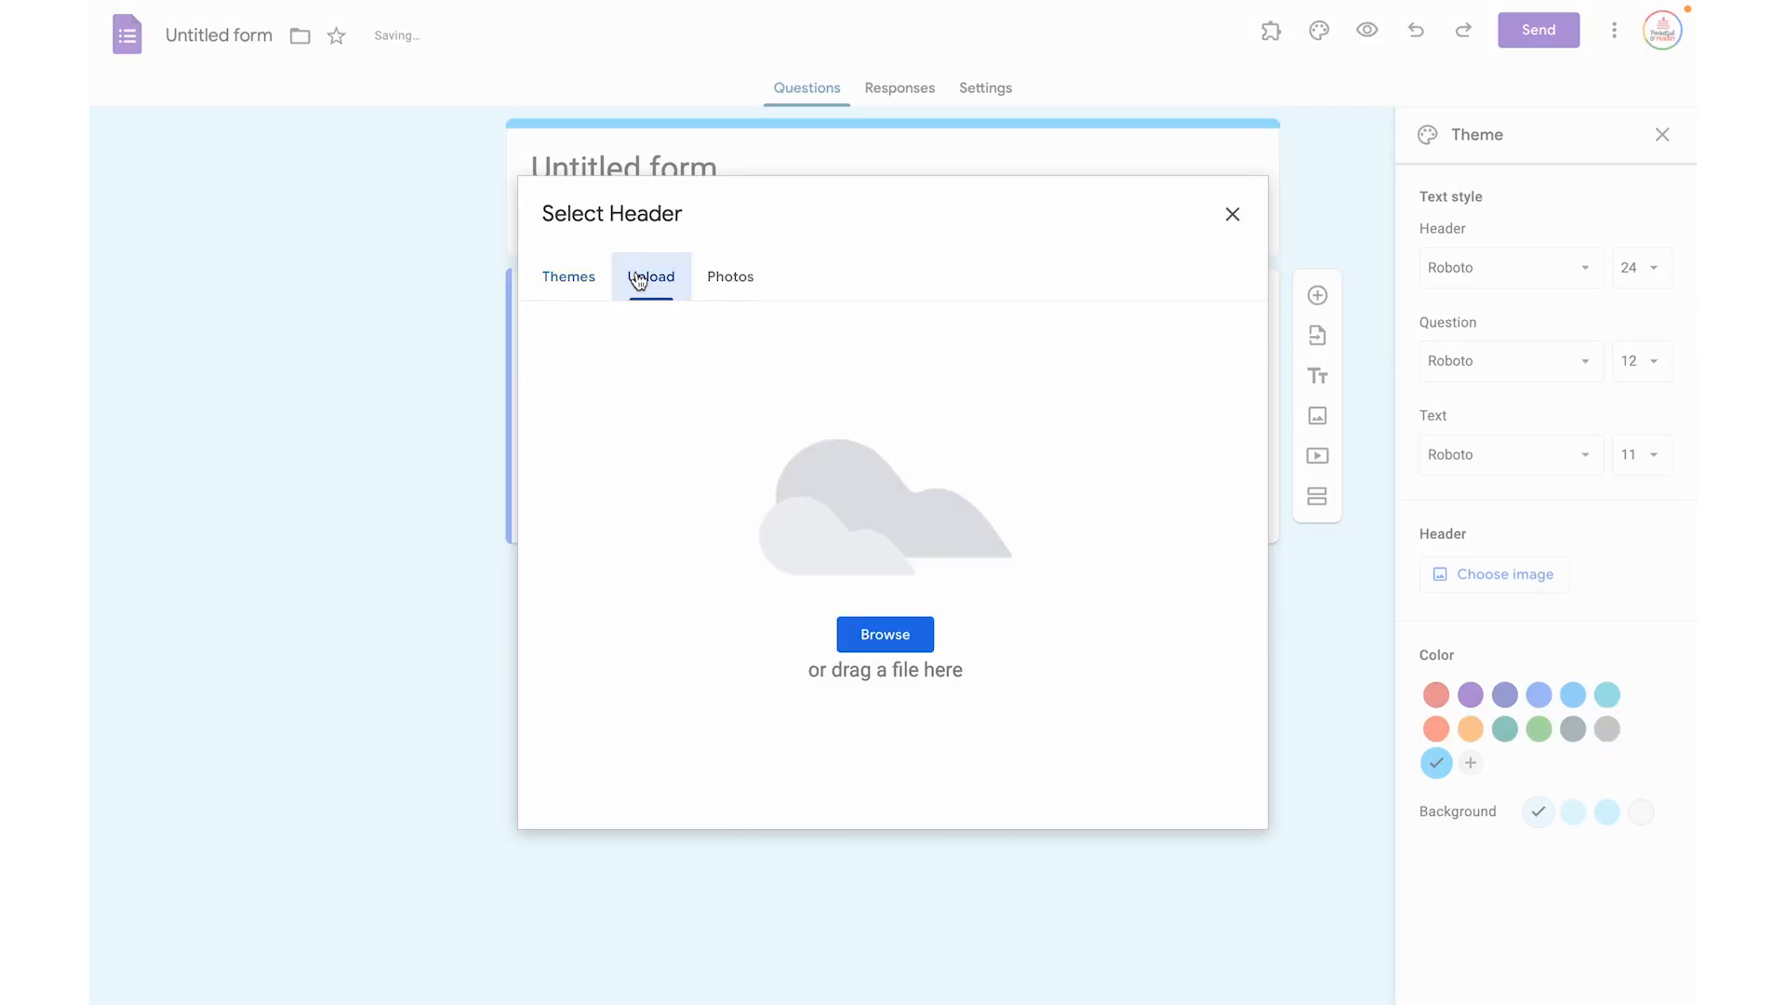
pyautogui.click(884, 634)
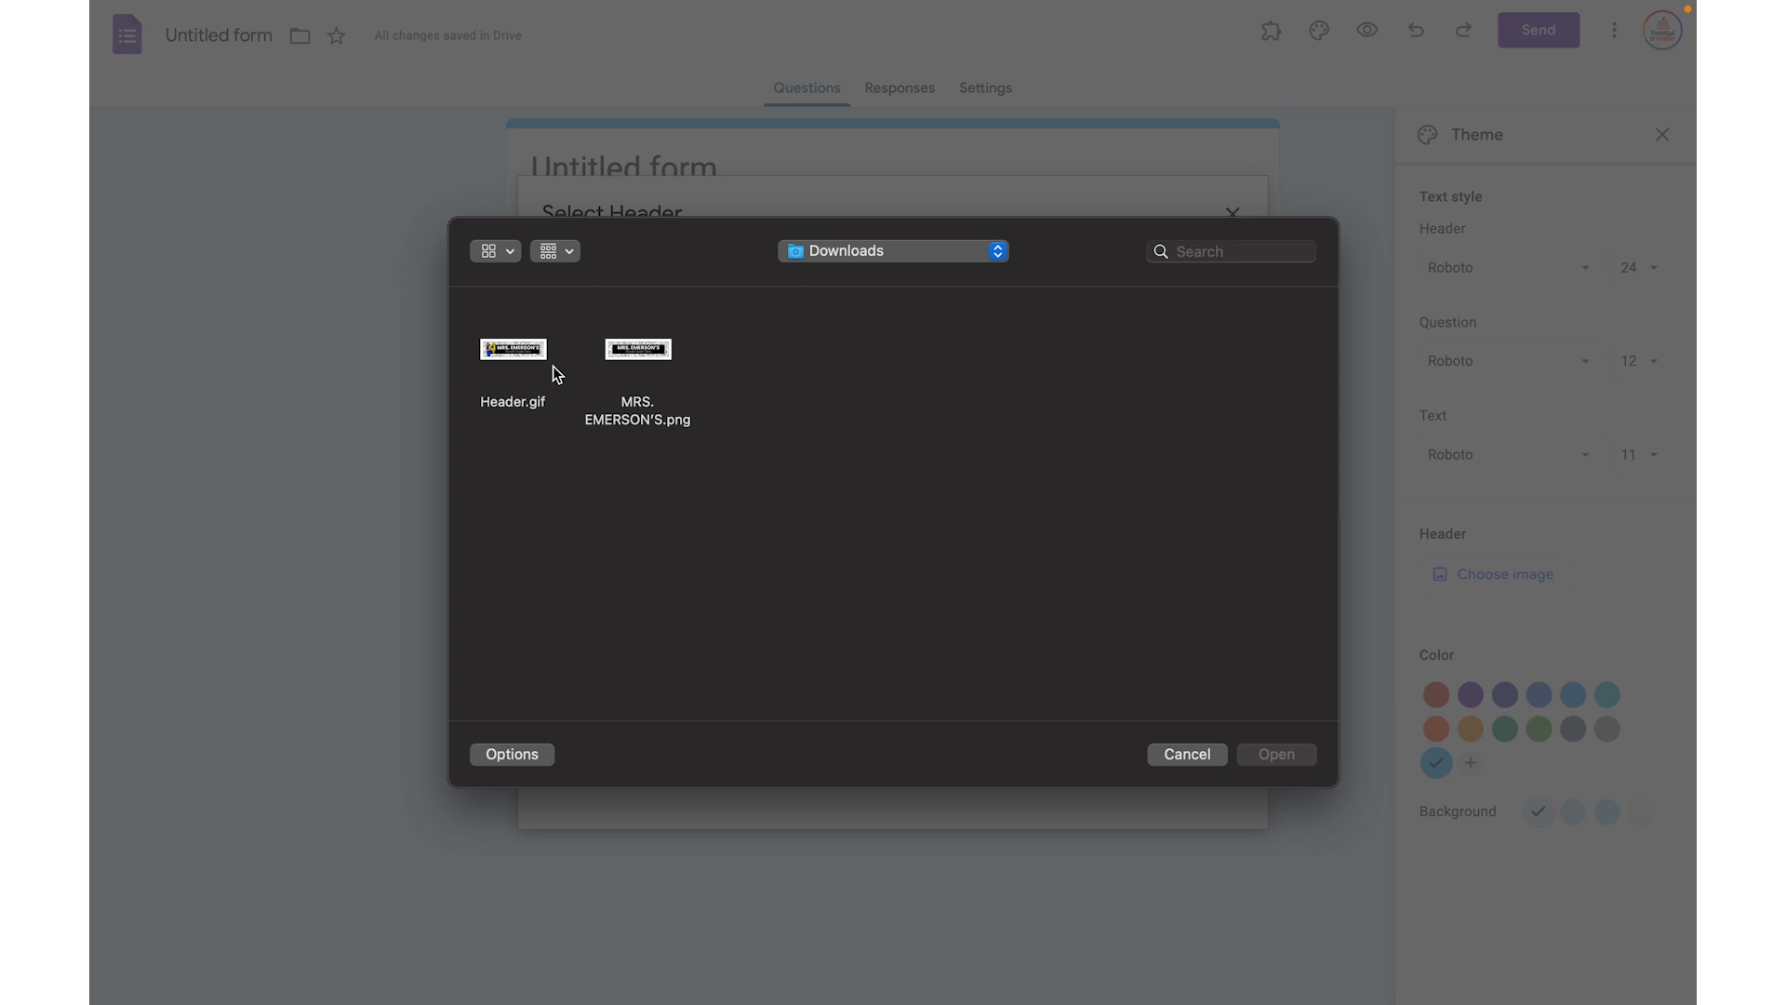
pyautogui.click(512, 350)
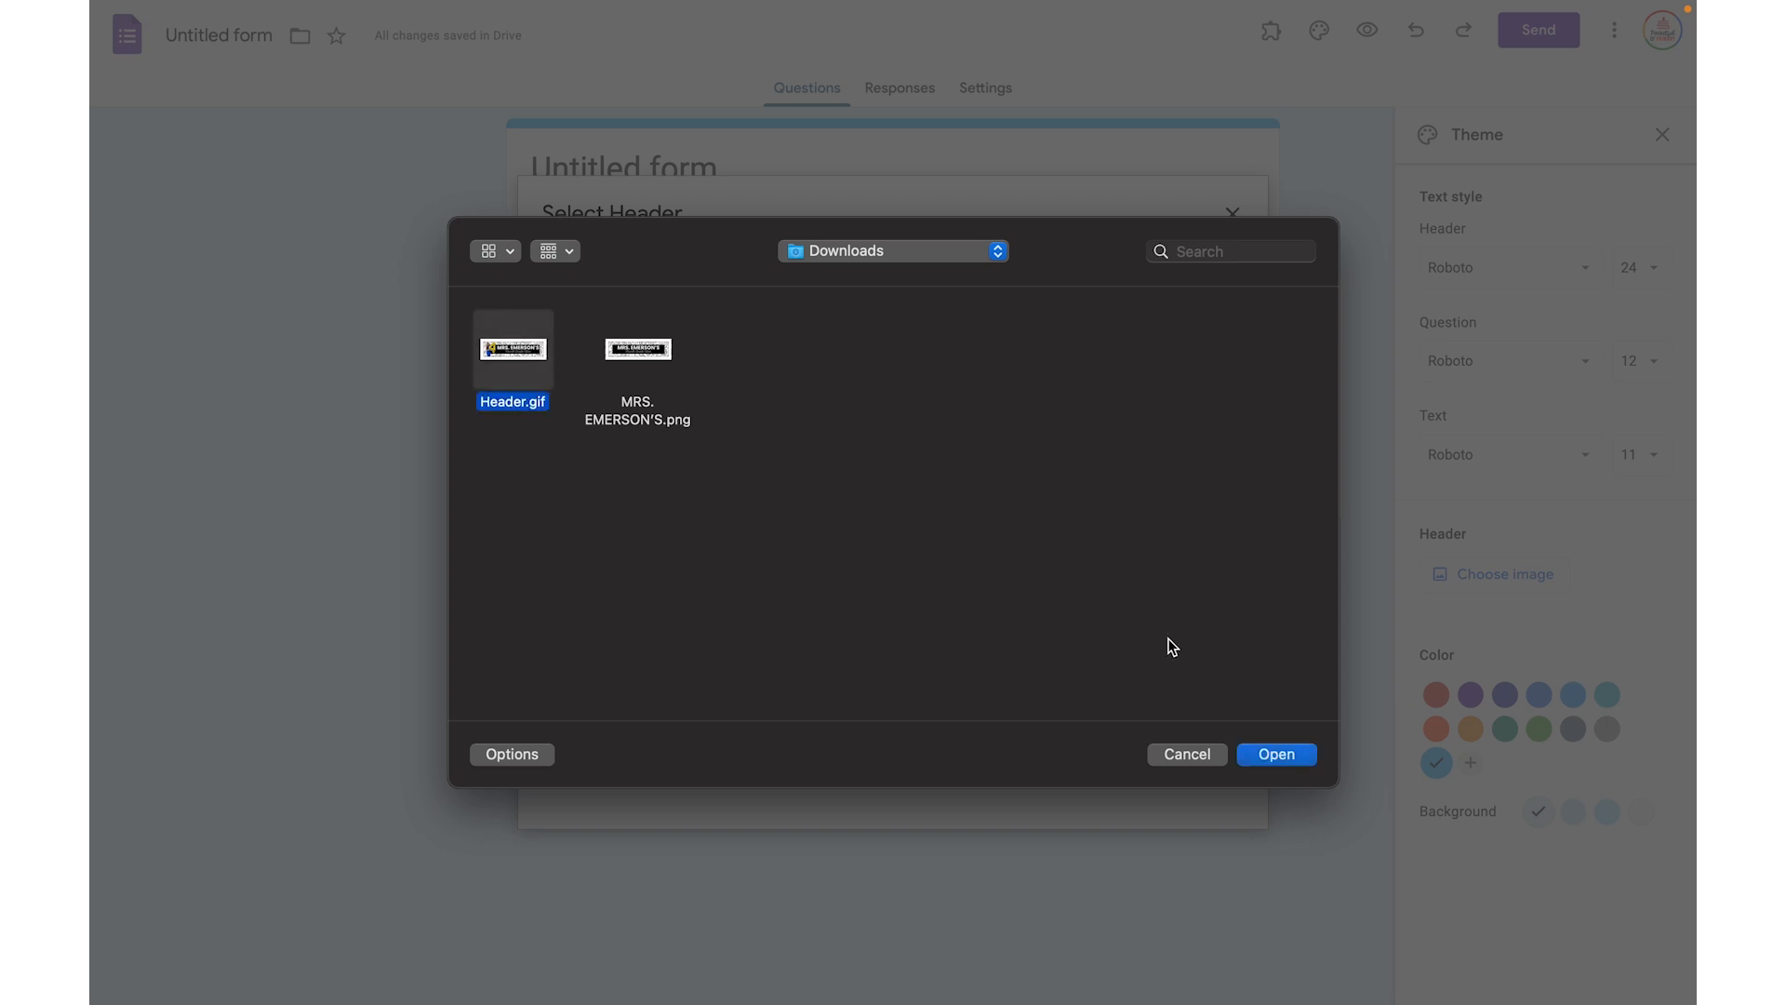
pyautogui.click(1275, 753)
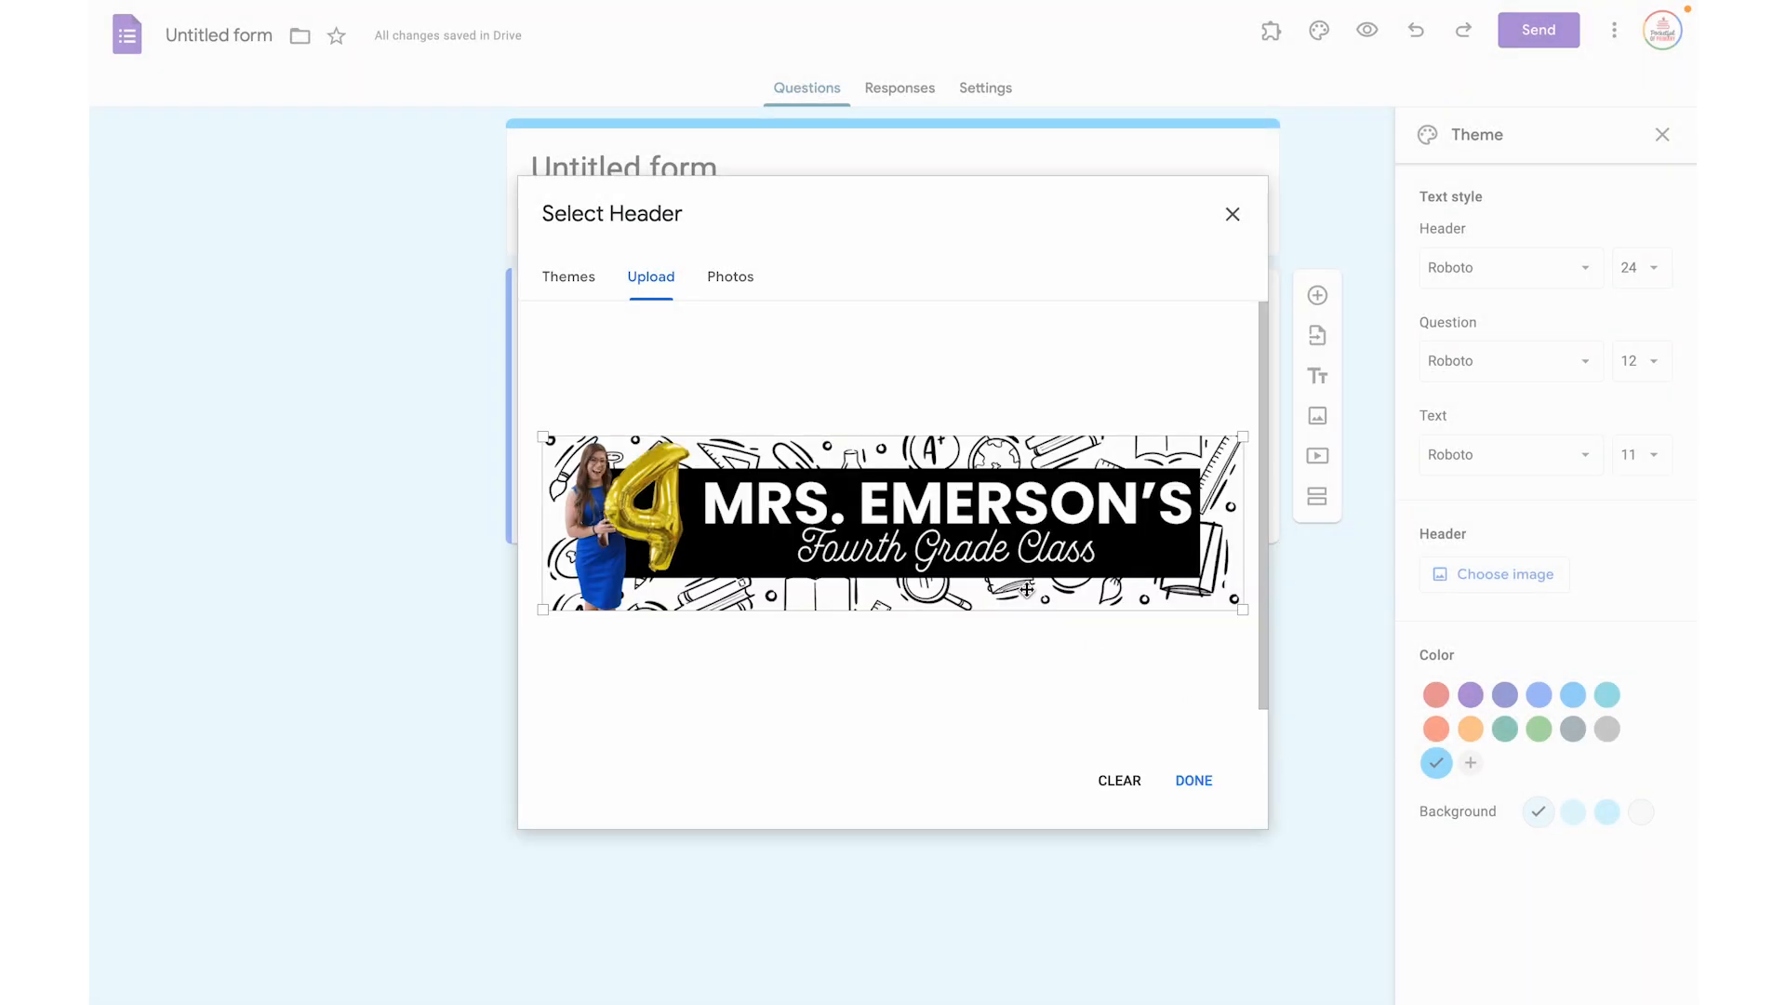
pyautogui.moveTo(1212, 785)
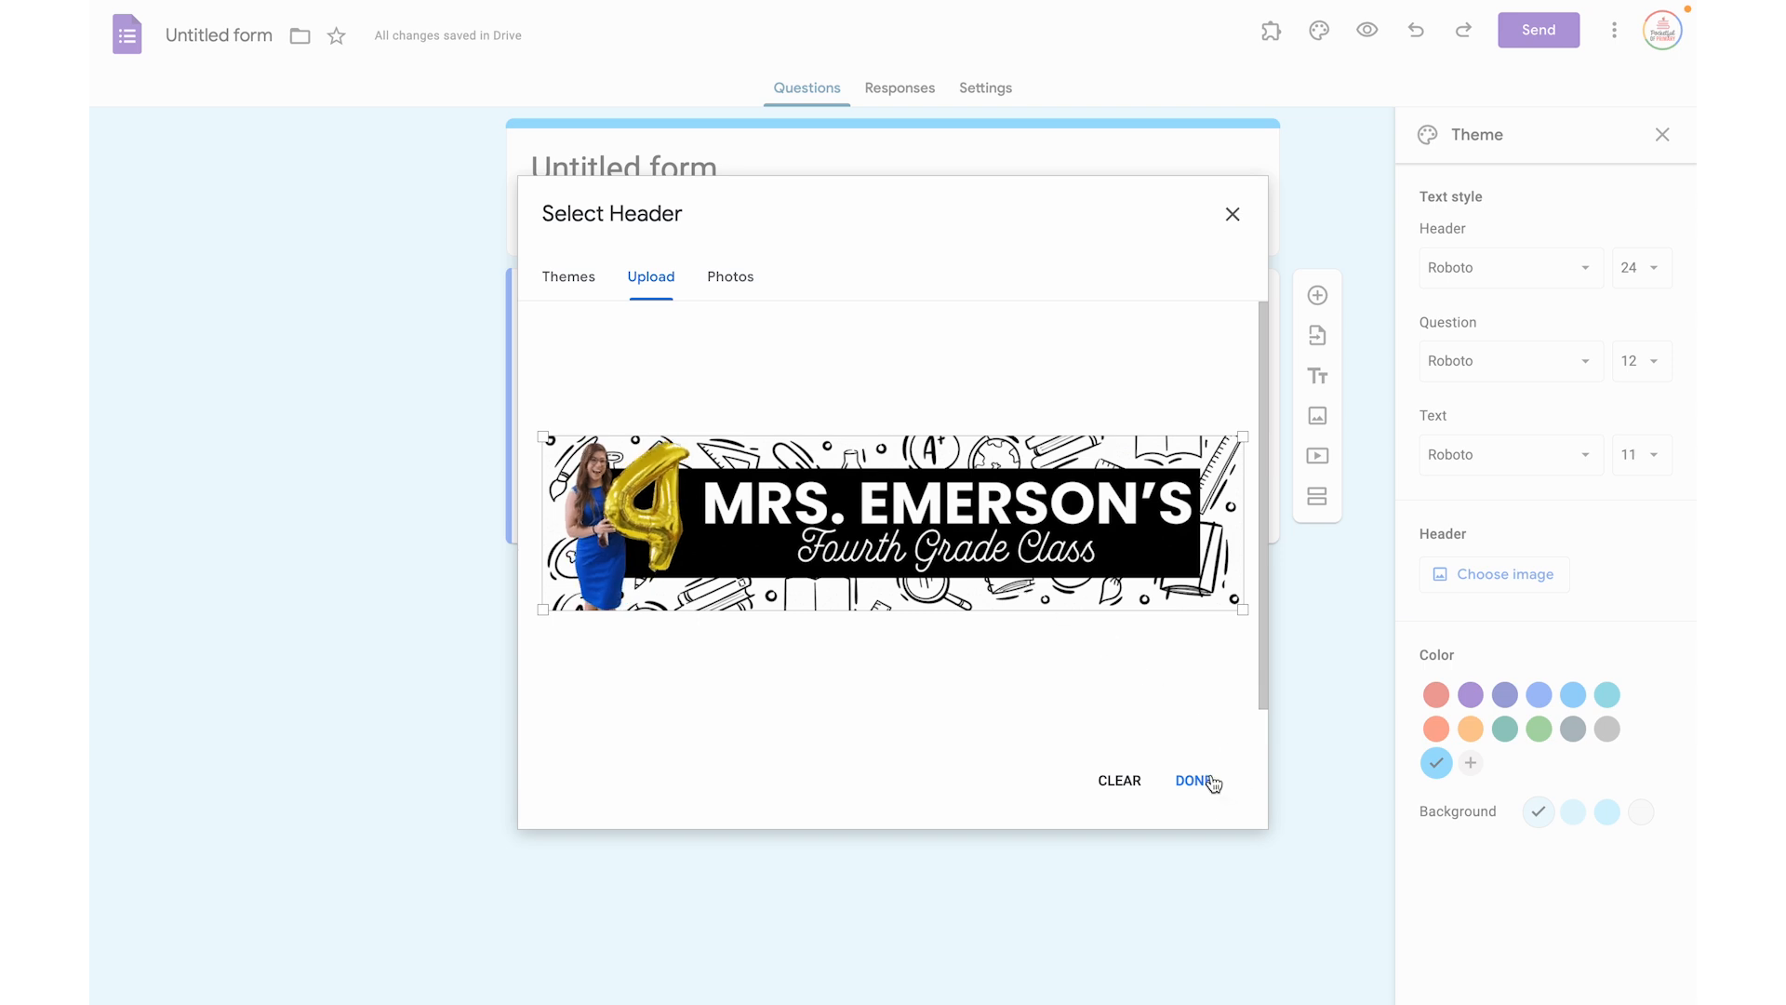
pyautogui.click(1193, 780)
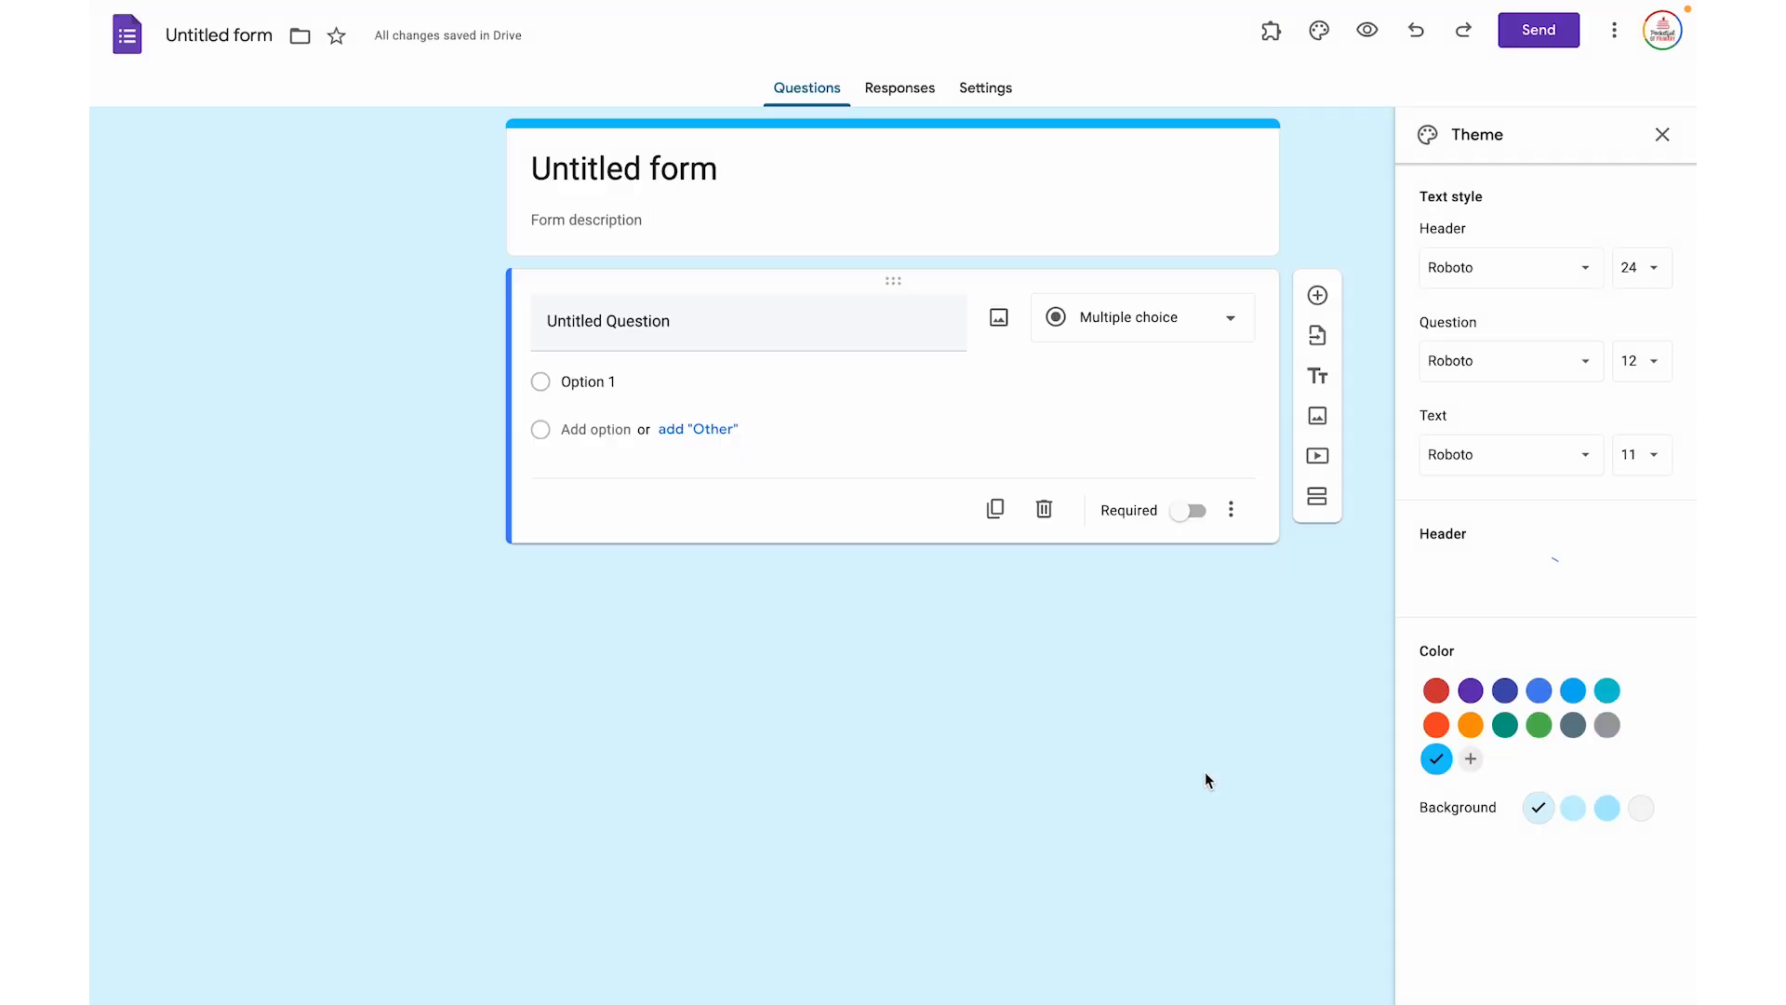